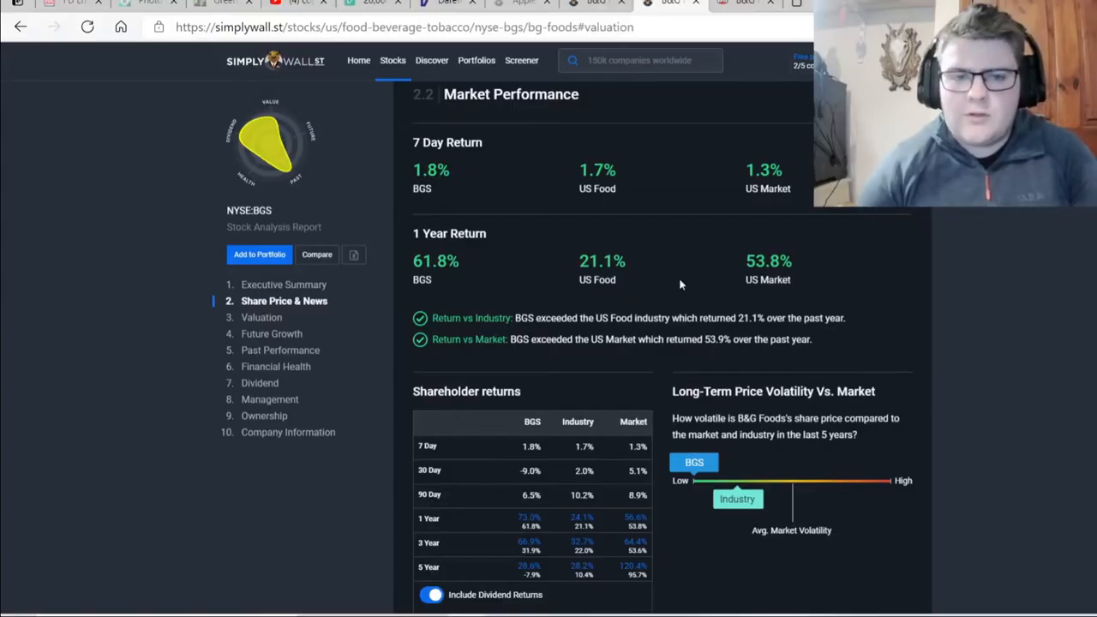
{"action": "mouse_move", "coordinate": [445, 188]}
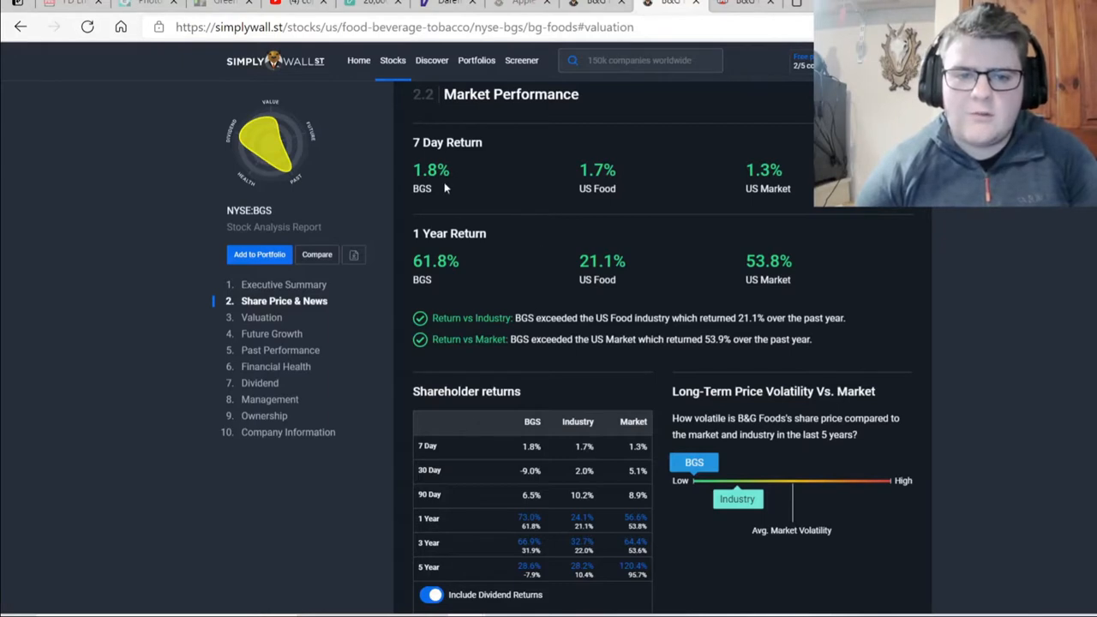
{"action": "mouse_move", "coordinate": [610, 213]}
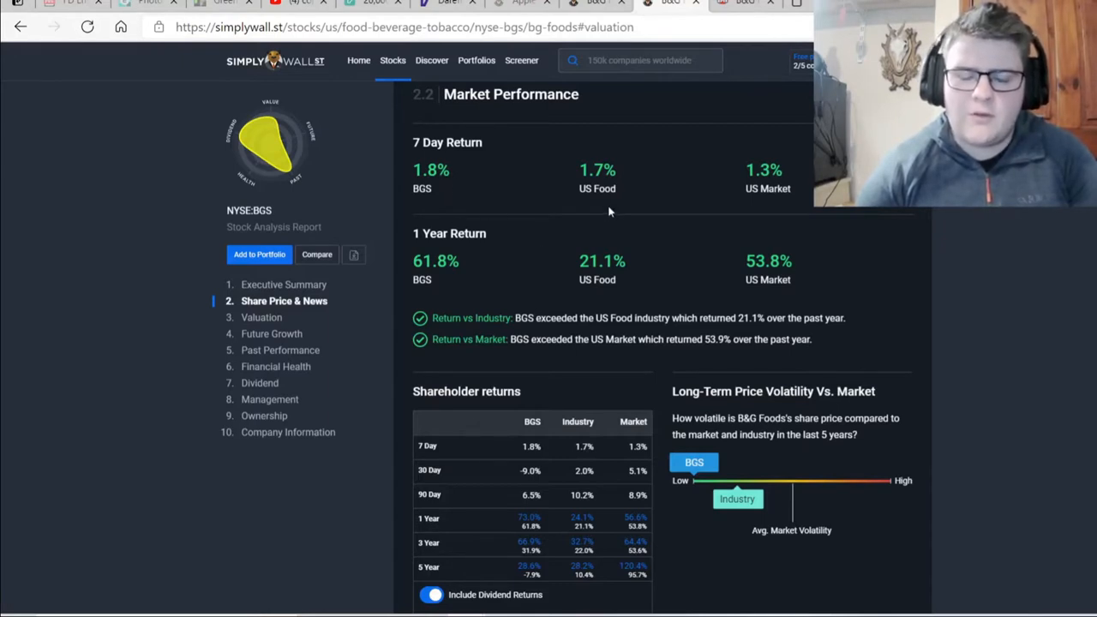
{"action": "mouse_move", "coordinate": [557, 212]}
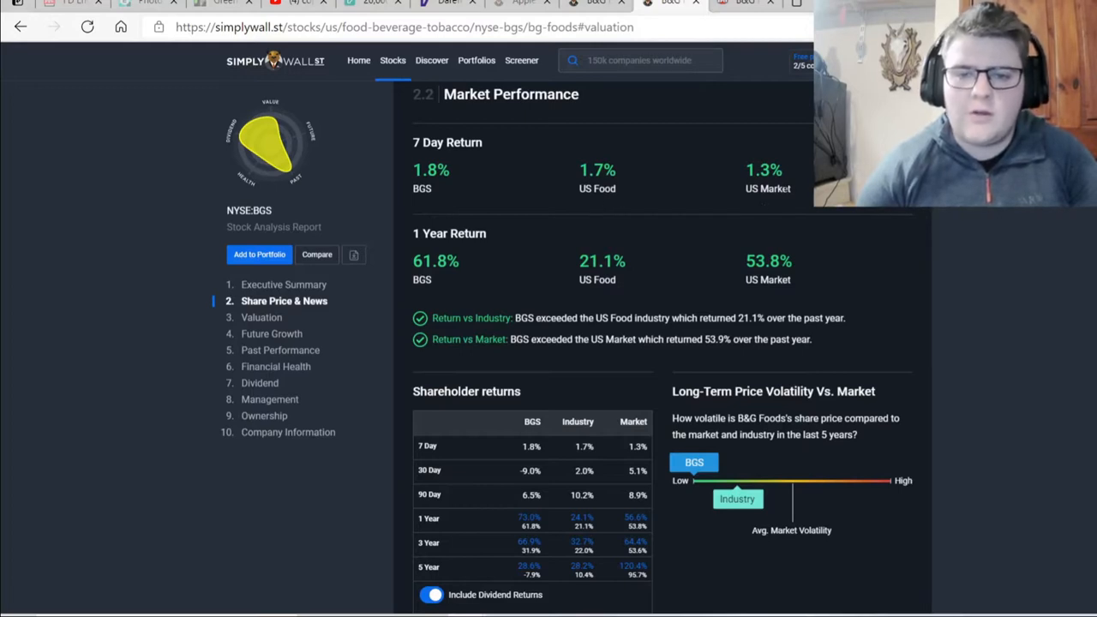
{"action": "mouse_move", "coordinate": [558, 147]}
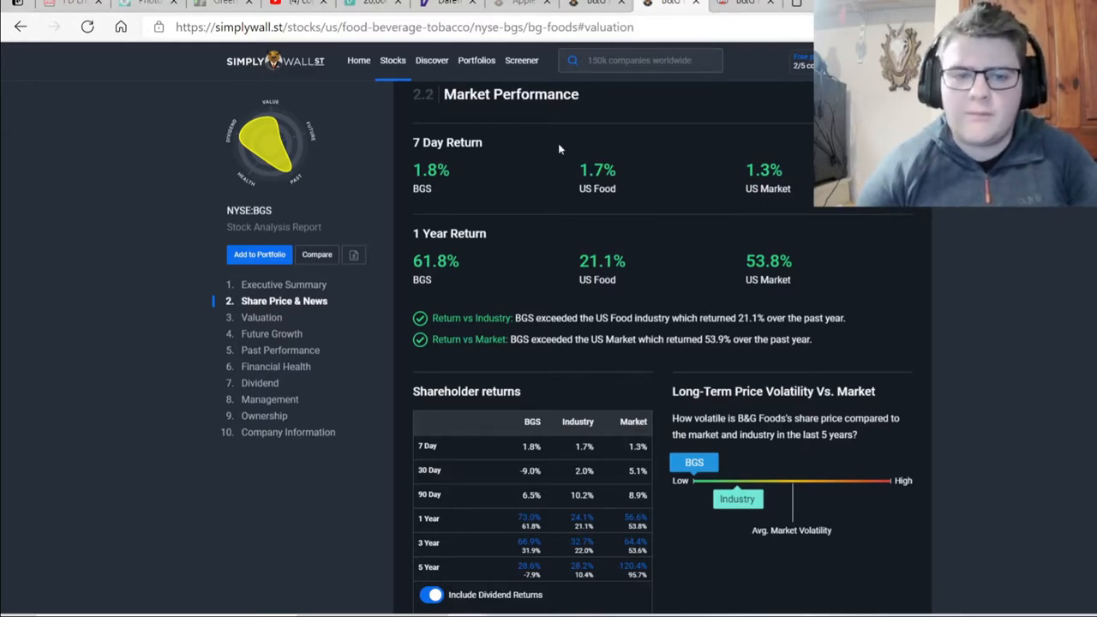
{"action": "mouse_move", "coordinate": [554, 336]}
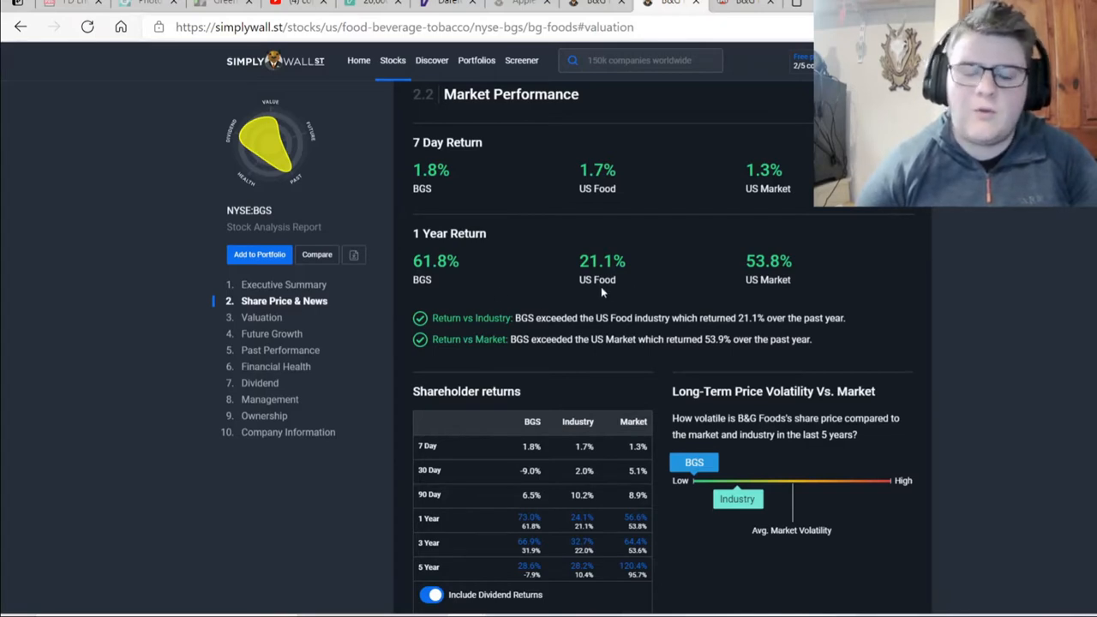
{"action": "mouse_move", "coordinate": [732, 288]}
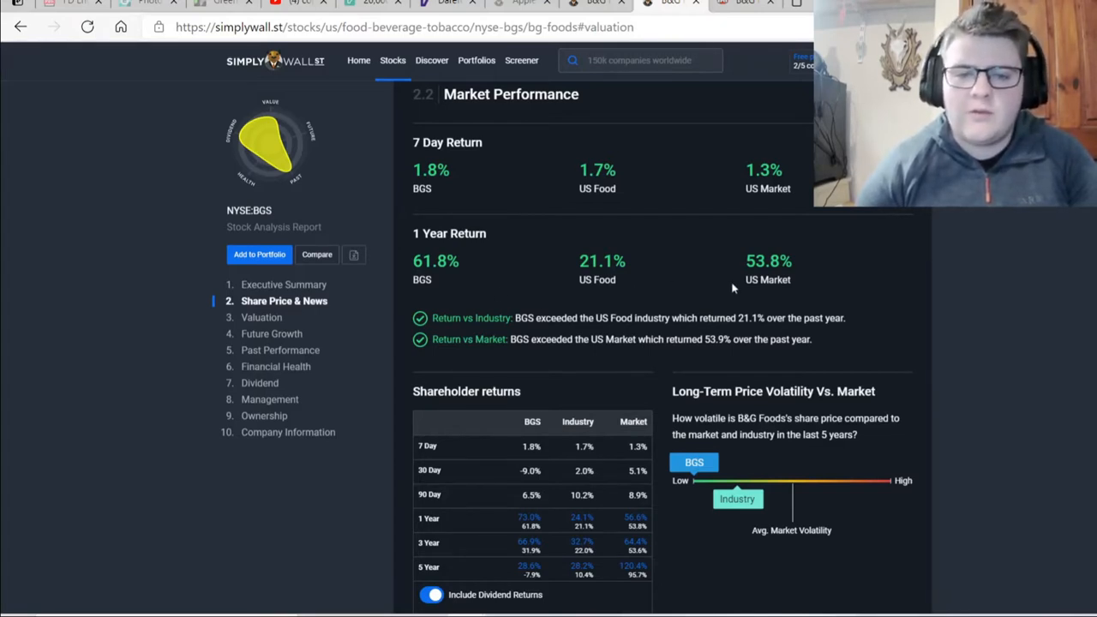
{"action": "mouse_move", "coordinate": [778, 307]}
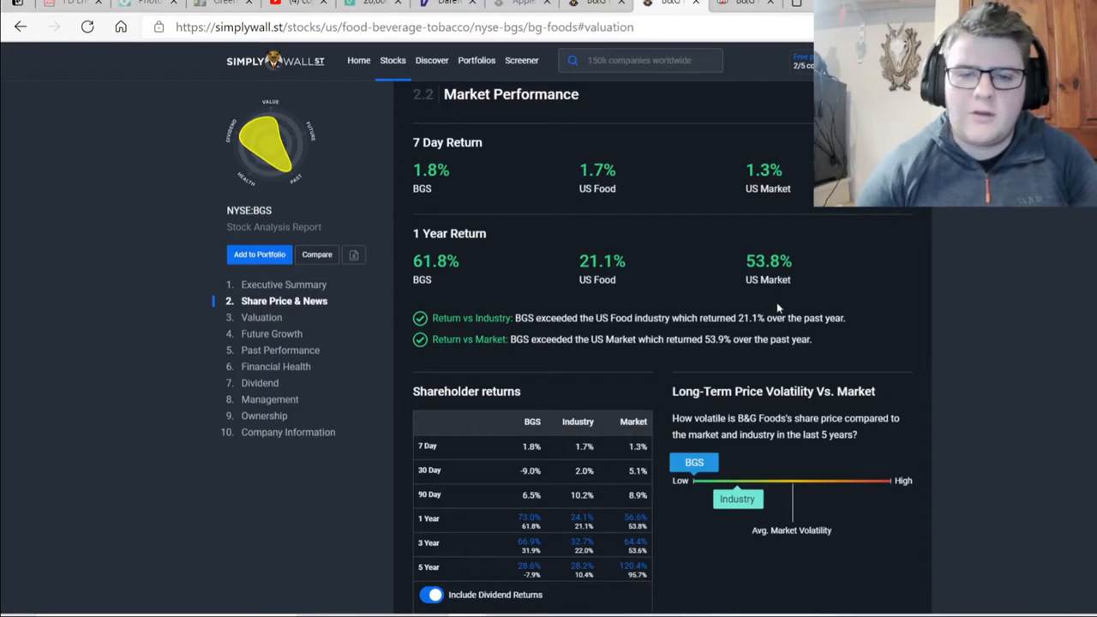
{"action": "mouse_move", "coordinate": [768, 300]}
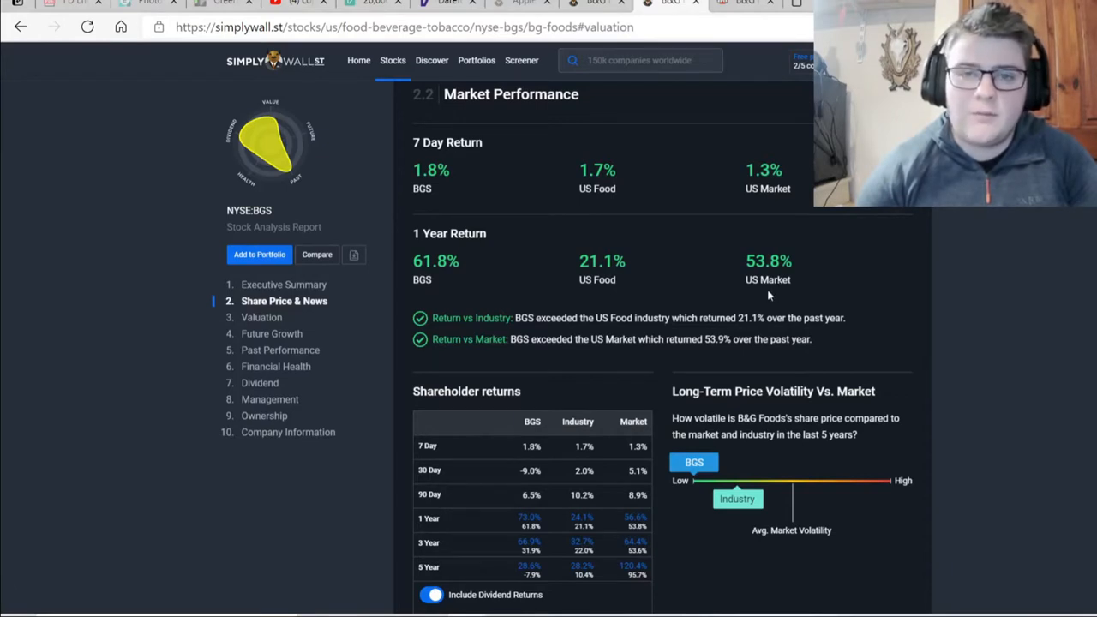
{"action": "mouse_move", "coordinate": [557, 371]}
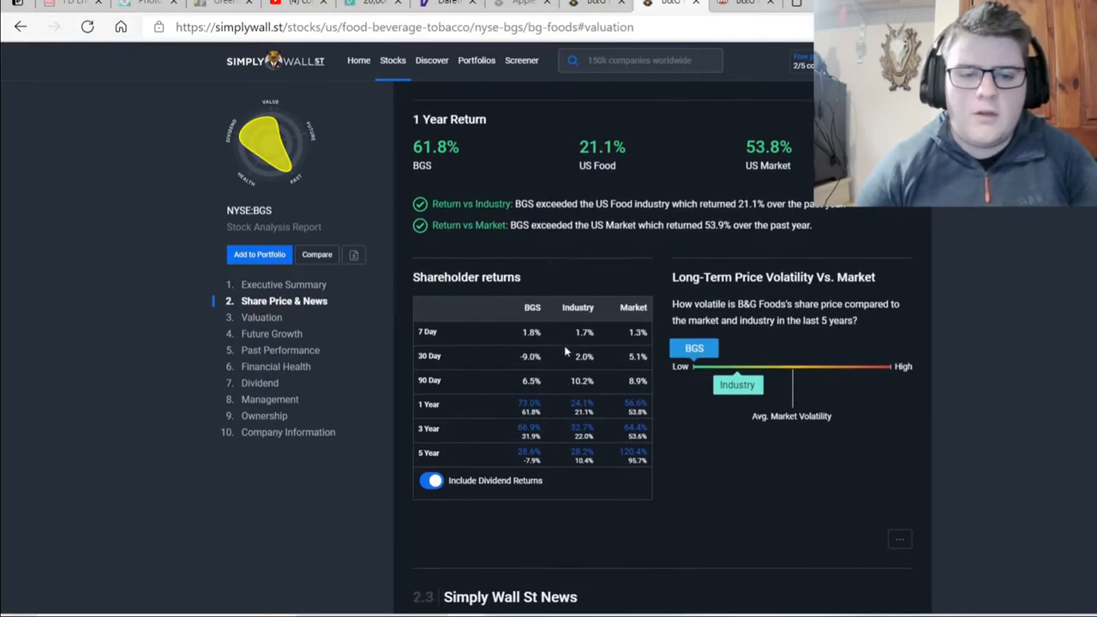
{"action": "mouse_move", "coordinate": [500, 408]}
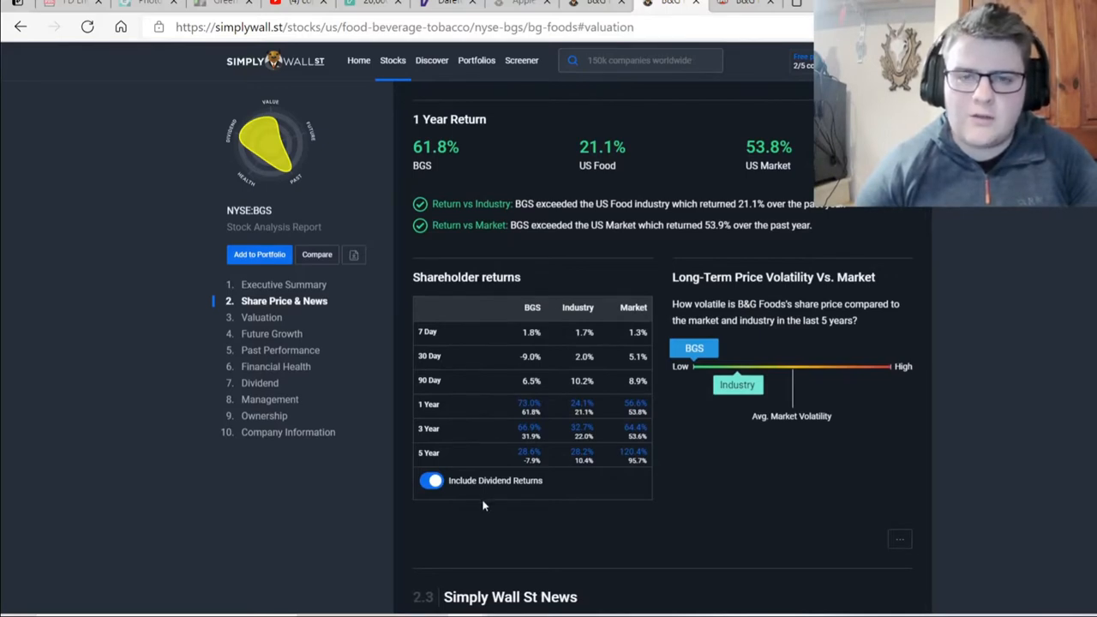
{"action": "mouse_move", "coordinate": [489, 513]}
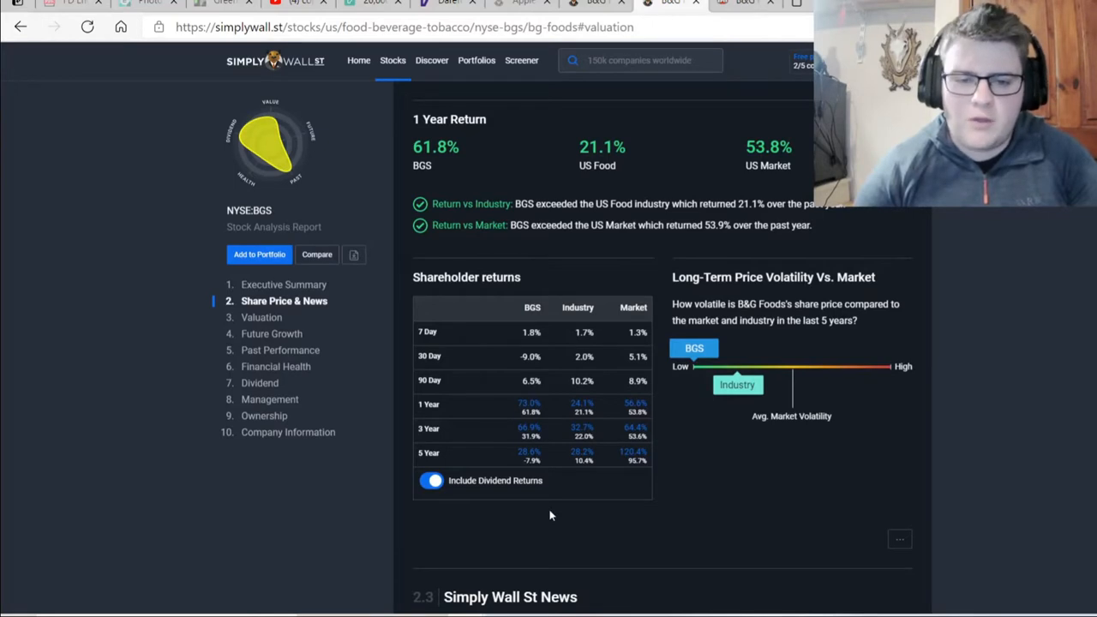
Scroll past Shareholder returns to the three B&G Foods news headlines and the Valuation rating of 37.9% undervalued.
{"action": "scroll", "scroll_direction": "down", "scroll_amount": 3}
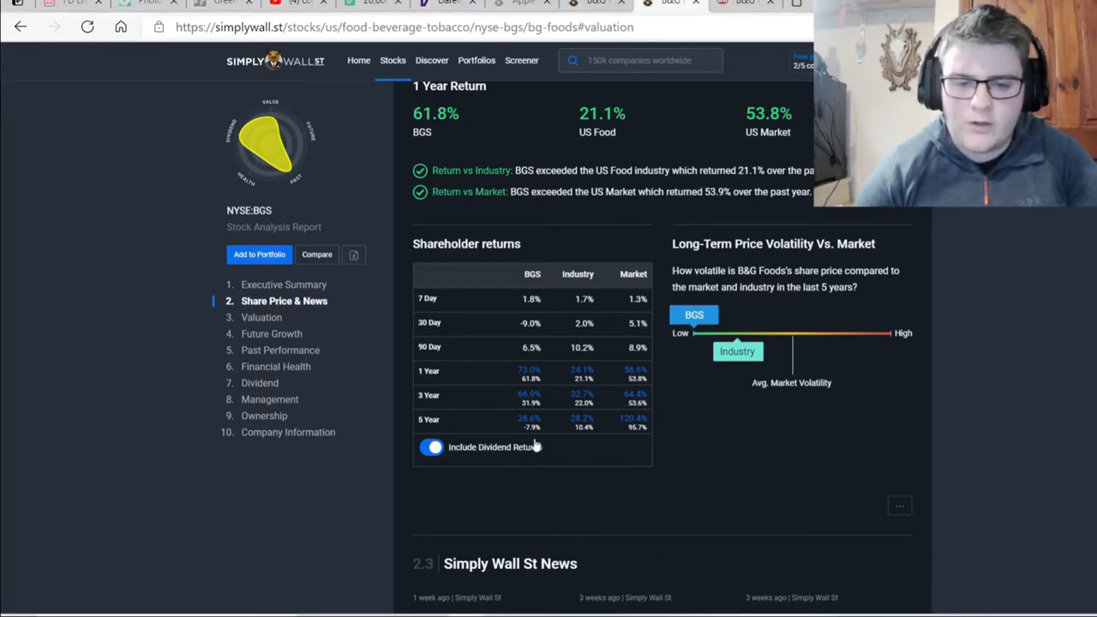
{"action": "mouse_move", "coordinate": [545, 437]}
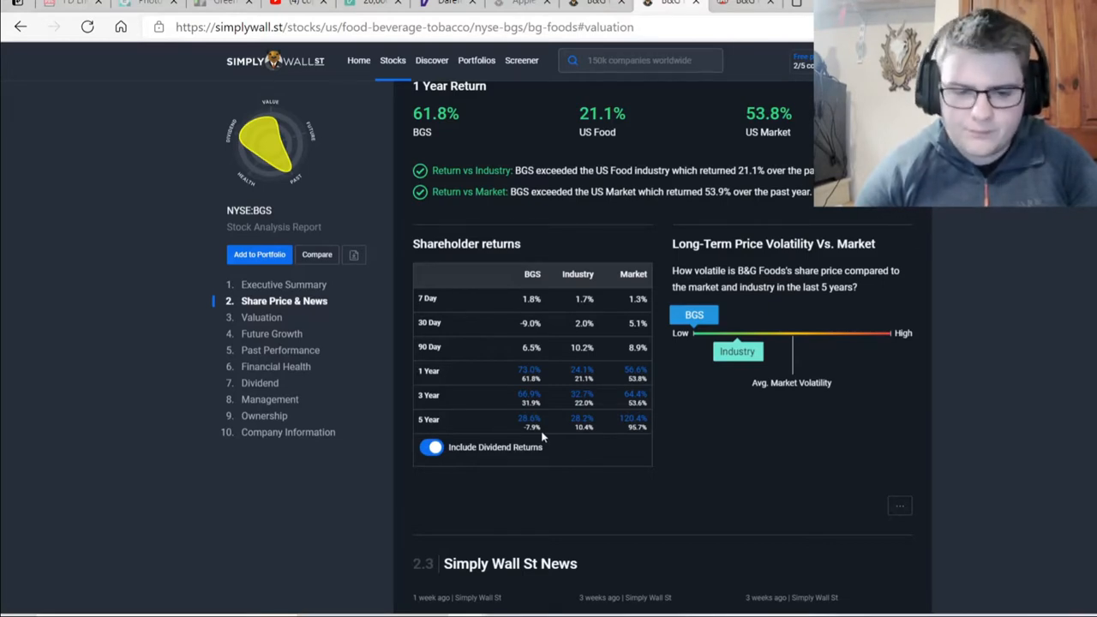
{"action": "mouse_move", "coordinate": [609, 442]}
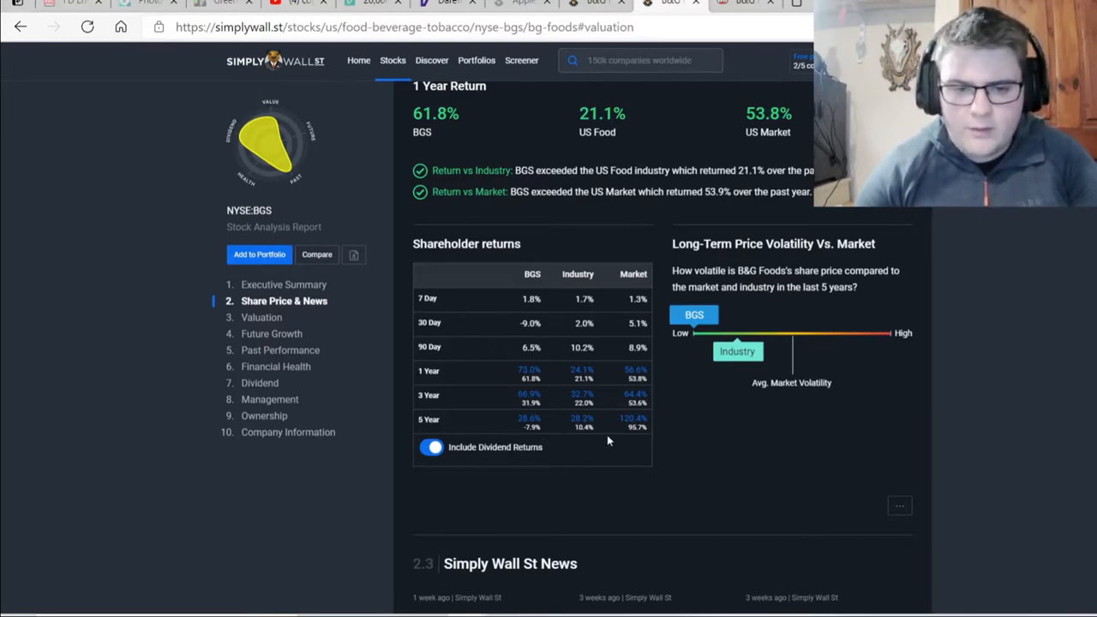
{"action": "mouse_move", "coordinate": [583, 442]}
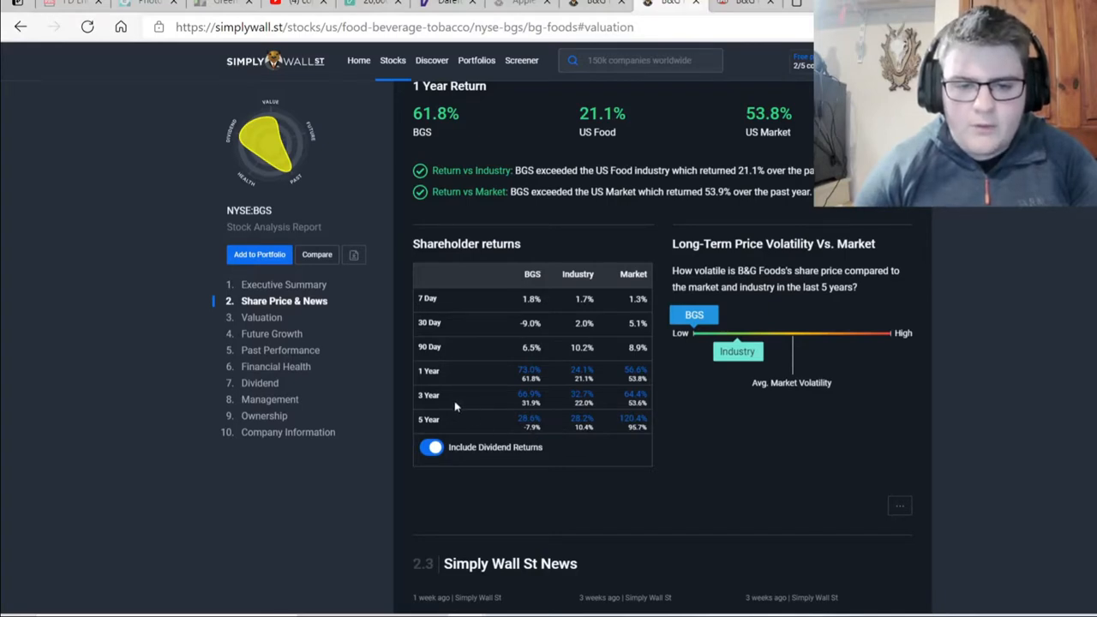
{"action": "mouse_move", "coordinate": [523, 415]}
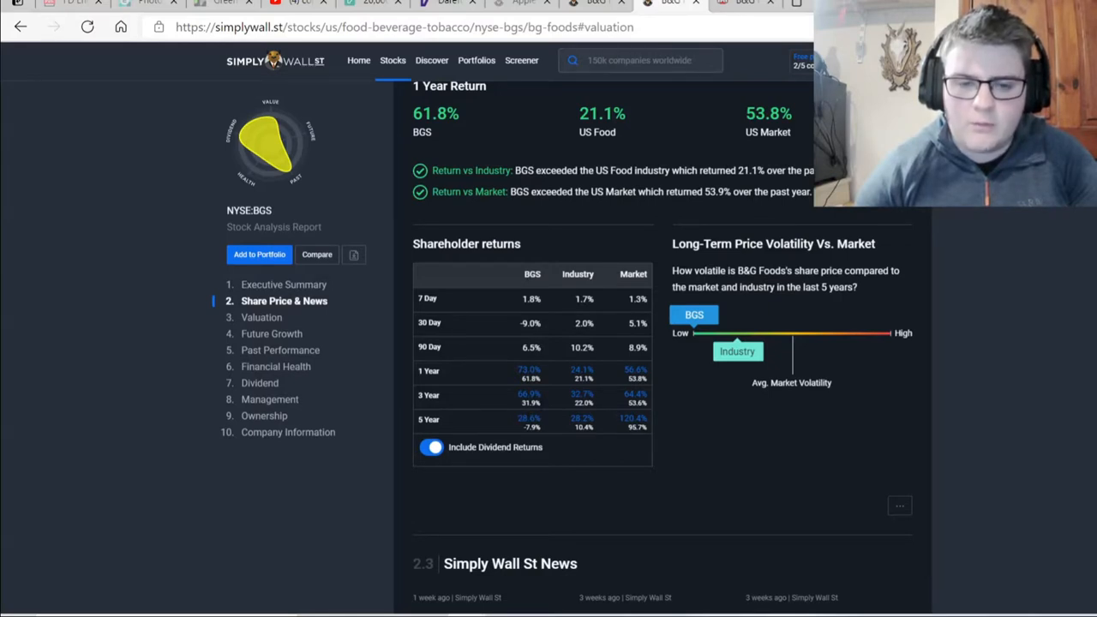
{"action": "mouse_move", "coordinate": [504, 387]}
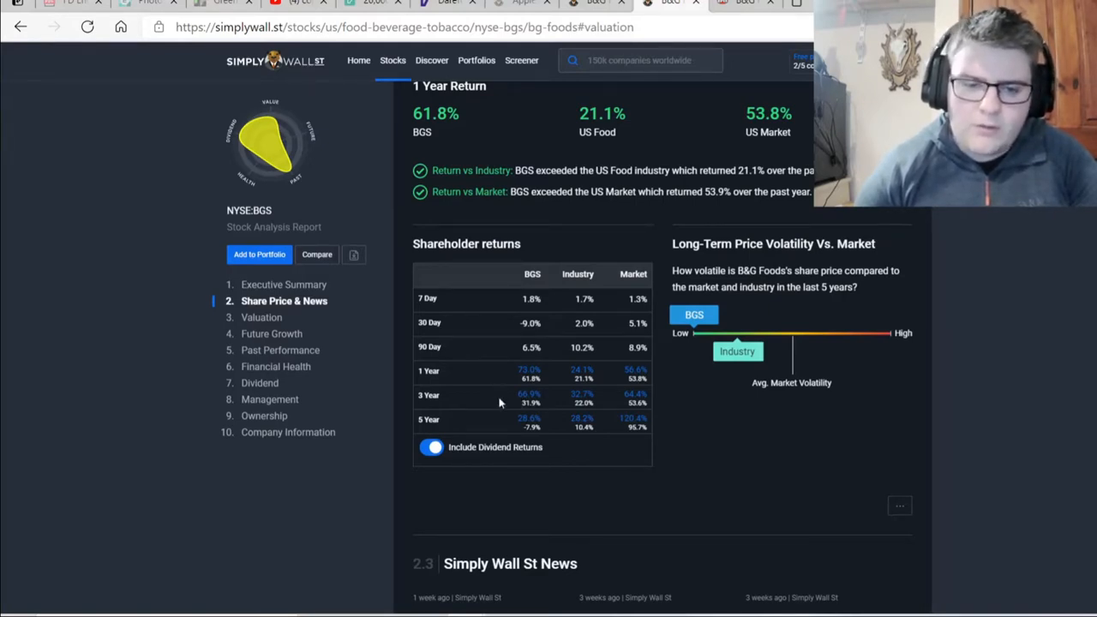
{"action": "mouse_move", "coordinate": [515, 405]}
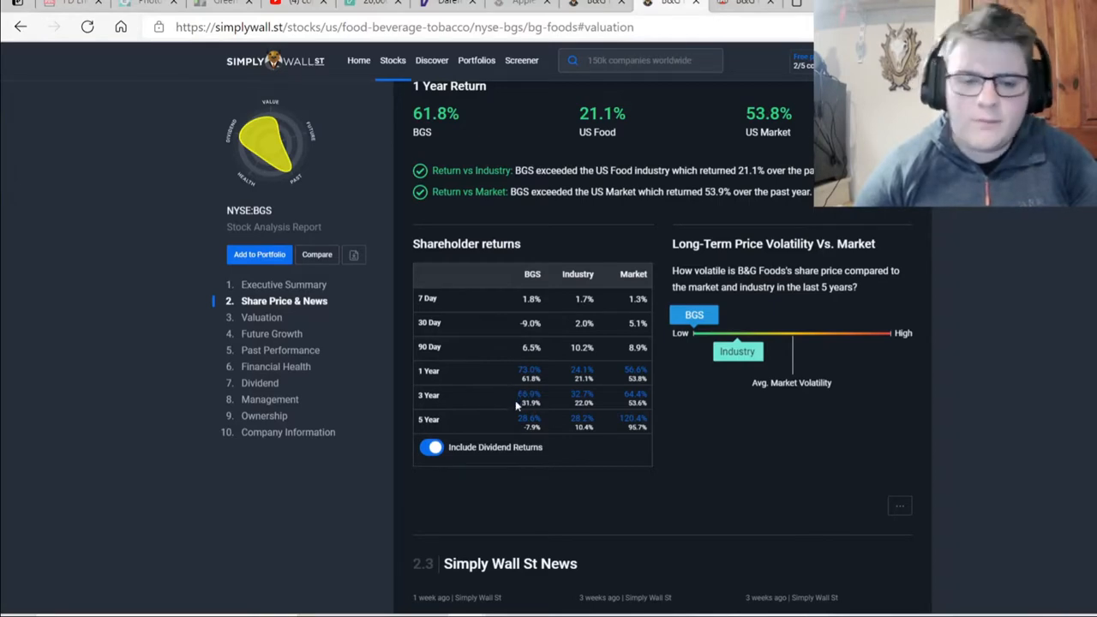
{"action": "mouse_move", "coordinate": [506, 425]}
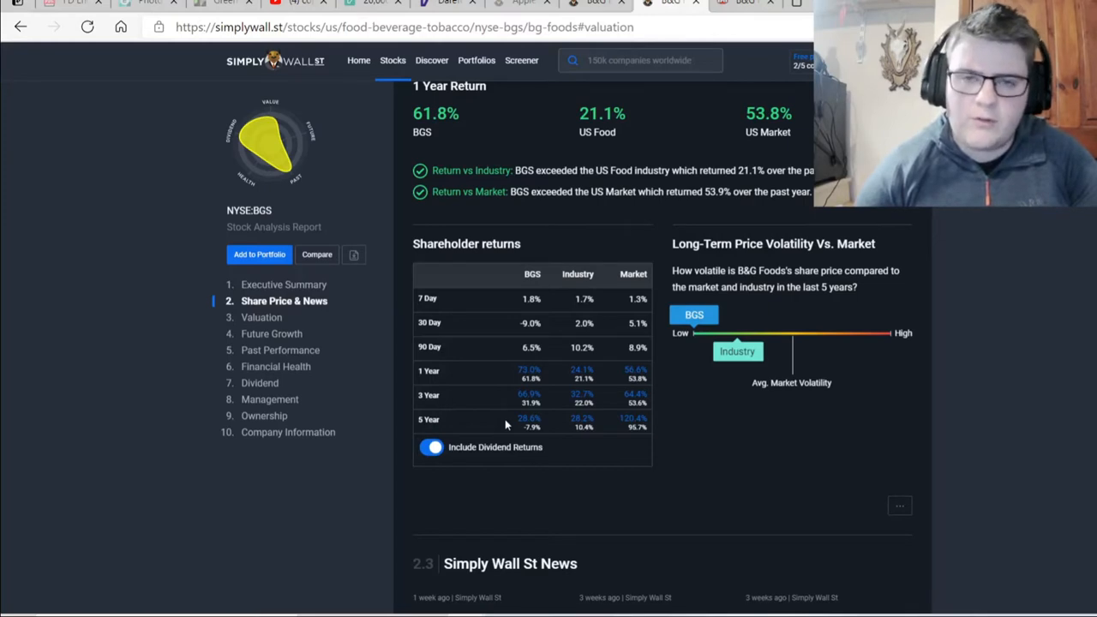
{"action": "scroll", "scroll_direction": "down", "scroll_amount": 3}
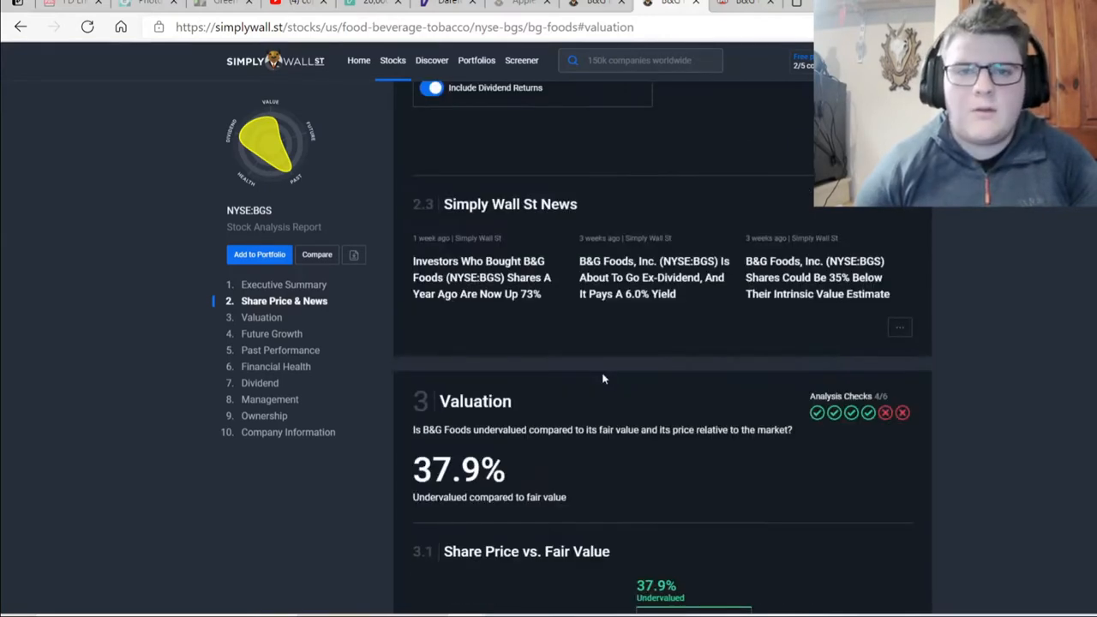
{"action": "mouse_move", "coordinate": [729, 272]}
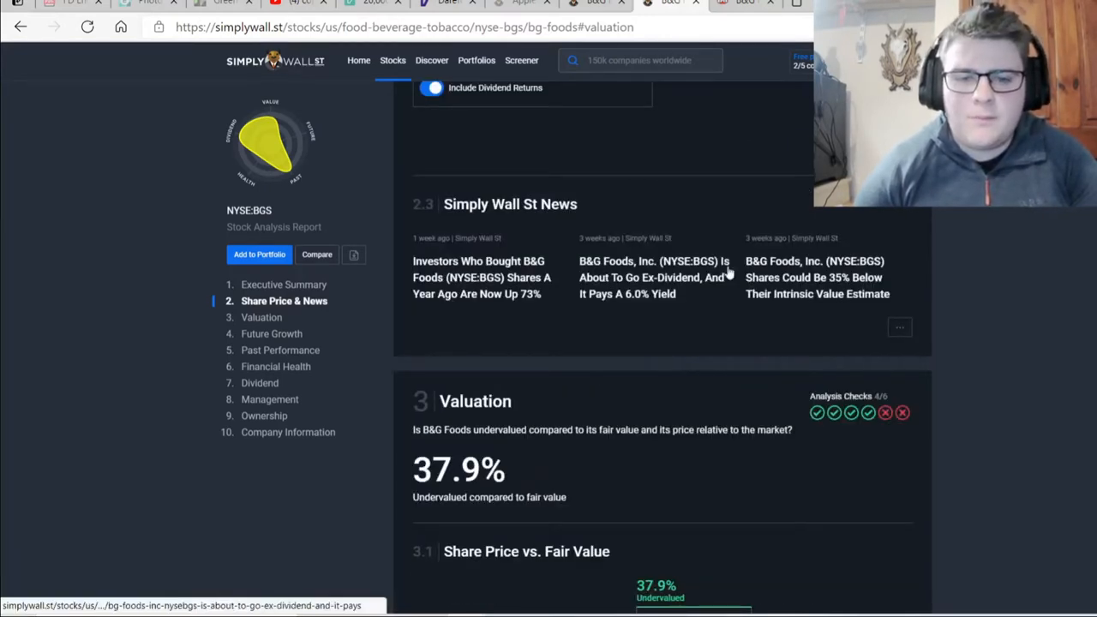
{"action": "mouse_move", "coordinate": [821, 300]}
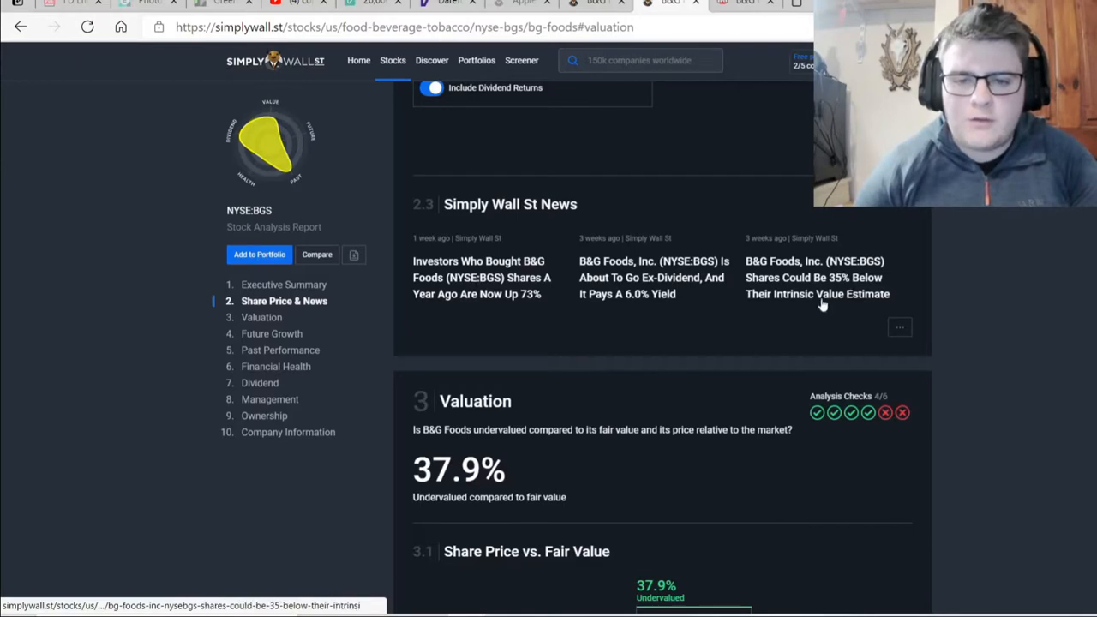
{"action": "mouse_move", "coordinate": [812, 316]}
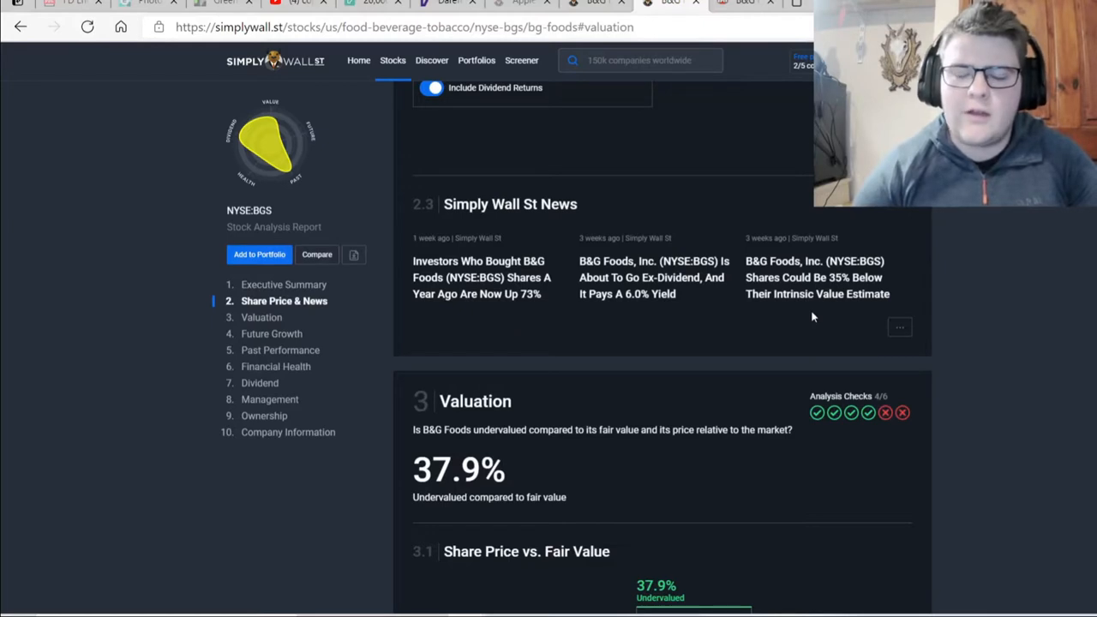
{"action": "mouse_move", "coordinate": [694, 427]}
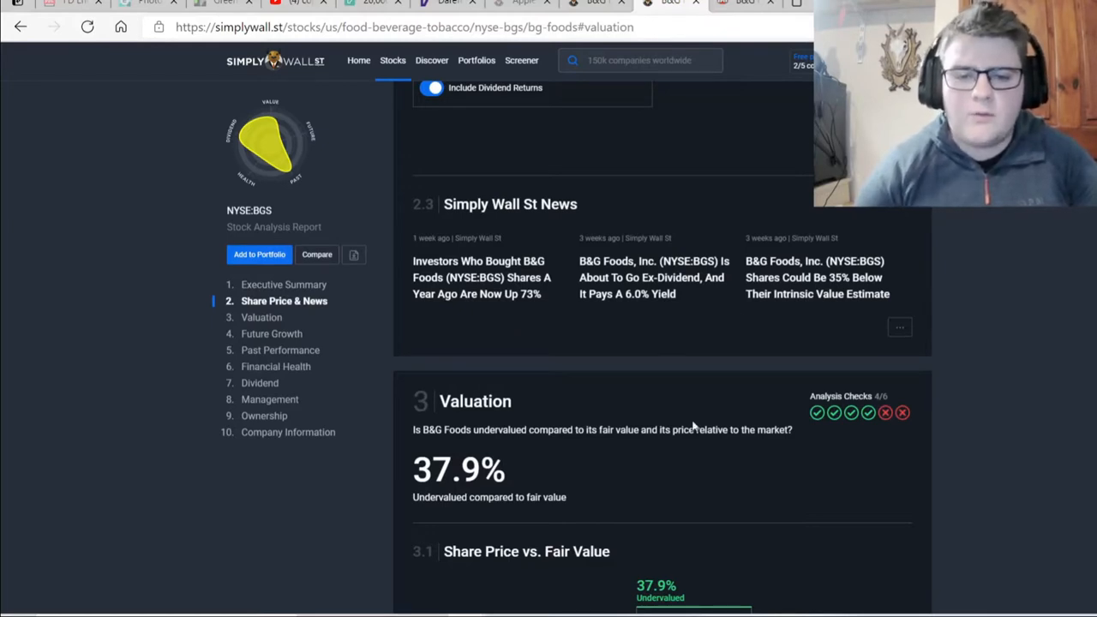
{"action": "scroll", "scroll_direction": "down", "scroll_amount": 3}
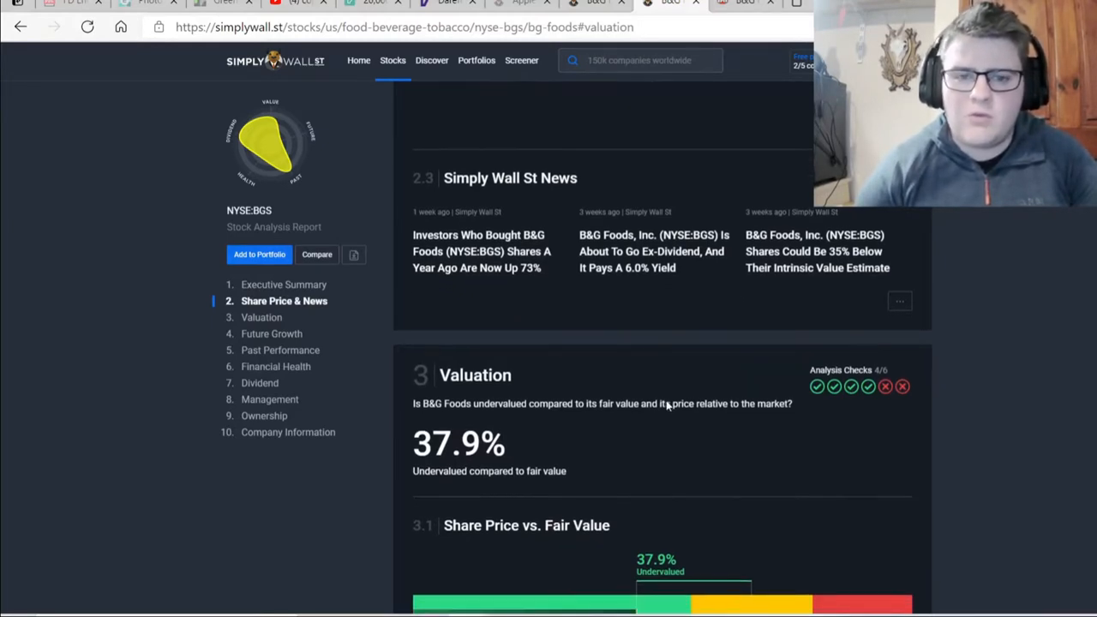
Scroll to the Share Price vs Fair Value chart showing US$30.07 against US$48.44 and the below-fair-value checks.
{"action": "scroll", "scroll_direction": "down", "scroll_amount": 3}
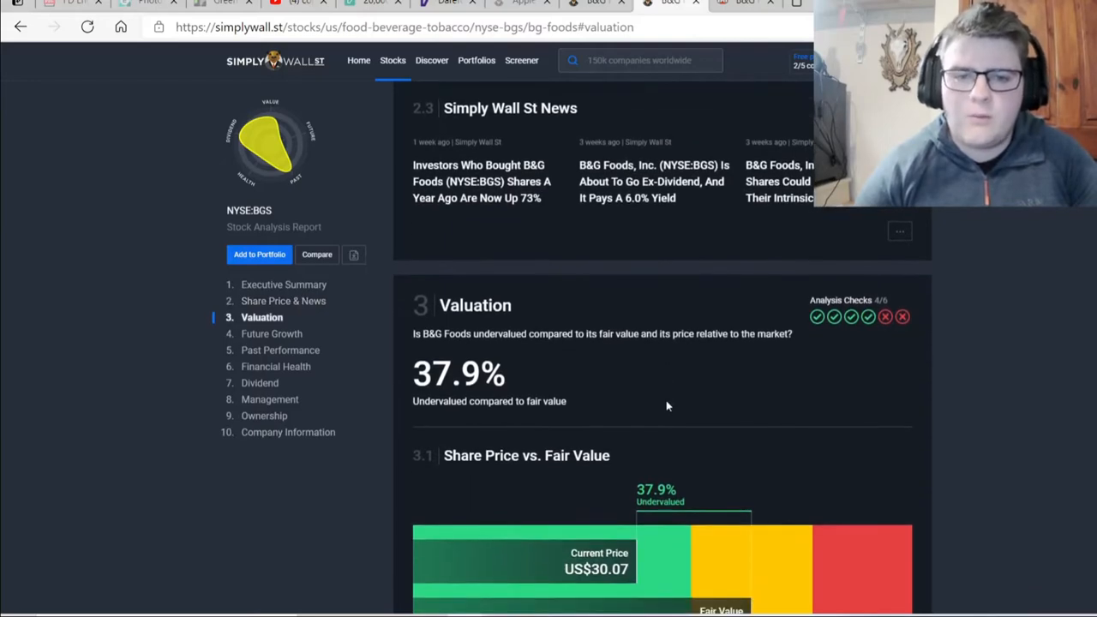
{"action": "scroll", "scroll_direction": "down", "scroll_amount": 3}
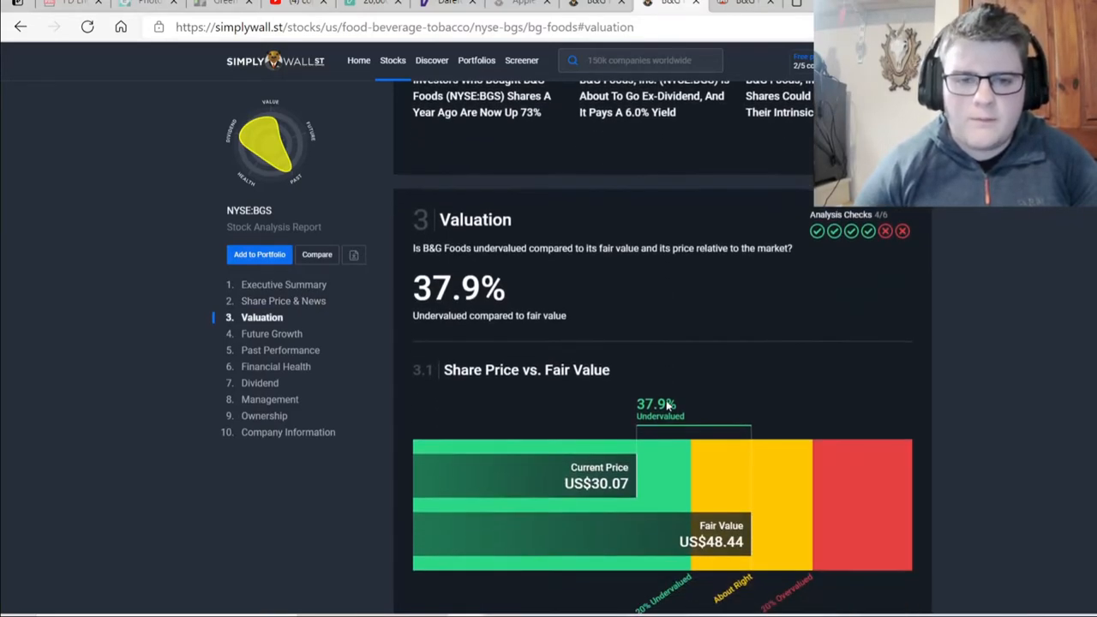
{"action": "scroll", "scroll_direction": "down", "scroll_amount": 3}
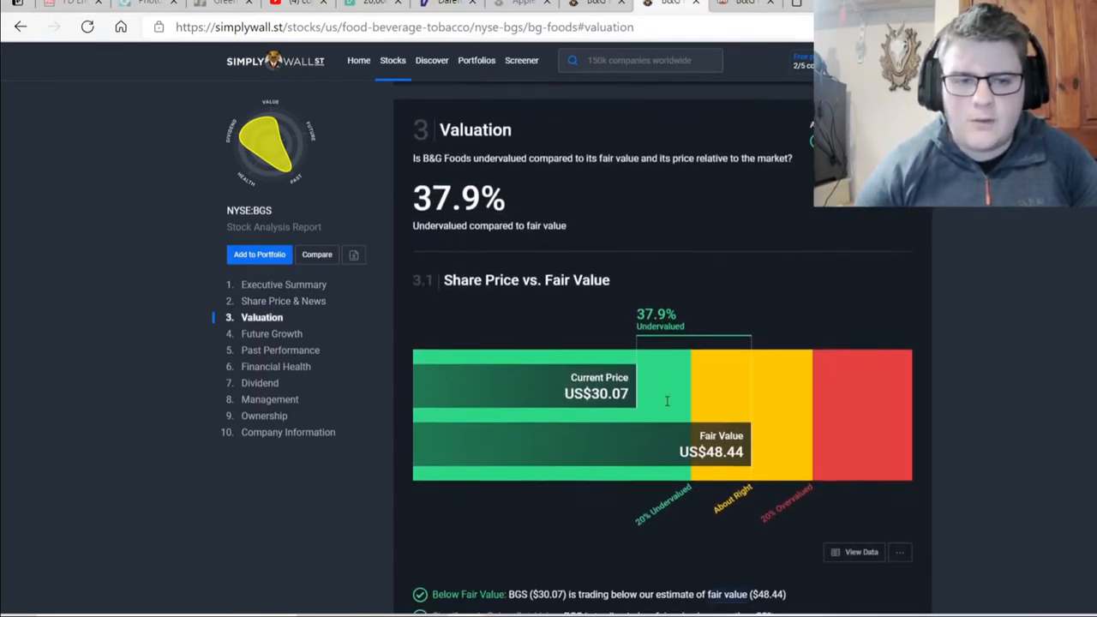
{"action": "mouse_move", "coordinate": [617, 326]}
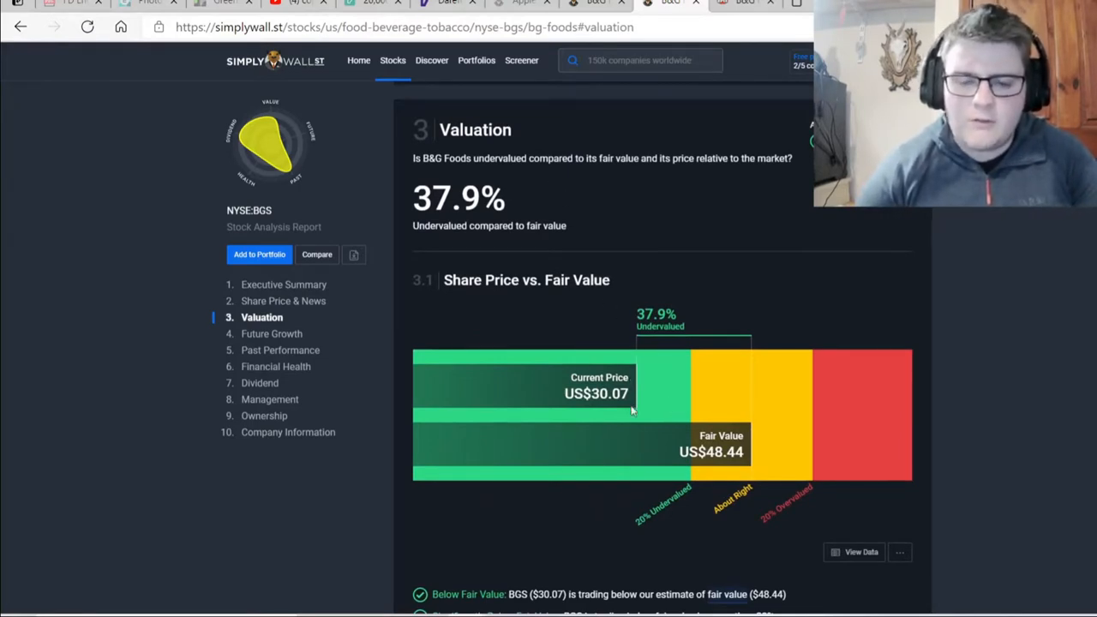
{"action": "mouse_move", "coordinate": [644, 454]}
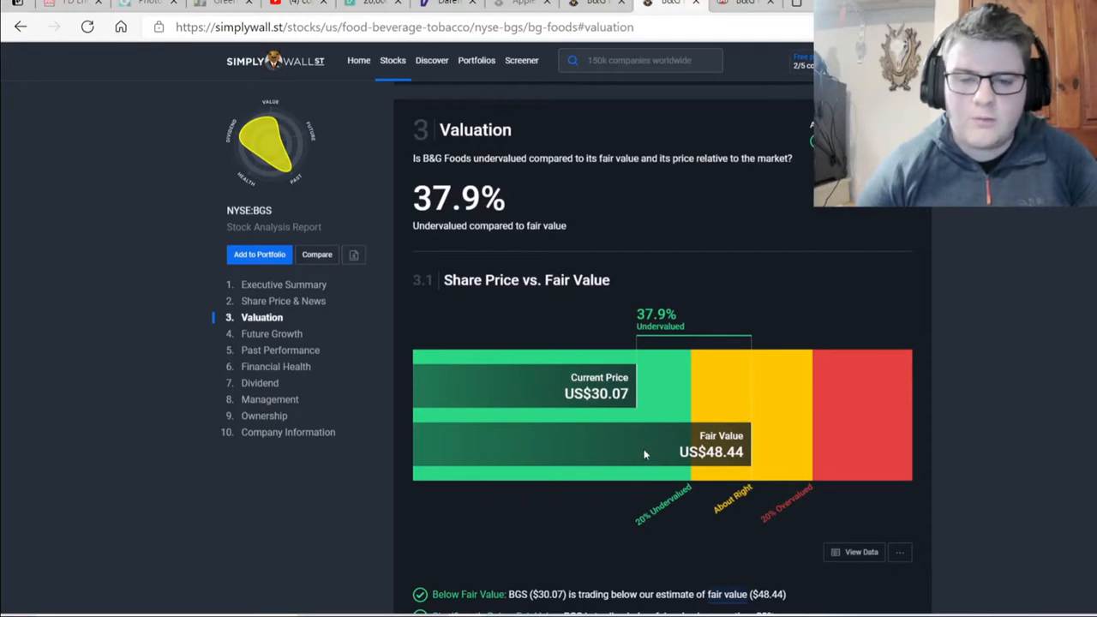
{"action": "mouse_move", "coordinate": [706, 466]}
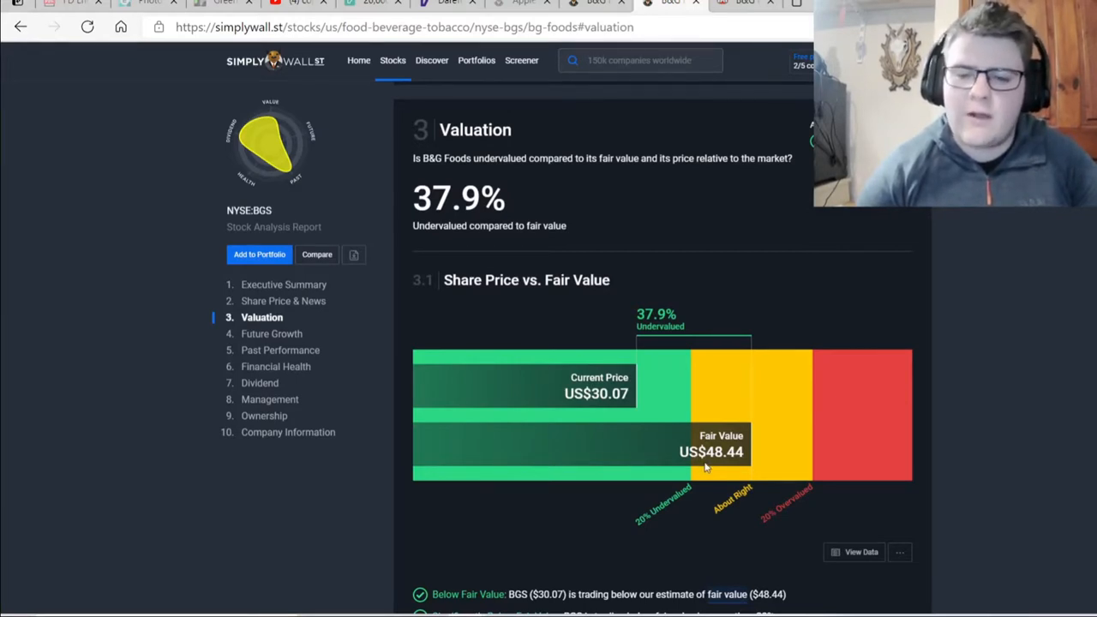
{"action": "mouse_move", "coordinate": [939, 501]}
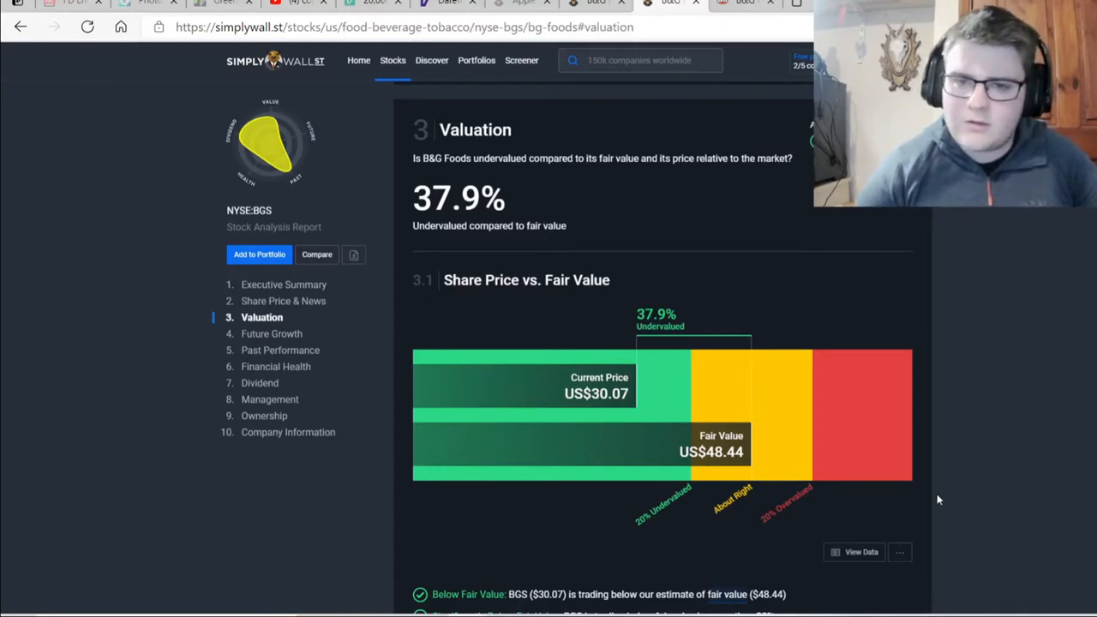
{"action": "scroll", "scroll_direction": "down", "scroll_amount": 3}
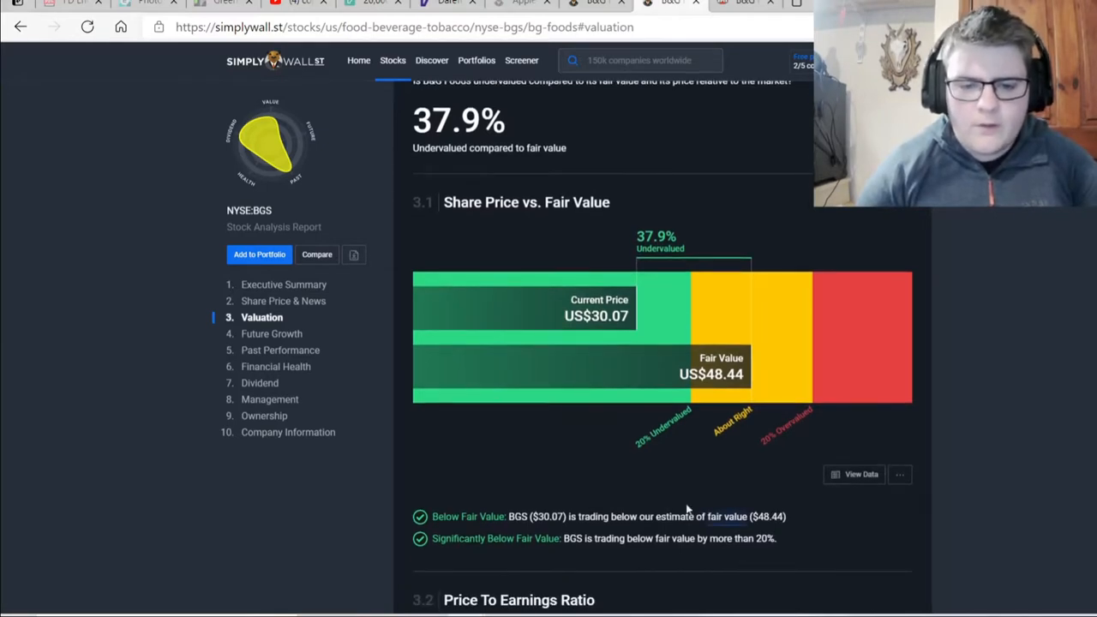
{"action": "mouse_move", "coordinate": [803, 521]}
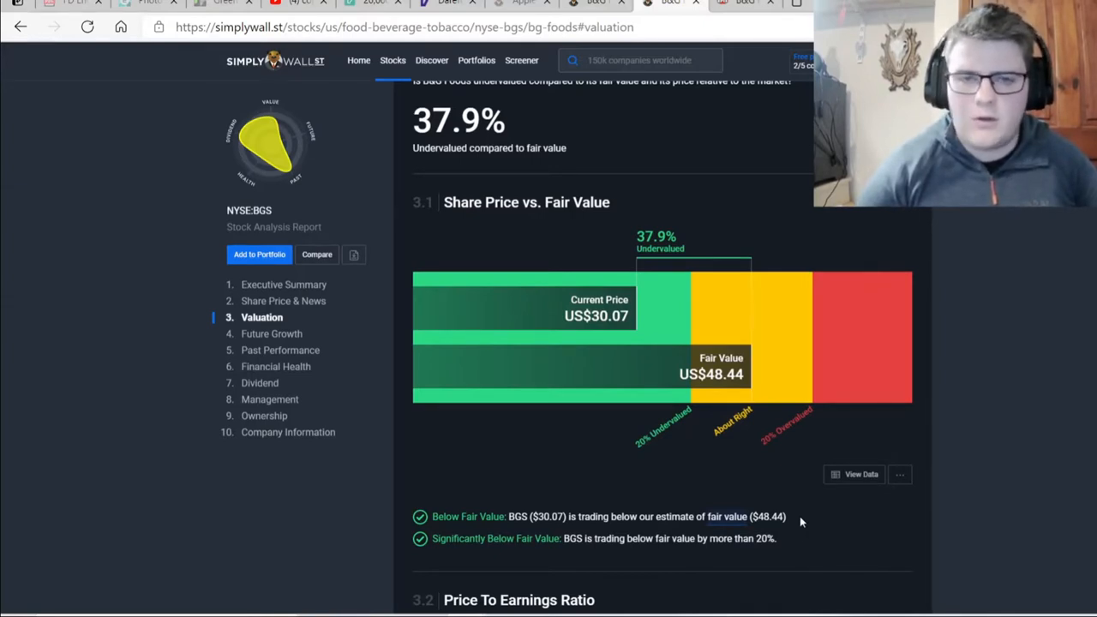
{"action": "mouse_move", "coordinate": [895, 552]}
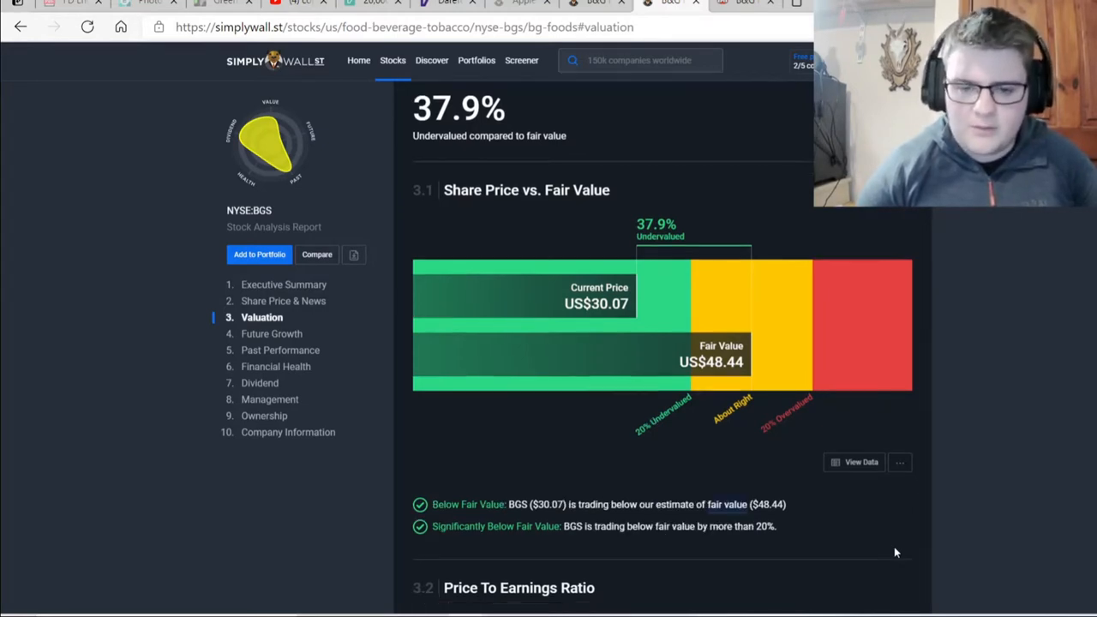
{"action": "scroll", "scroll_direction": "down", "scroll_amount": 3}
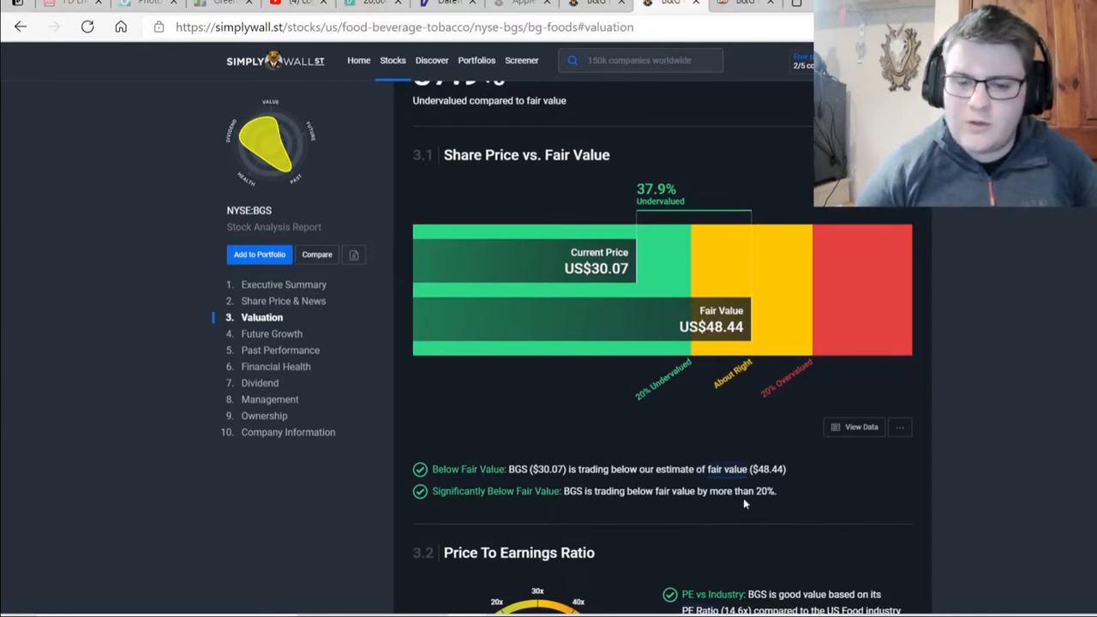
Scroll through the PE 14.6x and PEG 2.5x ratio gauges with their good value and poor ratings.
{"action": "scroll", "scroll_direction": "down", "scroll_amount": 3}
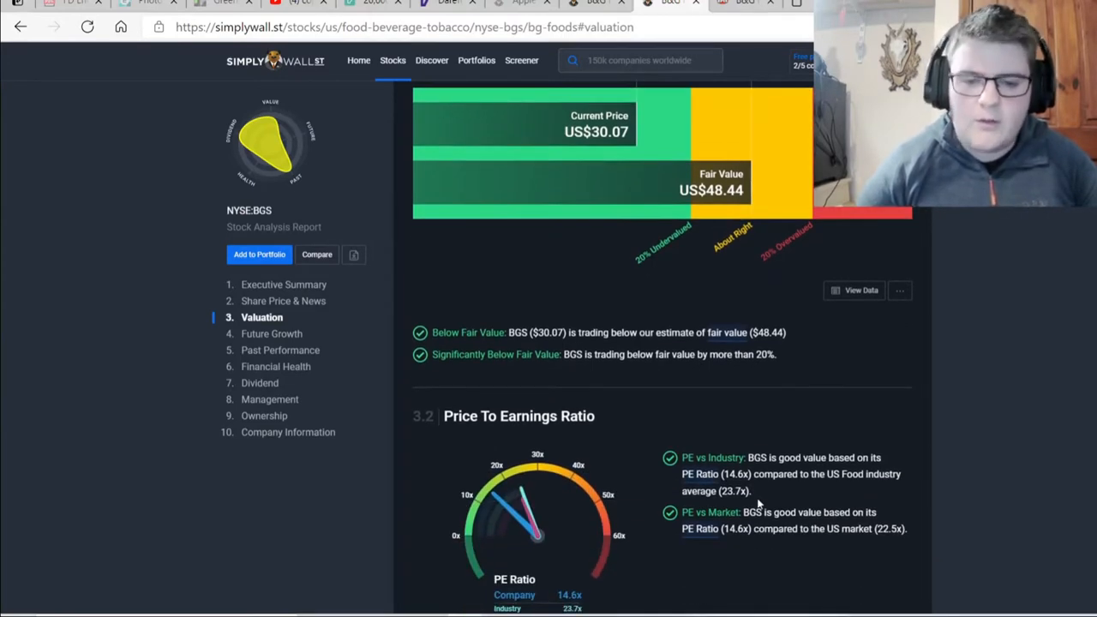
{"action": "scroll", "scroll_direction": "down", "scroll_amount": 3}
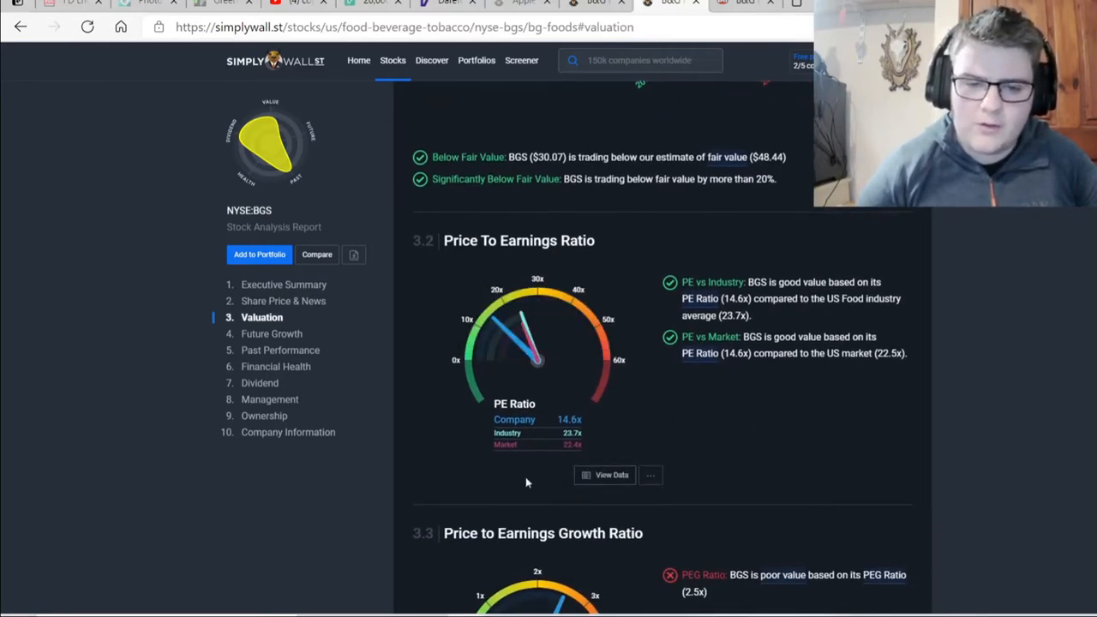
{"action": "mouse_move", "coordinate": [532, 342]}
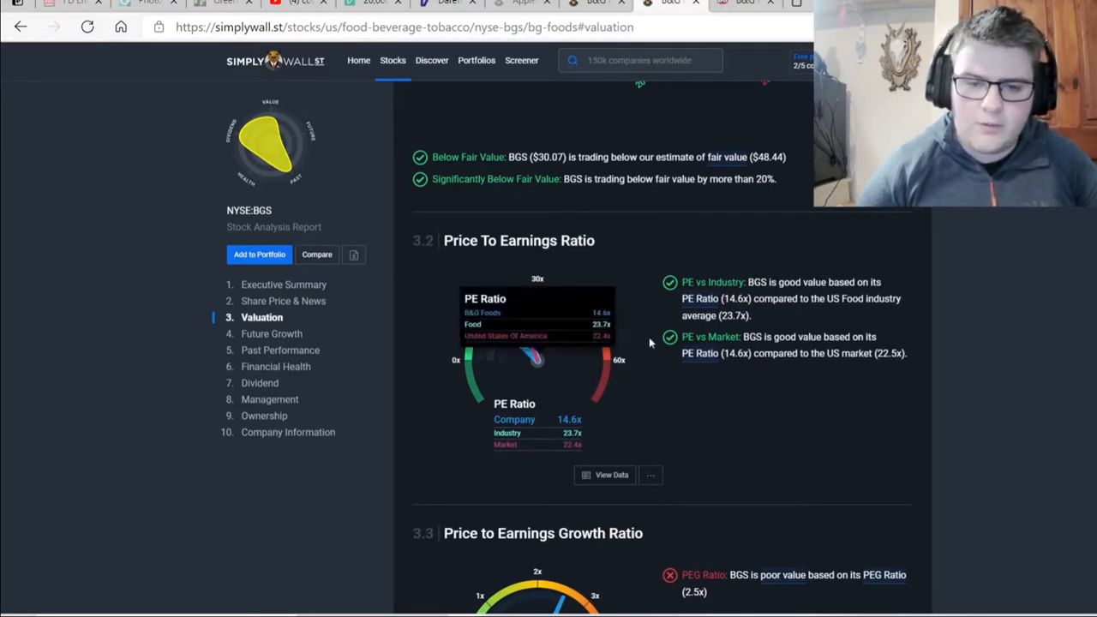
{"action": "mouse_move", "coordinate": [734, 459]}
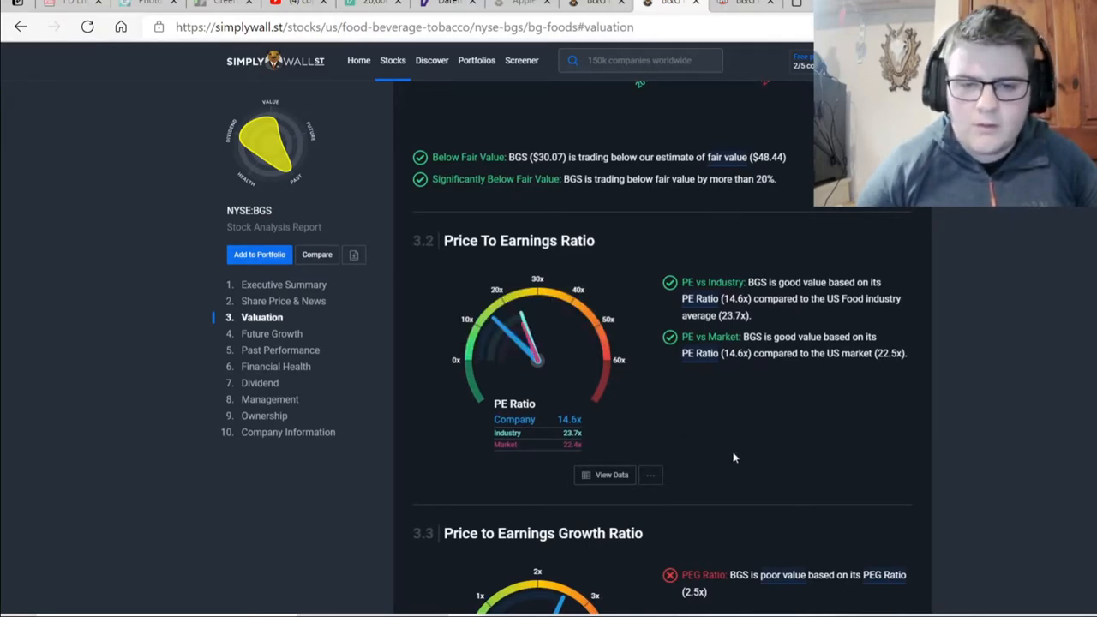
{"action": "scroll", "scroll_direction": "down", "scroll_amount": 3}
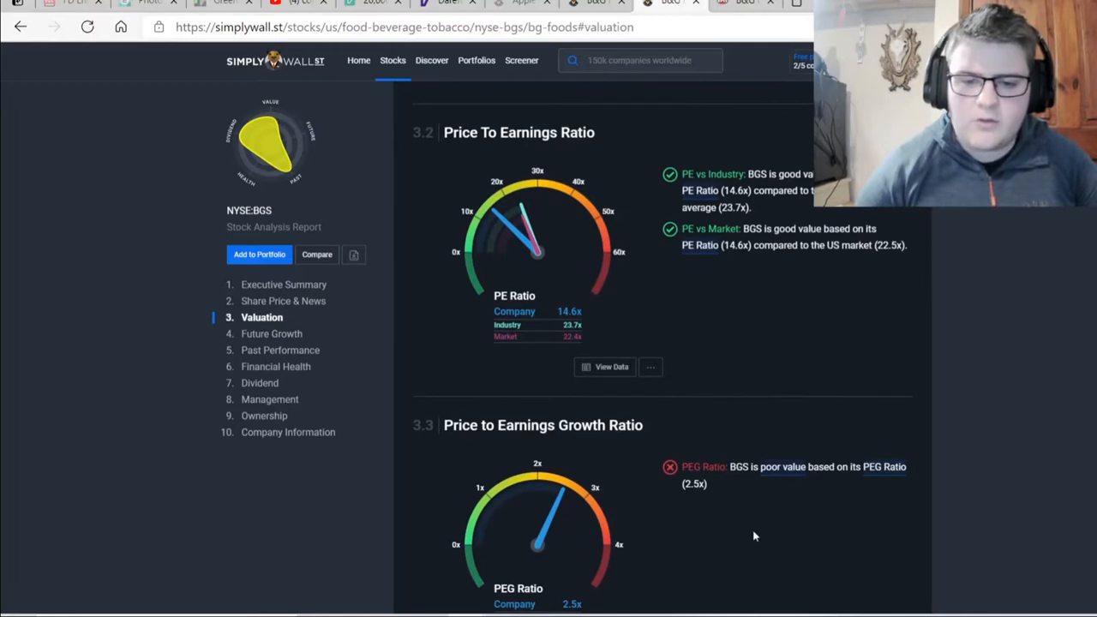
{"action": "scroll", "scroll_direction": "down", "scroll_amount": 3}
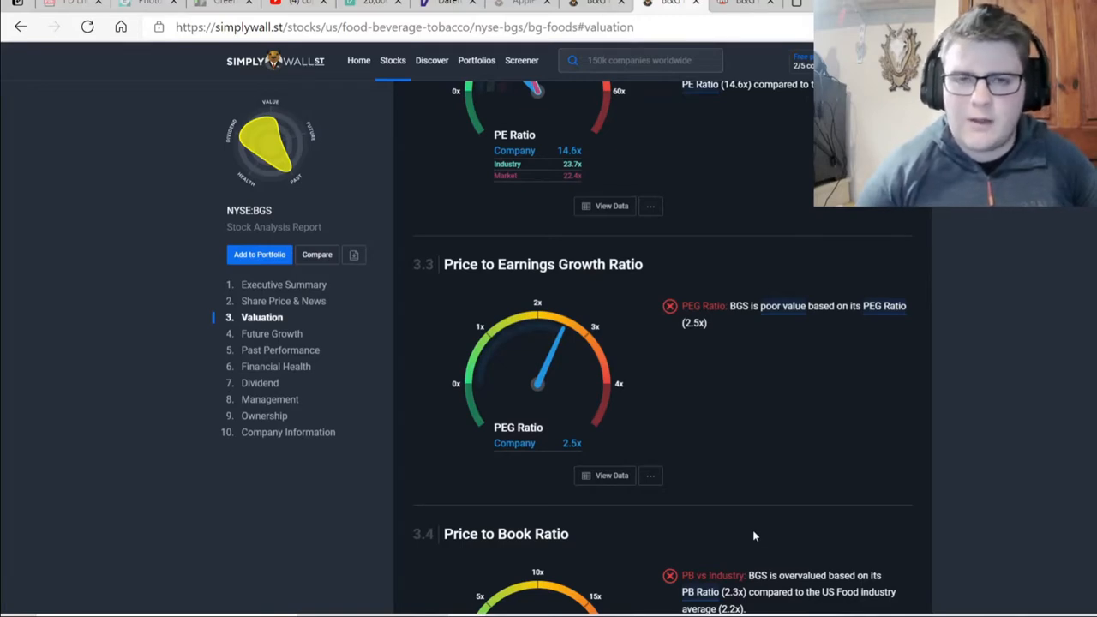
Scroll past the PB 2.3x overvalued gauge to the Future Growth heading at 5.7%.
{"action": "scroll", "scroll_direction": "down", "scroll_amount": 3}
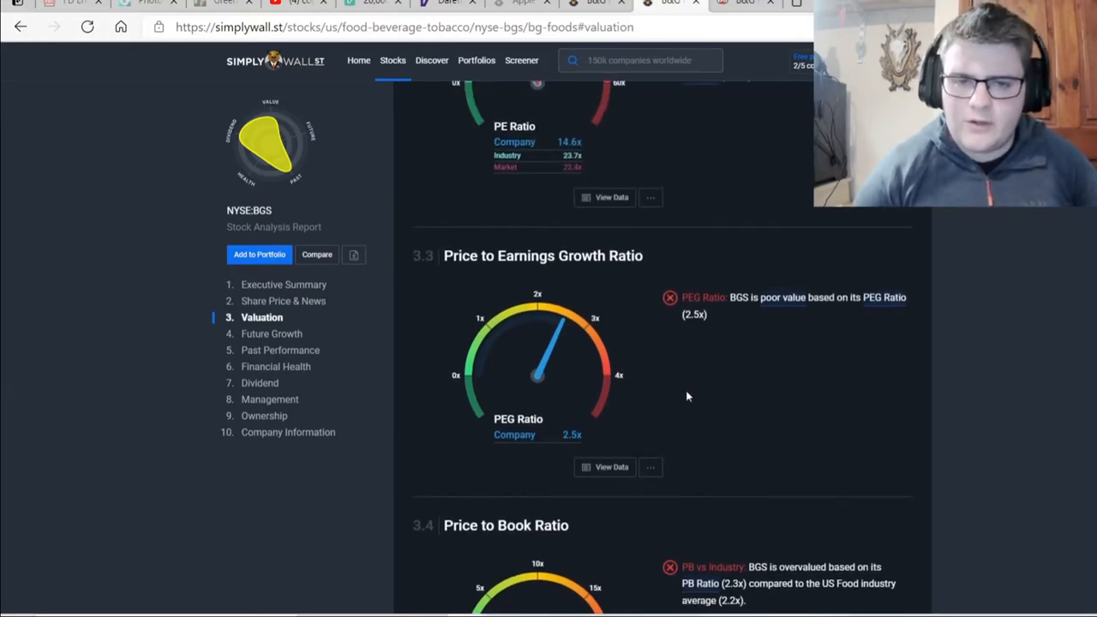
{"action": "scroll", "scroll_direction": "down", "scroll_amount": 3}
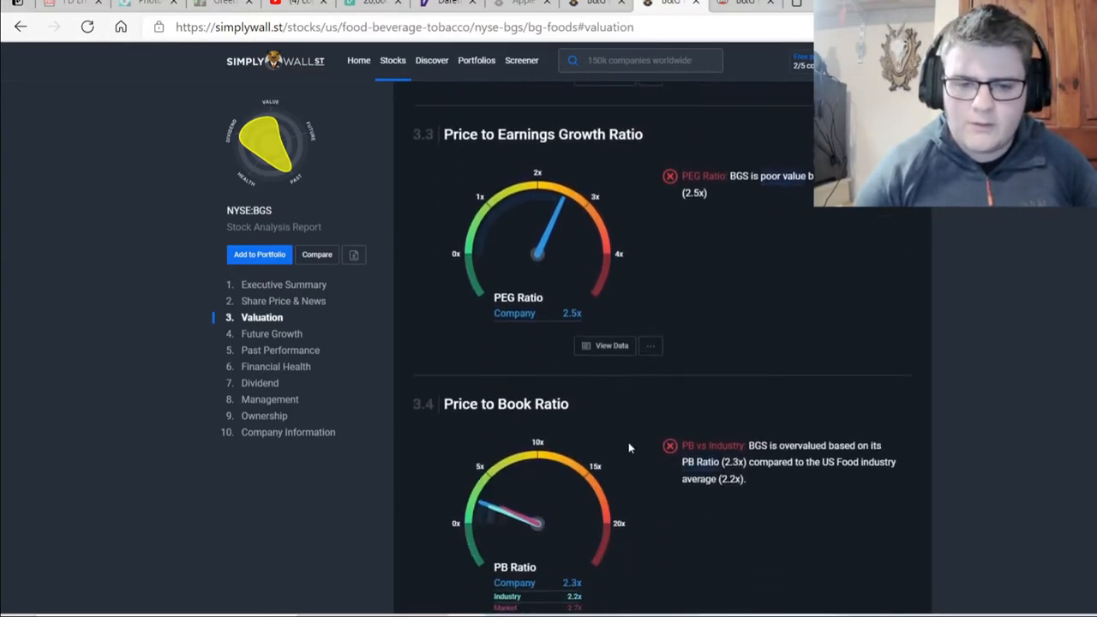
{"action": "scroll", "scroll_direction": "up", "scroll_amount": 3}
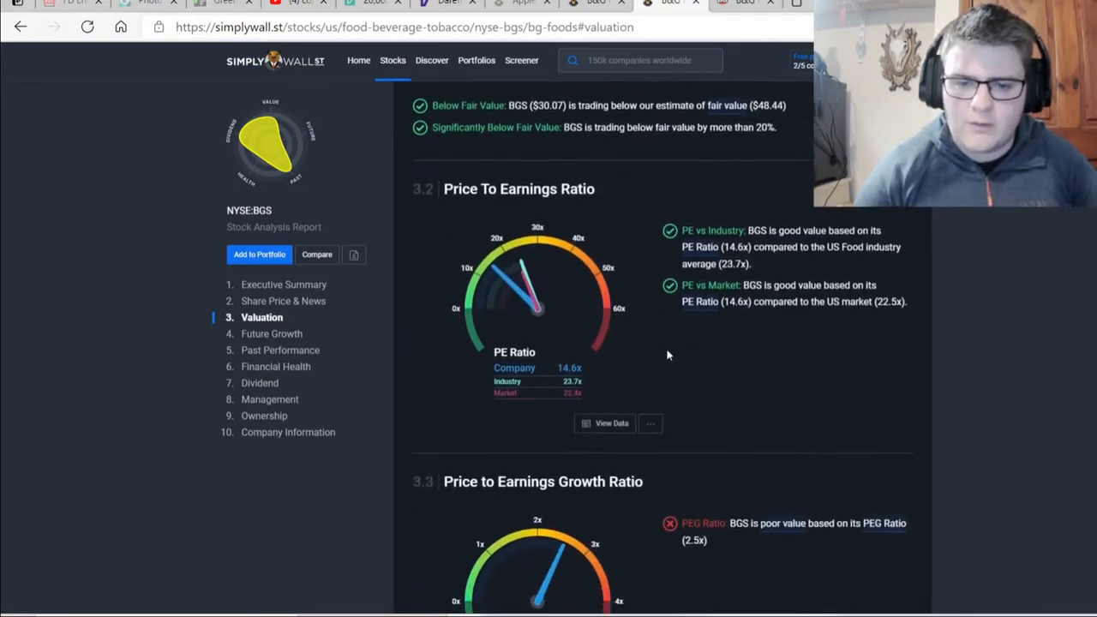
{"action": "scroll", "scroll_direction": "down", "scroll_amount": 3}
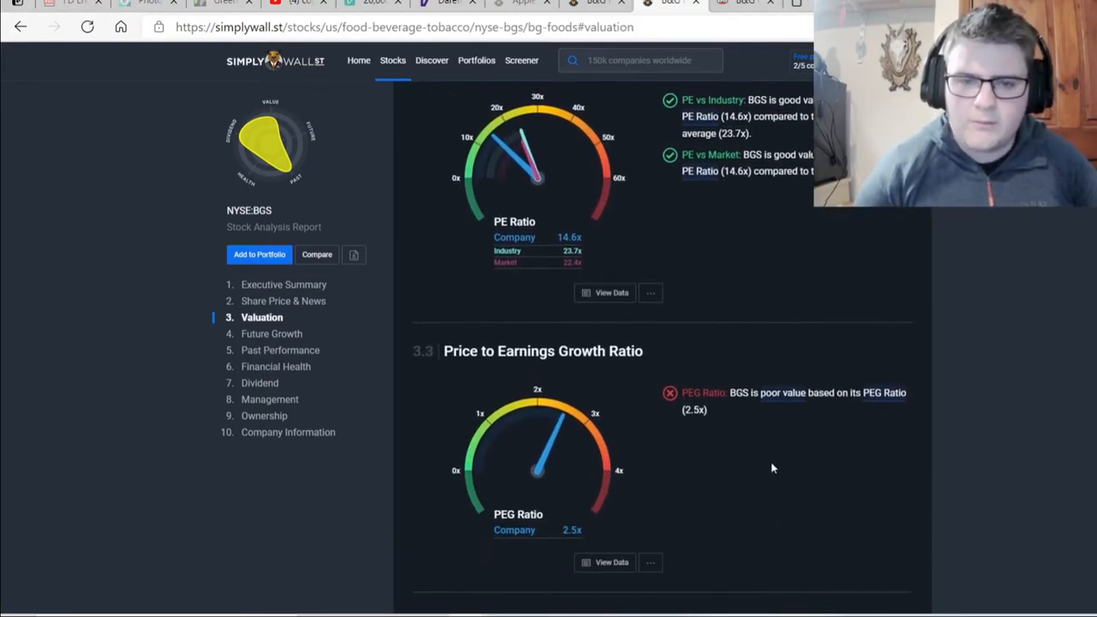
{"action": "mouse_move", "coordinate": [900, 442]}
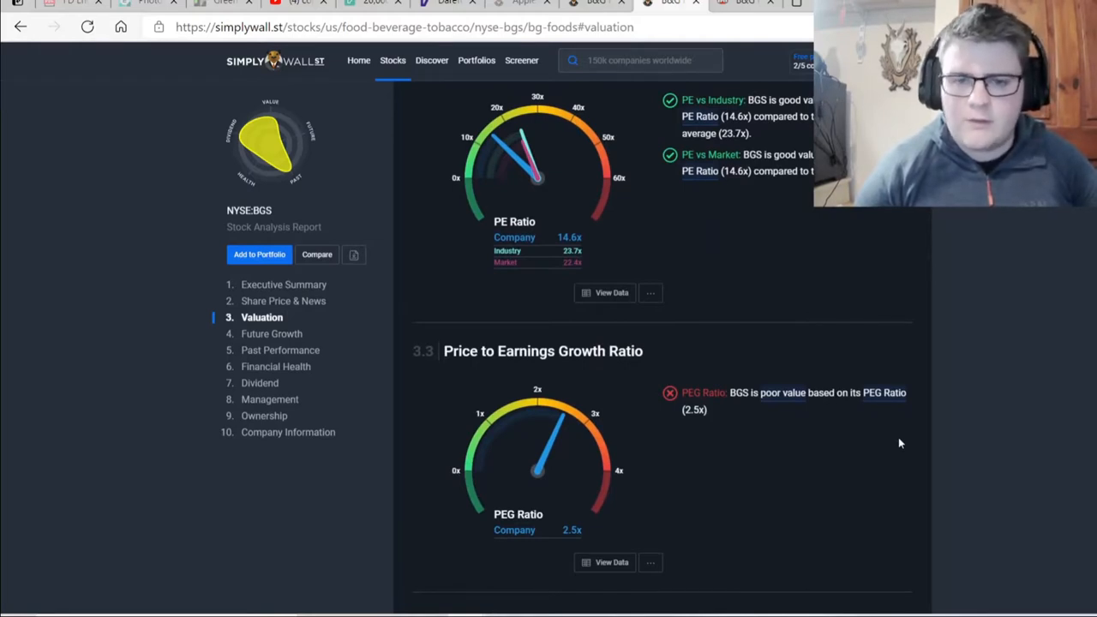
{"action": "mouse_move", "coordinate": [964, 391]}
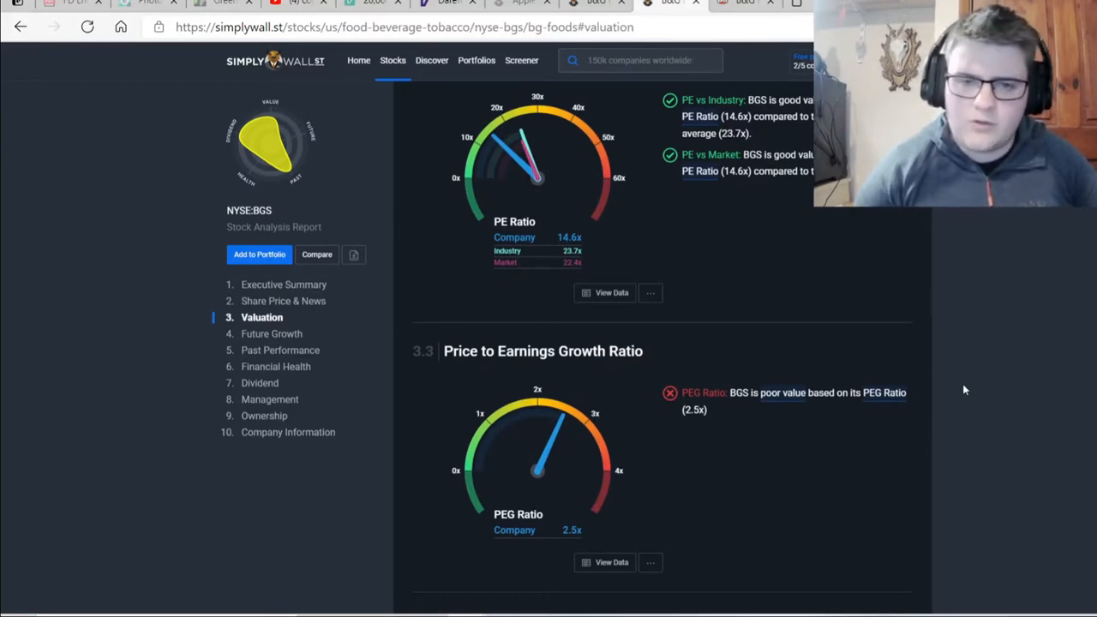
{"action": "scroll", "scroll_direction": "down", "scroll_amount": 3}
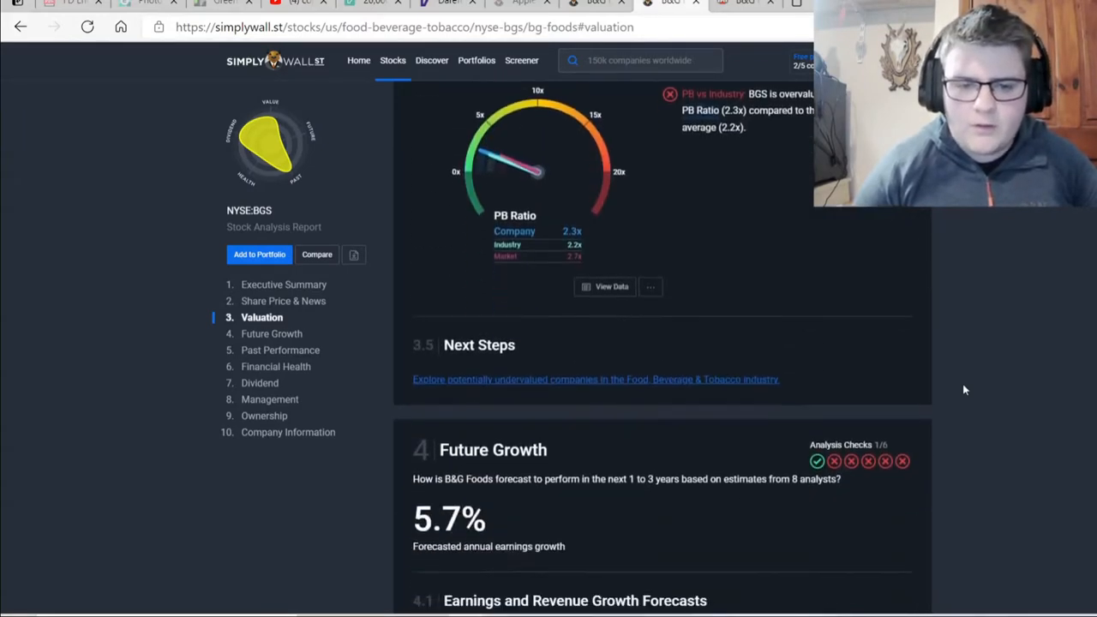
Scroll past the earnings and revenue chart to the analyst forecasts of 5.7% earnings and 0.8% revenue growth.
{"action": "scroll", "scroll_direction": "down", "scroll_amount": 3}
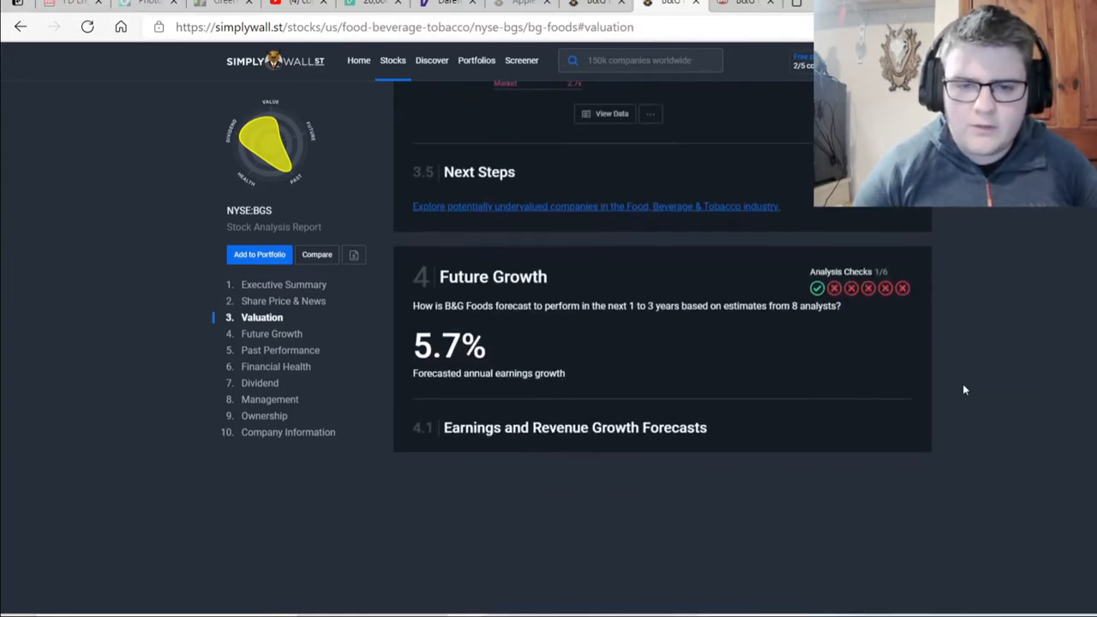
{"action": "scroll", "scroll_direction": "down", "scroll_amount": 3}
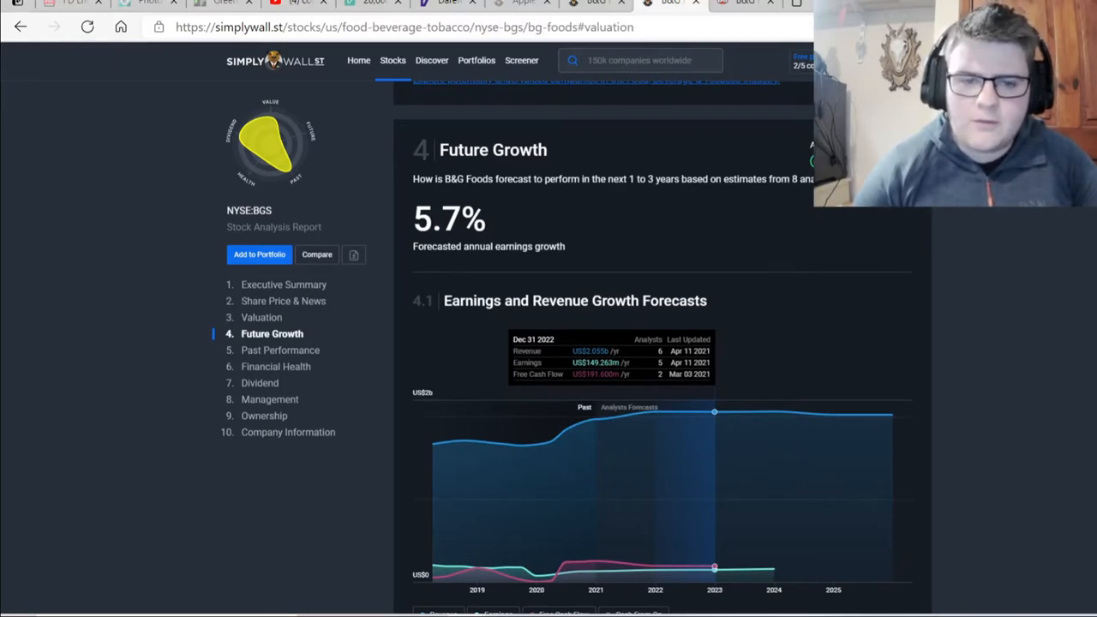
{"action": "scroll", "scroll_direction": "down", "scroll_amount": 3}
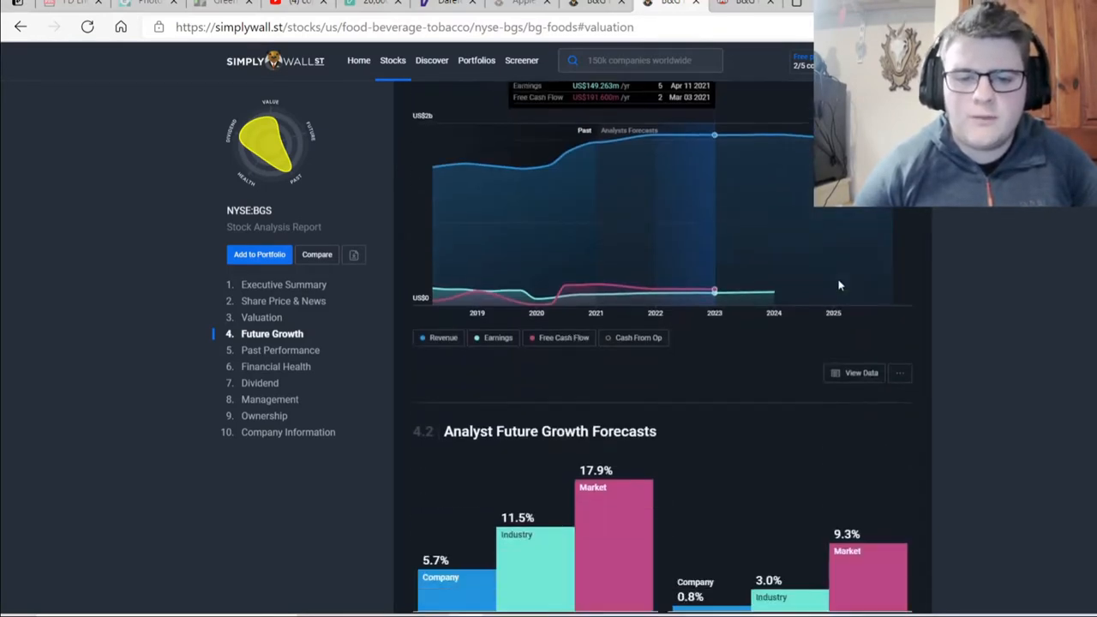
{"action": "scroll", "scroll_direction": "down", "scroll_amount": 3}
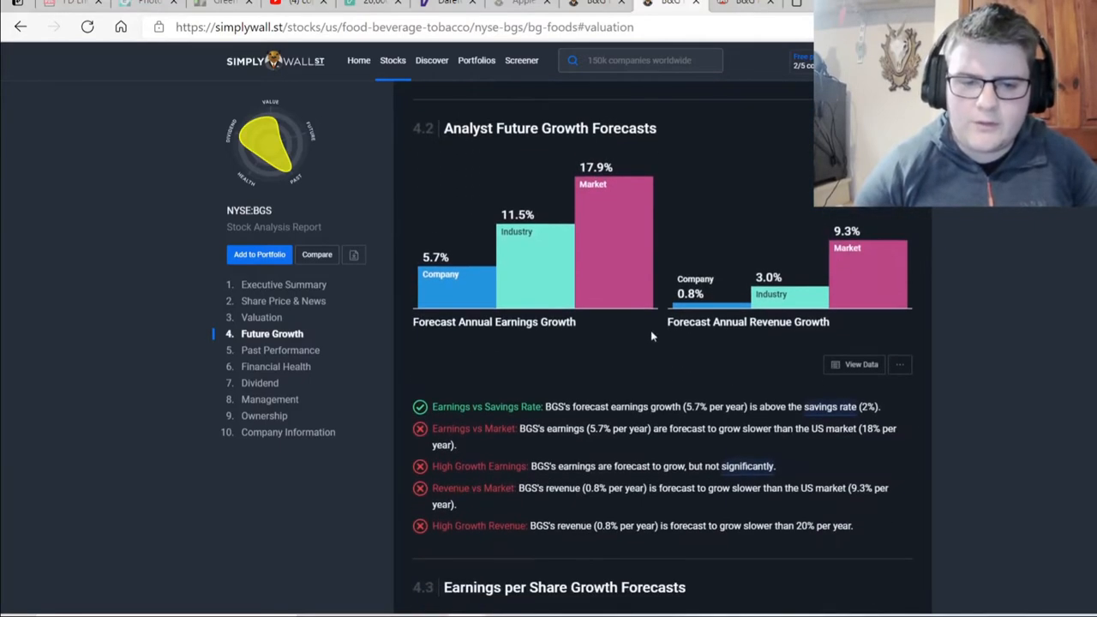
{"action": "mouse_move", "coordinate": [480, 300]}
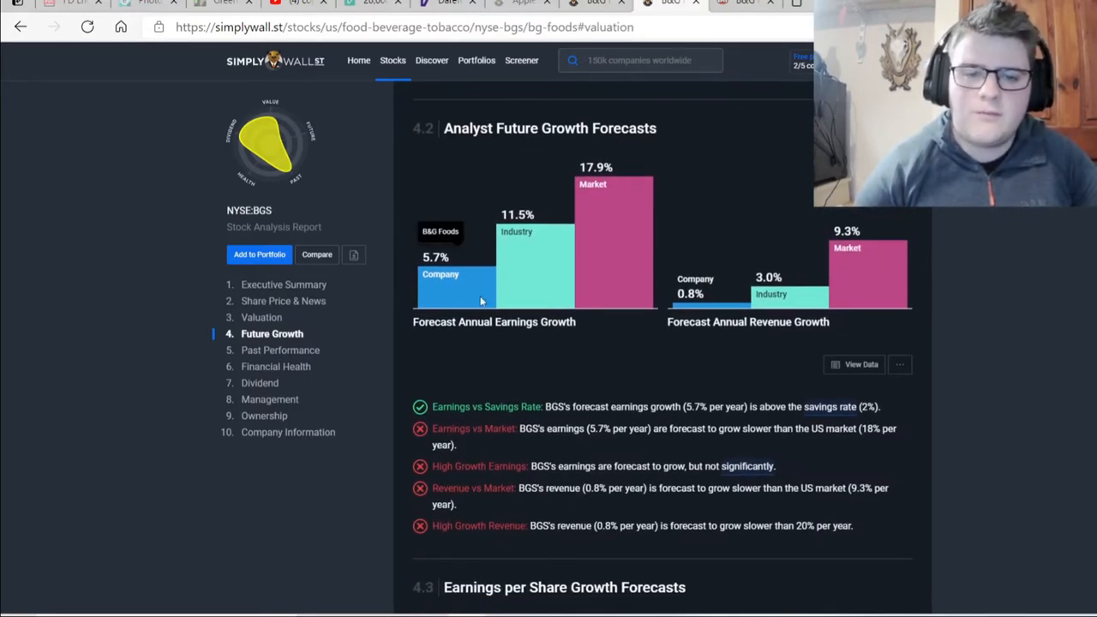
{"action": "mouse_move", "coordinate": [527, 291]}
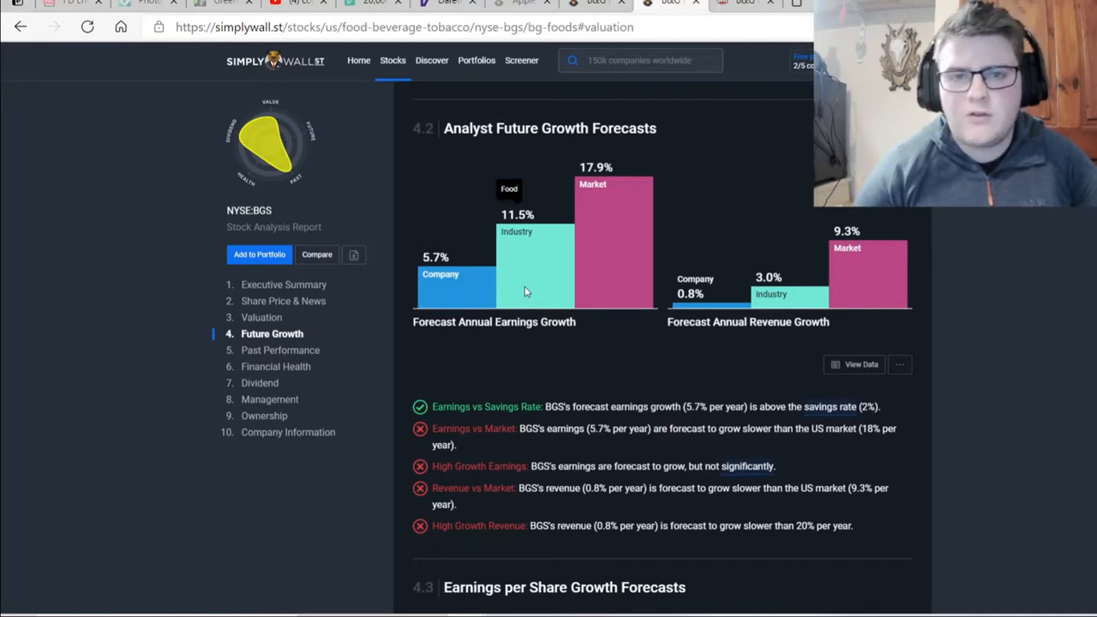
{"action": "mouse_move", "coordinate": [655, 305]}
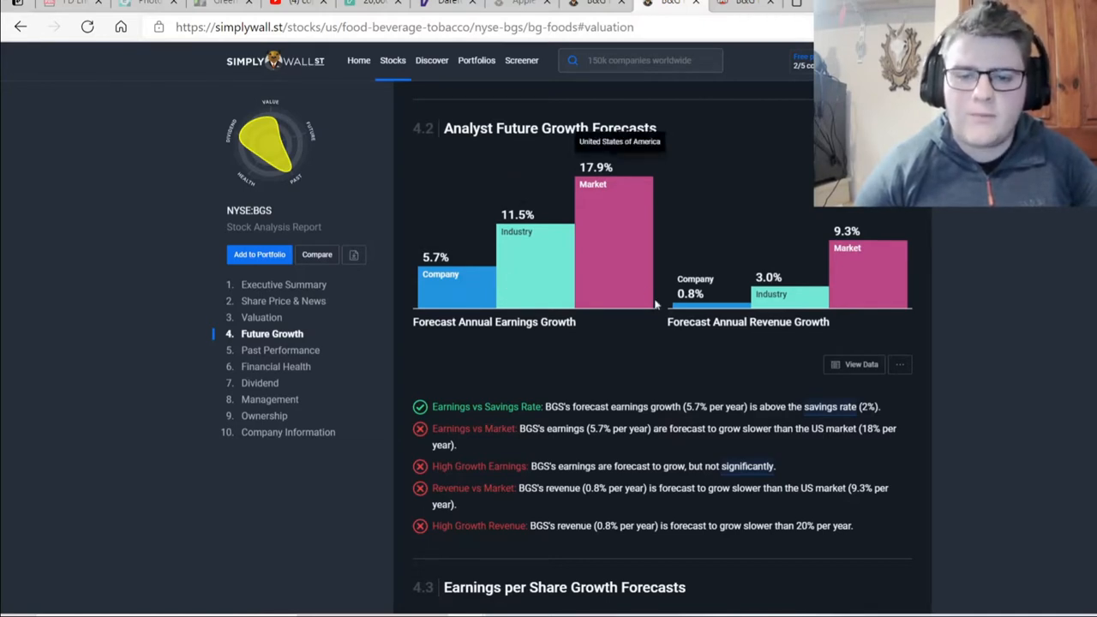
{"action": "mouse_move", "coordinate": [754, 341]}
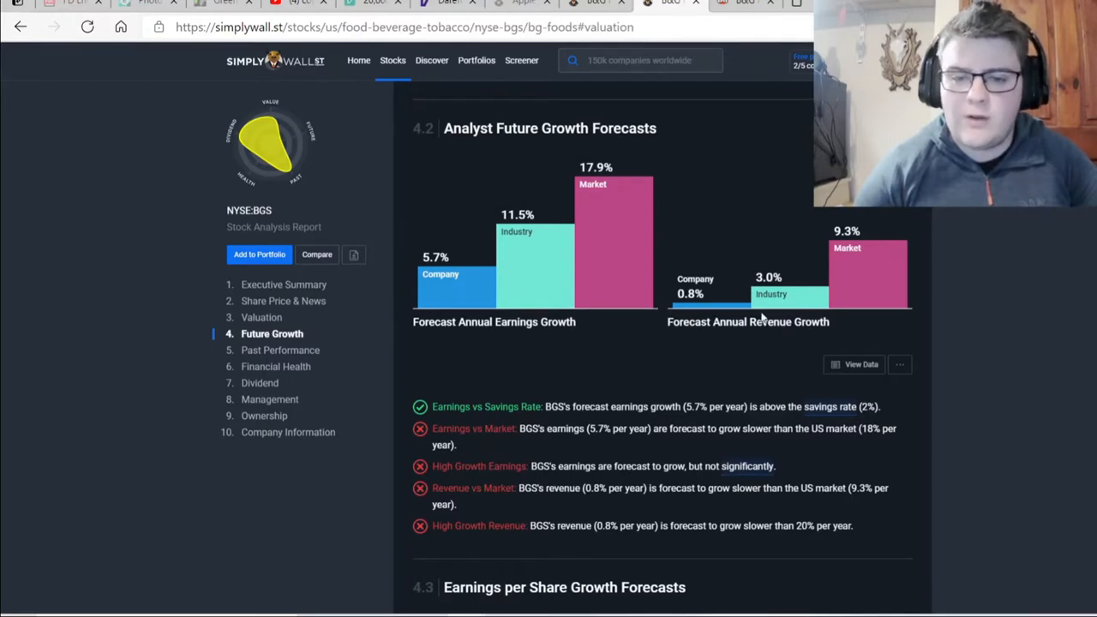
{"action": "mouse_move", "coordinate": [885, 261]}
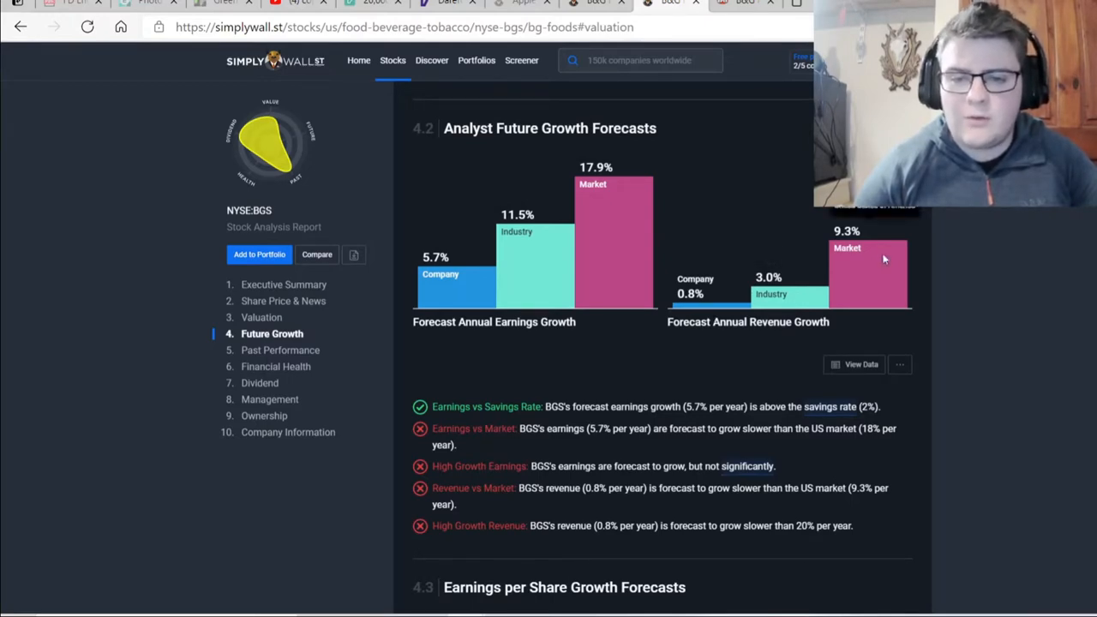
Scroll past the growth checks to the EPS forecasts and Future Return on Equity with insufficient ROE data.
{"action": "scroll", "scroll_direction": "down", "scroll_amount": 3}
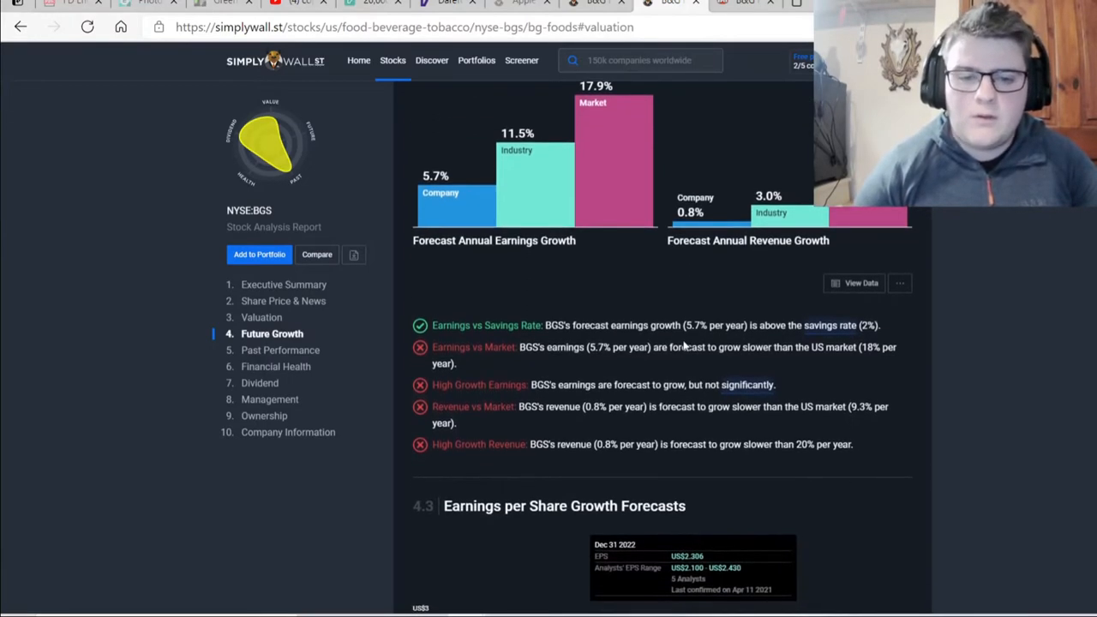
{"action": "mouse_move", "coordinate": [641, 341]}
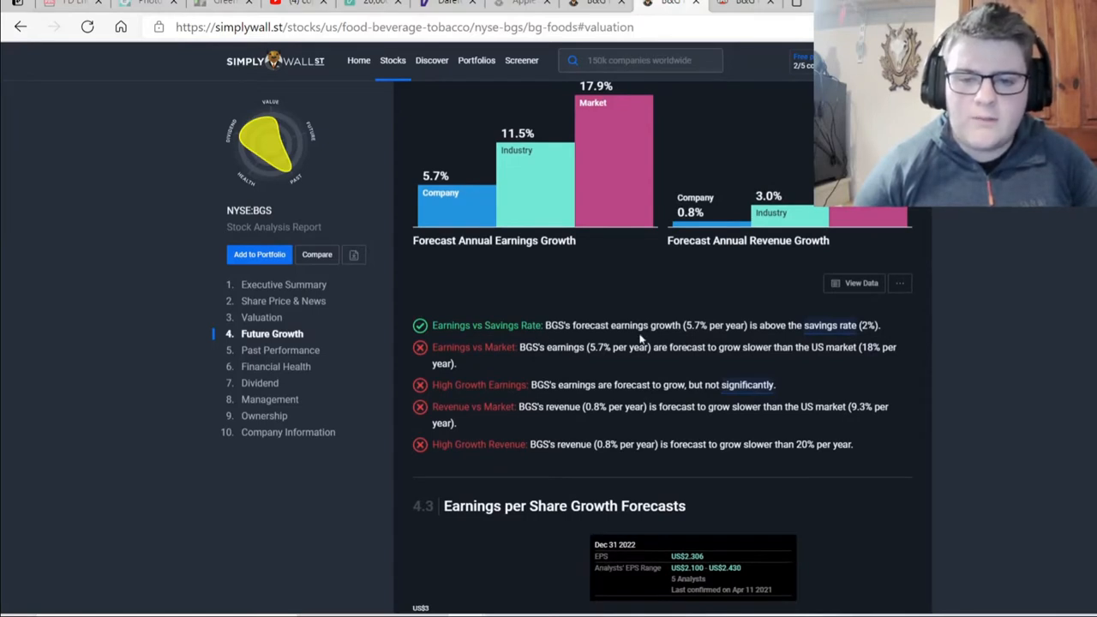
{"action": "mouse_move", "coordinate": [814, 334]}
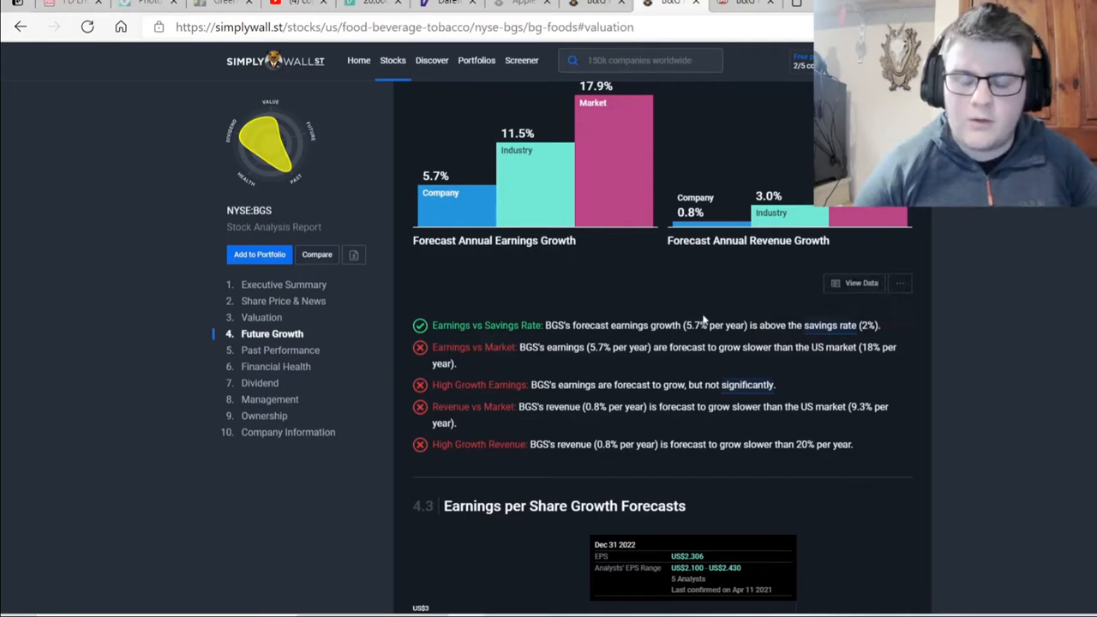
{"action": "mouse_move", "coordinate": [888, 329]}
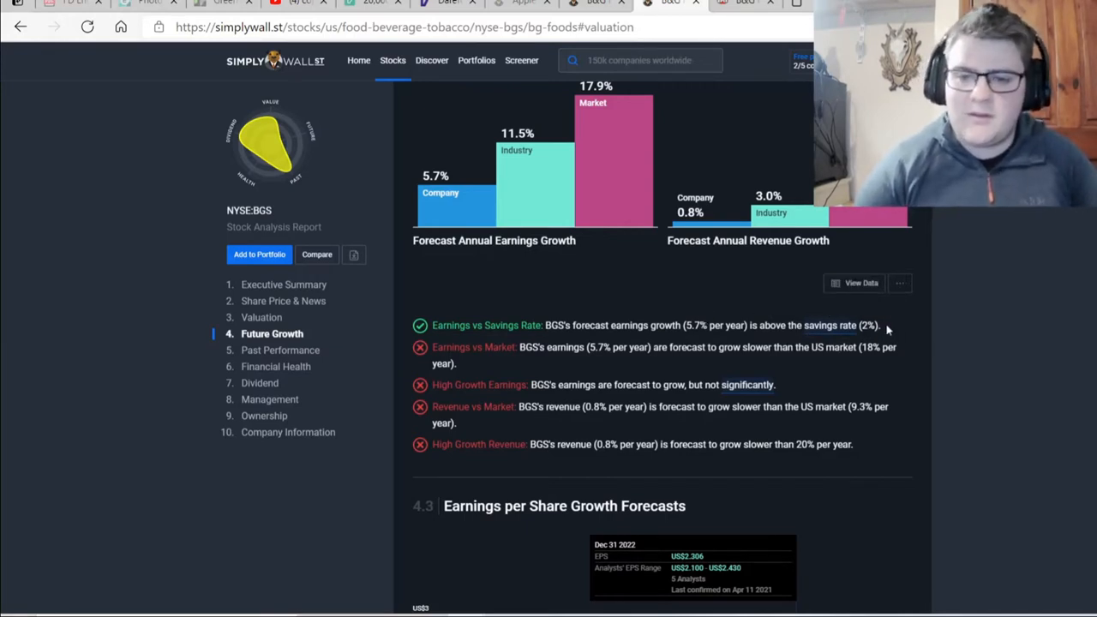
{"action": "mouse_move", "coordinate": [888, 334]}
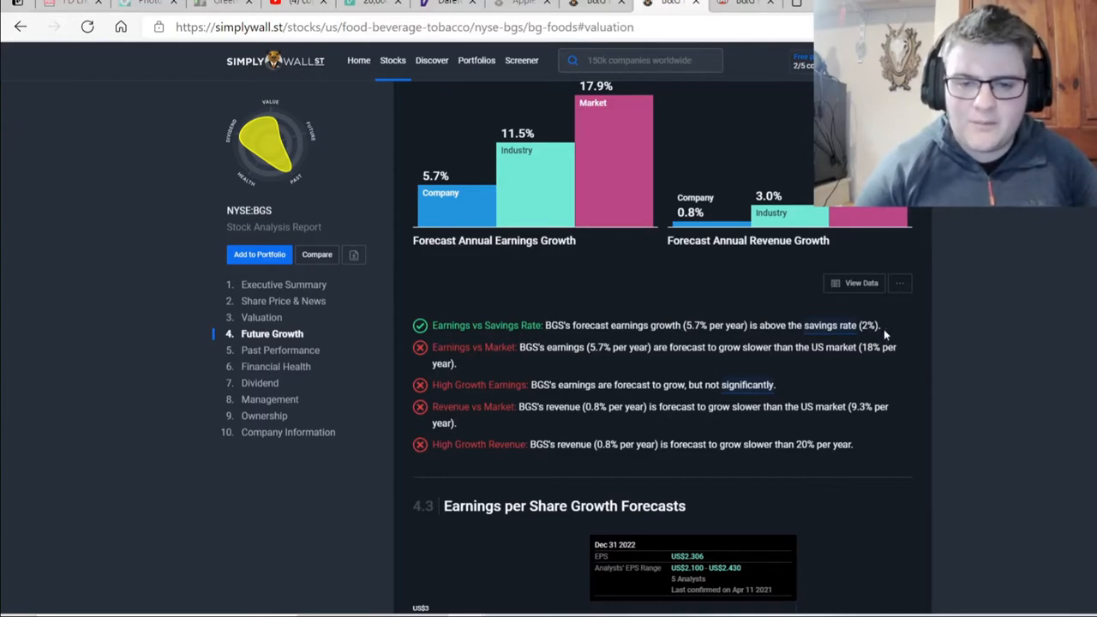
{"action": "mouse_move", "coordinate": [837, 370]}
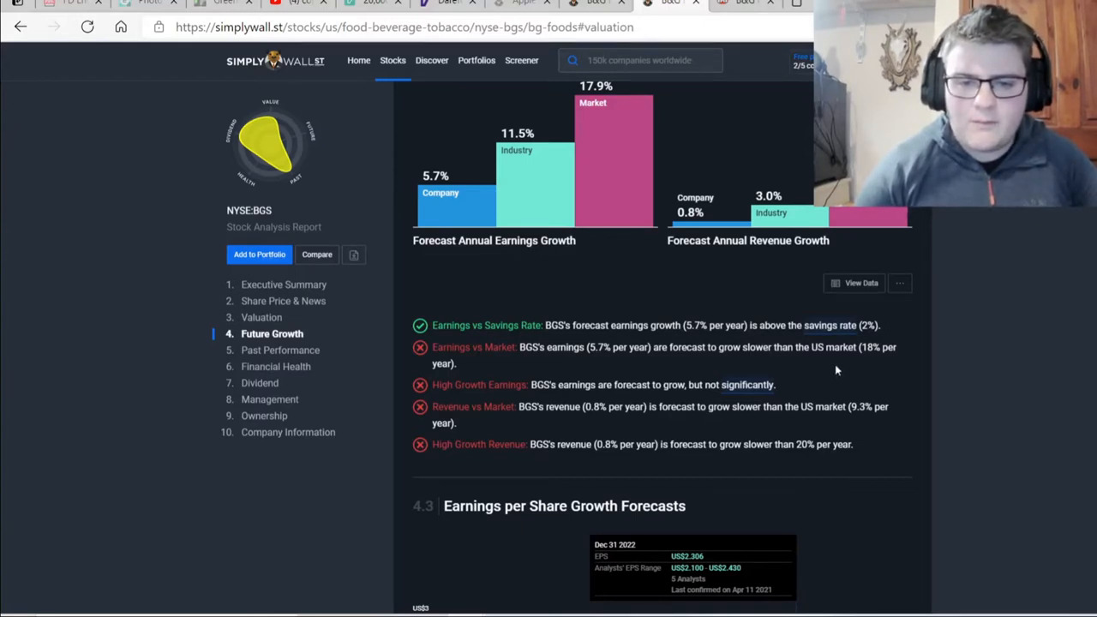
{"action": "mouse_move", "coordinate": [494, 360]}
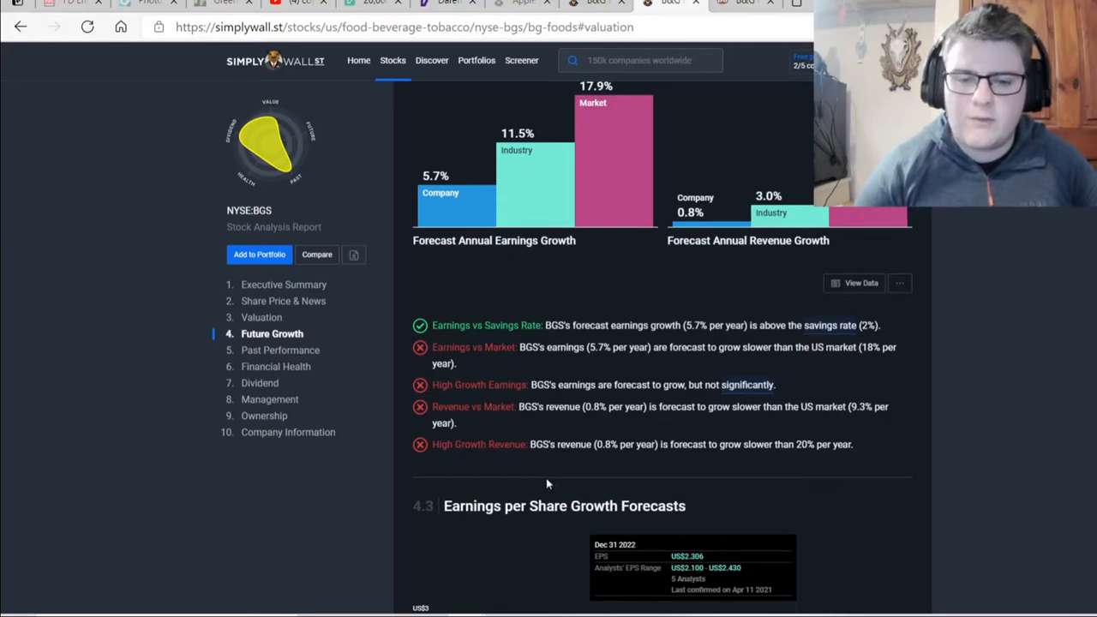
{"action": "scroll", "scroll_direction": "down", "scroll_amount": 3}
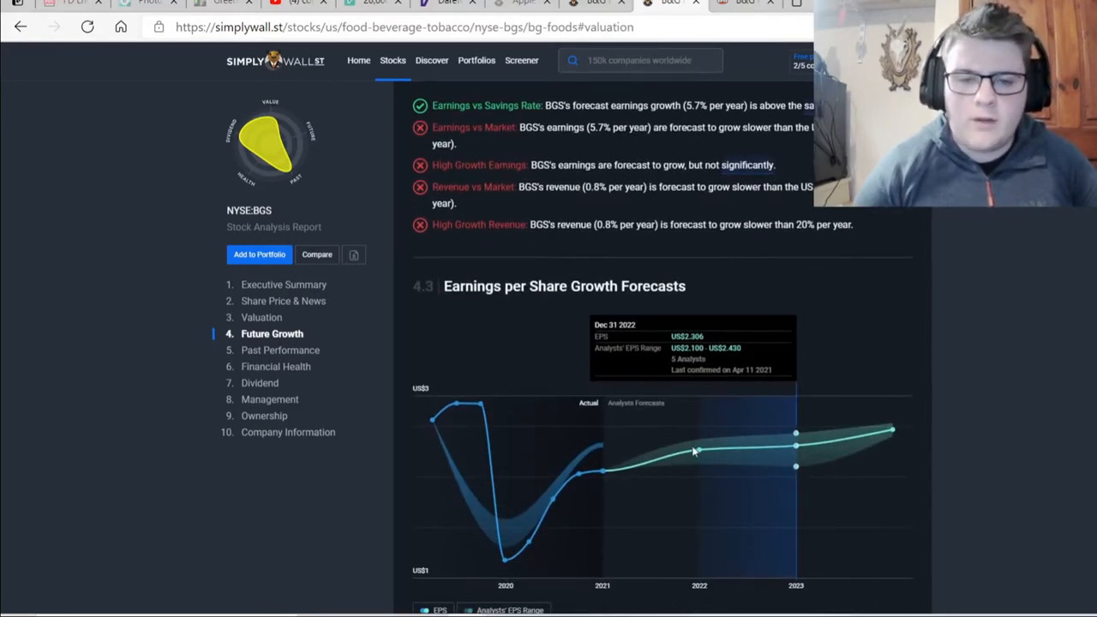
{"action": "scroll", "scroll_direction": "down", "scroll_amount": 3}
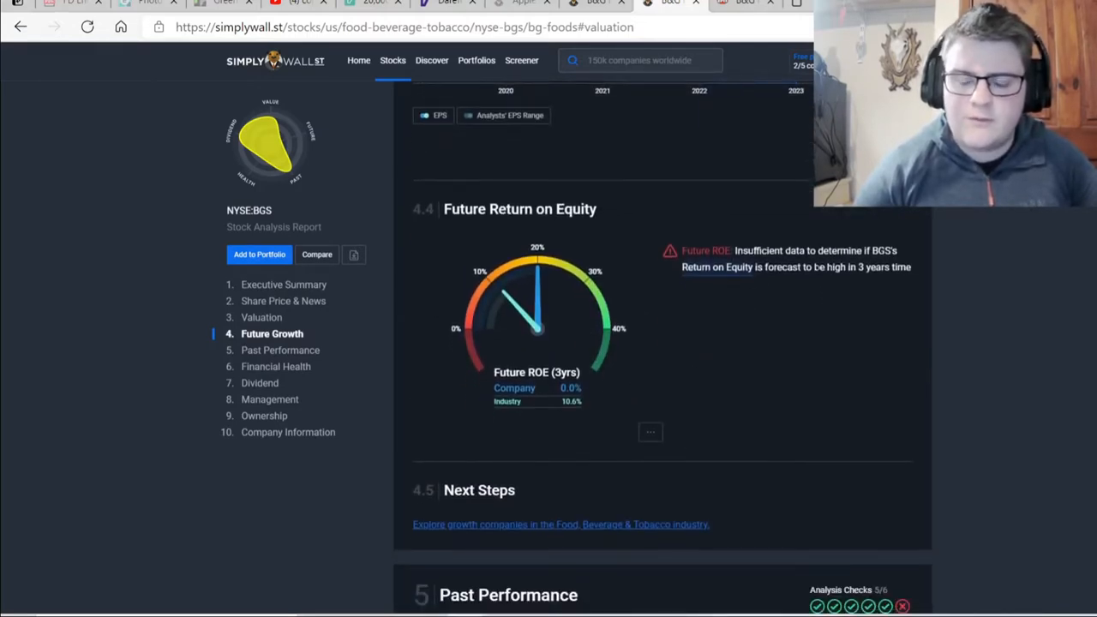
Scroll into Past Performance showing 6.3% five-year and 71.1% one-year earnings growth with rising margins.
{"action": "scroll", "scroll_direction": "down", "scroll_amount": 3}
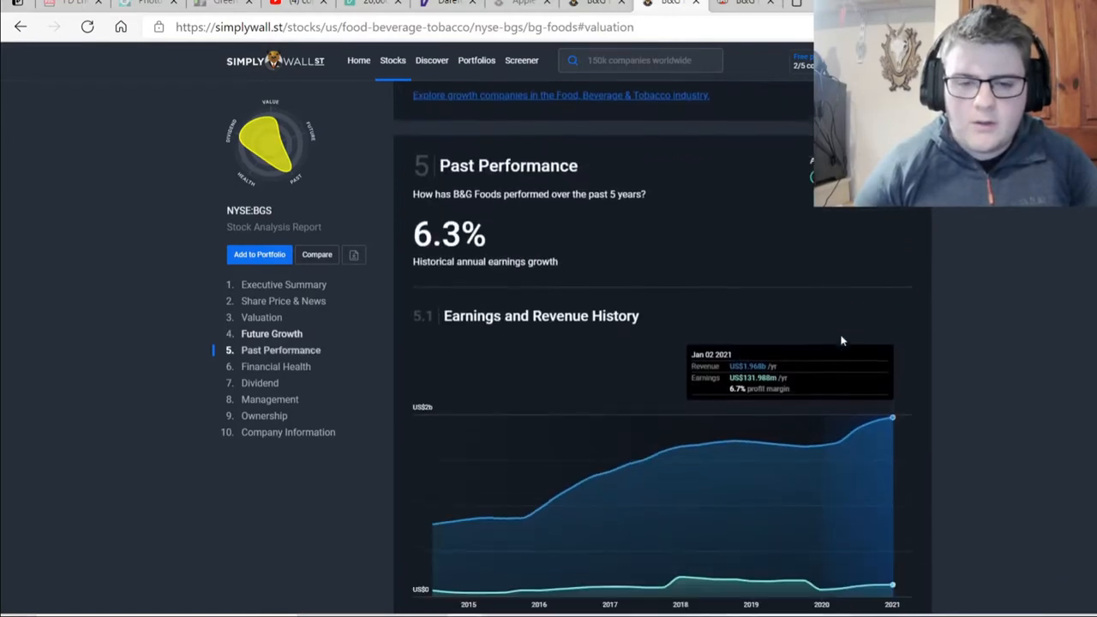
{"action": "scroll", "scroll_direction": "down", "scroll_amount": 3}
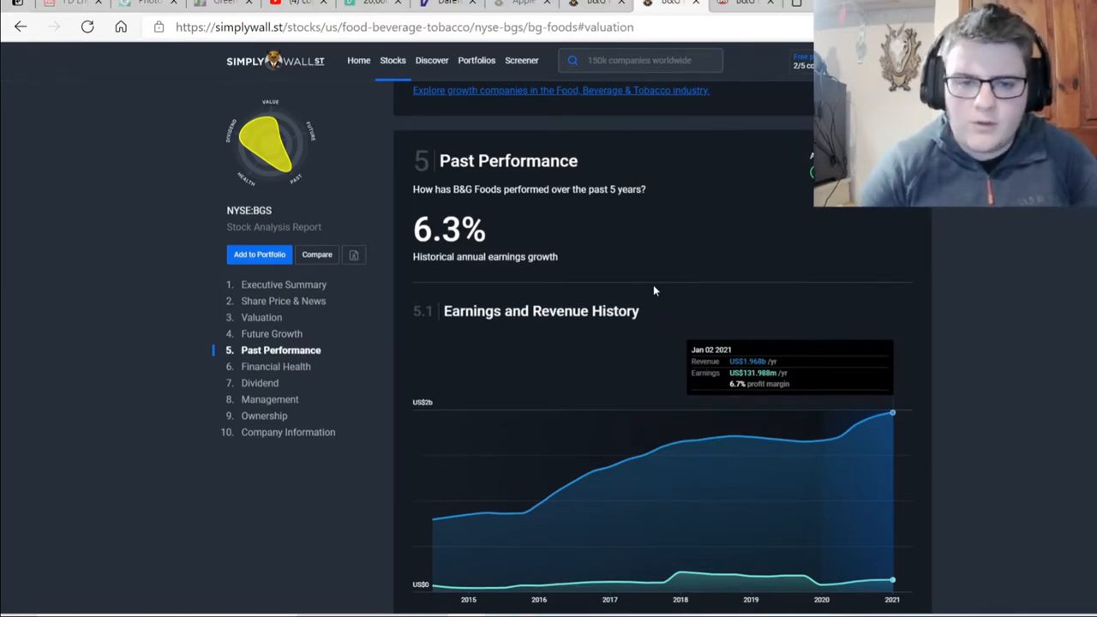
{"action": "scroll", "scroll_direction": "down", "scroll_amount": 3}
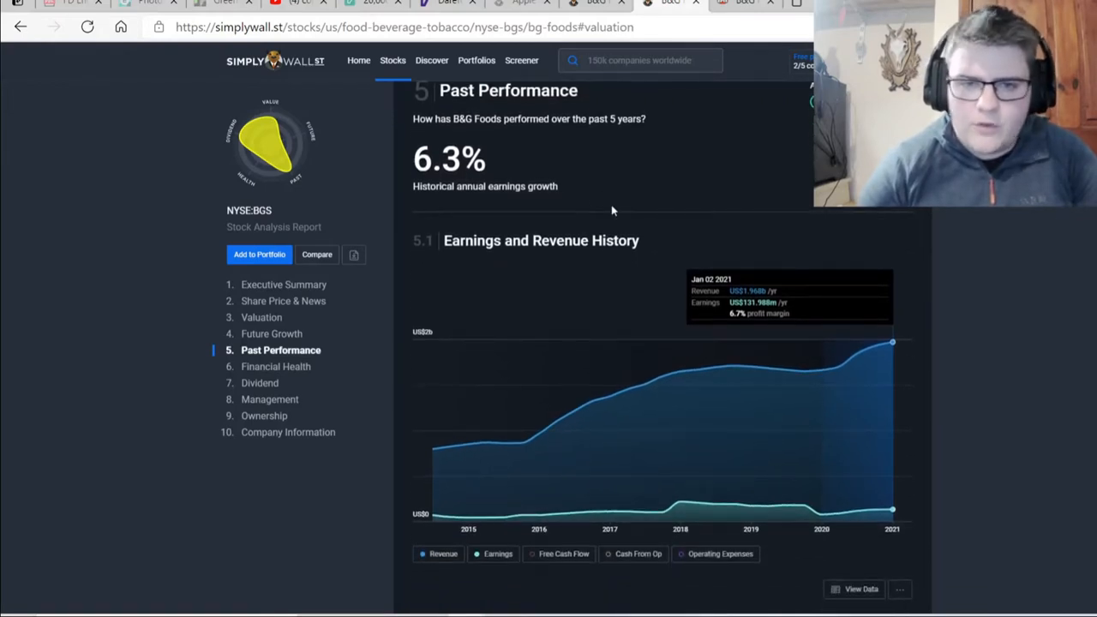
{"action": "mouse_move", "coordinate": [583, 227]}
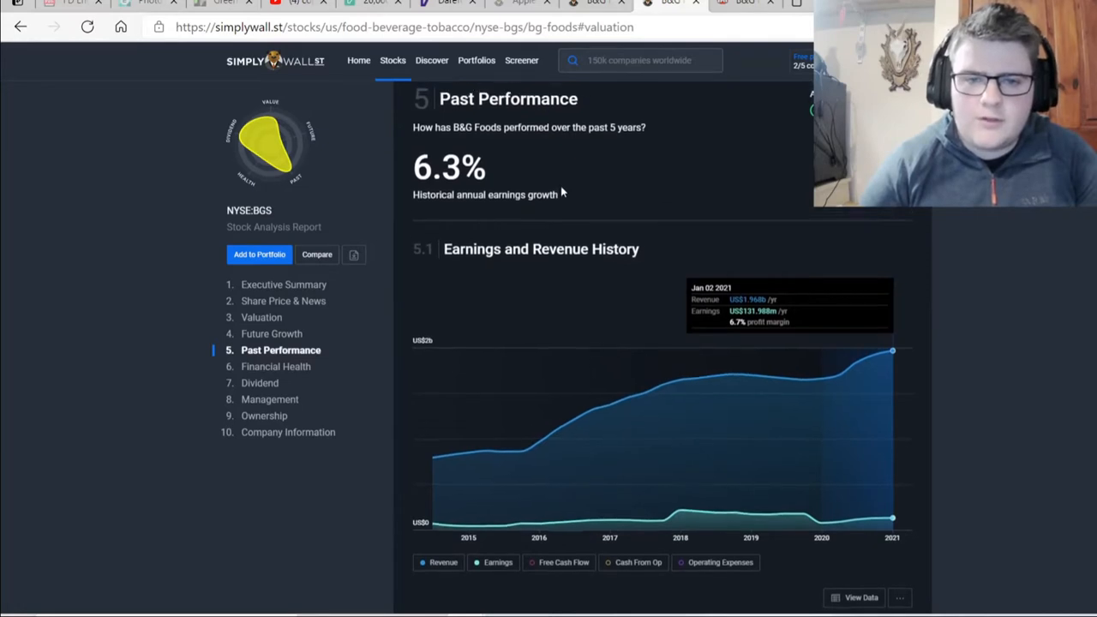
{"action": "scroll", "scroll_direction": "down", "scroll_amount": 3}
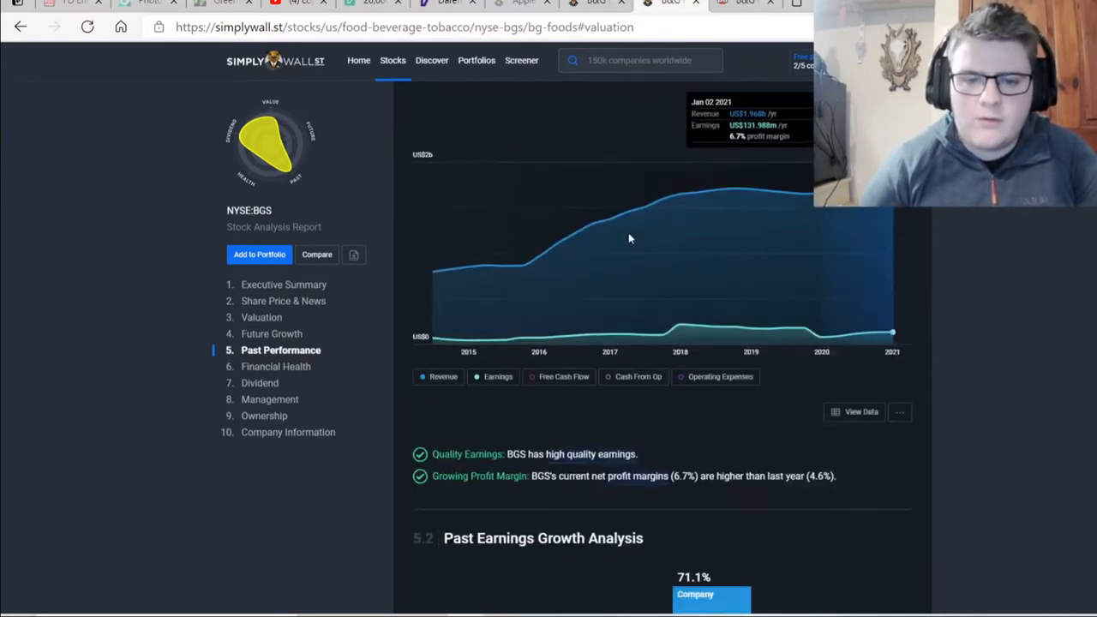
{"action": "scroll", "scroll_direction": "down", "scroll_amount": 3}
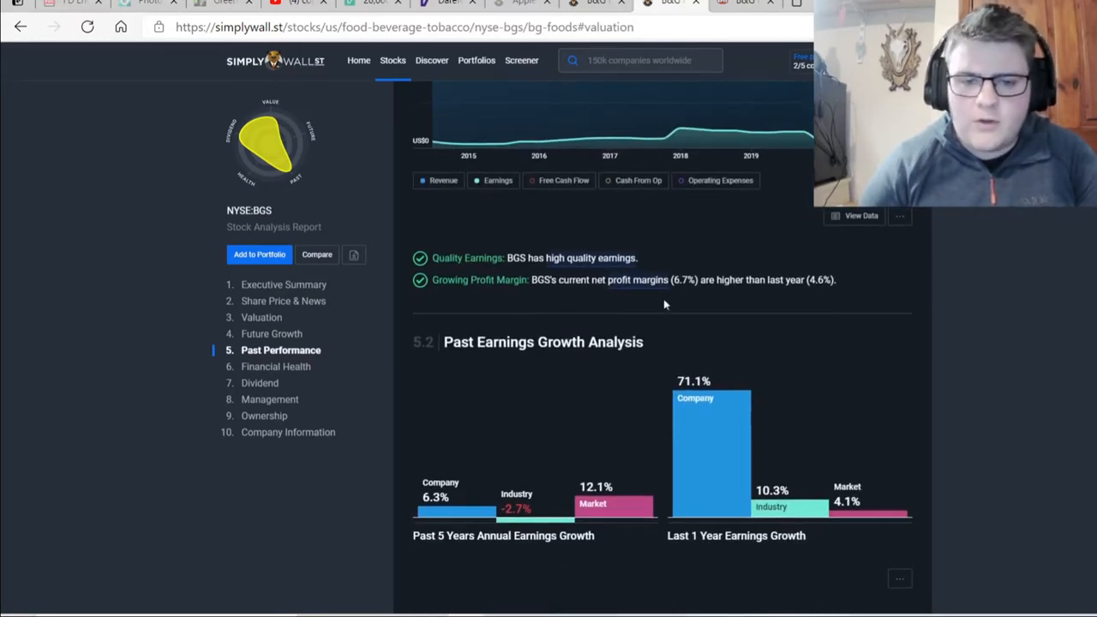
{"action": "mouse_move", "coordinate": [686, 318]}
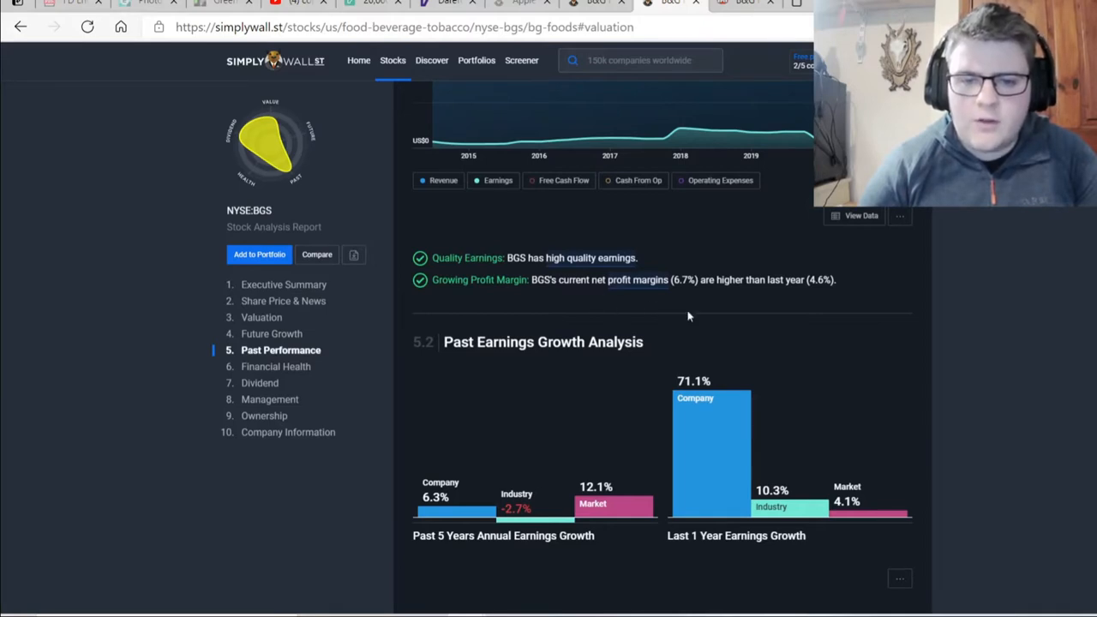
{"action": "mouse_move", "coordinate": [821, 309]}
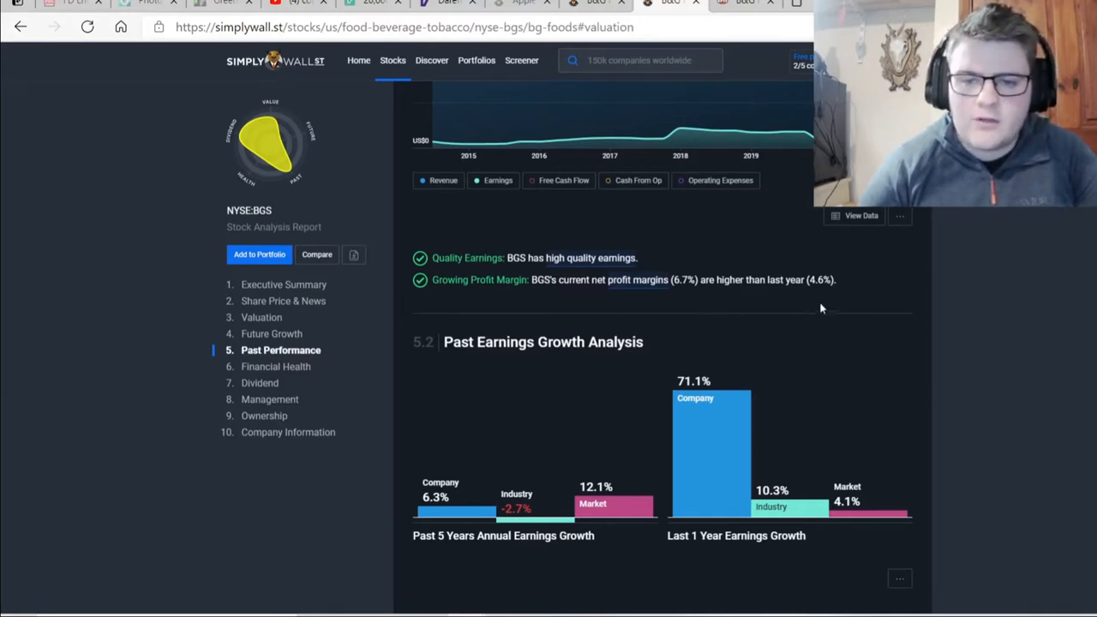
{"action": "mouse_move", "coordinate": [655, 321]}
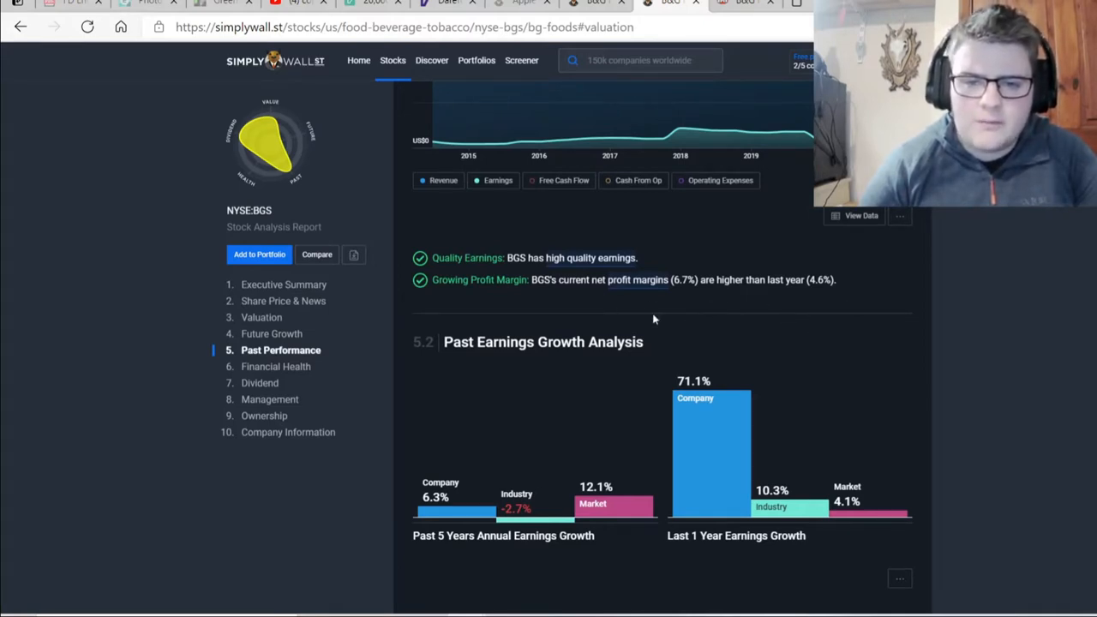
{"action": "mouse_move", "coordinate": [860, 314]}
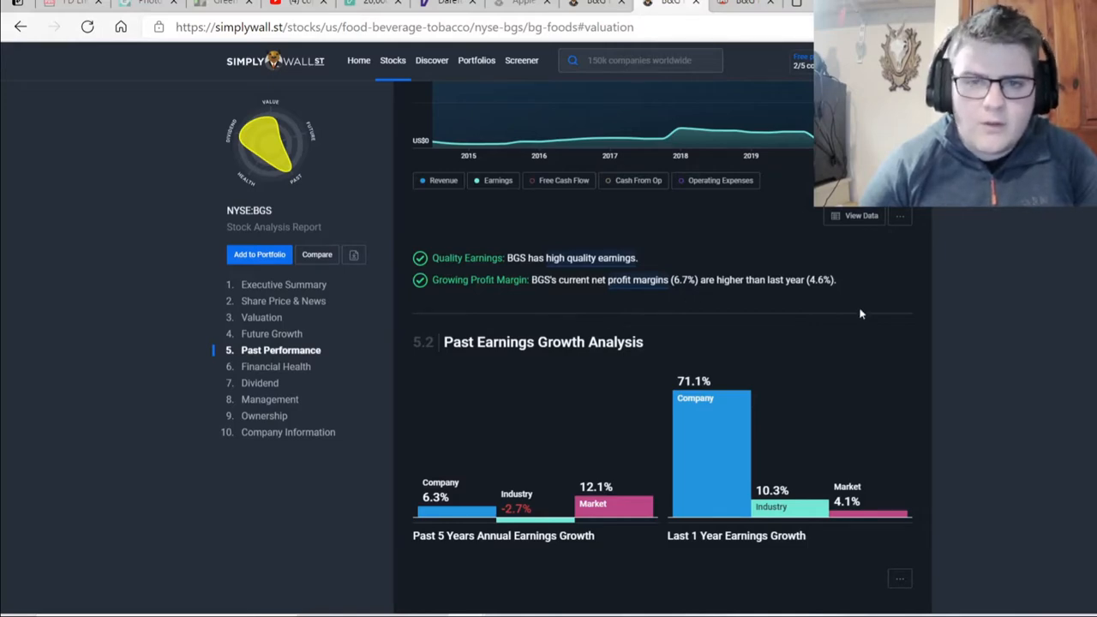
Scroll through the return gauges showing ROE 15.9% and ROA 6.2%.
{"action": "scroll", "scroll_direction": "down", "scroll_amount": 3}
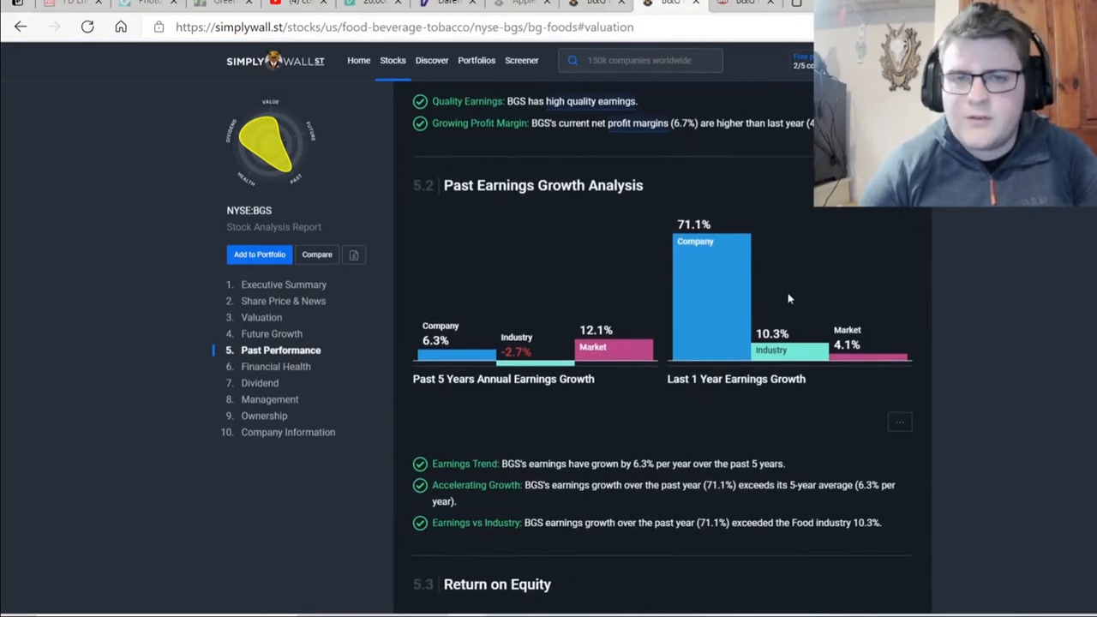
{"action": "scroll", "scroll_direction": "down", "scroll_amount": 3}
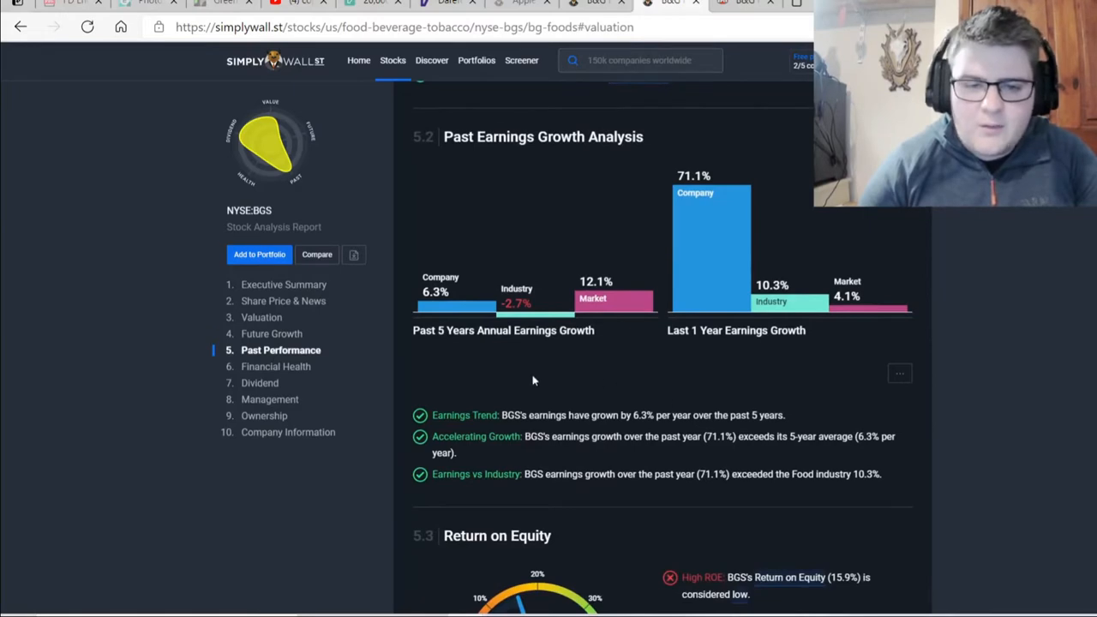
{"action": "mouse_move", "coordinate": [480, 312]}
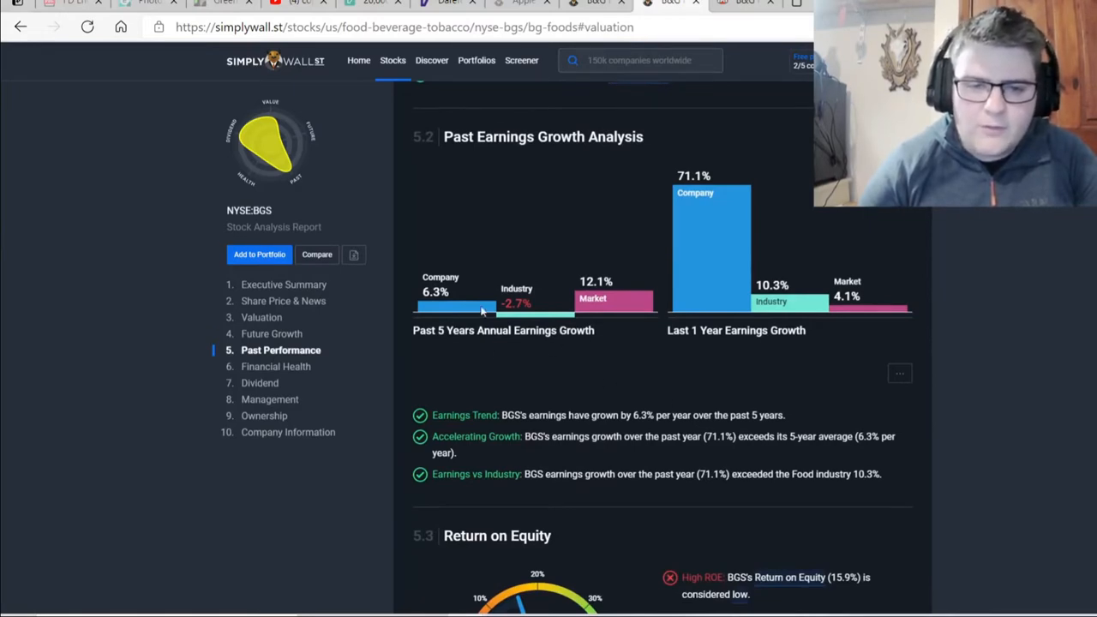
{"action": "mouse_move", "coordinate": [600, 307]}
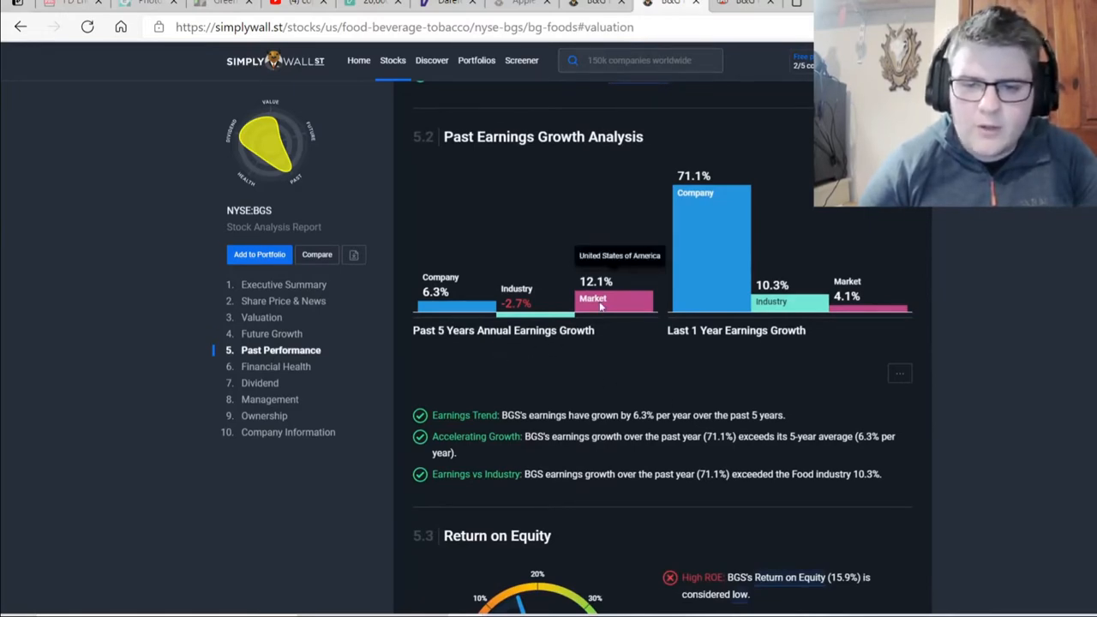
{"action": "mouse_move", "coordinate": [744, 359]}
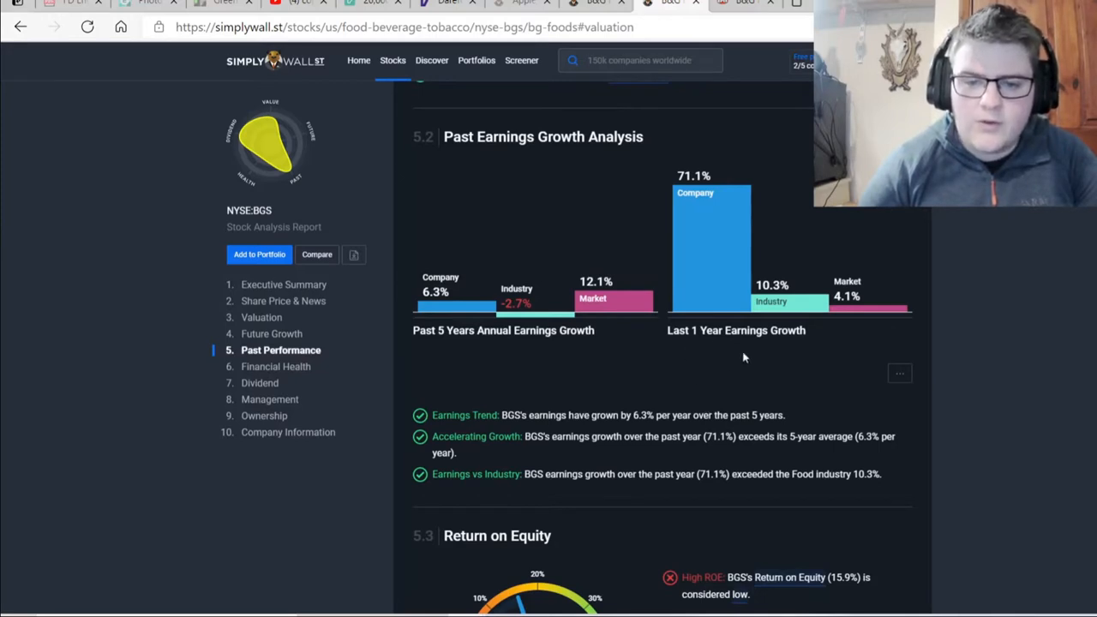
{"action": "mouse_move", "coordinate": [710, 251]}
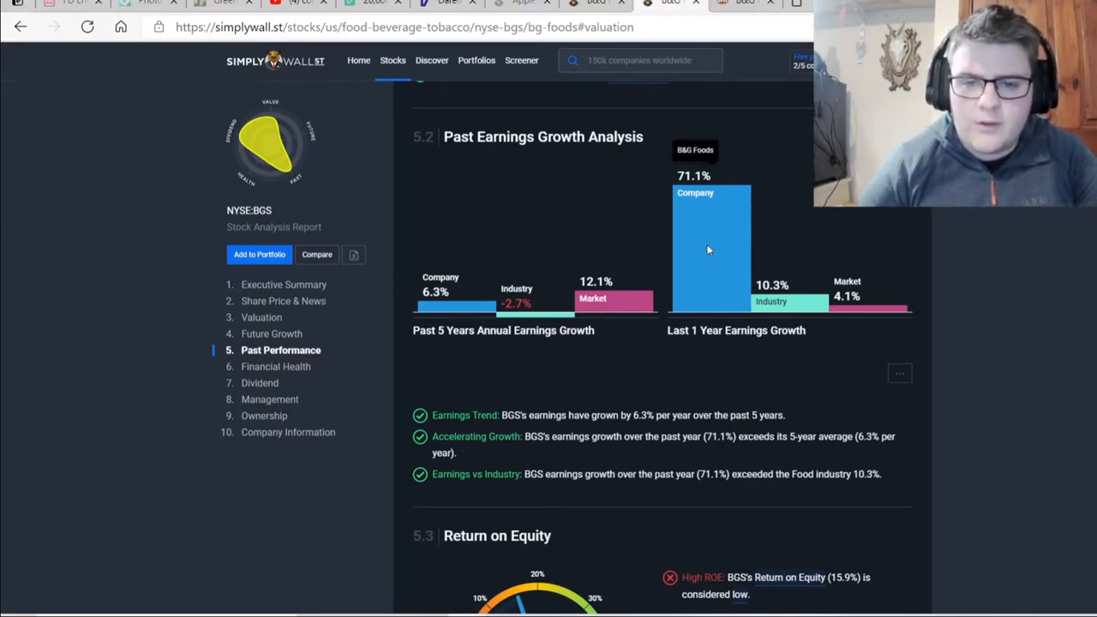
{"action": "mouse_move", "coordinate": [703, 244]}
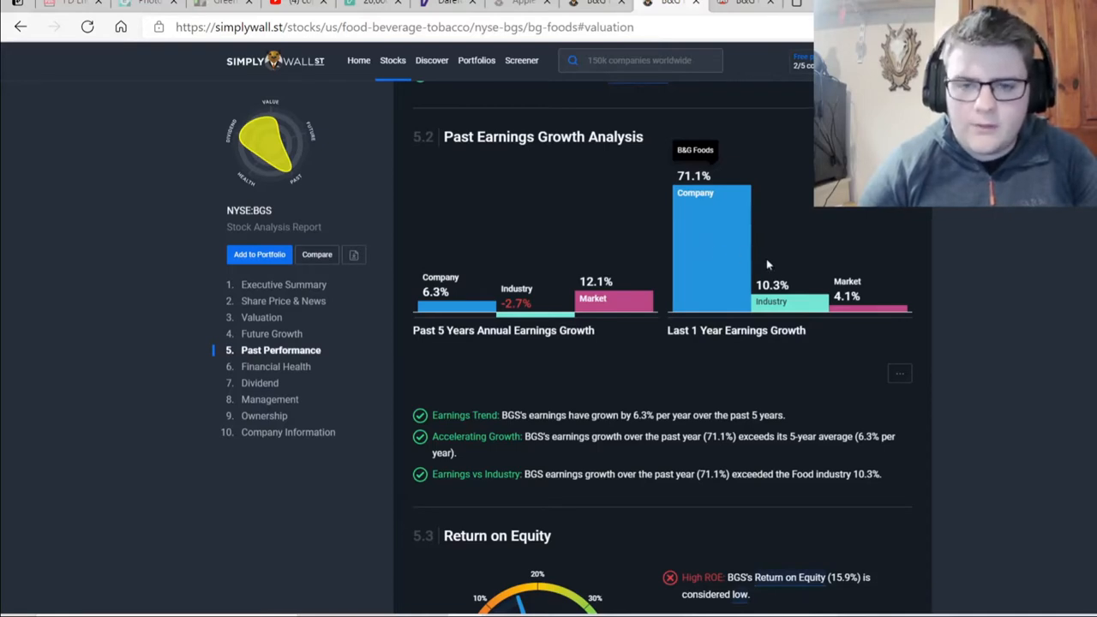
{"action": "mouse_move", "coordinate": [696, 343]}
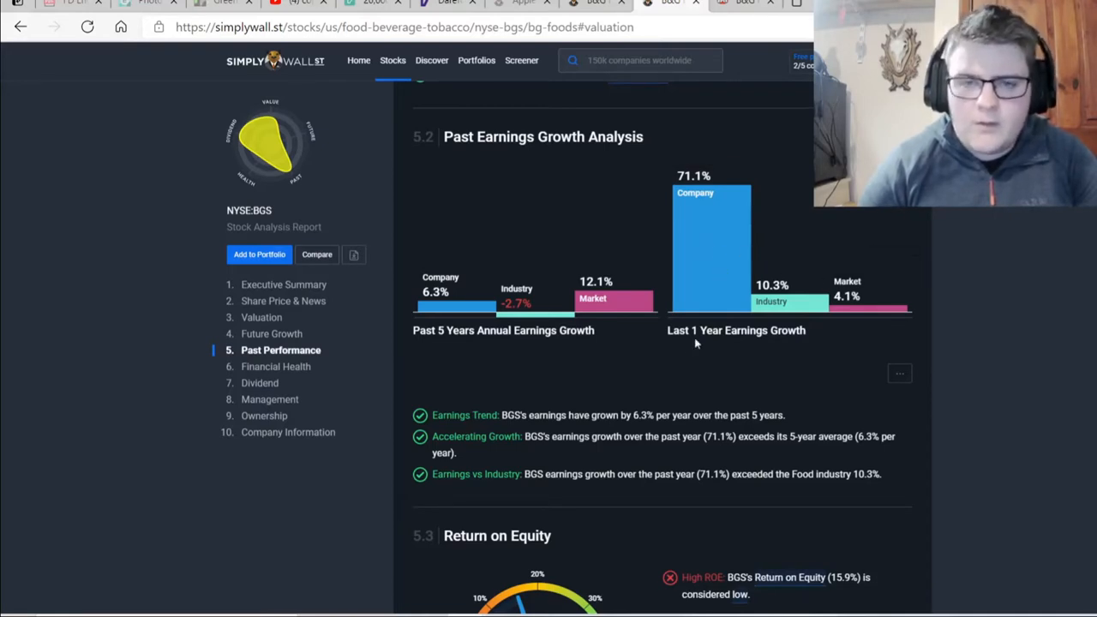
{"action": "scroll", "scroll_direction": "down", "scroll_amount": 3}
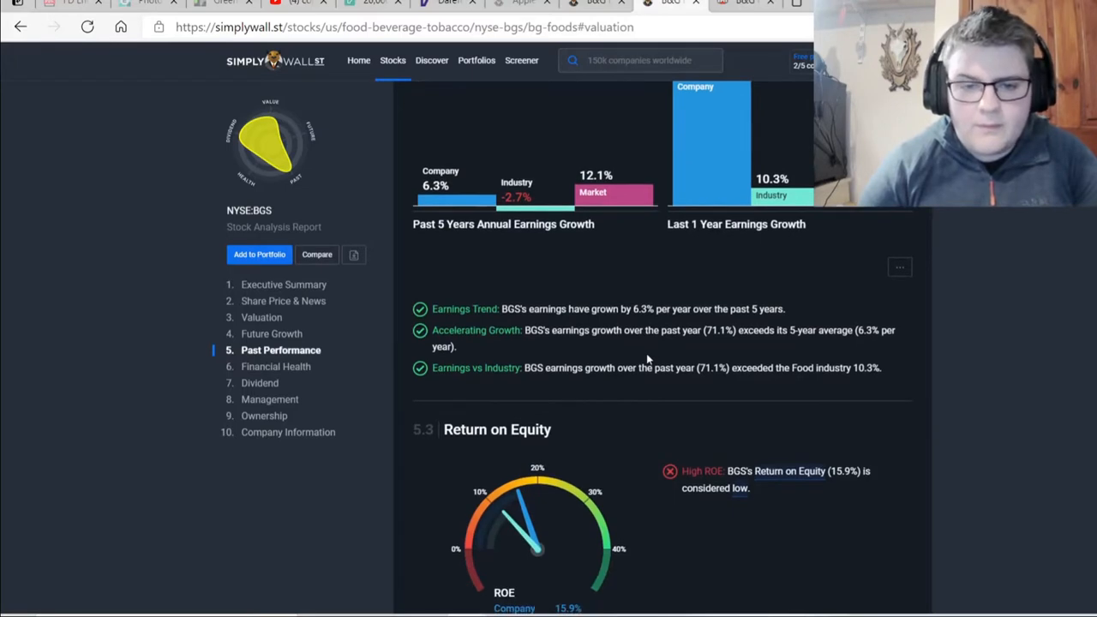
{"action": "scroll", "scroll_direction": "down", "scroll_amount": 3}
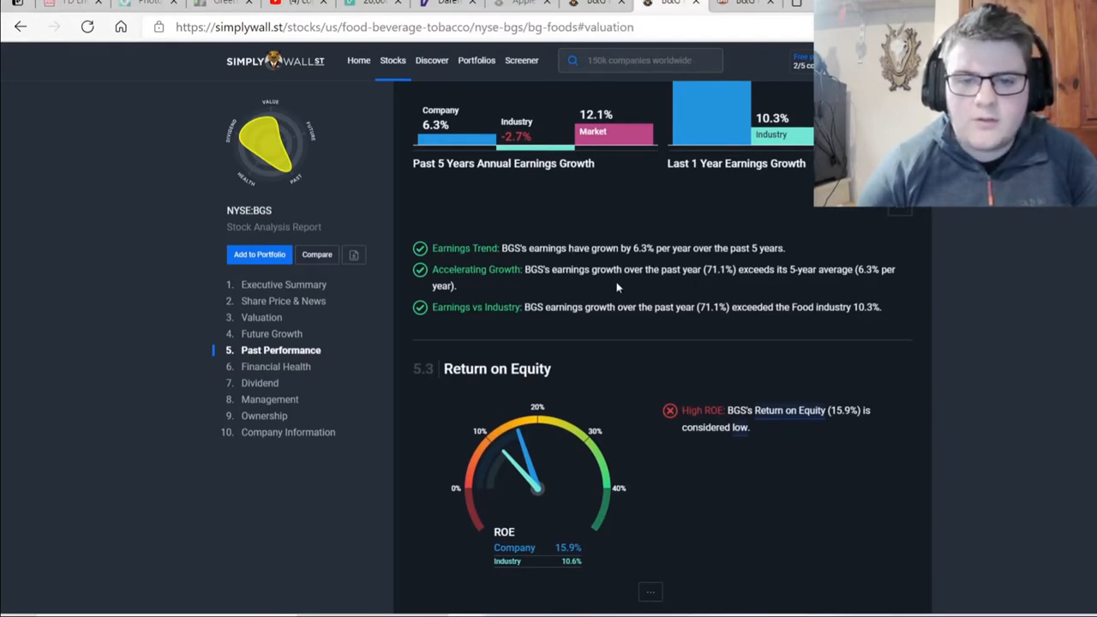
{"action": "mouse_move", "coordinate": [723, 294]}
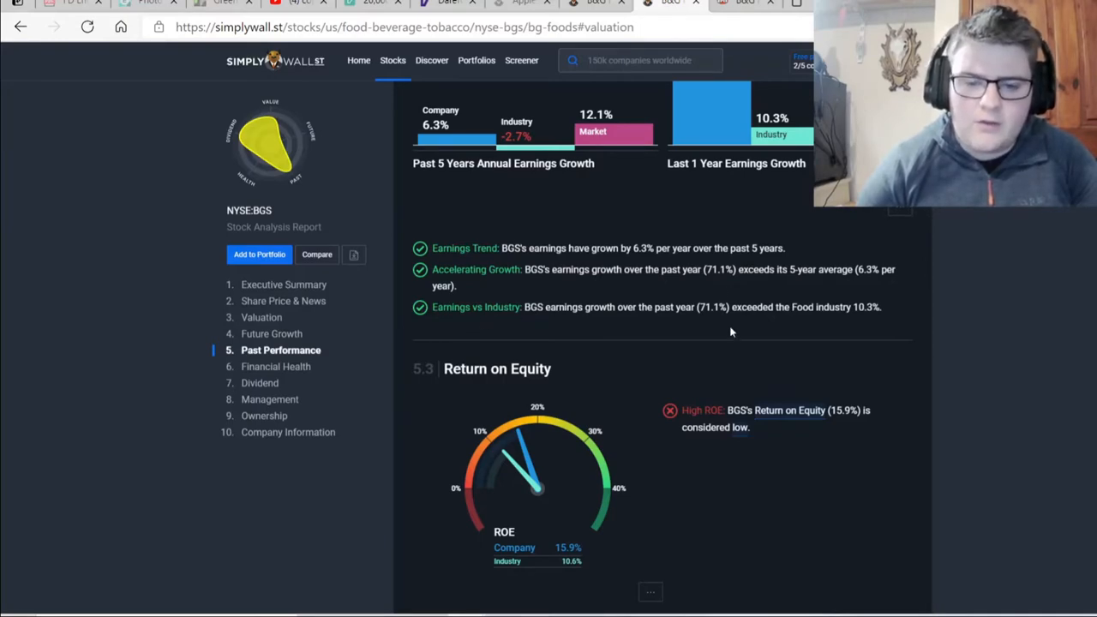
{"action": "scroll", "scroll_direction": "down", "scroll_amount": 3}
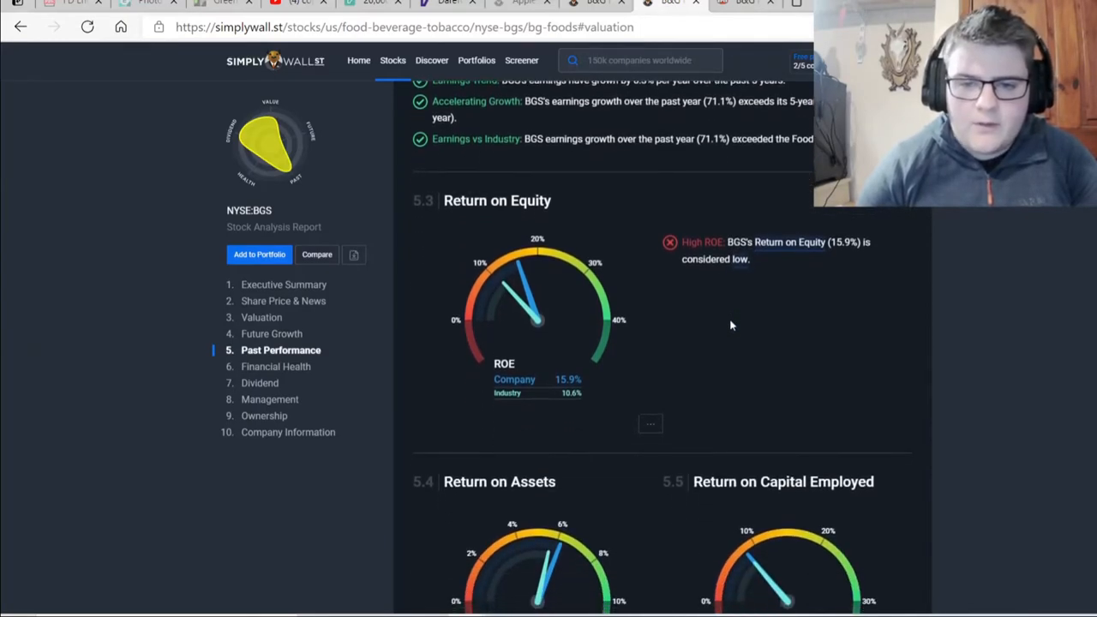
{"action": "mouse_move", "coordinate": [823, 307]}
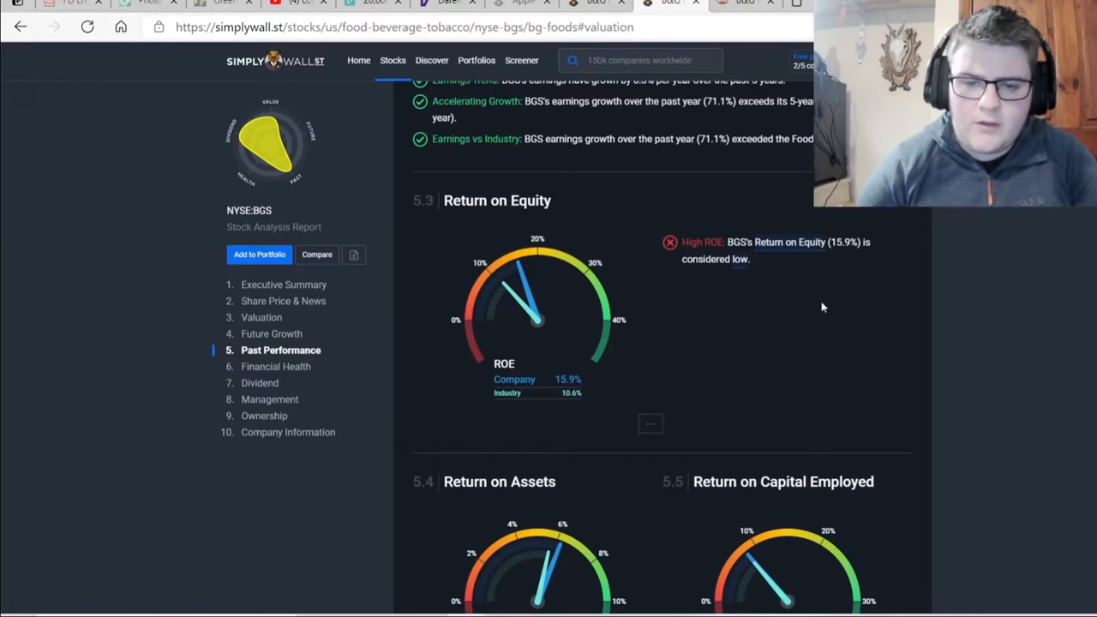
{"action": "mouse_move", "coordinate": [538, 399]}
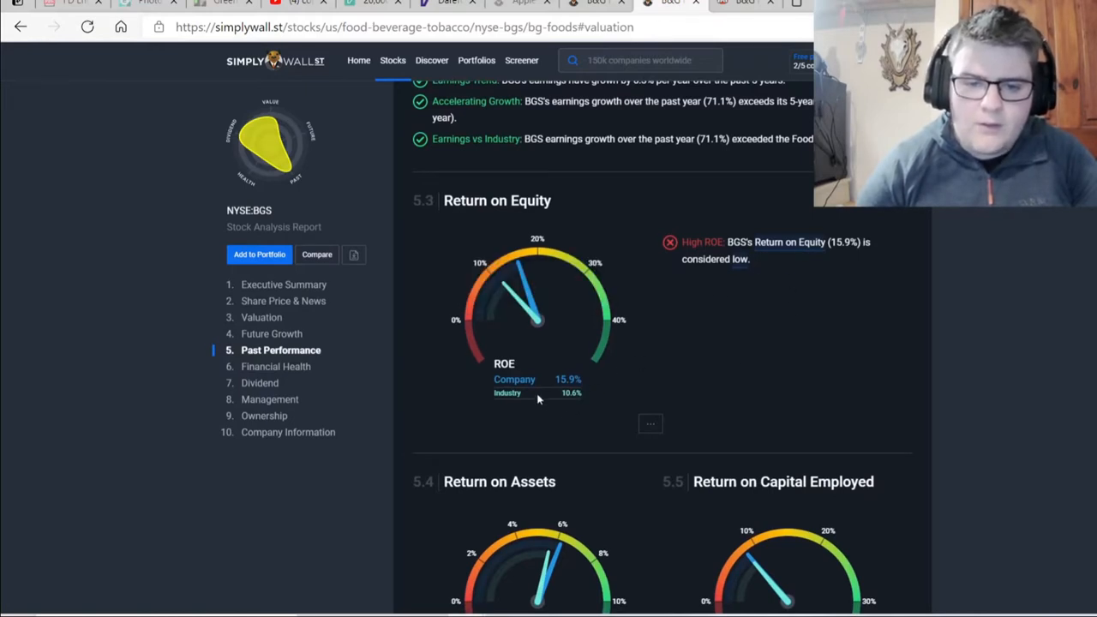
{"action": "mouse_move", "coordinate": [535, 291]}
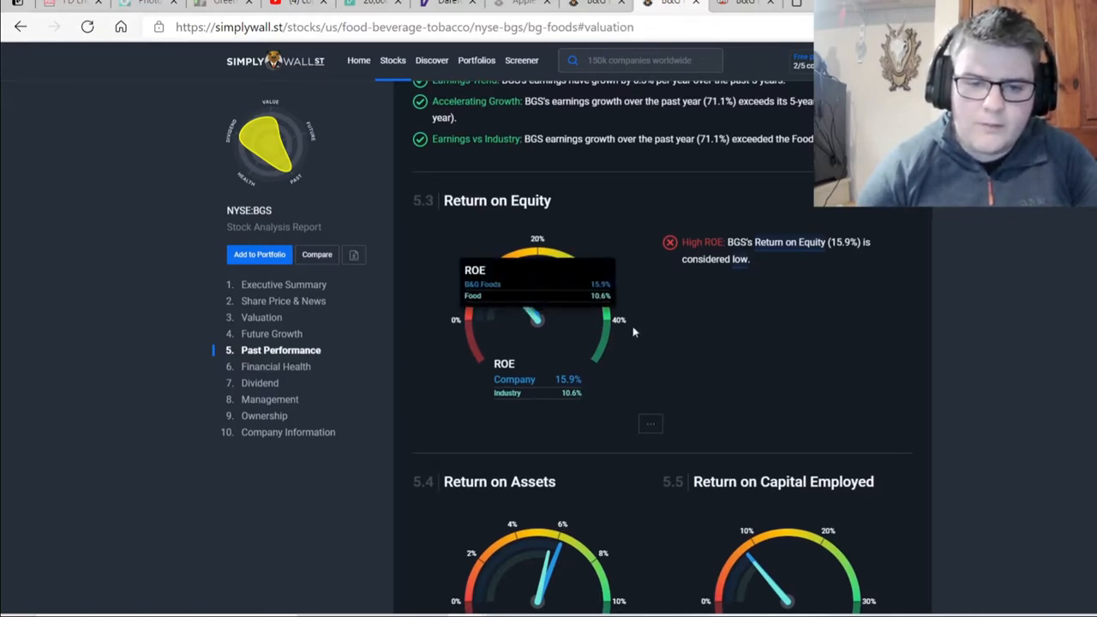
{"action": "mouse_move", "coordinate": [700, 391]}
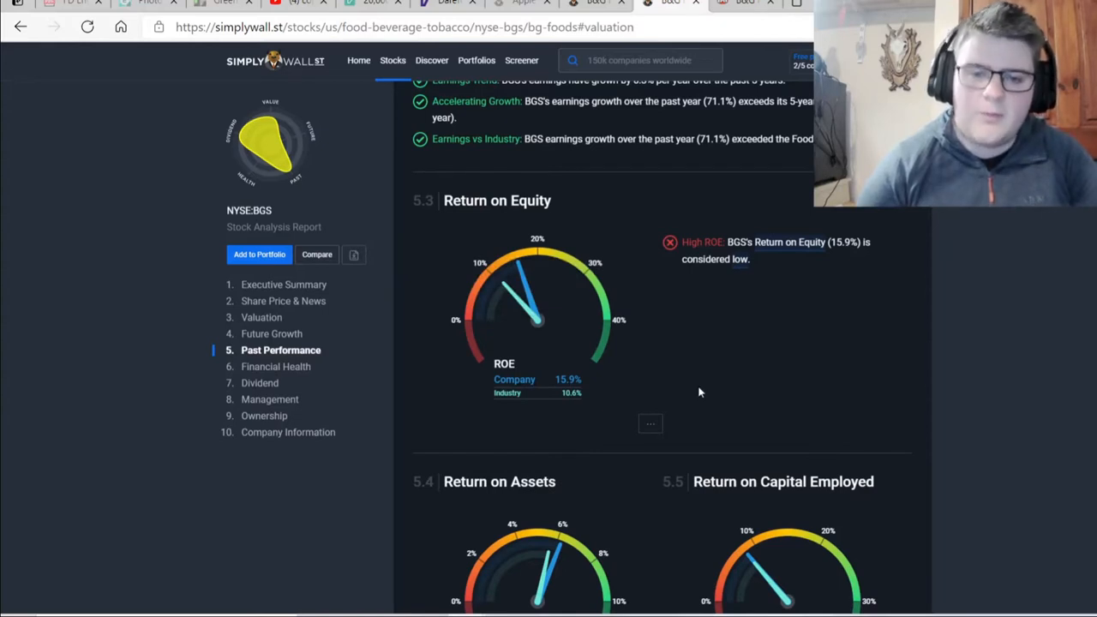
{"action": "mouse_move", "coordinate": [658, 370]}
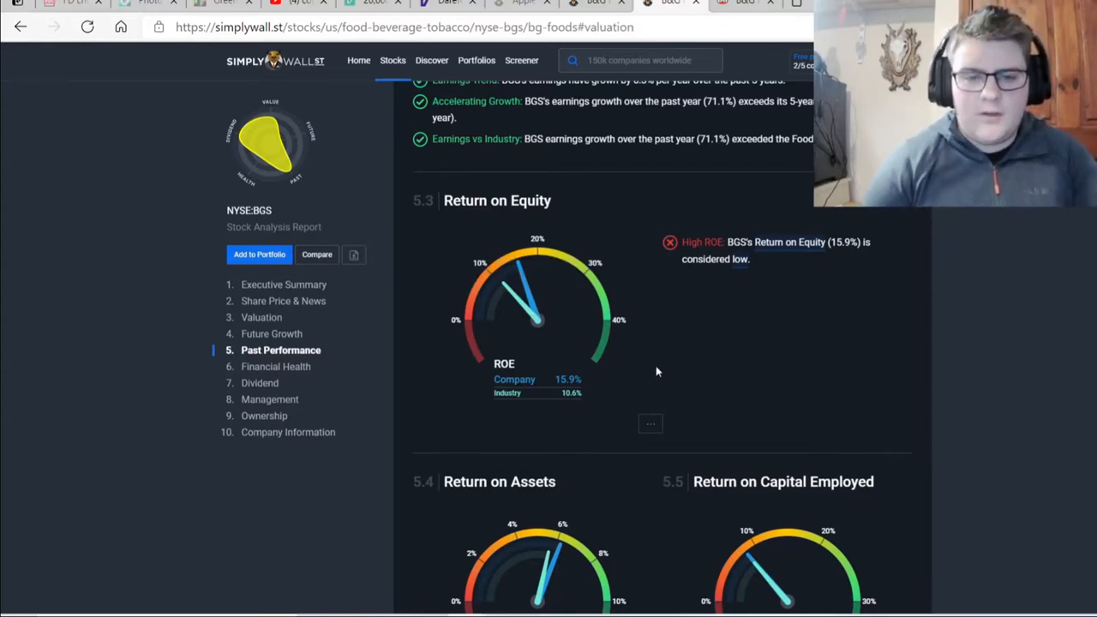
{"action": "mouse_move", "coordinate": [686, 381]}
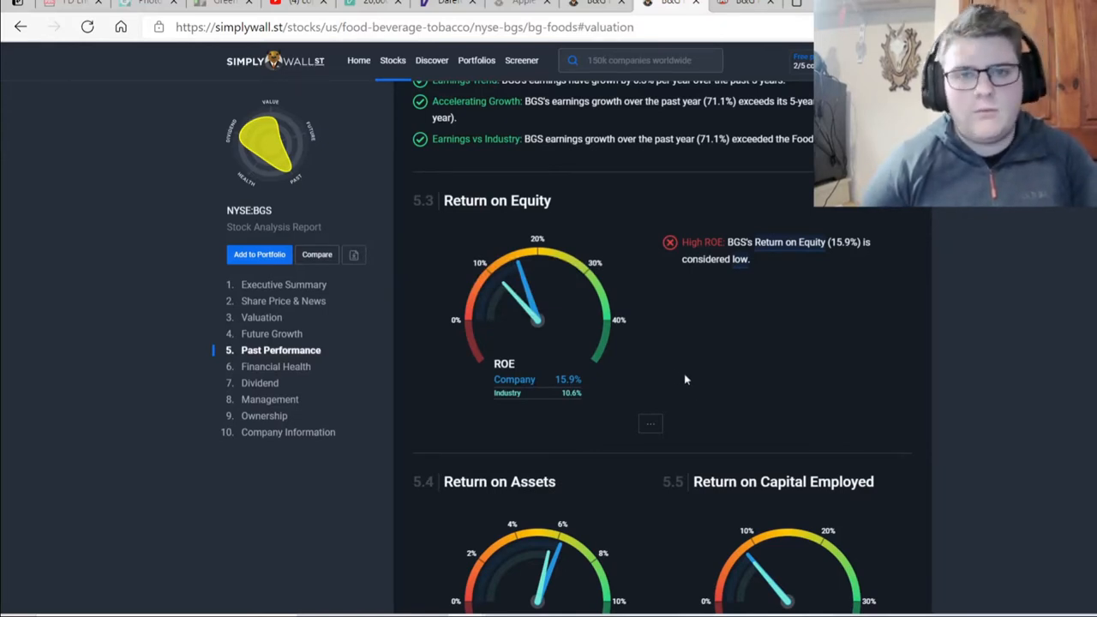
Scroll past the ROCE 8.3% gauge to the Financial Health heading.
{"action": "scroll", "scroll_direction": "down", "scroll_amount": 3}
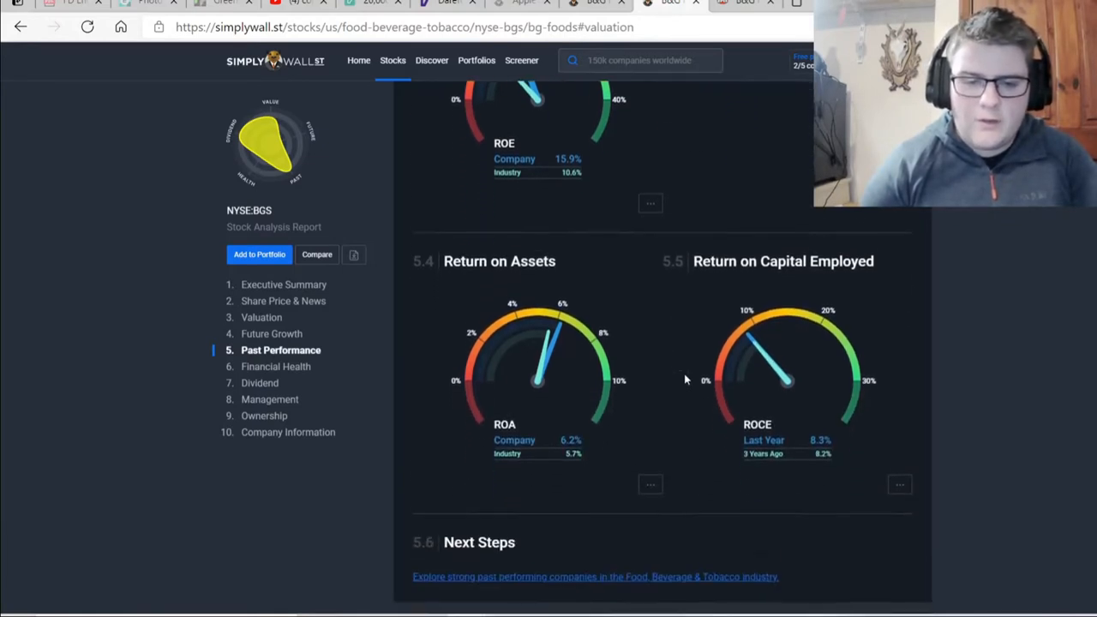
{"action": "scroll", "scroll_direction": "down", "scroll_amount": 3}
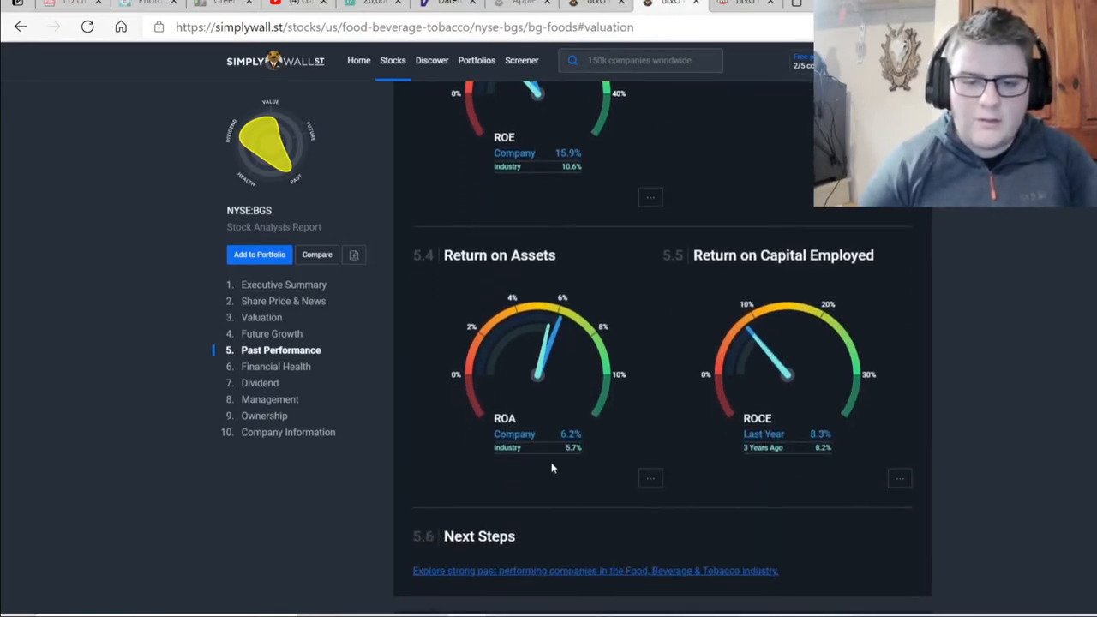
{"action": "mouse_move", "coordinate": [604, 535]}
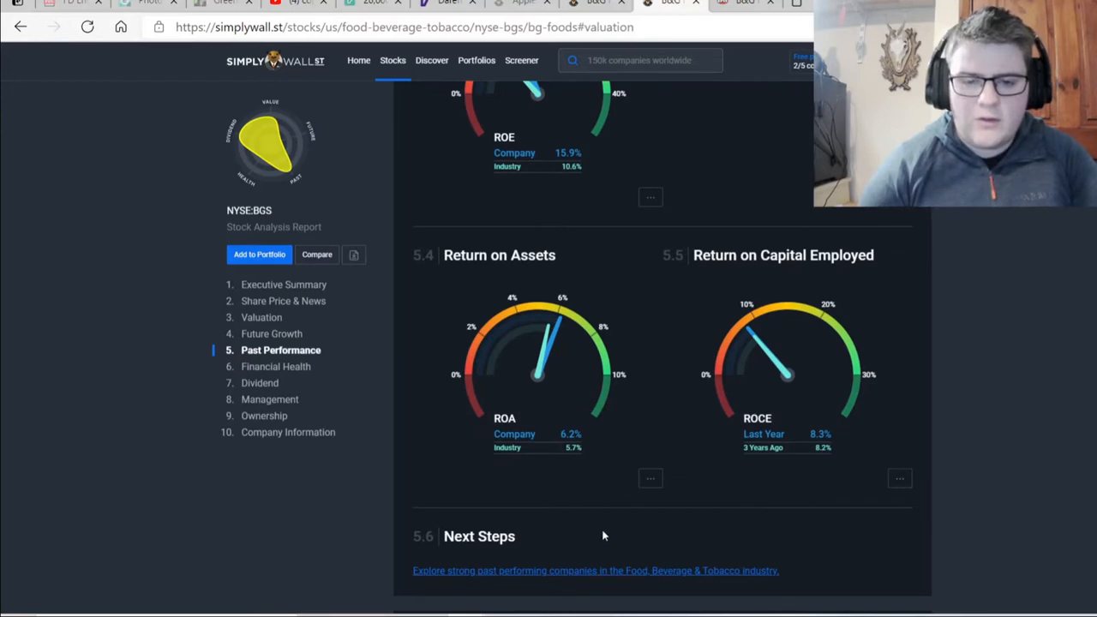
{"action": "mouse_move", "coordinate": [693, 453]}
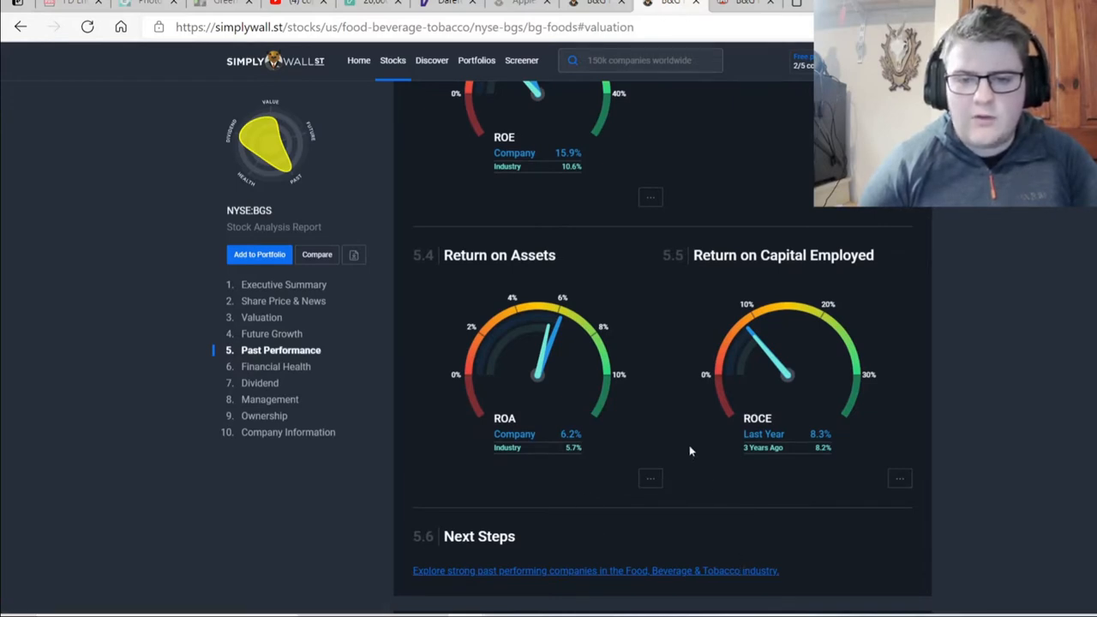
{"action": "mouse_move", "coordinate": [734, 494]}
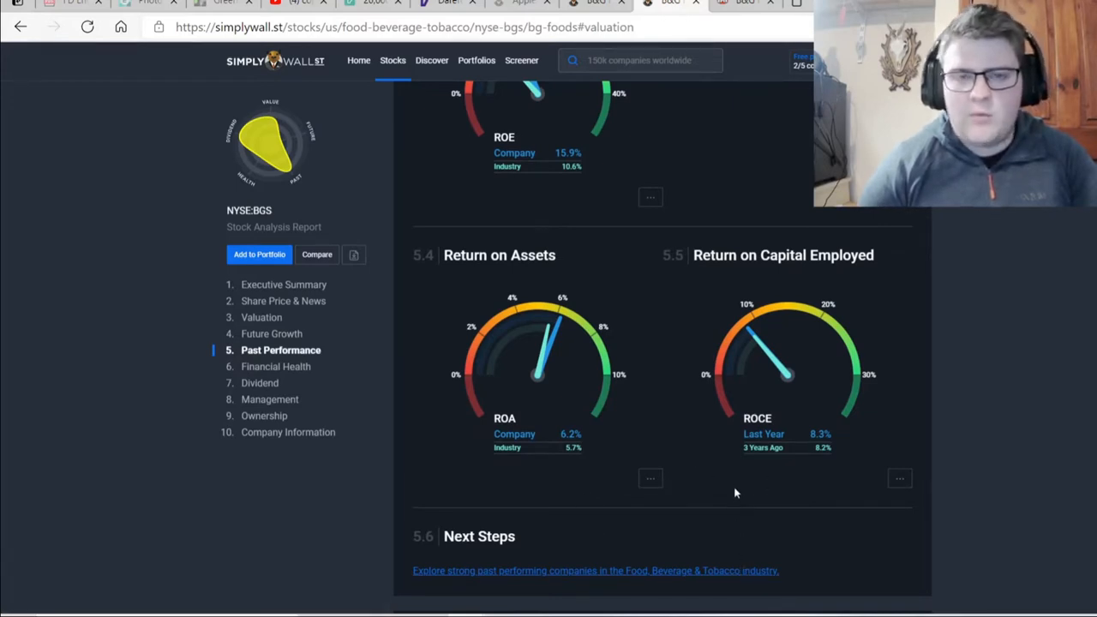
{"action": "scroll", "scroll_direction": "down", "scroll_amount": 3}
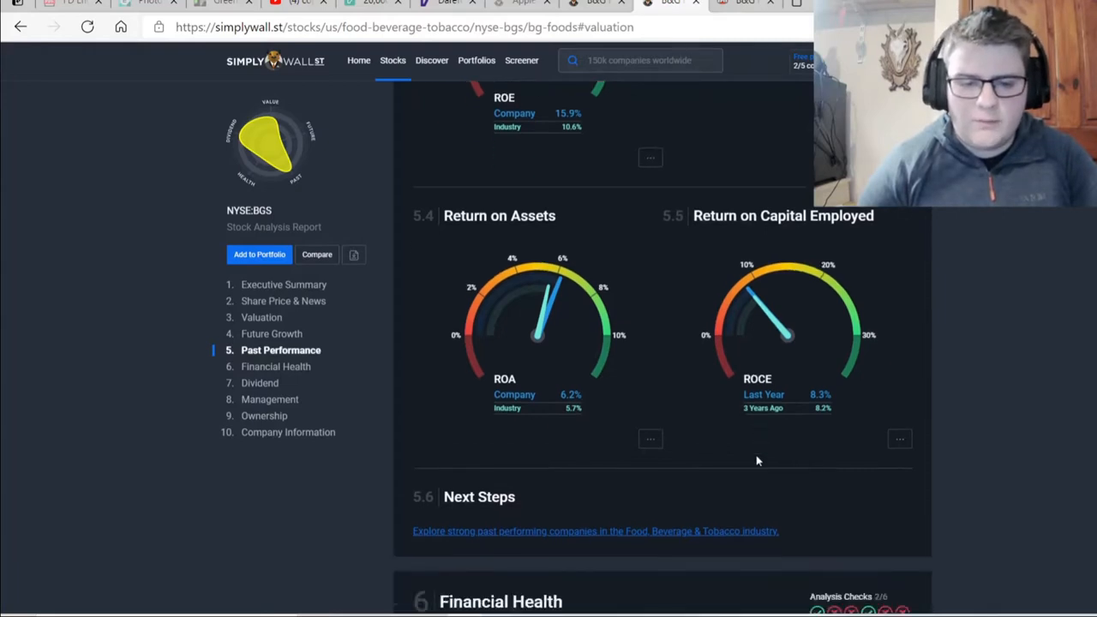
{"action": "scroll", "scroll_direction": "down", "scroll_amount": 3}
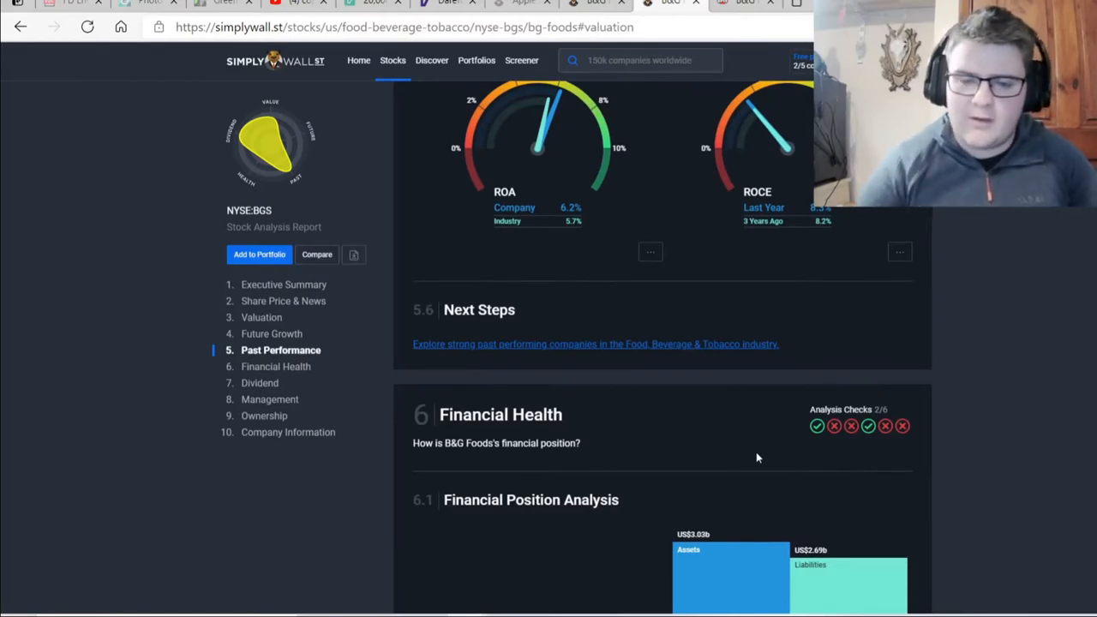
Review the Financial Position bars of US$737.3M short-term assets versus US$2.7B long-term liabilities and reach Debt to Equity History.
{"action": "scroll", "scroll_direction": "down", "scroll_amount": 3}
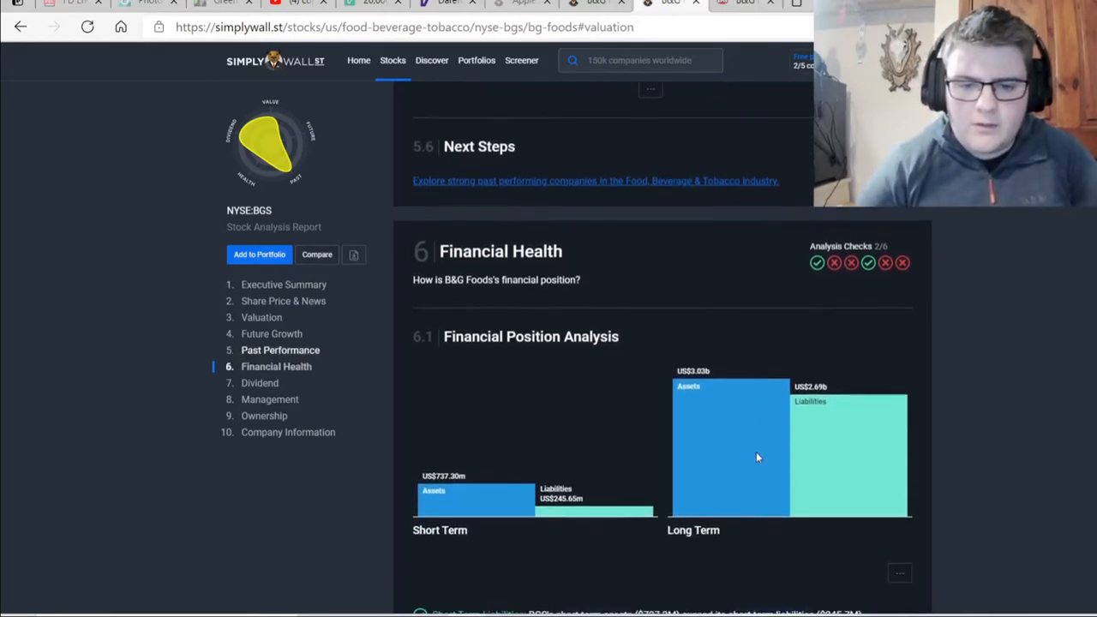
{"action": "scroll", "scroll_direction": "down", "scroll_amount": 3}
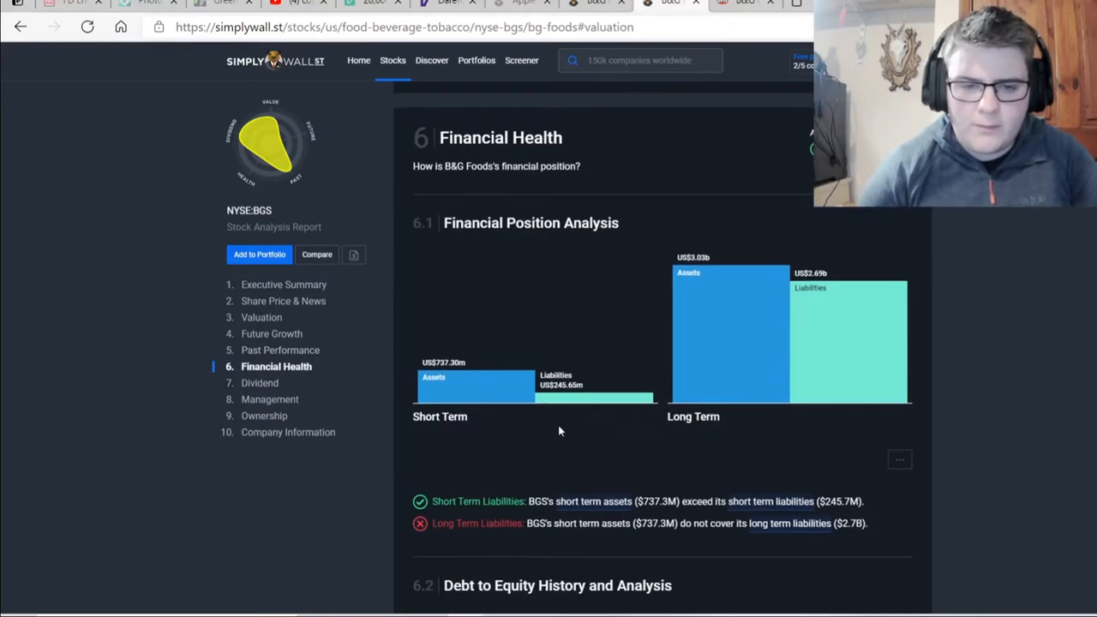
{"action": "mouse_move", "coordinate": [453, 404]}
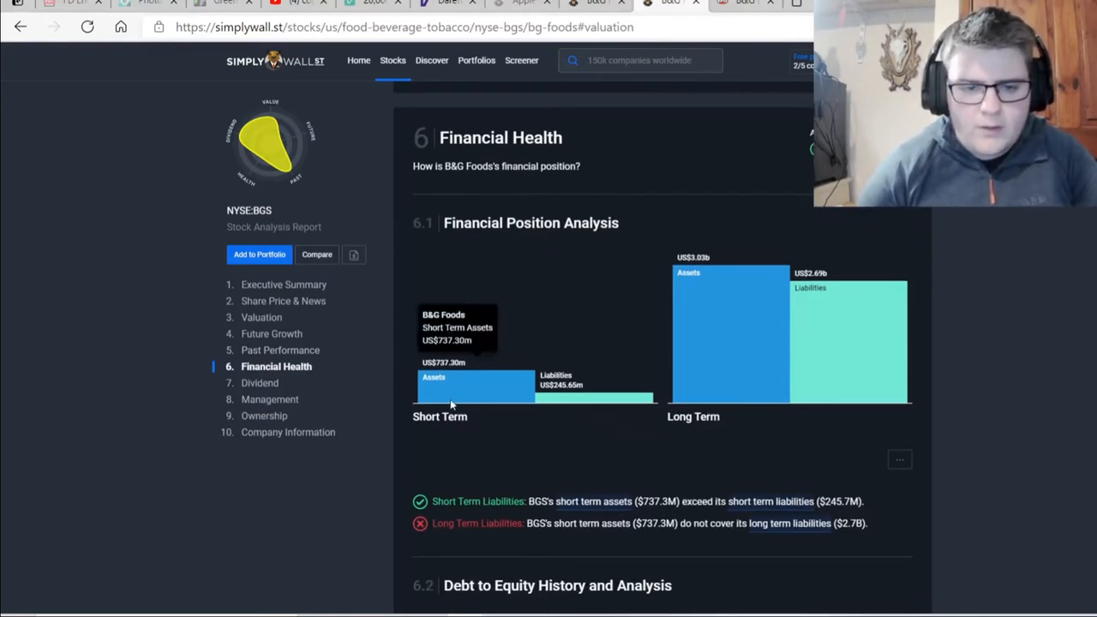
{"action": "mouse_move", "coordinate": [494, 447]}
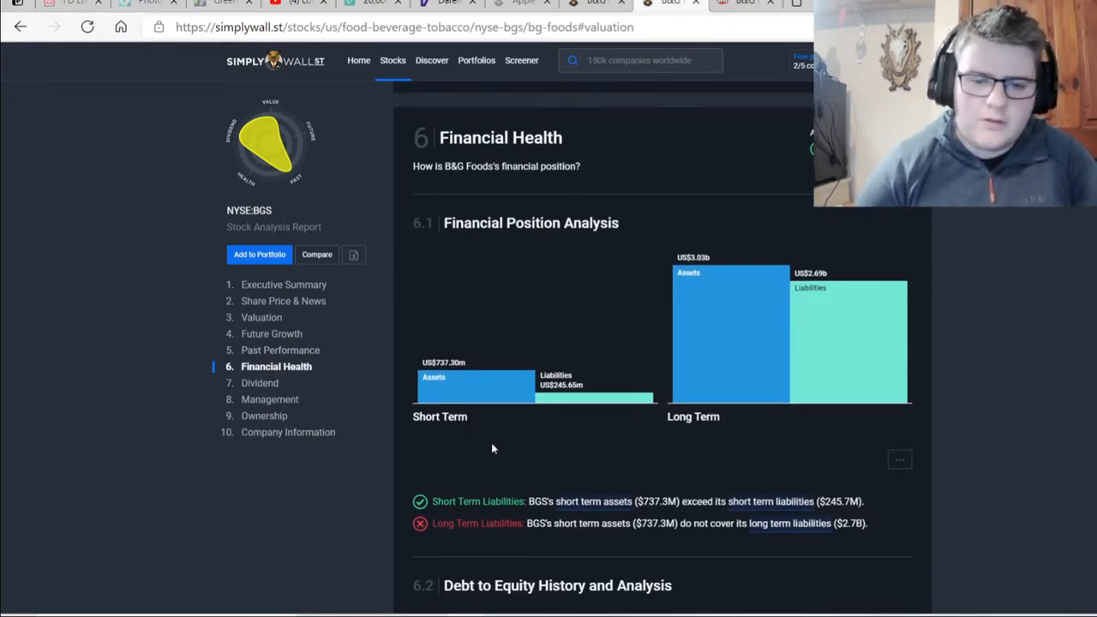
{"action": "mouse_move", "coordinate": [603, 408]}
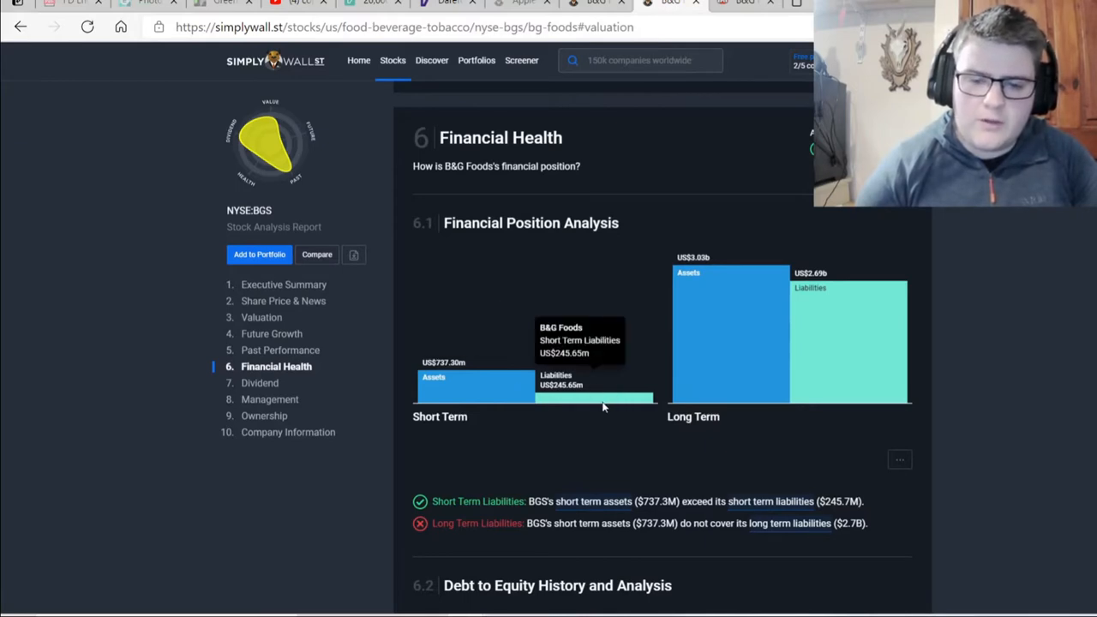
{"action": "mouse_move", "coordinate": [809, 332]}
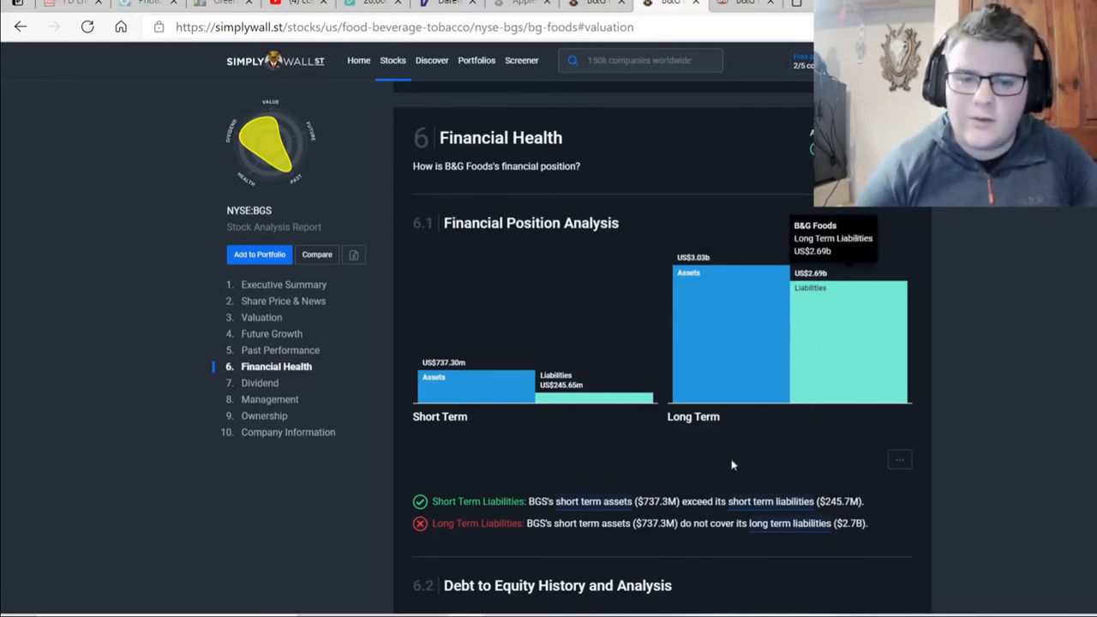
{"action": "mouse_move", "coordinate": [813, 425]}
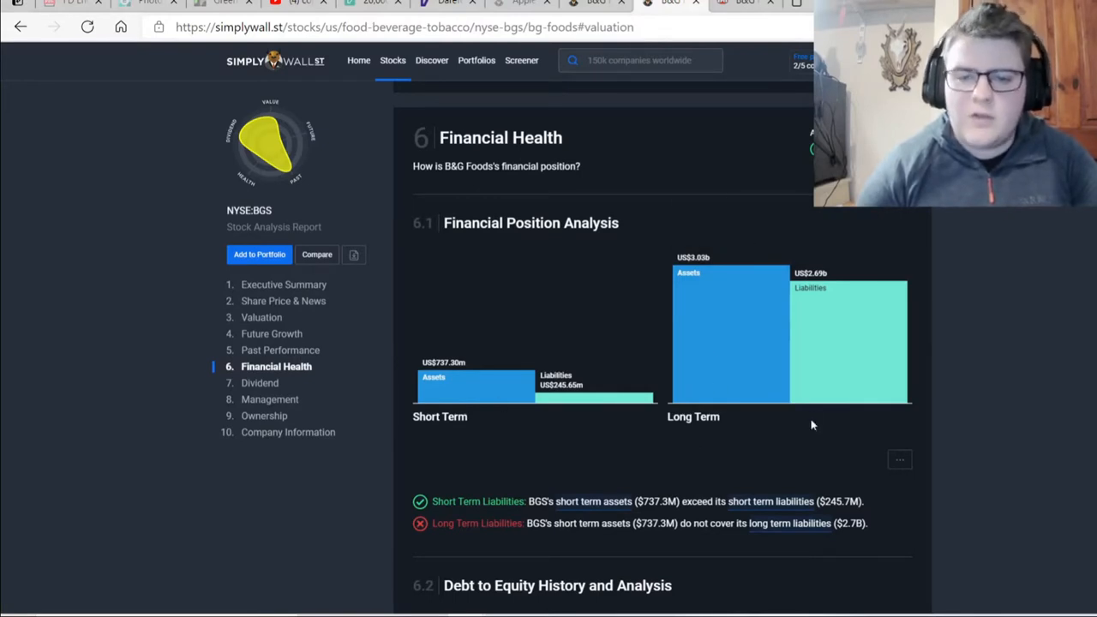
{"action": "mouse_move", "coordinate": [946, 415]}
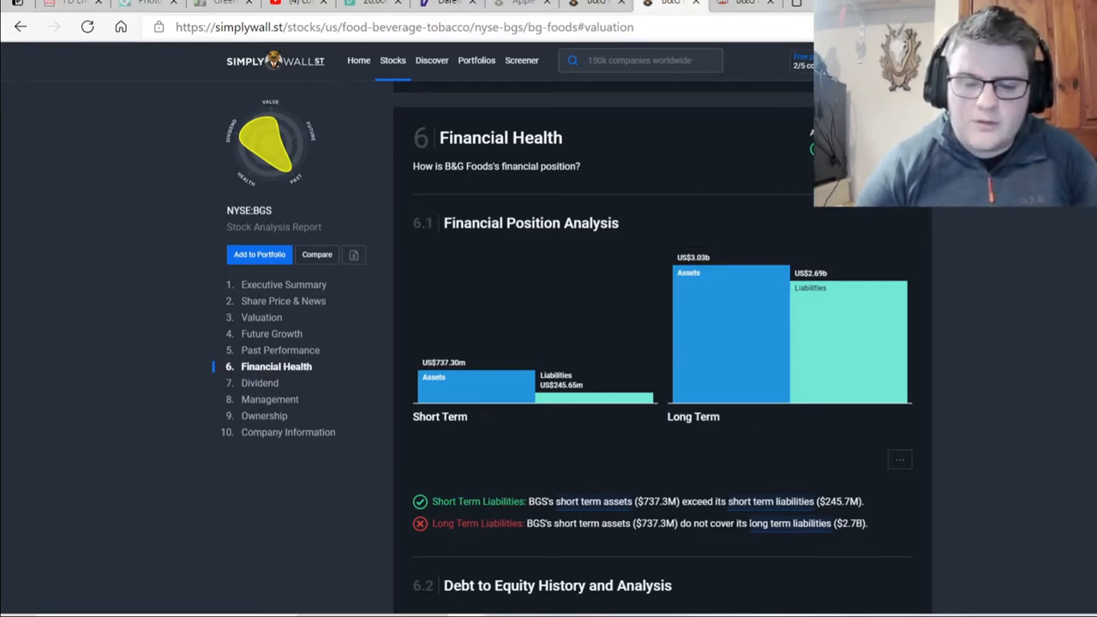
{"action": "scroll", "scroll_direction": "down", "scroll_amount": 3}
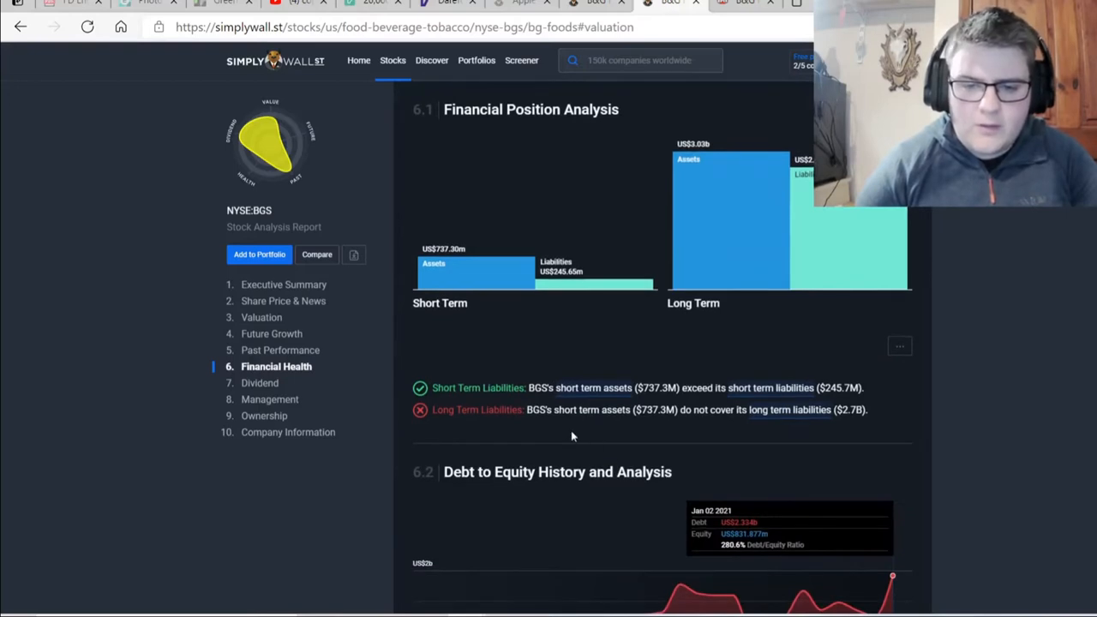
{"action": "mouse_move", "coordinate": [757, 425]}
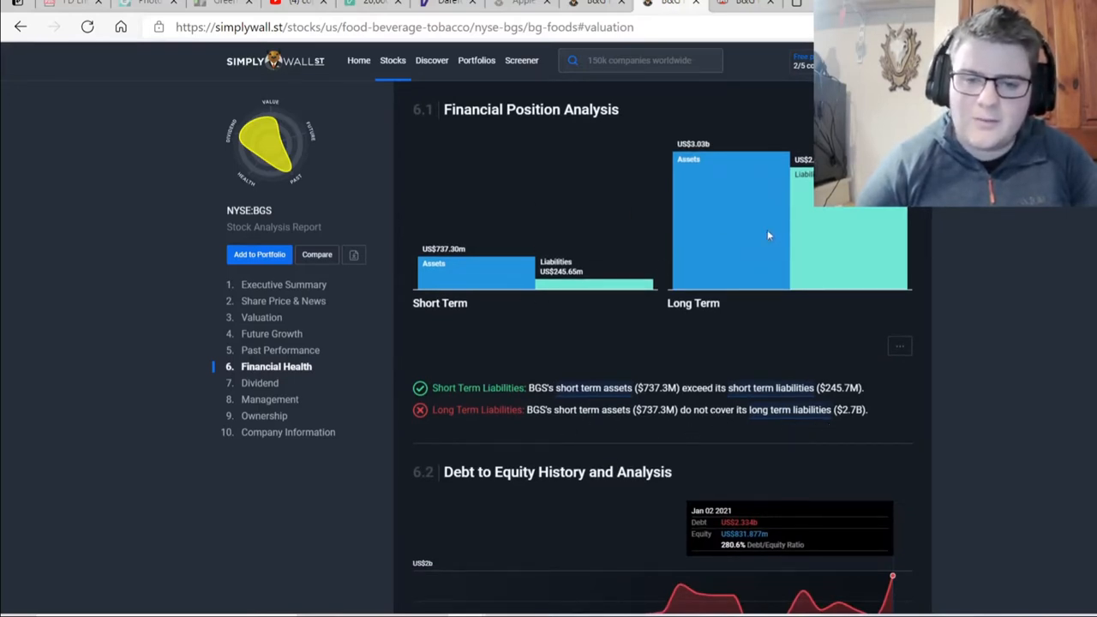
Scroll through the debt checks showing 280.6% debt-to-equity down from 374.5% with weak coverage, reaching the Balance Sheet treemap.
{"action": "scroll", "scroll_direction": "down", "scroll_amount": 3}
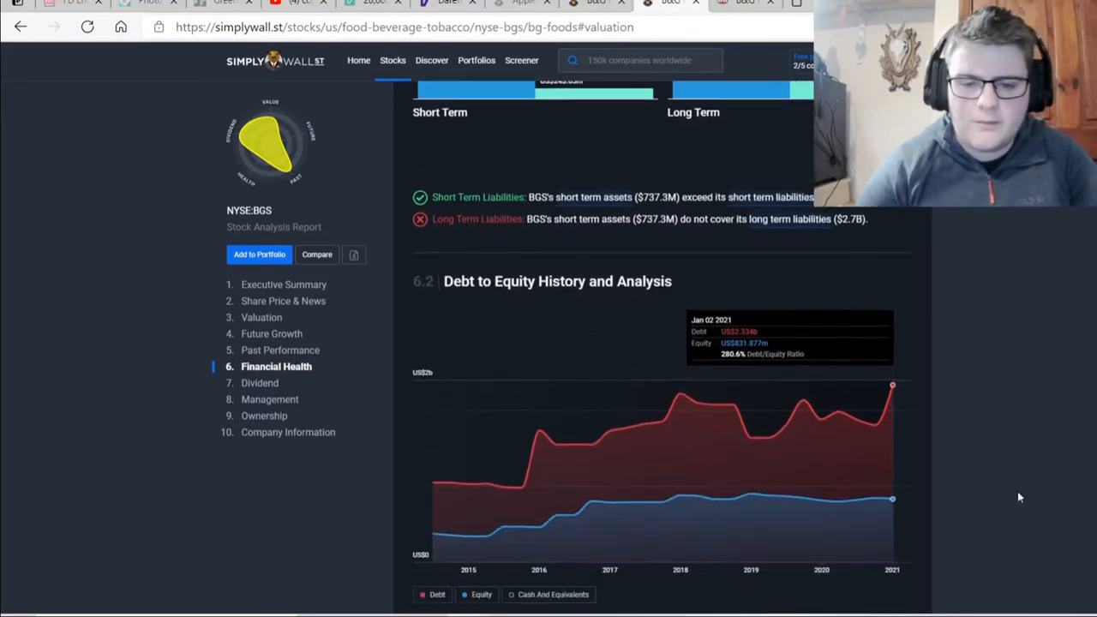
{"action": "scroll", "scroll_direction": "down", "scroll_amount": 3}
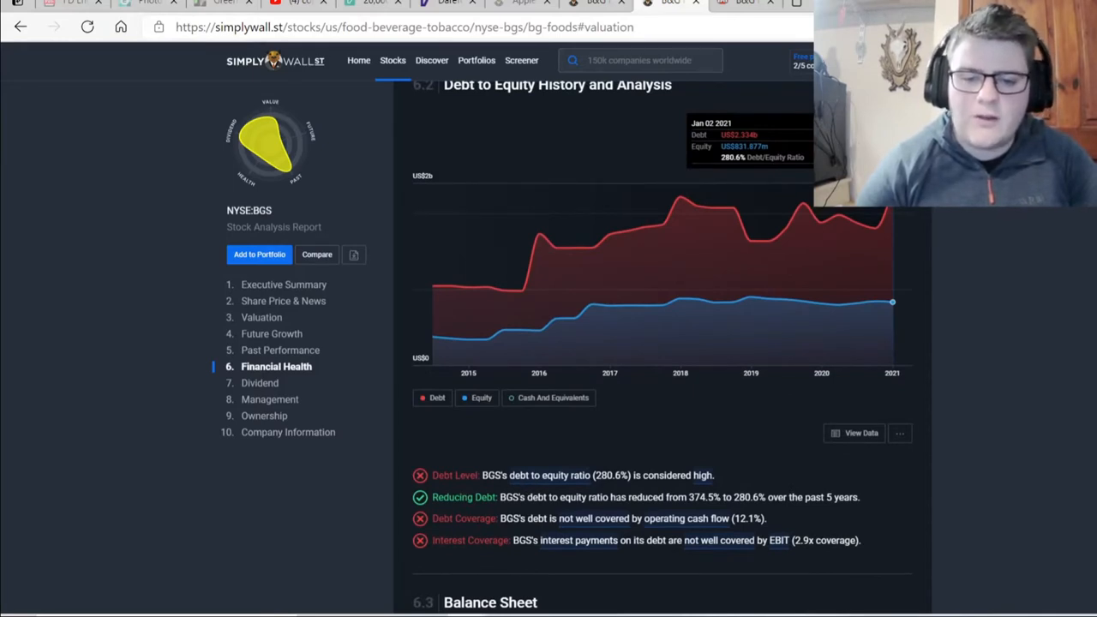
{"action": "scroll", "scroll_direction": "down", "scroll_amount": 3}
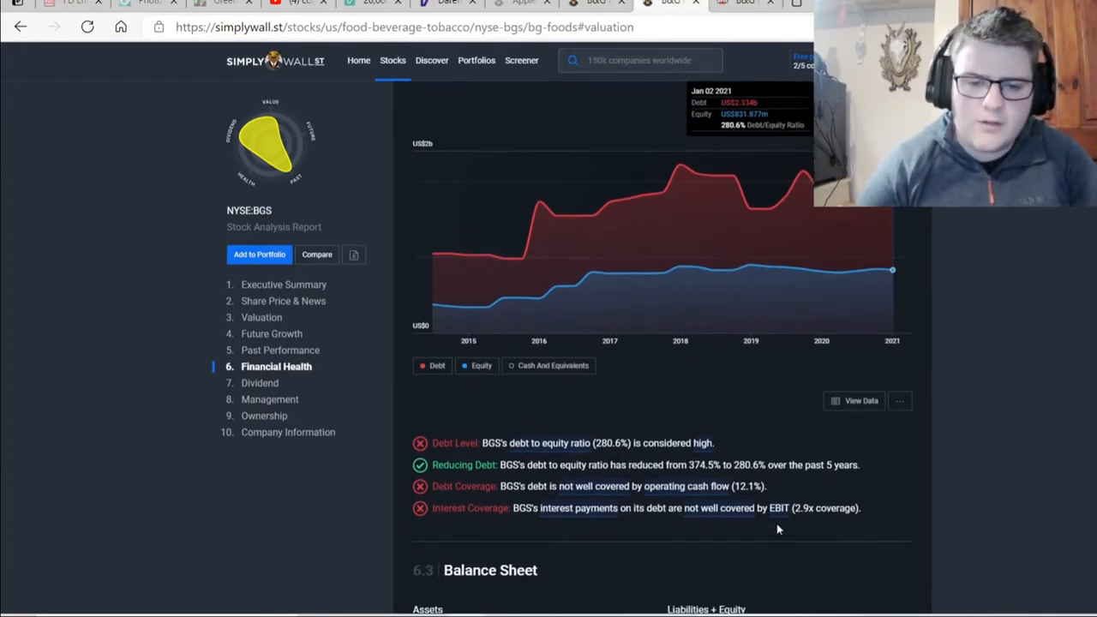
{"action": "scroll", "scroll_direction": "down", "scroll_amount": 3}
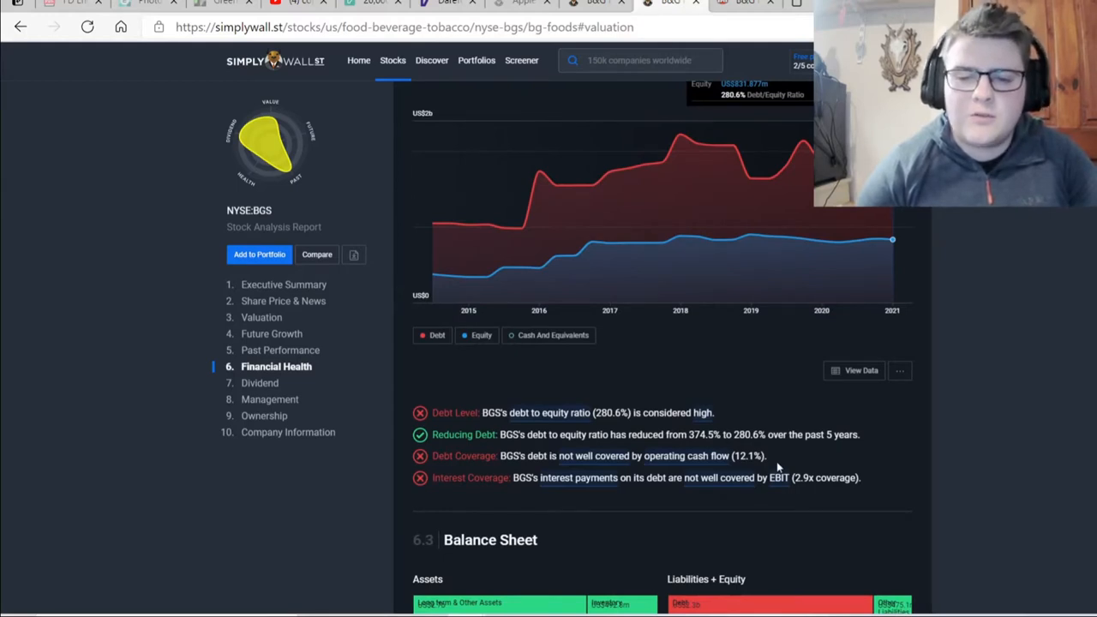
{"action": "scroll", "scroll_direction": "down", "scroll_amount": 3}
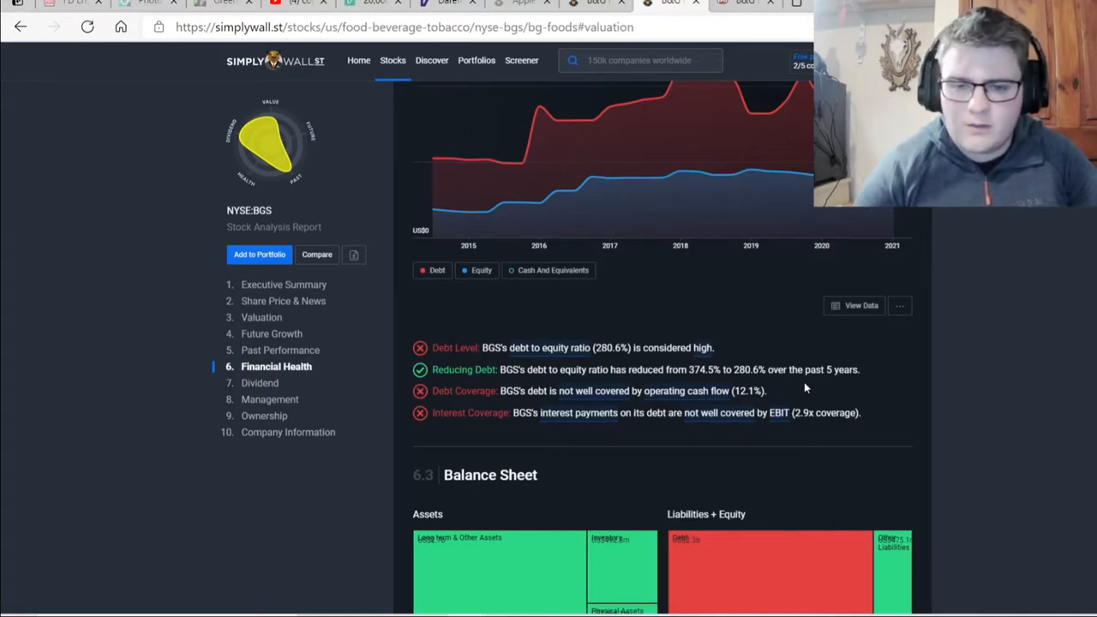
{"action": "scroll", "scroll_direction": "down", "scroll_amount": 3}
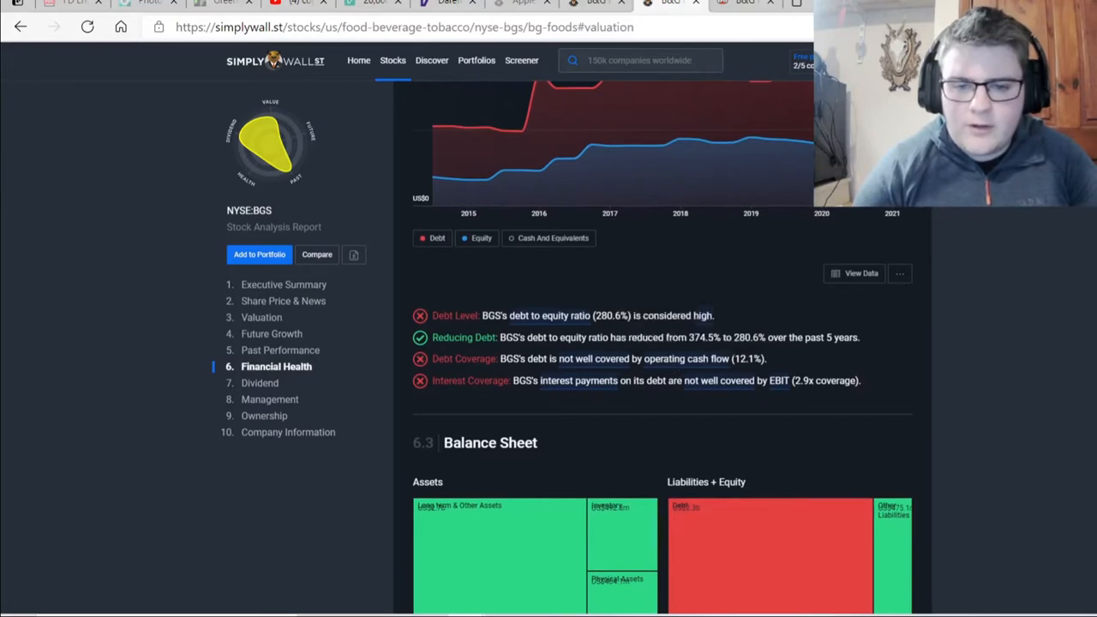
{"action": "mouse_move", "coordinate": [555, 384]}
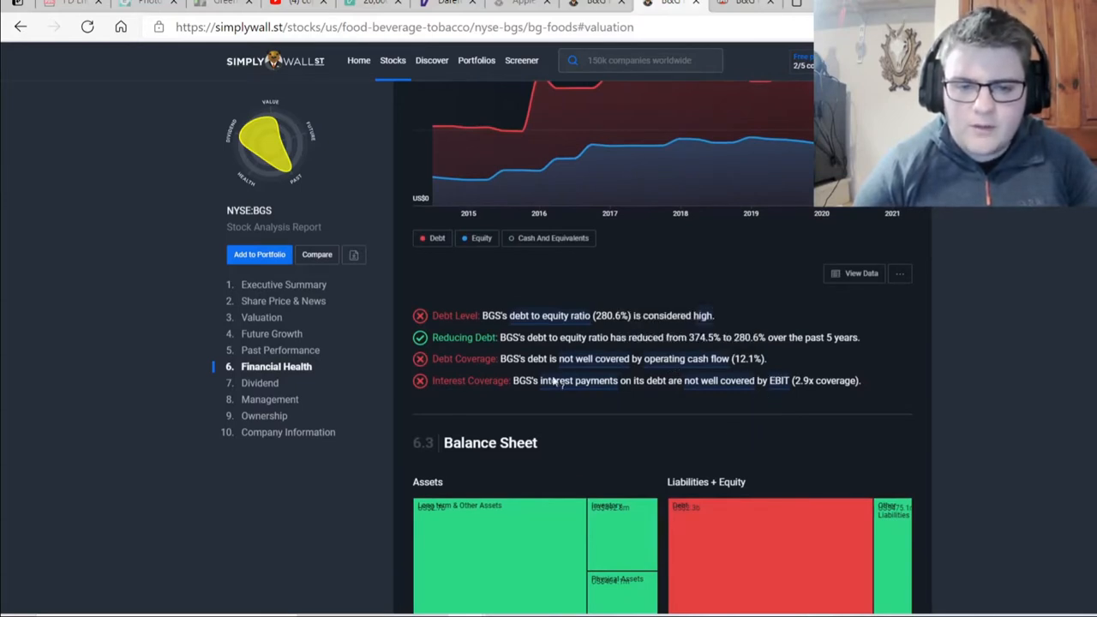
{"action": "mouse_move", "coordinate": [684, 394]}
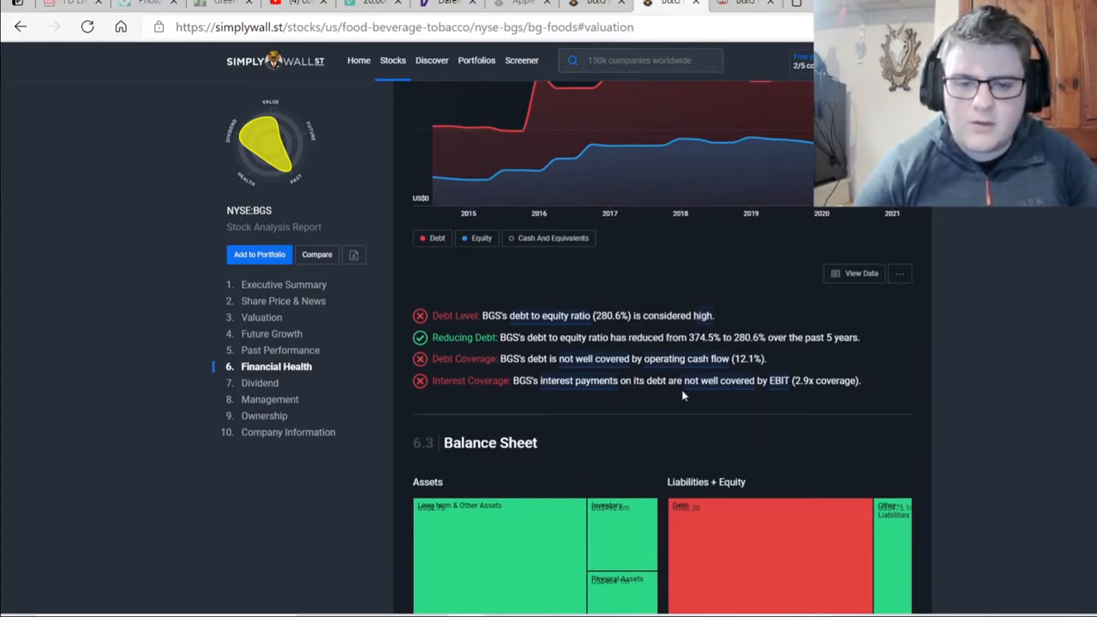
{"action": "mouse_move", "coordinate": [868, 408]}
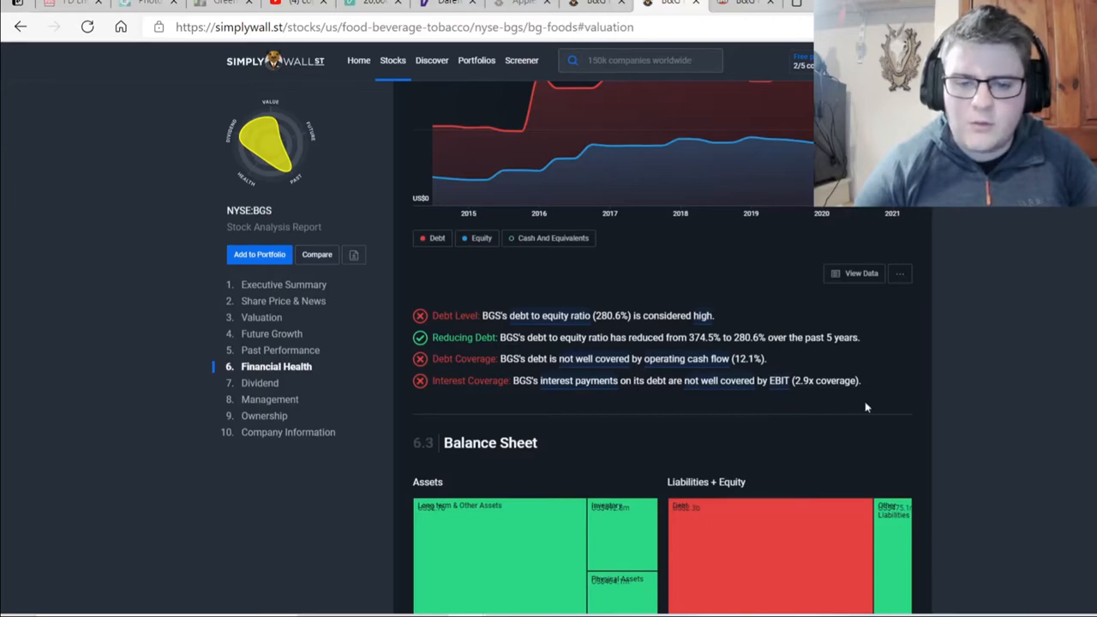
Scroll past Next Steps to the Dividend section comparing BGS's 6.32% yield with the US market and industry.
{"action": "scroll", "scroll_direction": "down", "scroll_amount": 3}
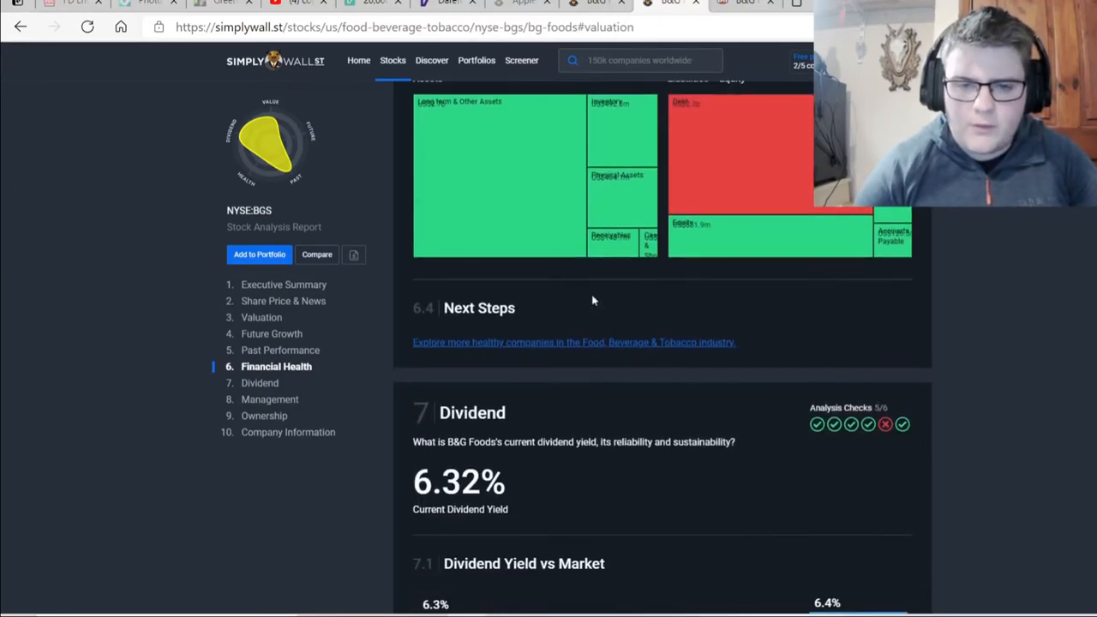
{"action": "scroll", "scroll_direction": "down", "scroll_amount": 3}
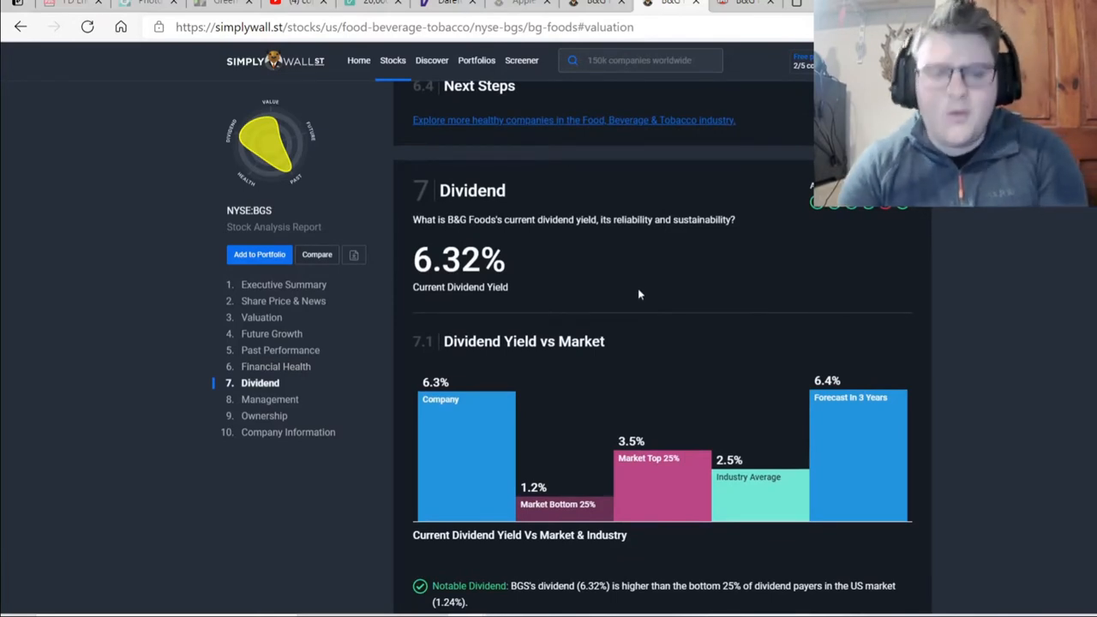
{"action": "scroll", "scroll_direction": "down", "scroll_amount": 3}
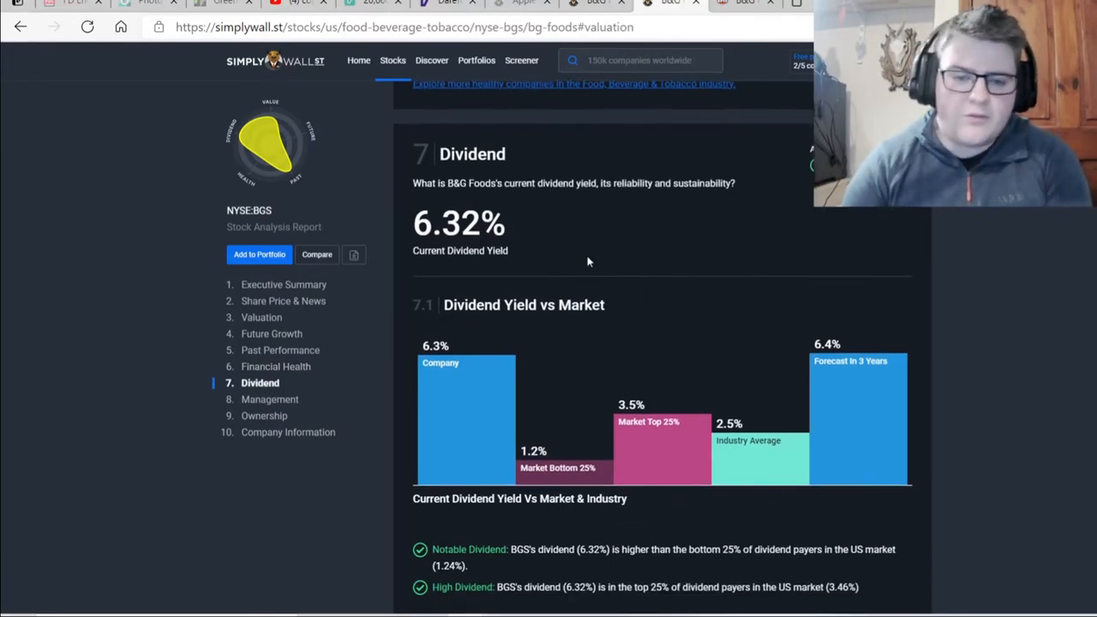
{"action": "mouse_move", "coordinate": [579, 168]}
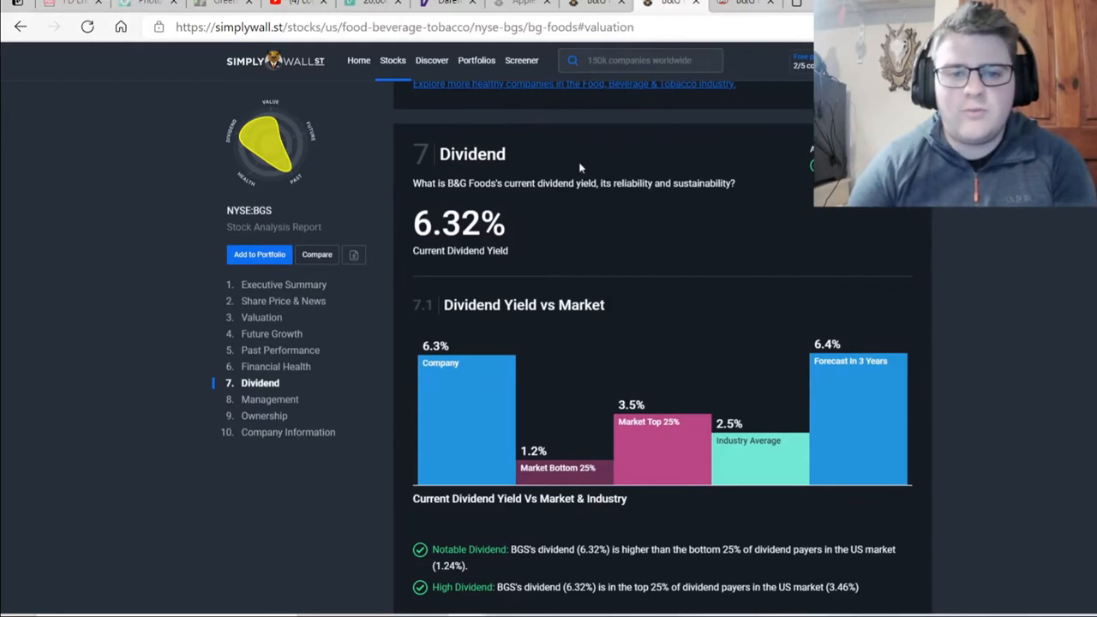
{"action": "mouse_move", "coordinate": [586, 288]}
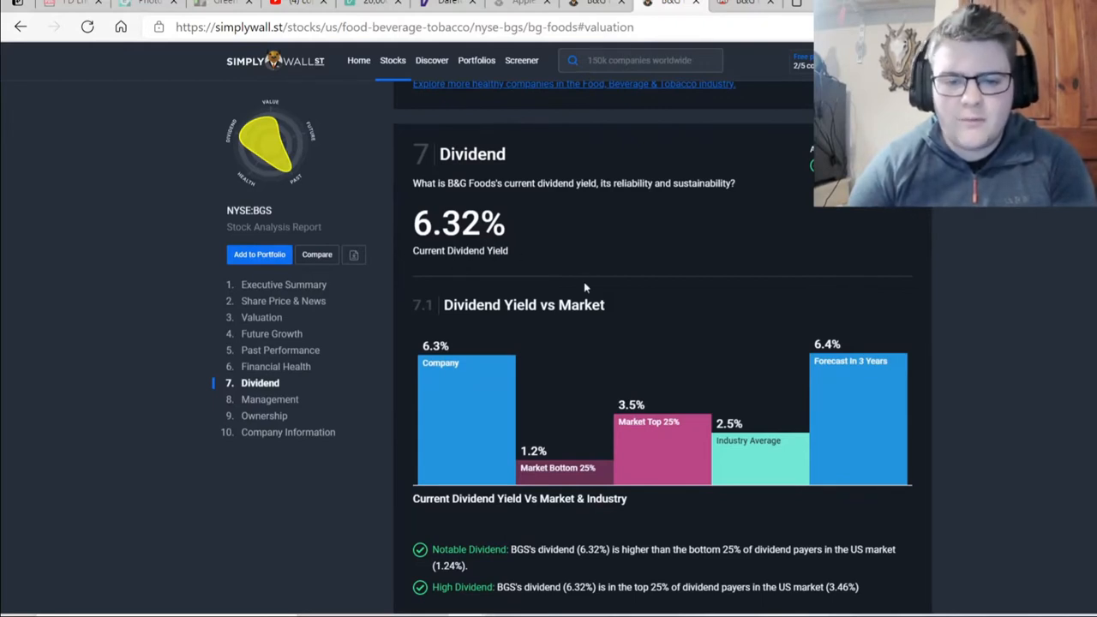
{"action": "scroll", "scroll_direction": "down", "scroll_amount": 3}
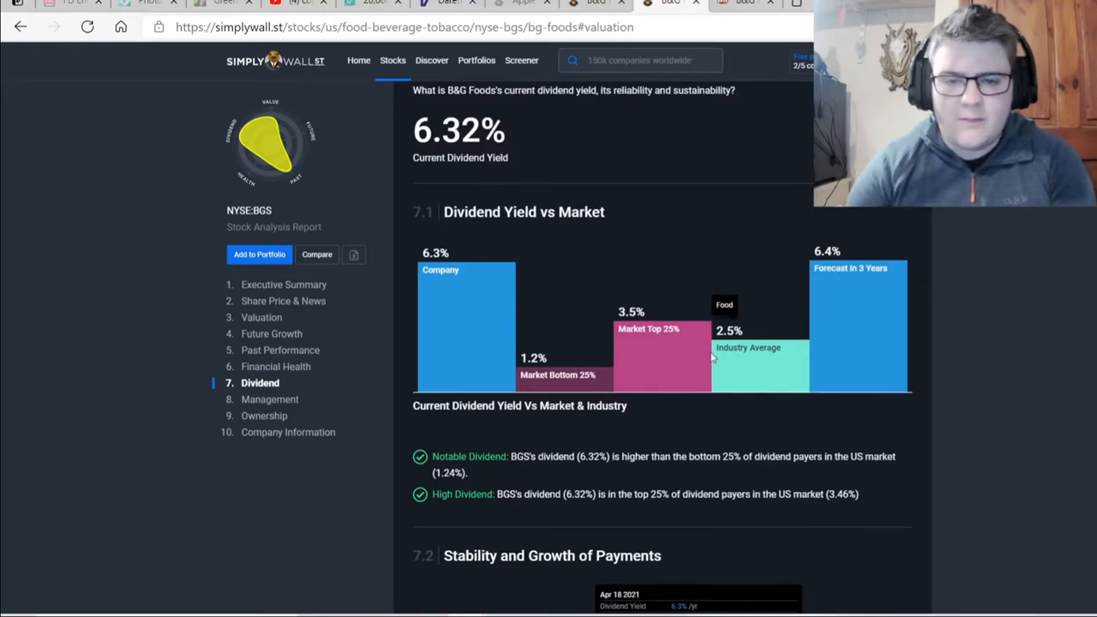
{"action": "mouse_move", "coordinate": [866, 300]}
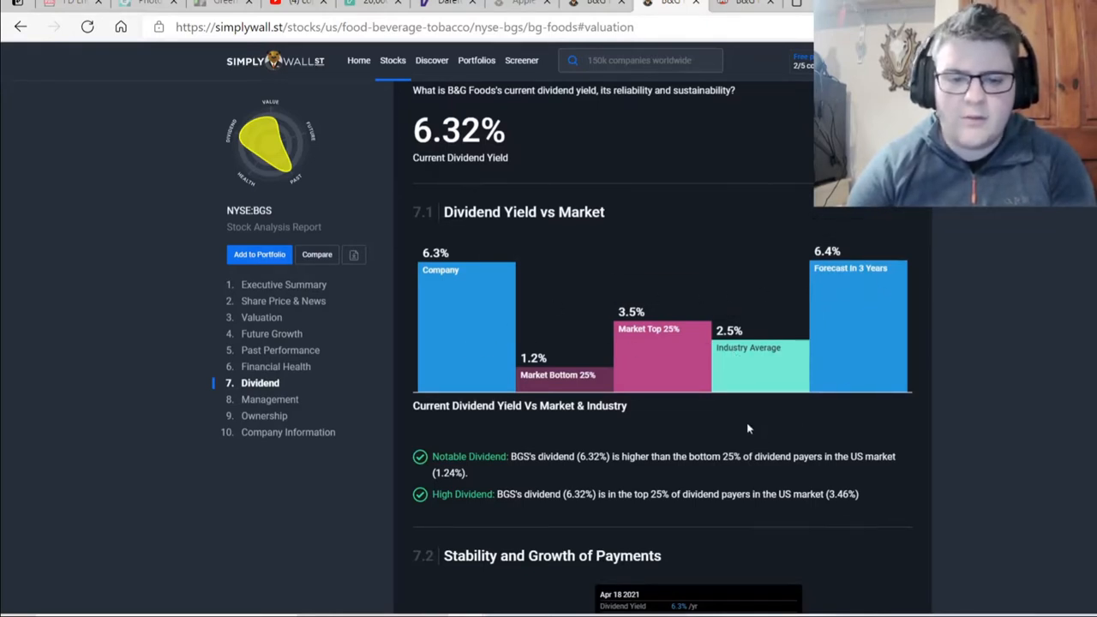
{"action": "scroll", "scroll_direction": "down", "scroll_amount": 3}
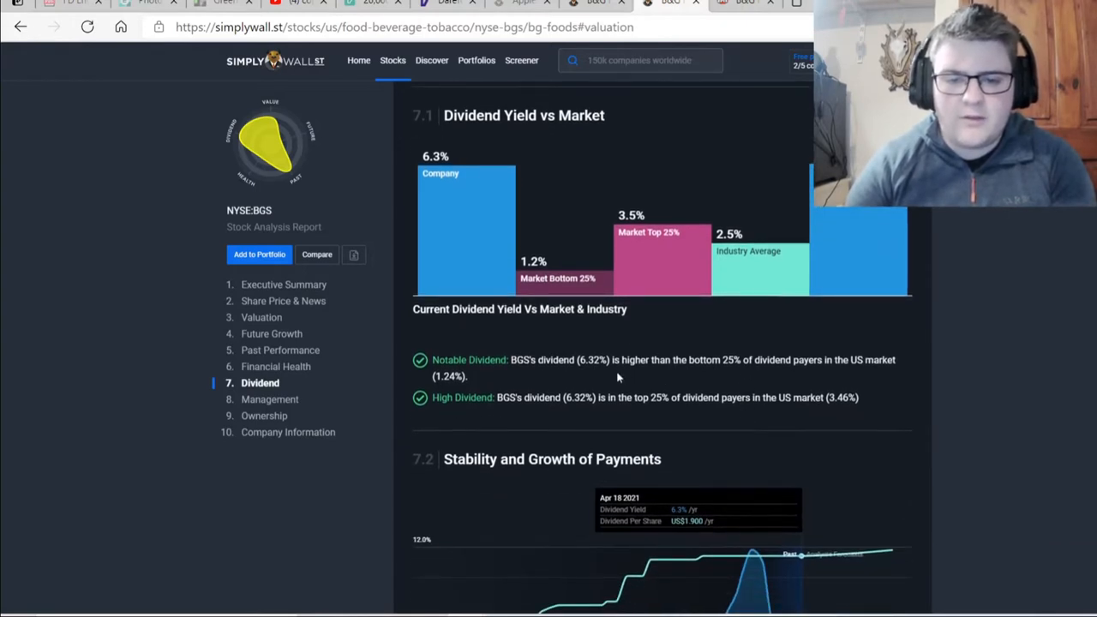
{"action": "mouse_move", "coordinate": [823, 370]}
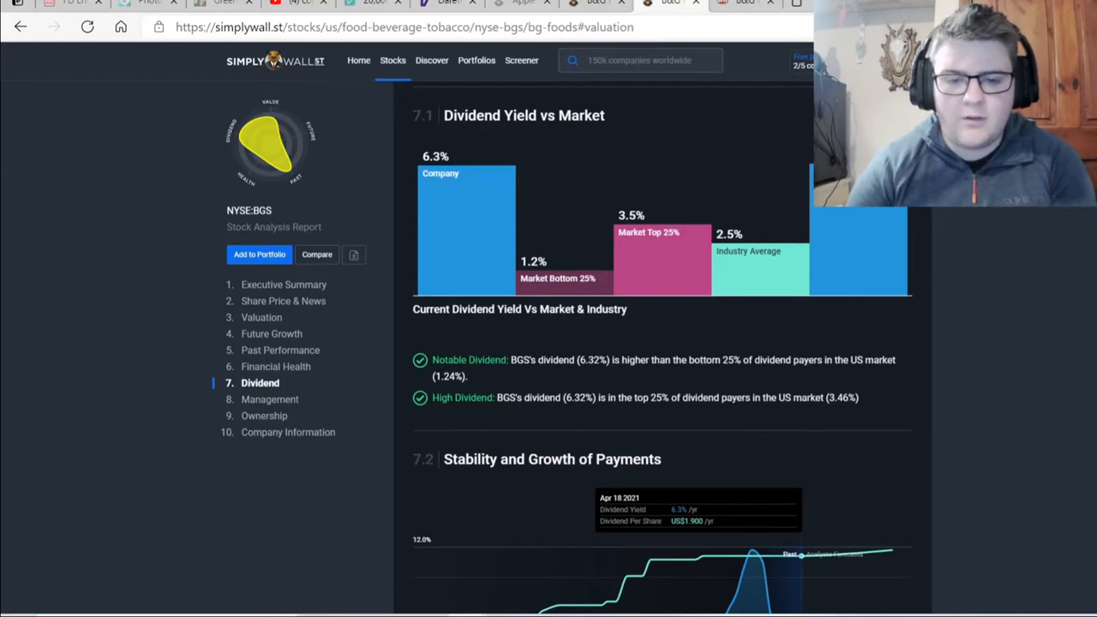
{"action": "mouse_move", "coordinate": [886, 408]}
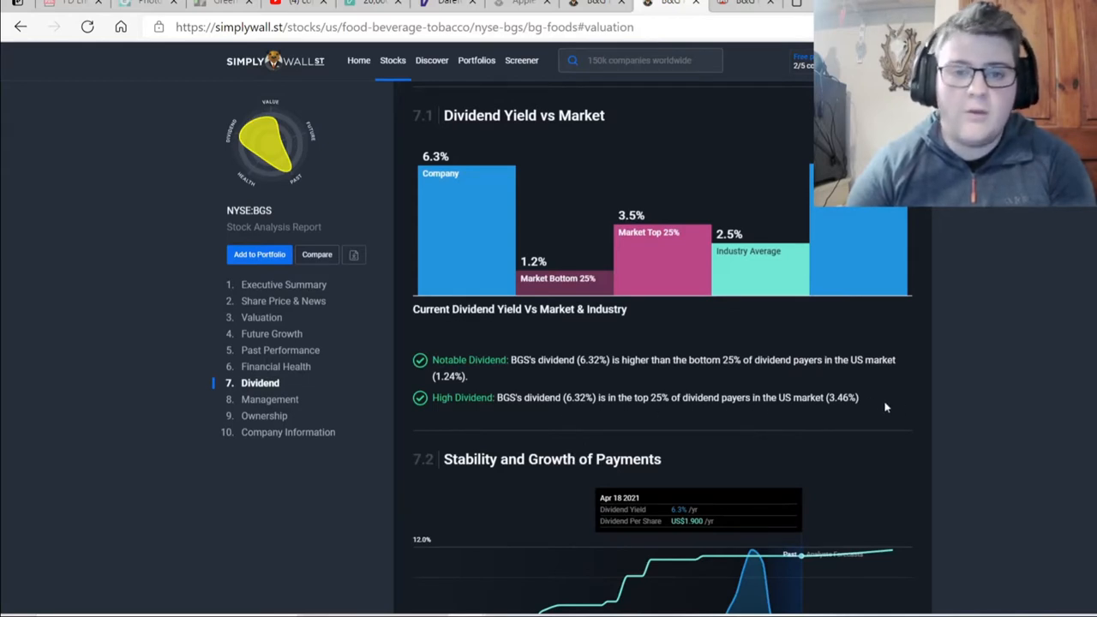
{"action": "scroll", "scroll_direction": "down", "scroll_amount": 3}
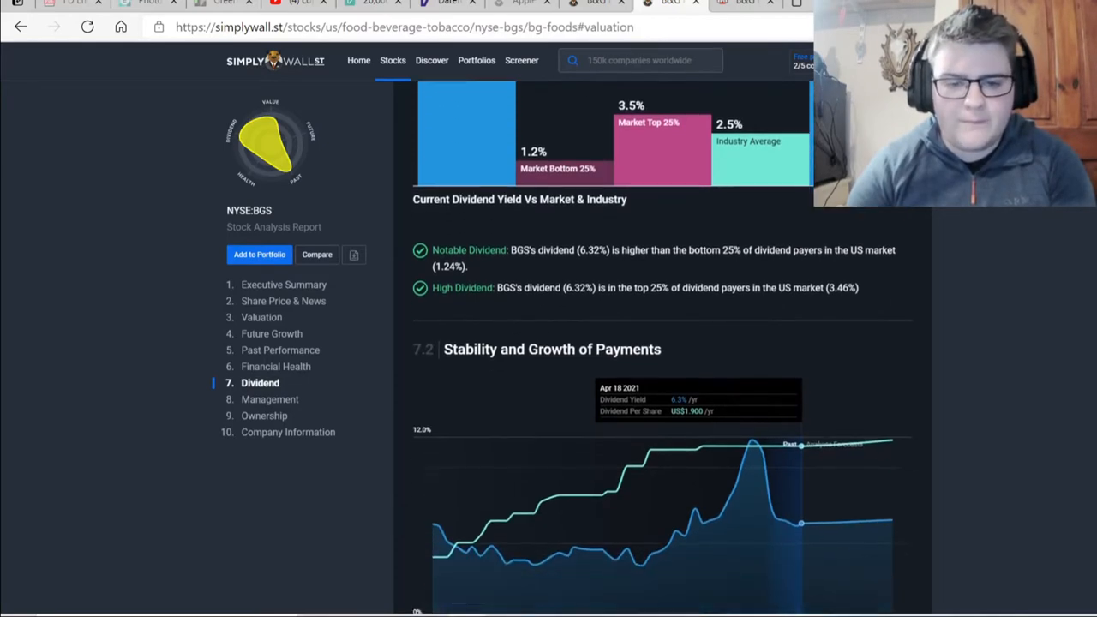
Plot earnings per share on BGS's Stability and Growth of Payments dividend chart.
{"action": "scroll", "scroll_direction": "down", "scroll_amount": 3}
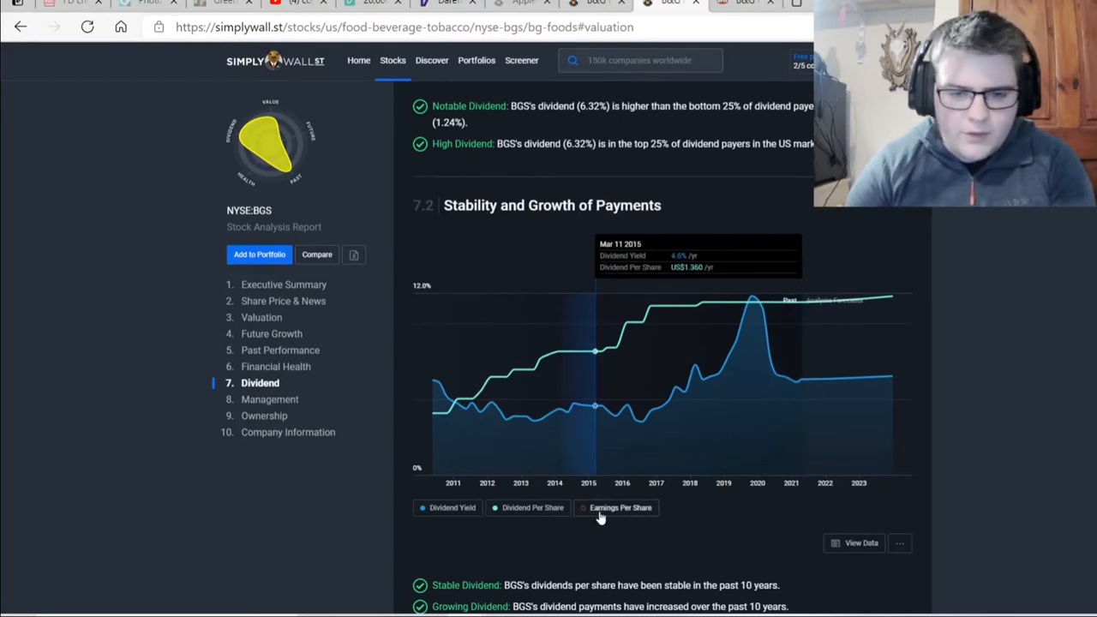
{"action": "left_click", "coordinate": [621, 507]}
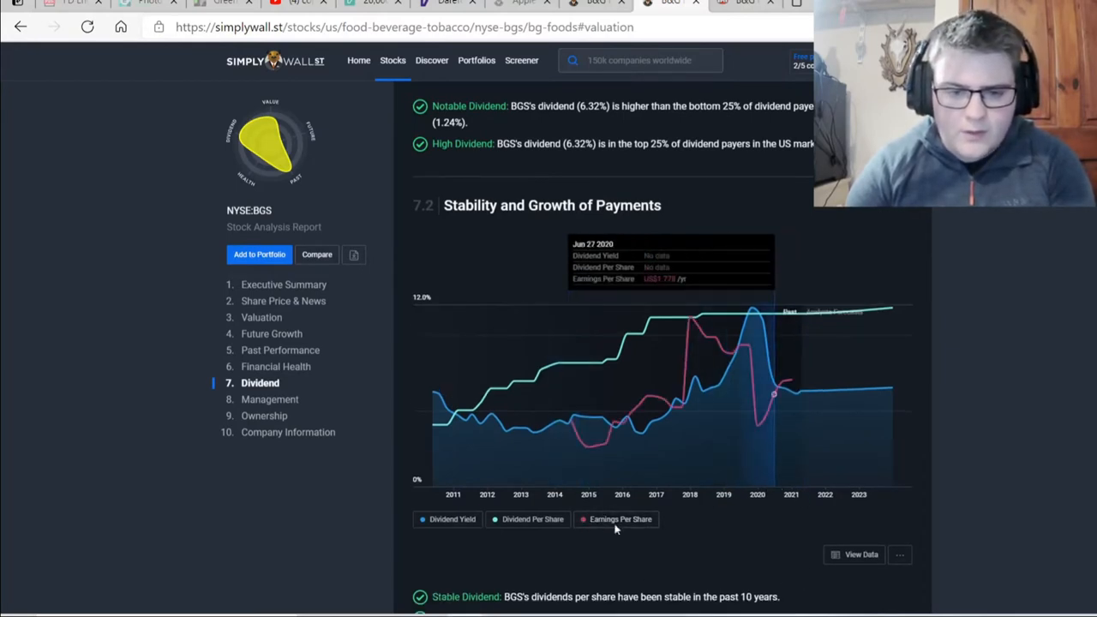
{"action": "mouse_move", "coordinate": [460, 432]}
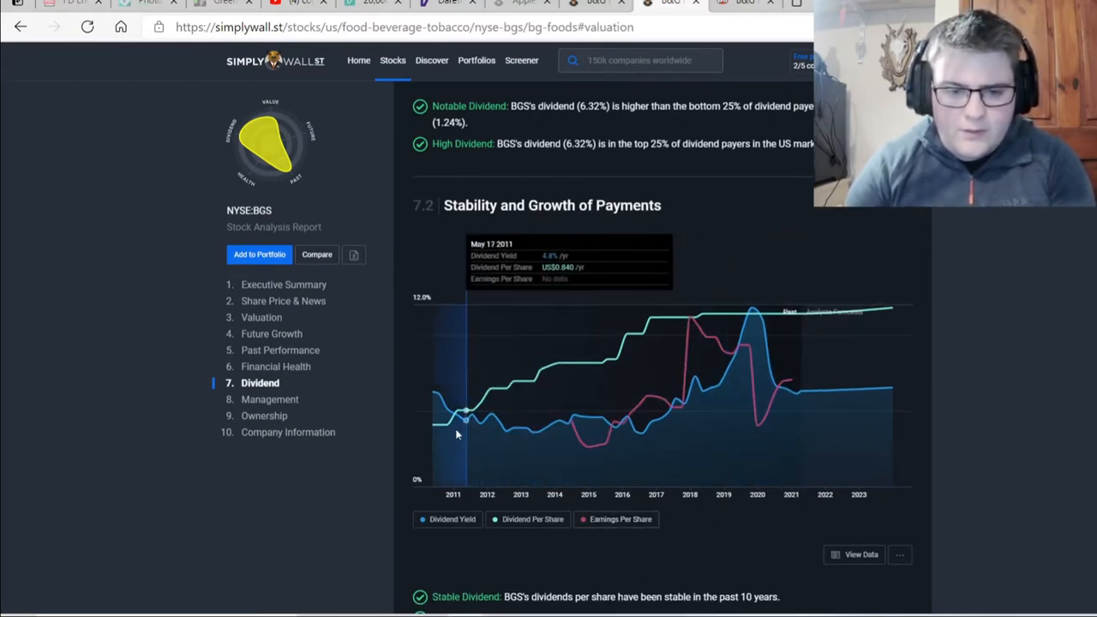
{"action": "mouse_move", "coordinate": [597, 392]}
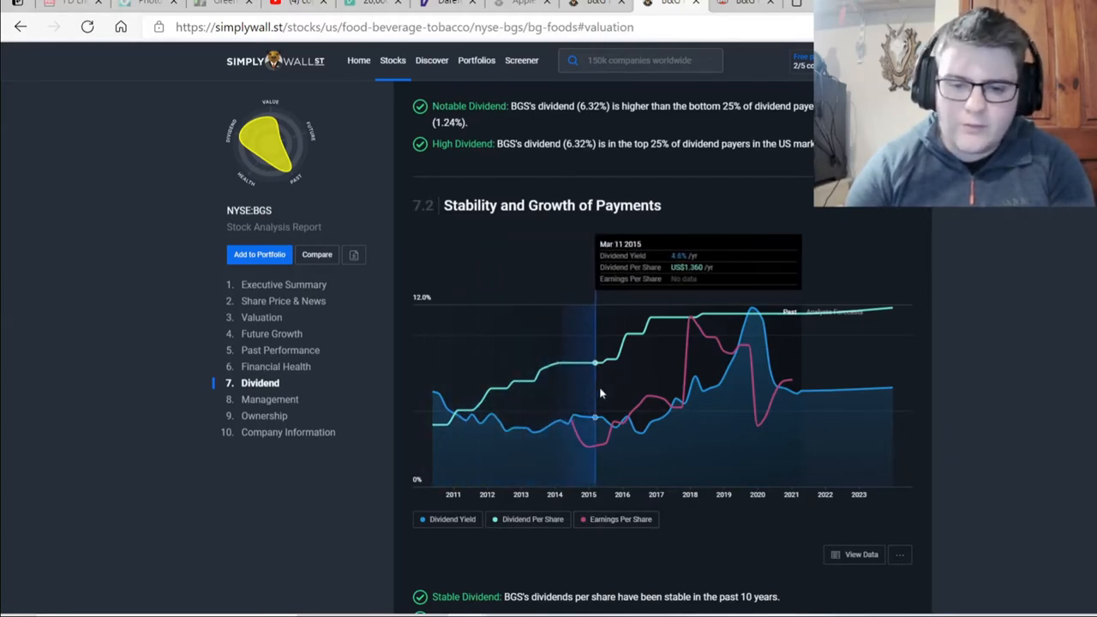
{"action": "mouse_move", "coordinate": [694, 348]}
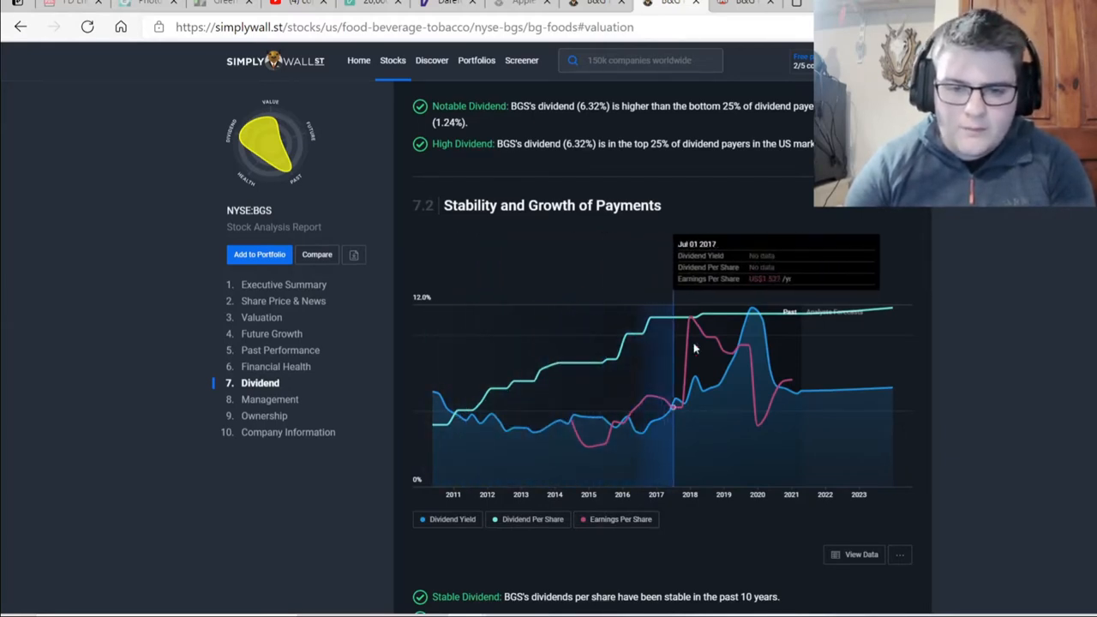
{"action": "mouse_move", "coordinate": [717, 335]}
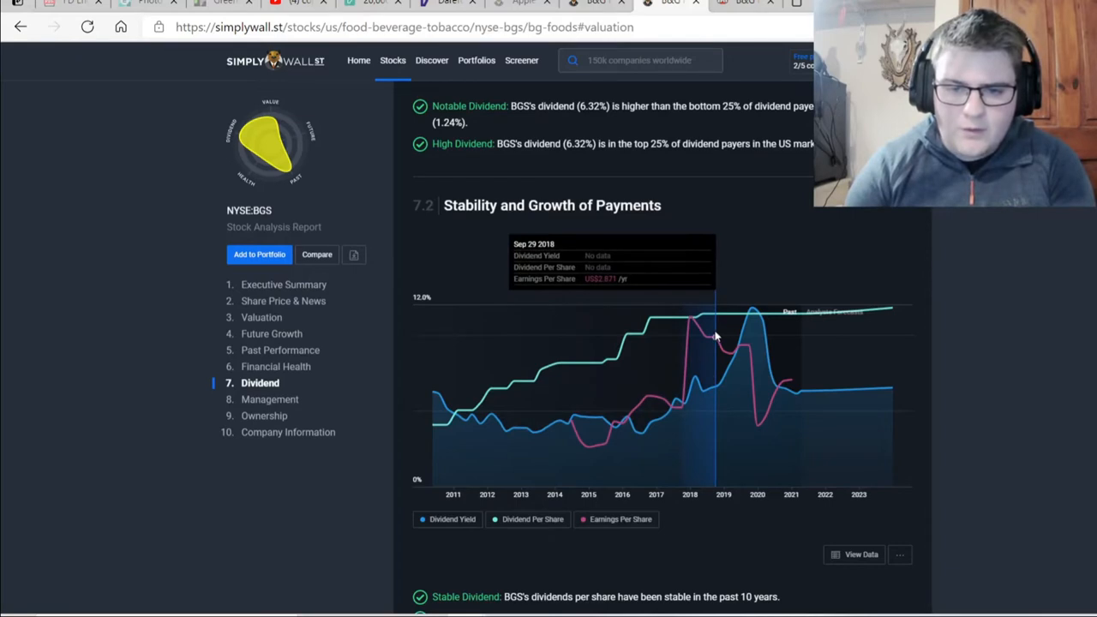
{"action": "mouse_move", "coordinate": [731, 473]}
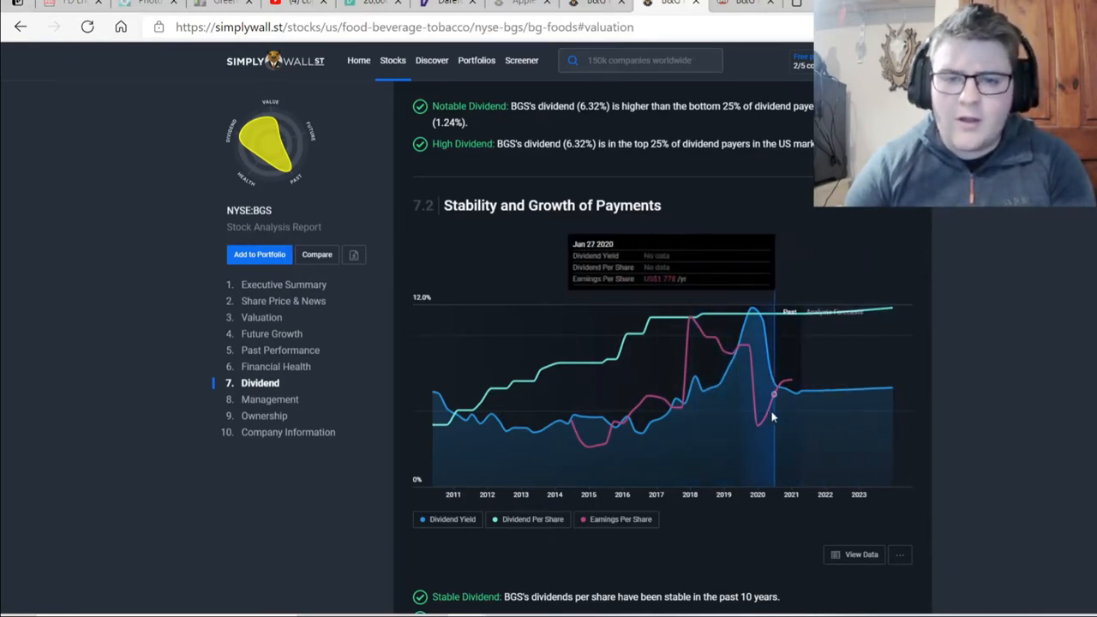
{"action": "mouse_move", "coordinate": [713, 387]}
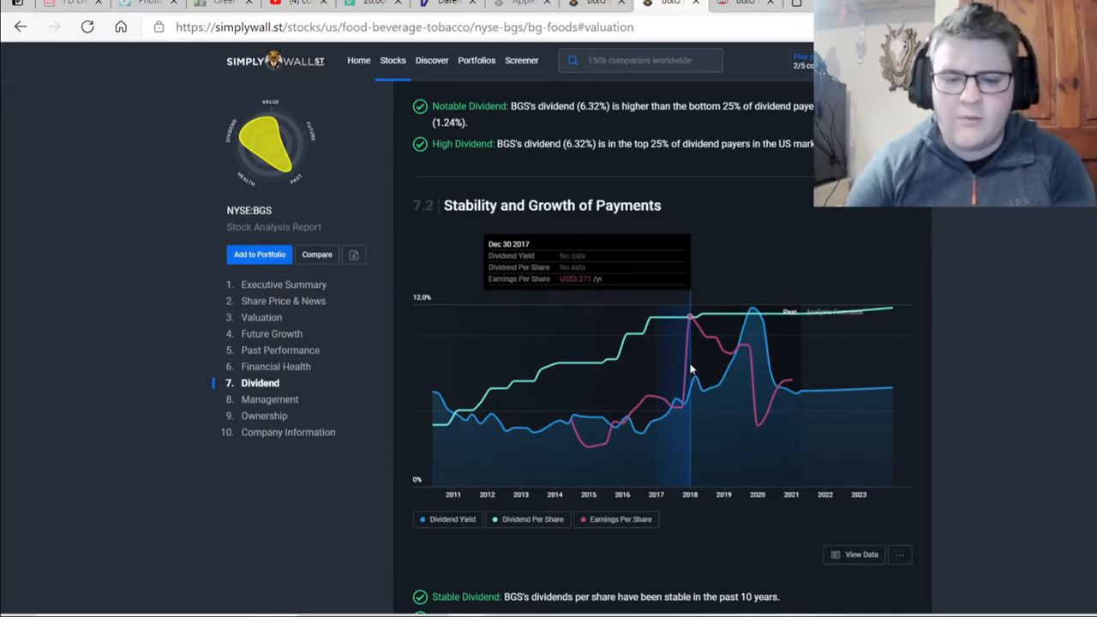
{"action": "mouse_move", "coordinate": [549, 425]}
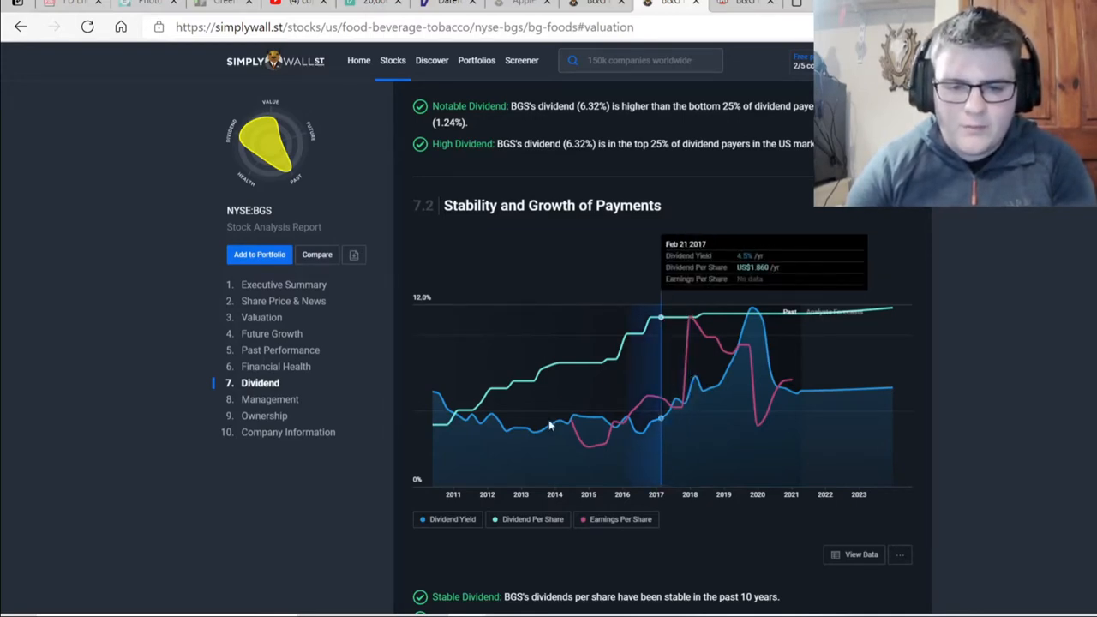
{"action": "mouse_move", "coordinate": [652, 463]}
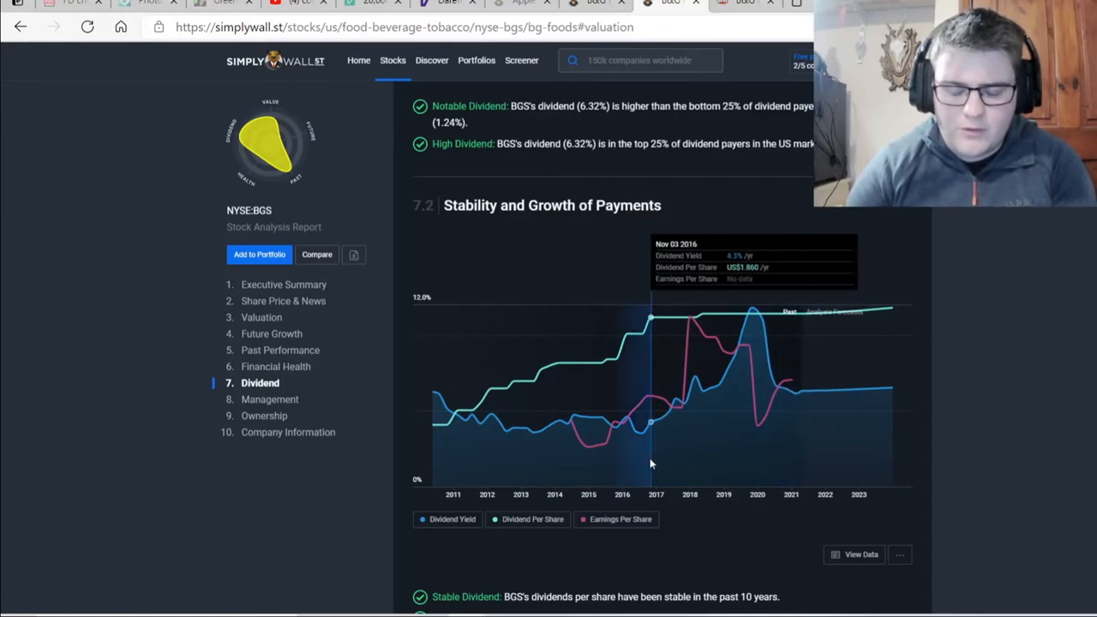
Scroll to the Current Payout (92%, poorly covered) and Future Payout (83.3%) sections.
{"action": "scroll", "scroll_direction": "down", "scroll_amount": 3}
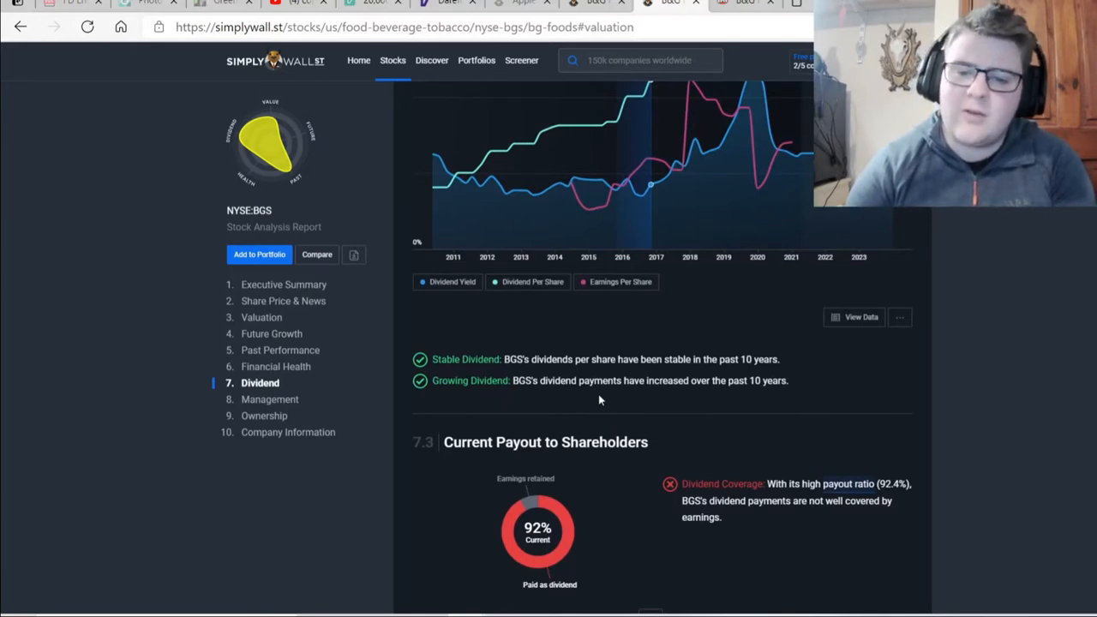
{"action": "scroll", "scroll_direction": "down", "scroll_amount": 3}
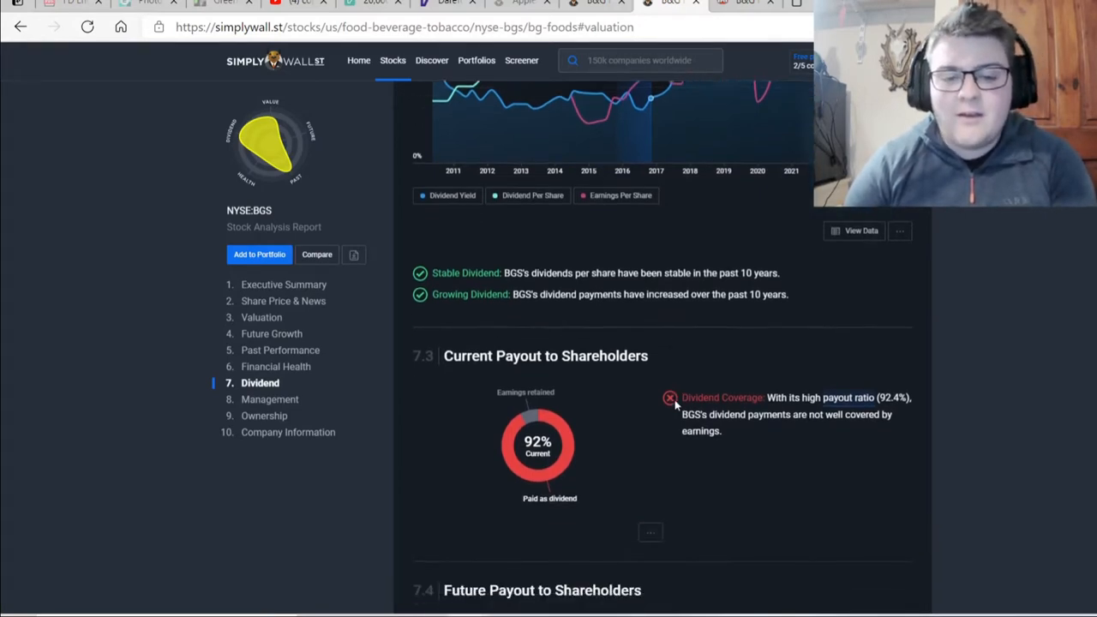
{"action": "scroll", "scroll_direction": "down", "scroll_amount": 3}
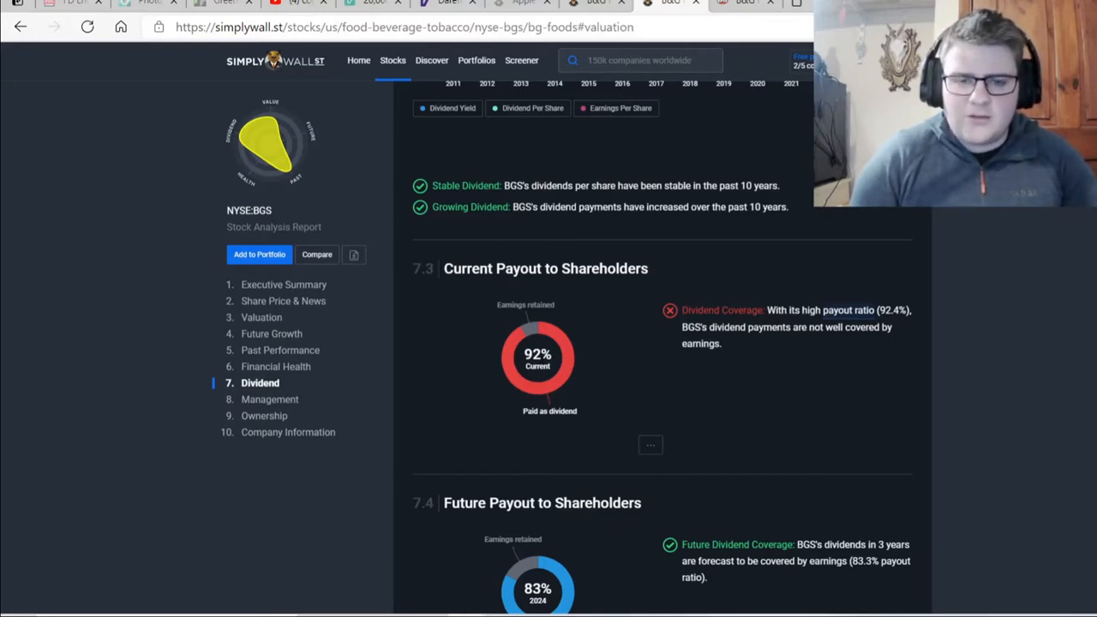
{"action": "scroll", "scroll_direction": "down", "scroll_amount": 3}
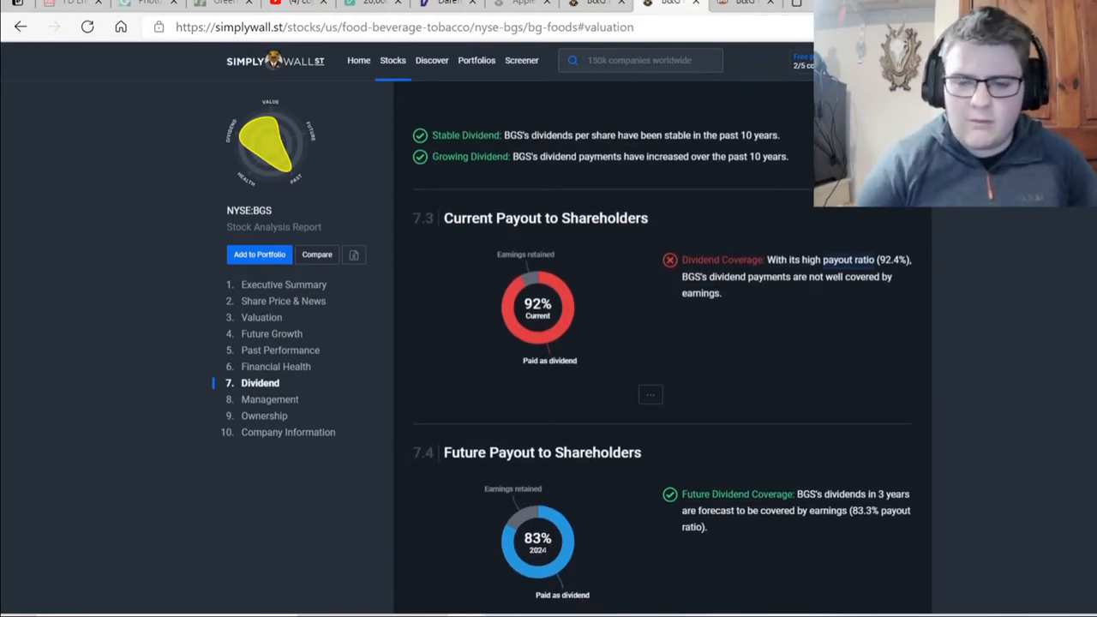
{"action": "scroll", "scroll_direction": "down", "scroll_amount": 3}
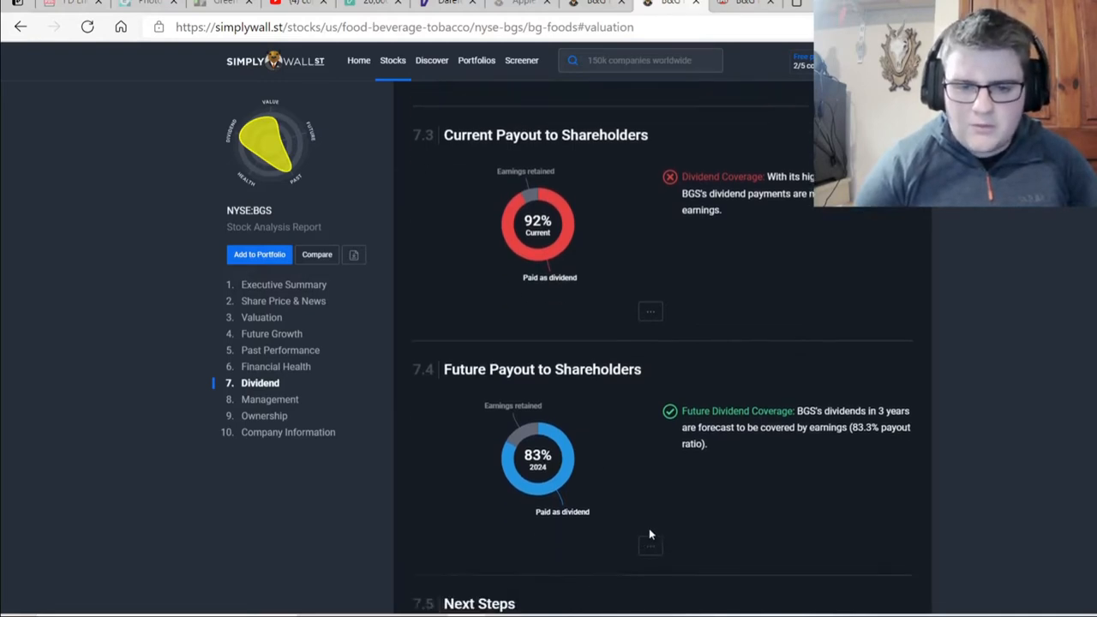
{"action": "scroll", "scroll_direction": "down", "scroll_amount": 3}
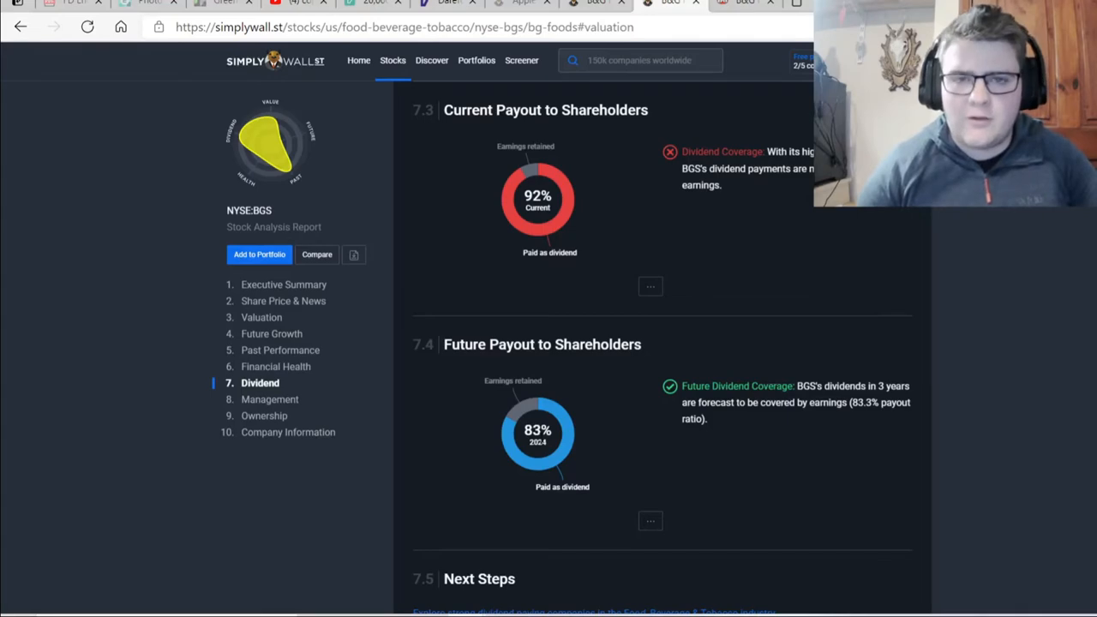
{"action": "scroll", "scroll_direction": "down", "scroll_amount": 3}
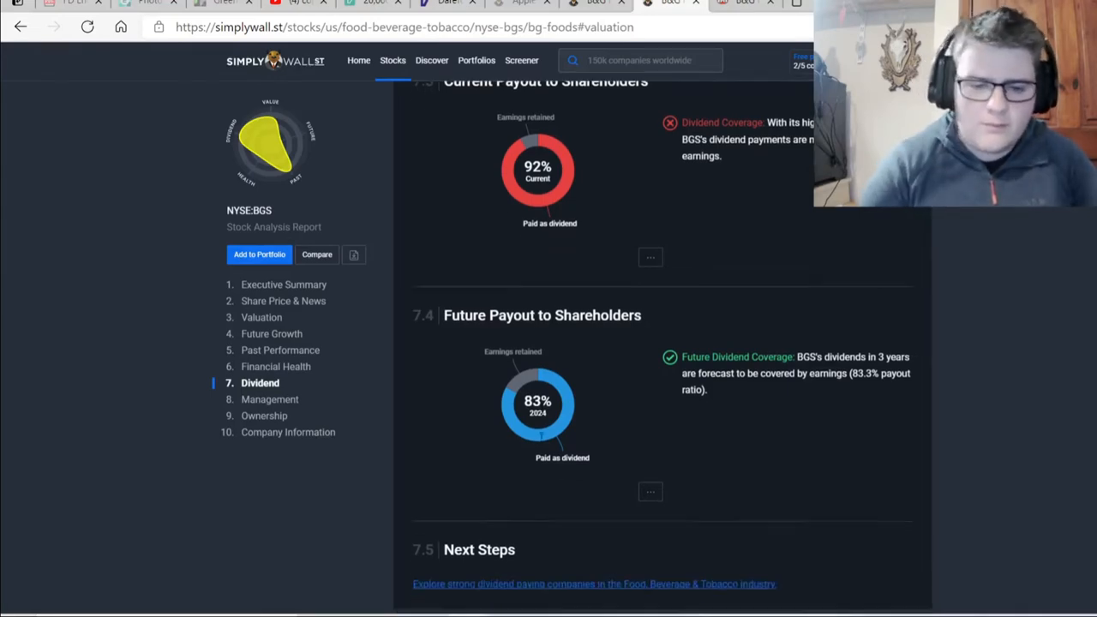
Scroll through Management (2.3-year tenure) and Ownership (78.3% institutional) to the Top Shareholders table.
{"action": "scroll", "scroll_direction": "down", "scroll_amount": 3}
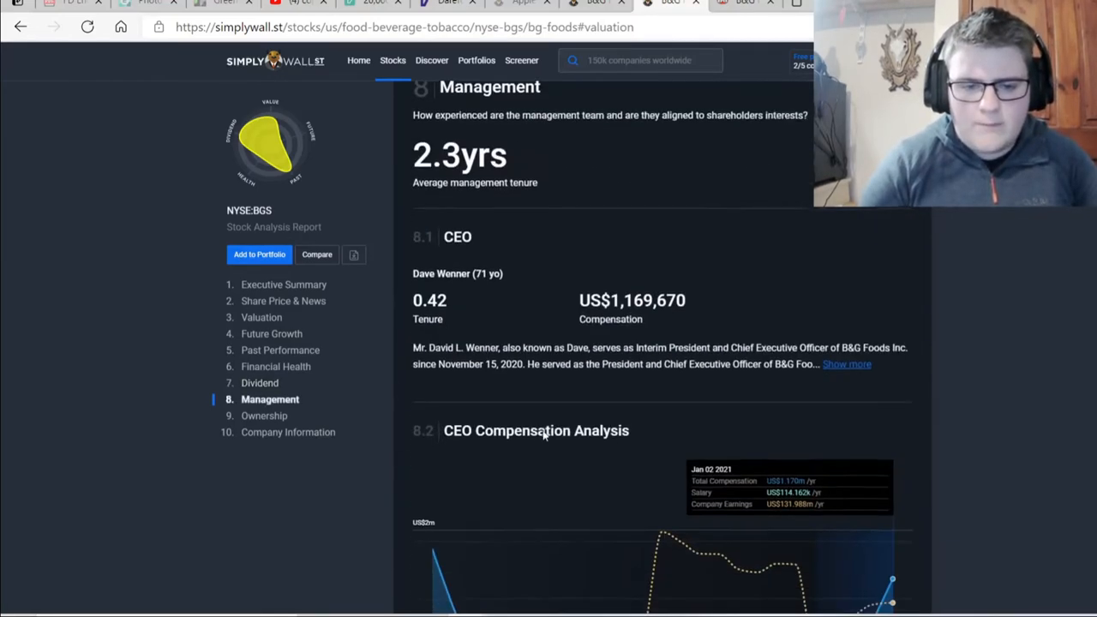
{"action": "scroll", "scroll_direction": "down", "scroll_amount": 3}
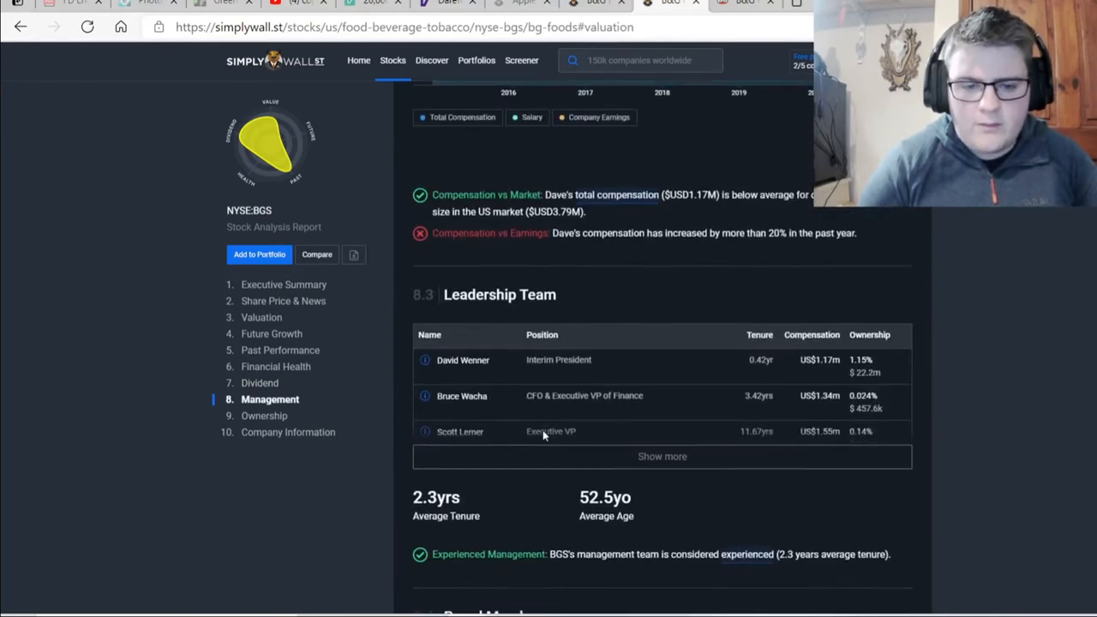
{"action": "scroll", "scroll_direction": "down", "scroll_amount": 3}
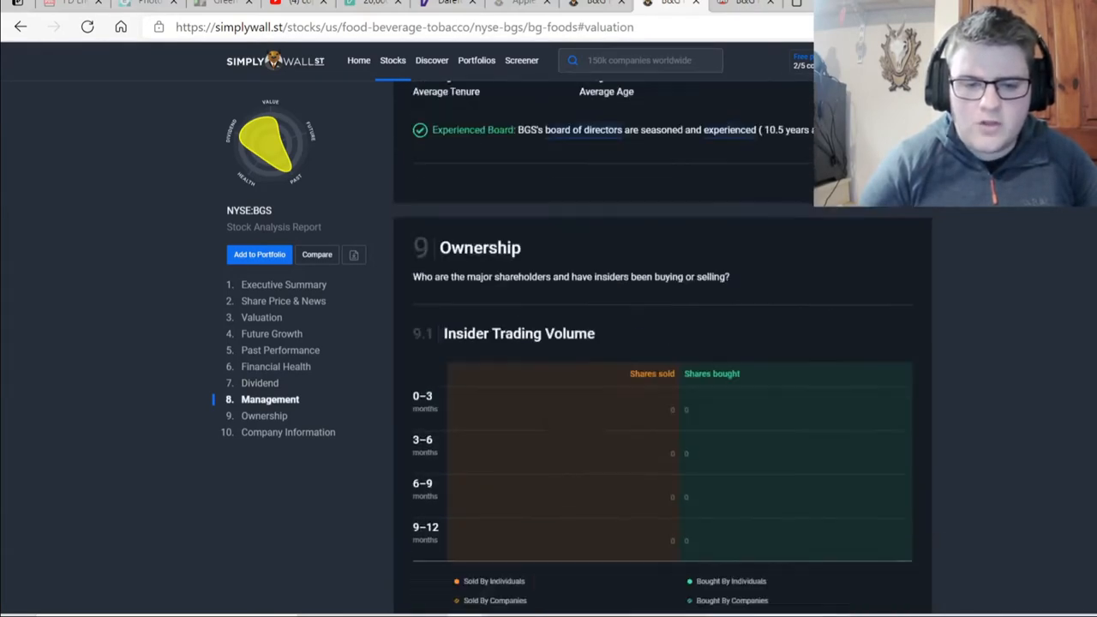
{"action": "scroll", "scroll_direction": "down", "scroll_amount": 3}
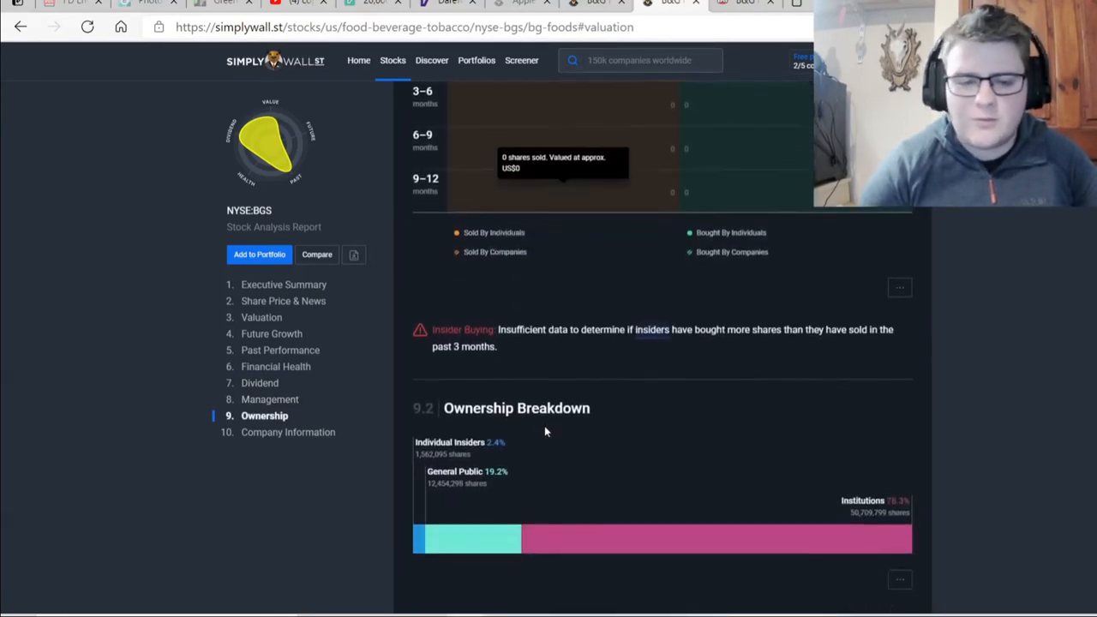
{"action": "scroll", "scroll_direction": "down", "scroll_amount": 3}
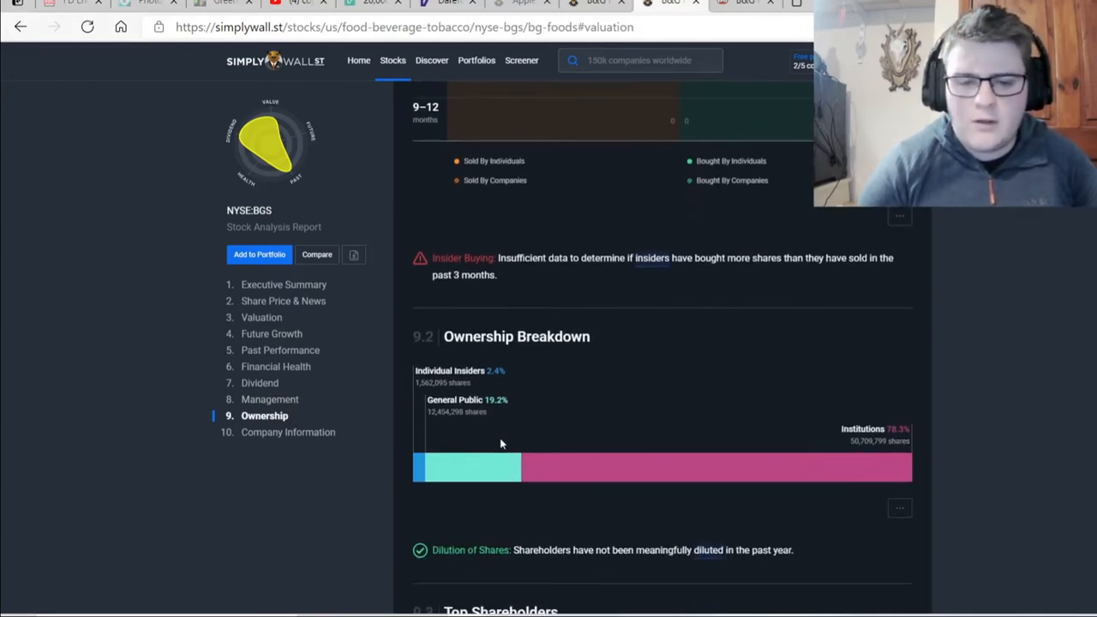
{"action": "mouse_move", "coordinate": [490, 446]}
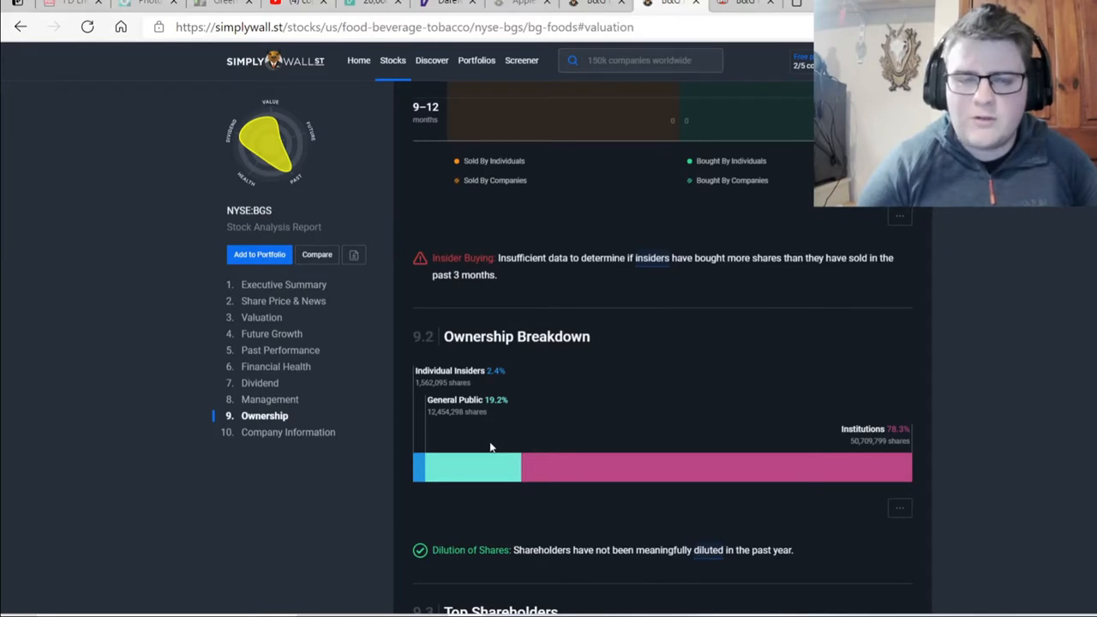
{"action": "mouse_move", "coordinate": [694, 502]}
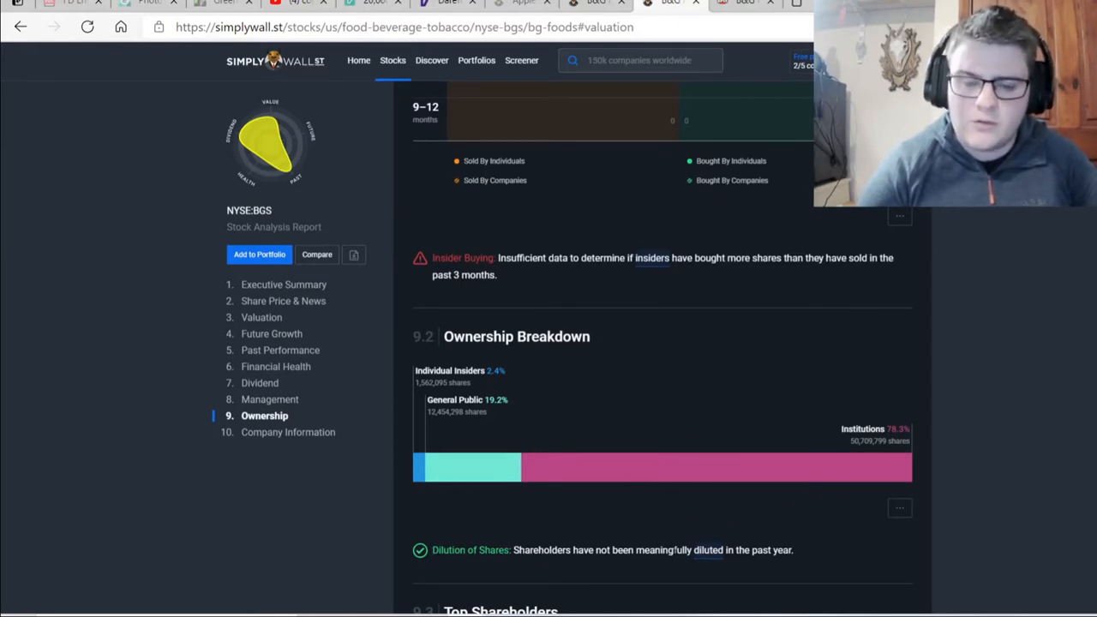
{"action": "scroll", "scroll_direction": "down", "scroll_amount": 3}
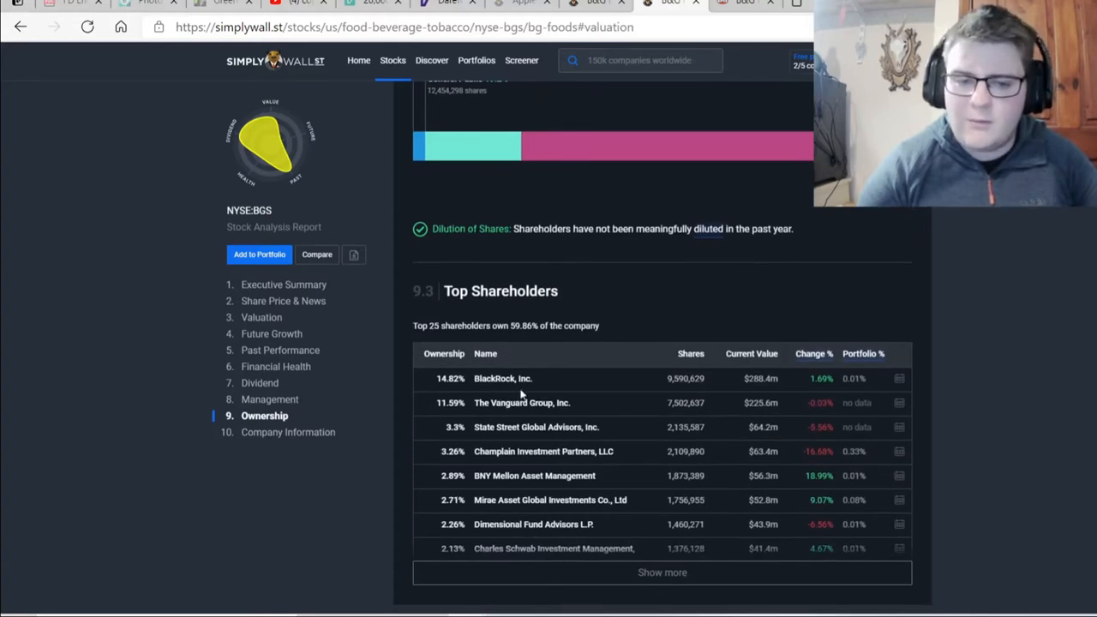
{"action": "mouse_move", "coordinate": [720, 465]}
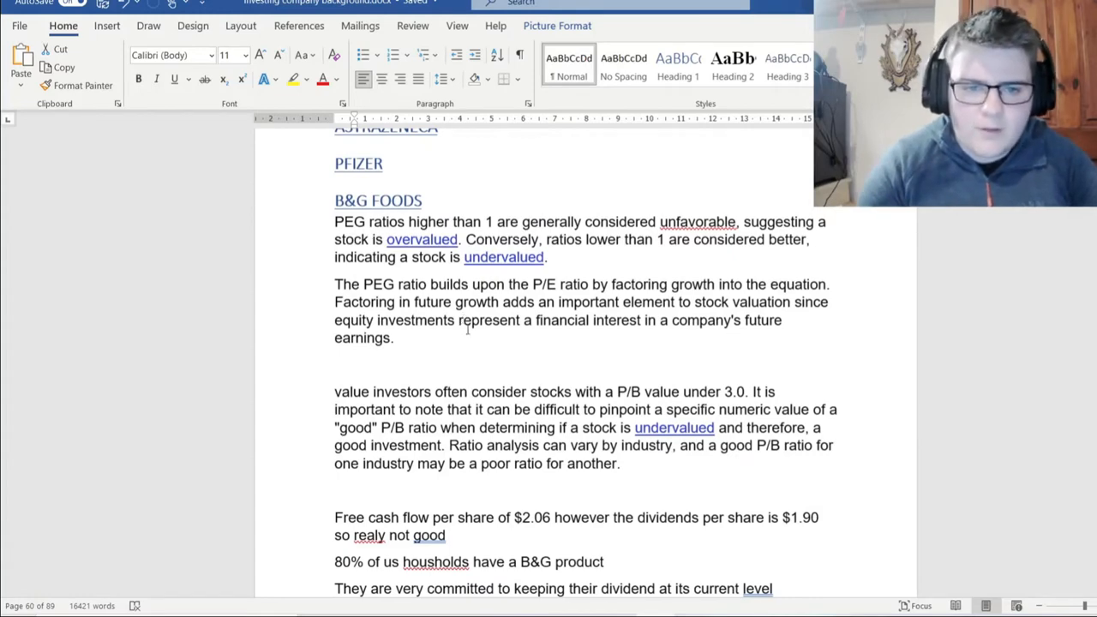
Scroll the Word document to the B&G Foods notes on PEG, P/B, free cash flow and dividends.
{"action": "scroll", "scroll_direction": "down", "scroll_amount": 3}
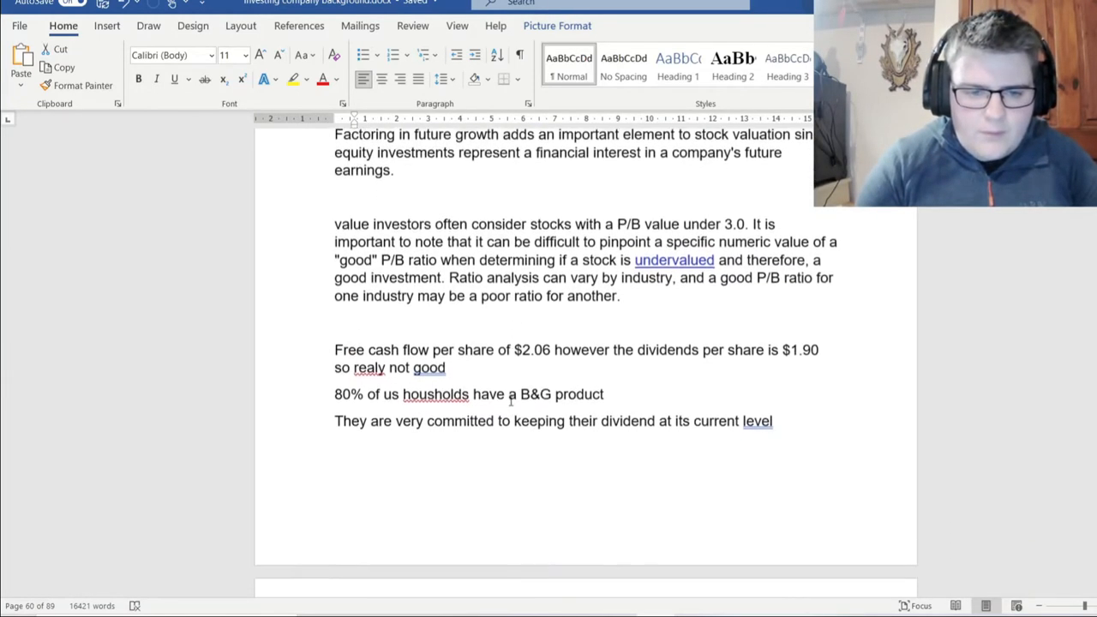
{"action": "scroll", "scroll_direction": "down", "scroll_amount": 3}
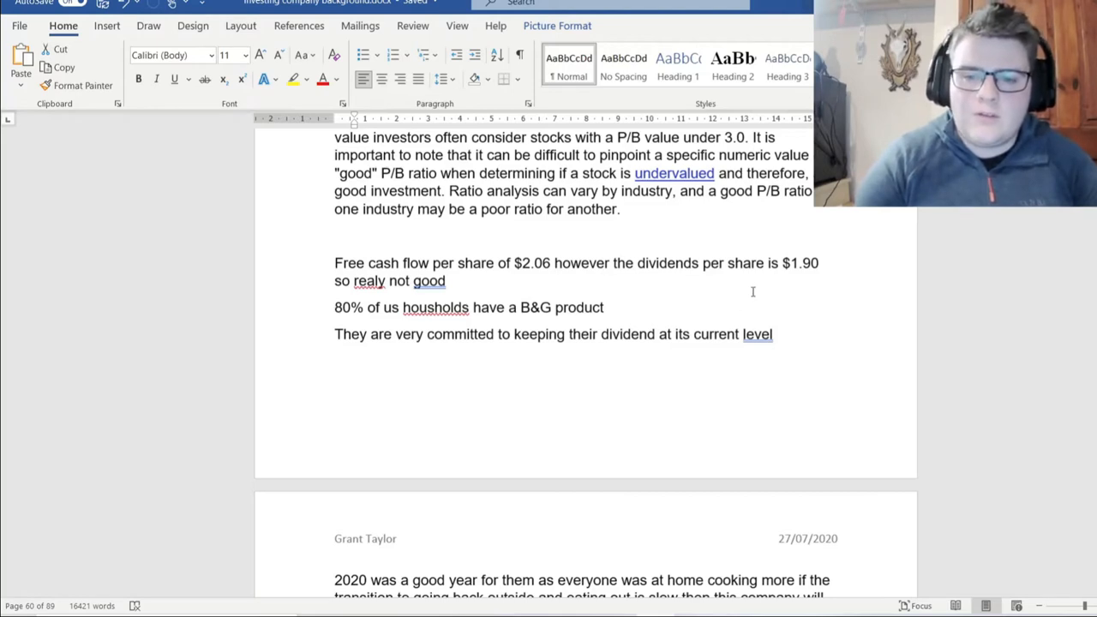
{"action": "mouse_move", "coordinate": [754, 284]}
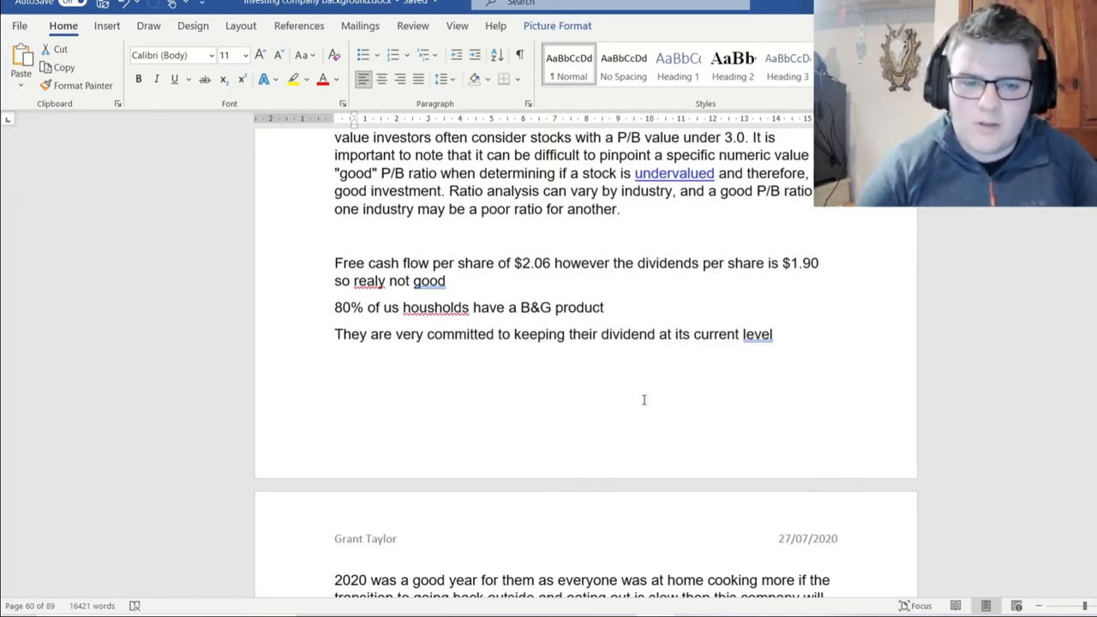
{"action": "mouse_move", "coordinate": [623, 408]}
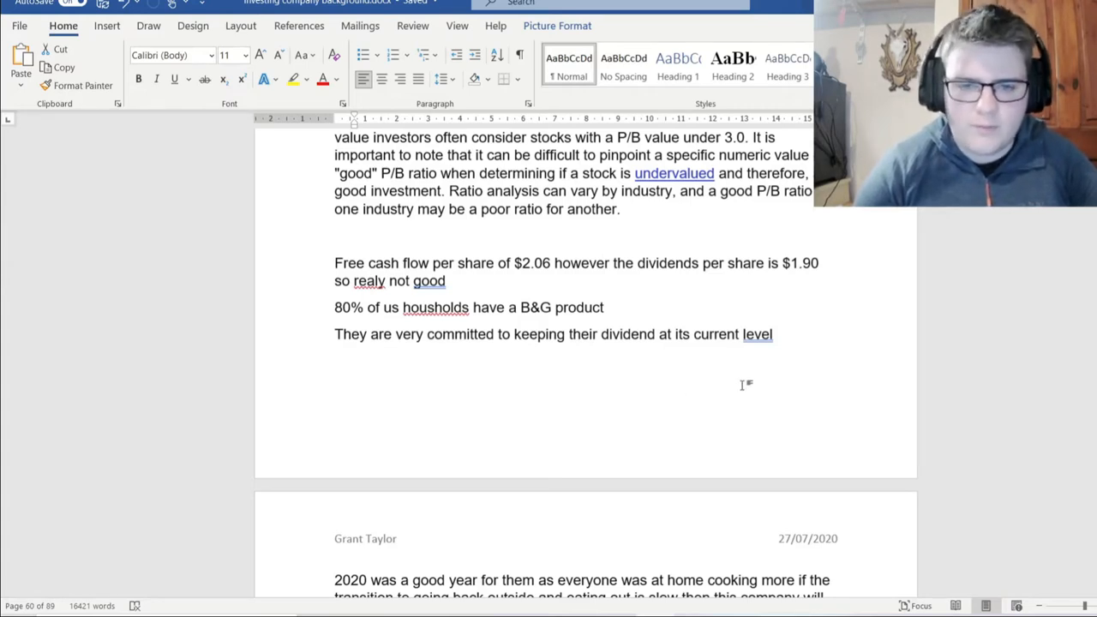
{"action": "scroll", "scroll_direction": "down", "scroll_amount": 3}
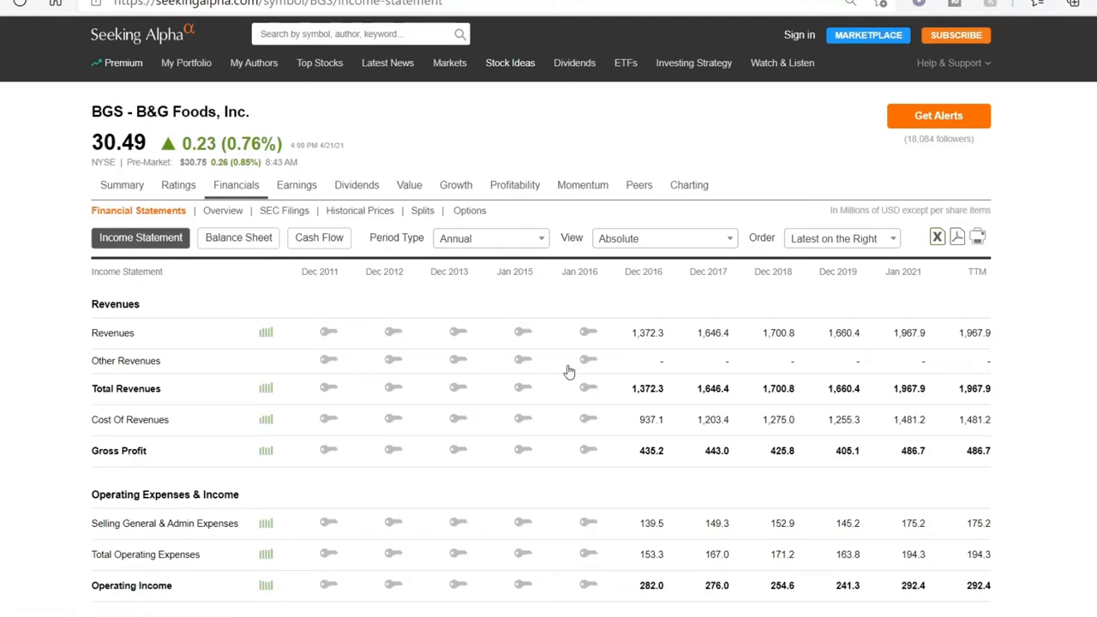
{"action": "mouse_move", "coordinate": [480, 240]}
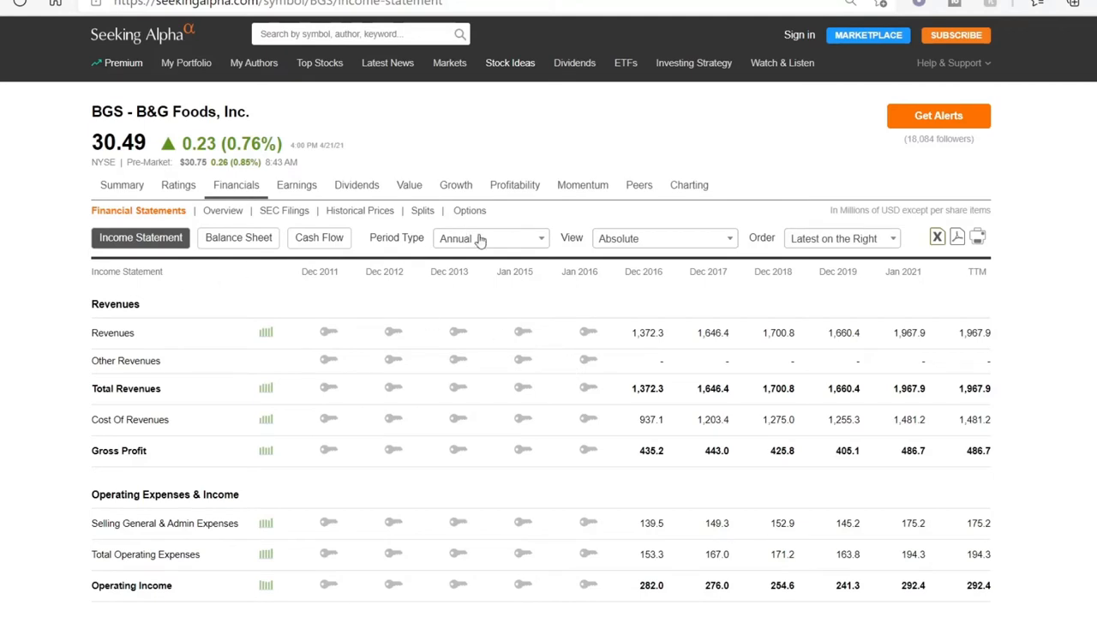
{"action": "mouse_move", "coordinate": [792, 232]}
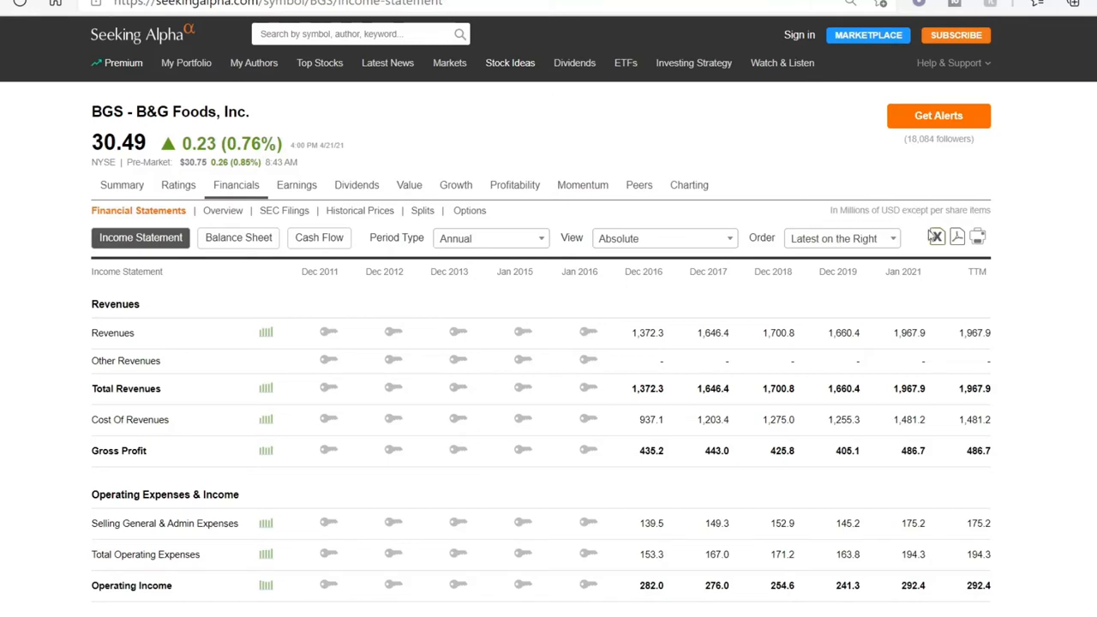
{"action": "mouse_move", "coordinate": [769, 294]}
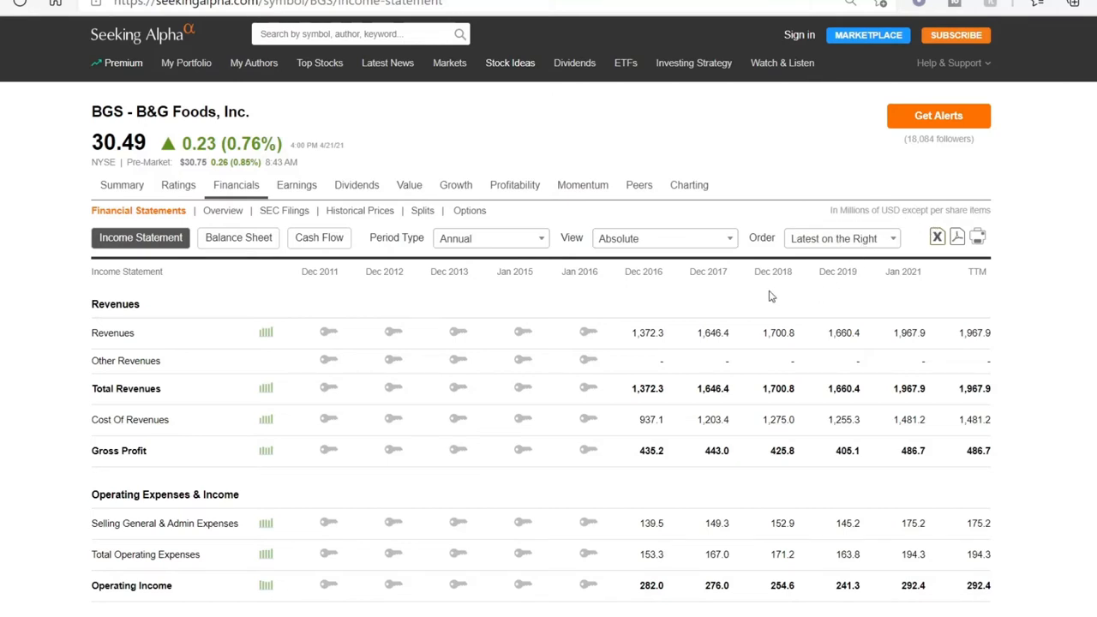
{"action": "mouse_move", "coordinate": [651, 339]}
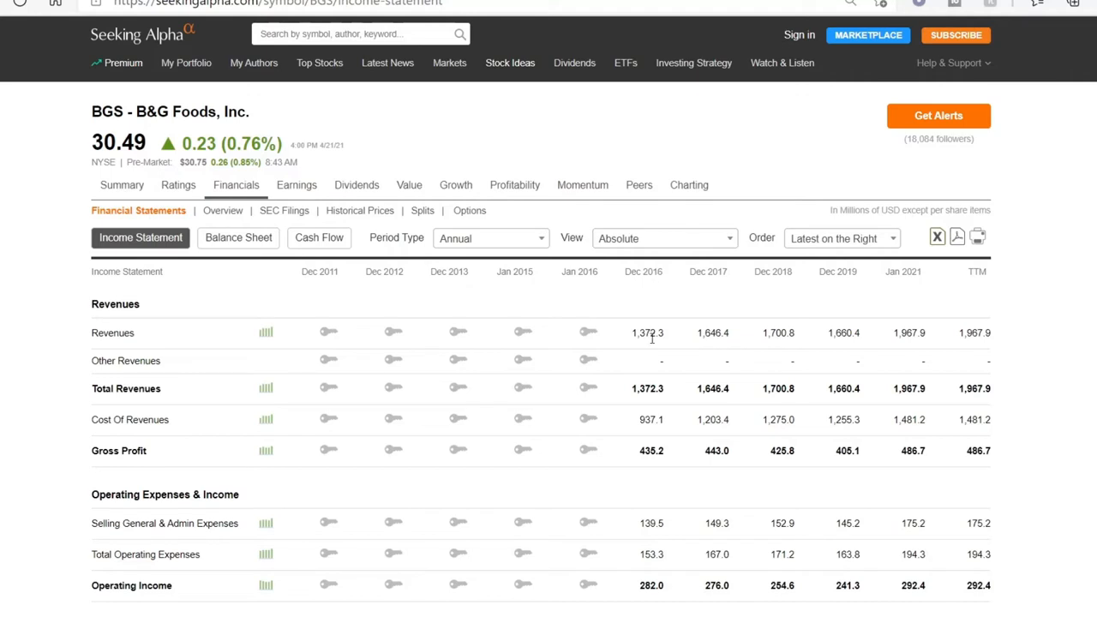
{"action": "mouse_move", "coordinate": [644, 271]}
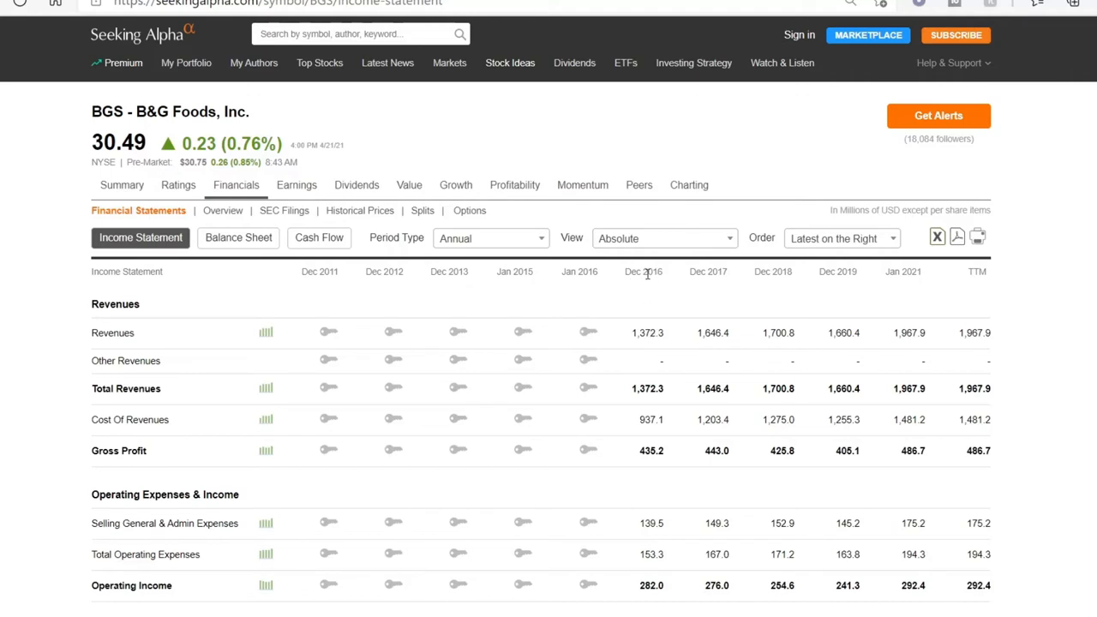
{"action": "mouse_move", "coordinate": [640, 291]}
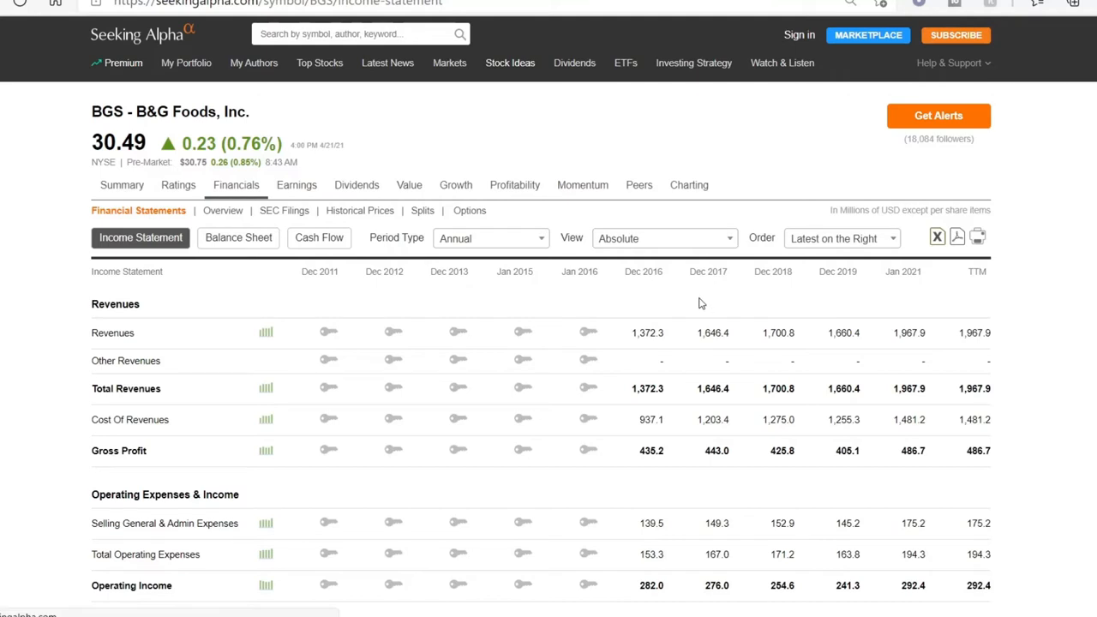
{"action": "mouse_move", "coordinate": [643, 345]}
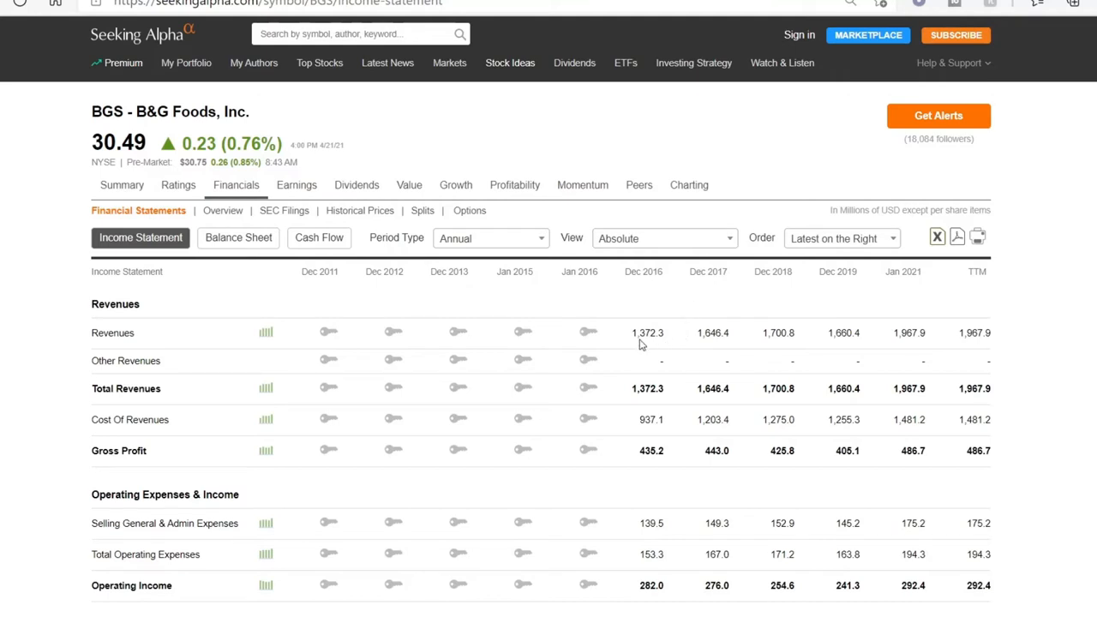
{"action": "mouse_move", "coordinate": [713, 352]}
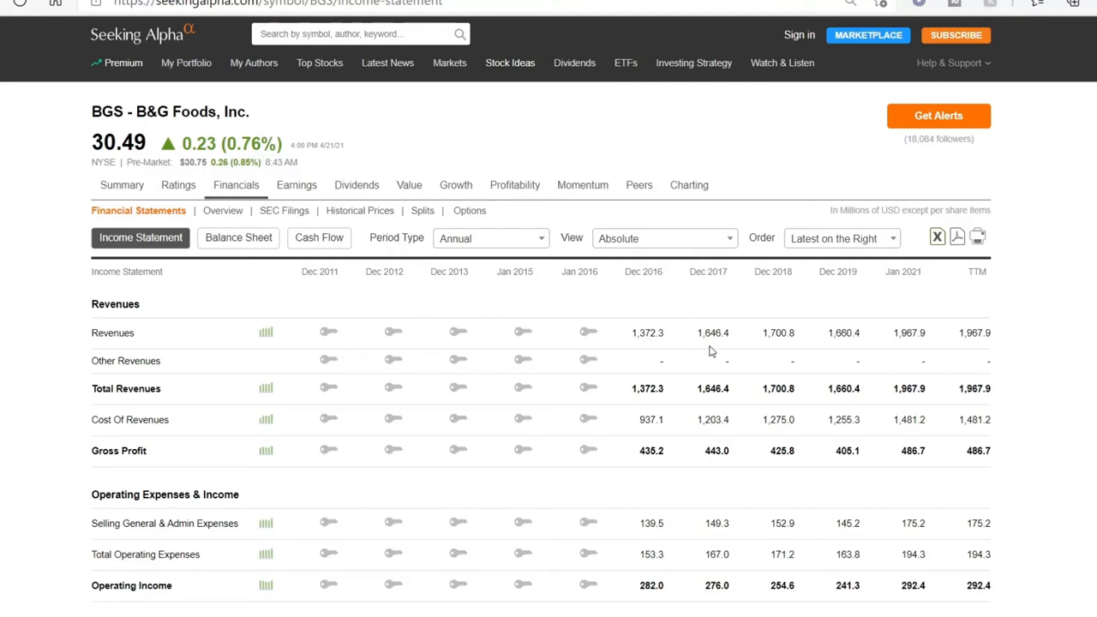
{"action": "mouse_move", "coordinate": [730, 350]}
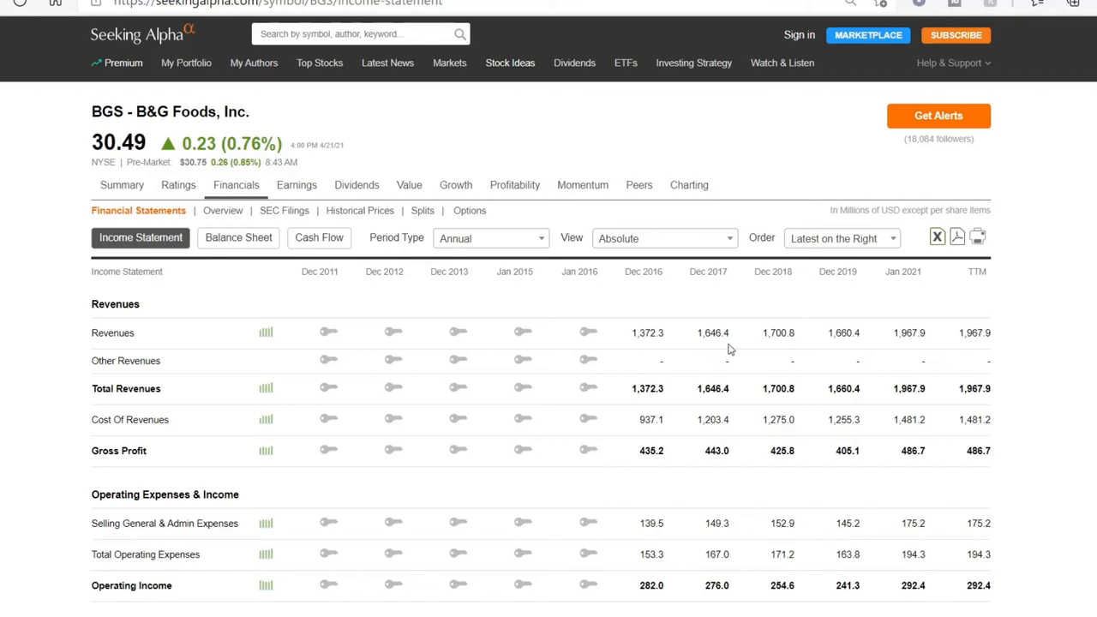
{"action": "mouse_move", "coordinate": [782, 345]}
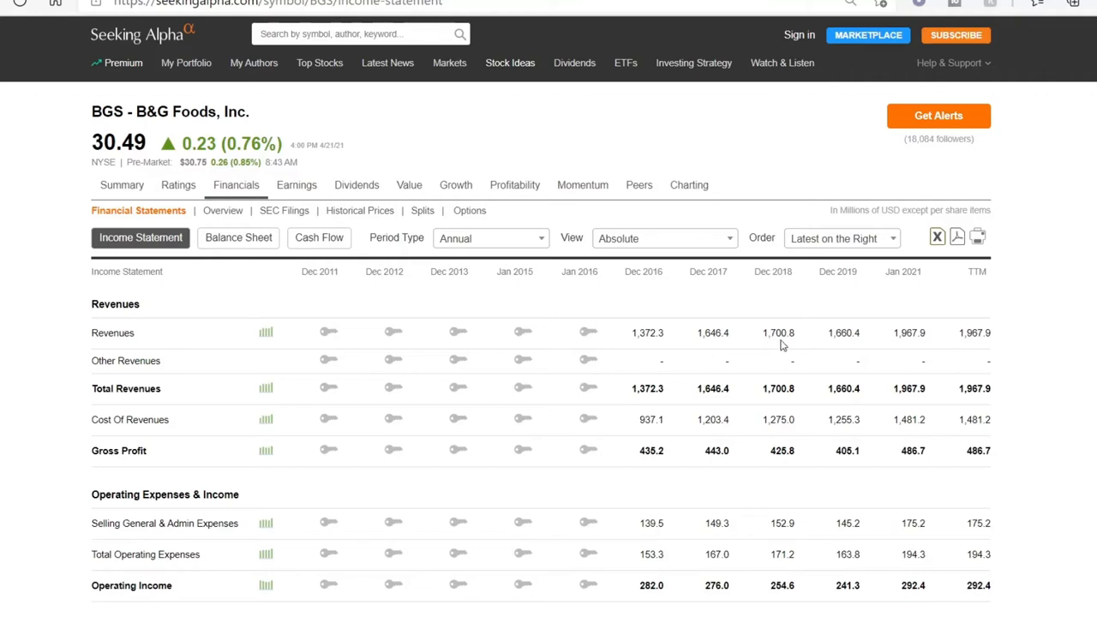
{"action": "mouse_move", "coordinate": [857, 353]}
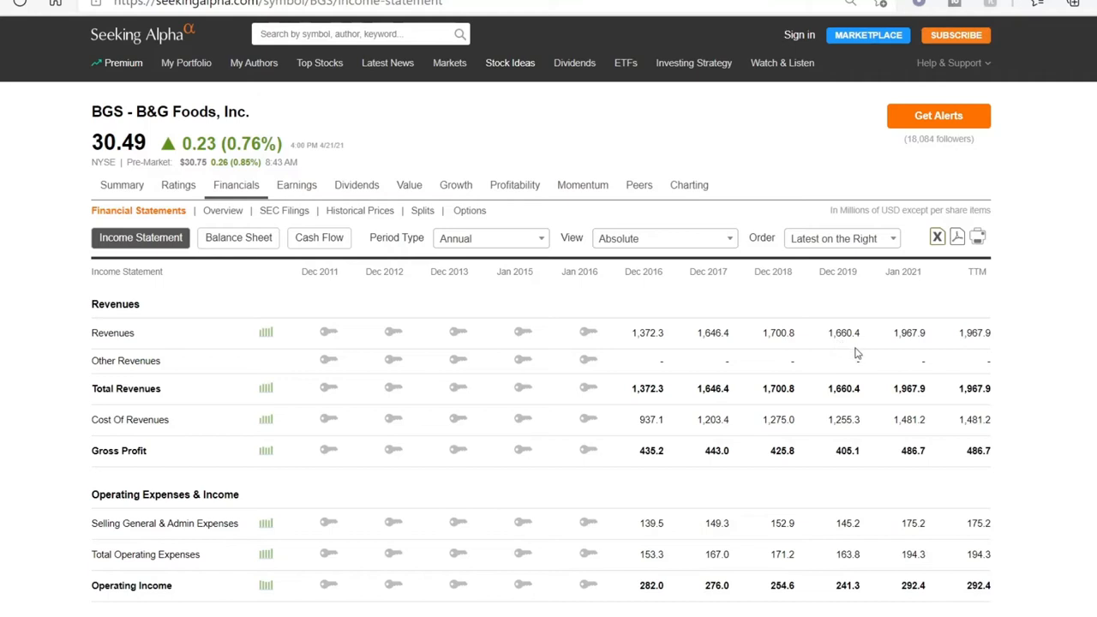
{"action": "mouse_move", "coordinate": [924, 349]}
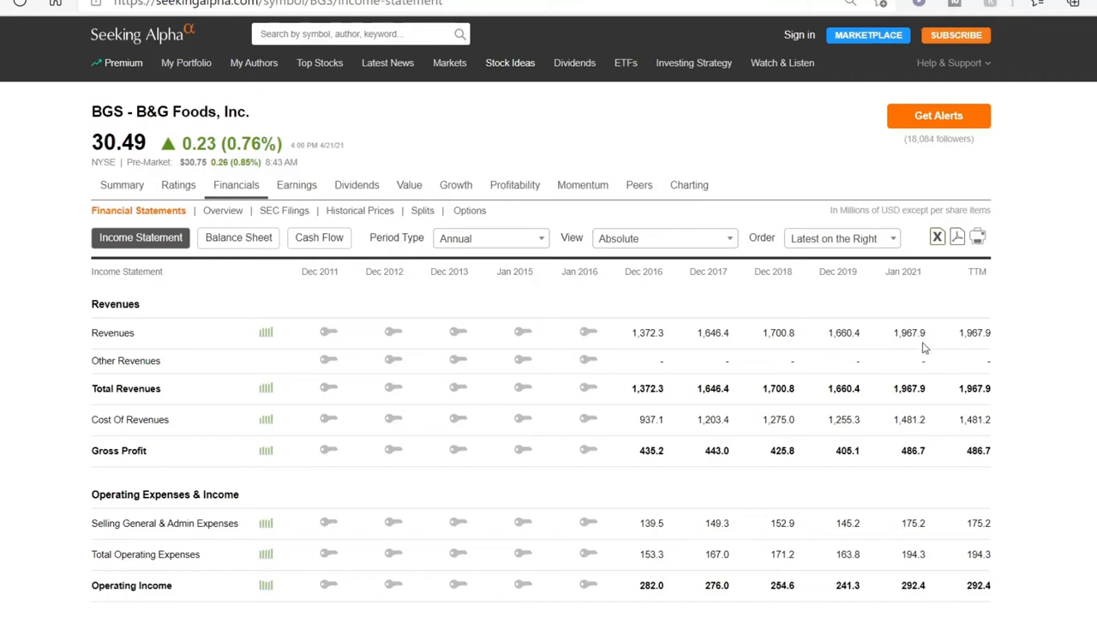
{"action": "mouse_move", "coordinate": [923, 350]}
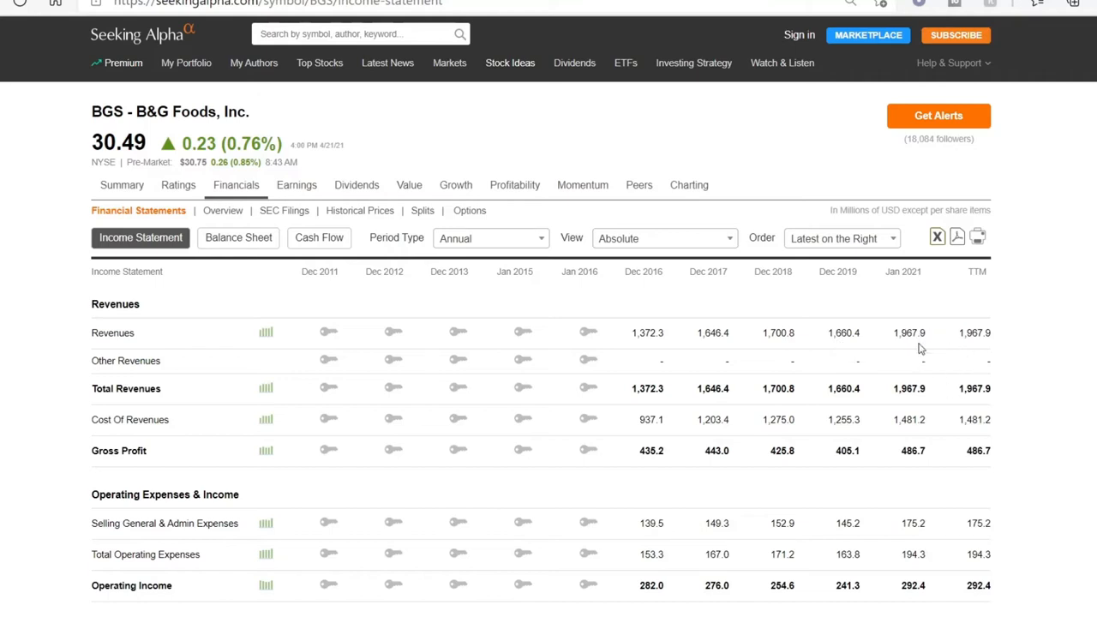
{"action": "mouse_move", "coordinate": [901, 337]}
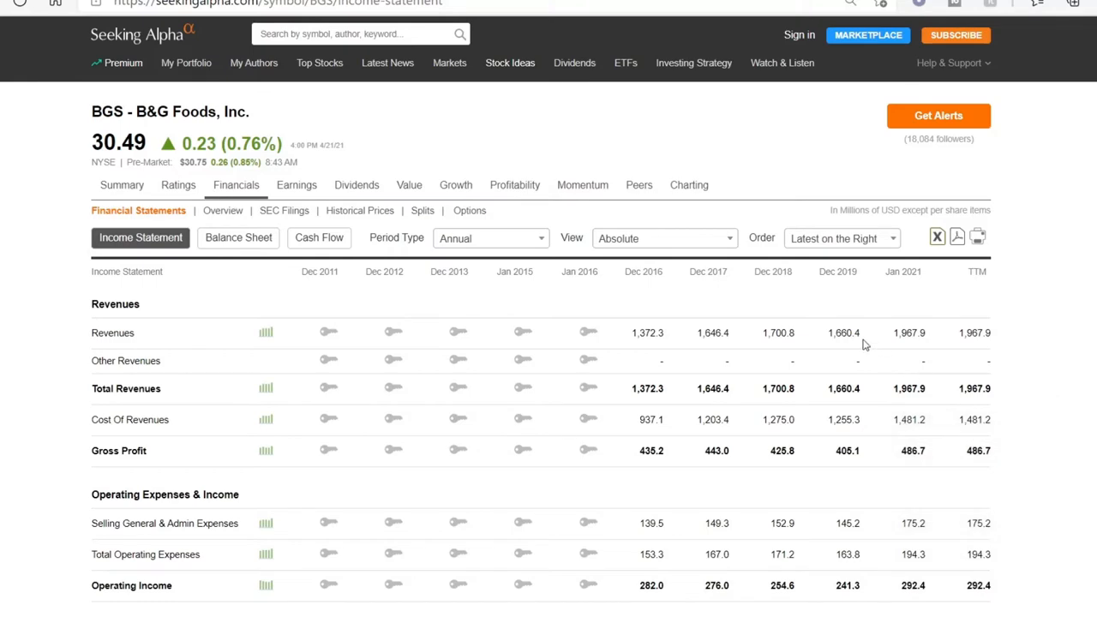
Scroll the BGS income statement to gross profit 486.7M, operating income 292.4M and pre-tax earnings.
{"action": "scroll", "scroll_direction": "down", "scroll_amount": 3}
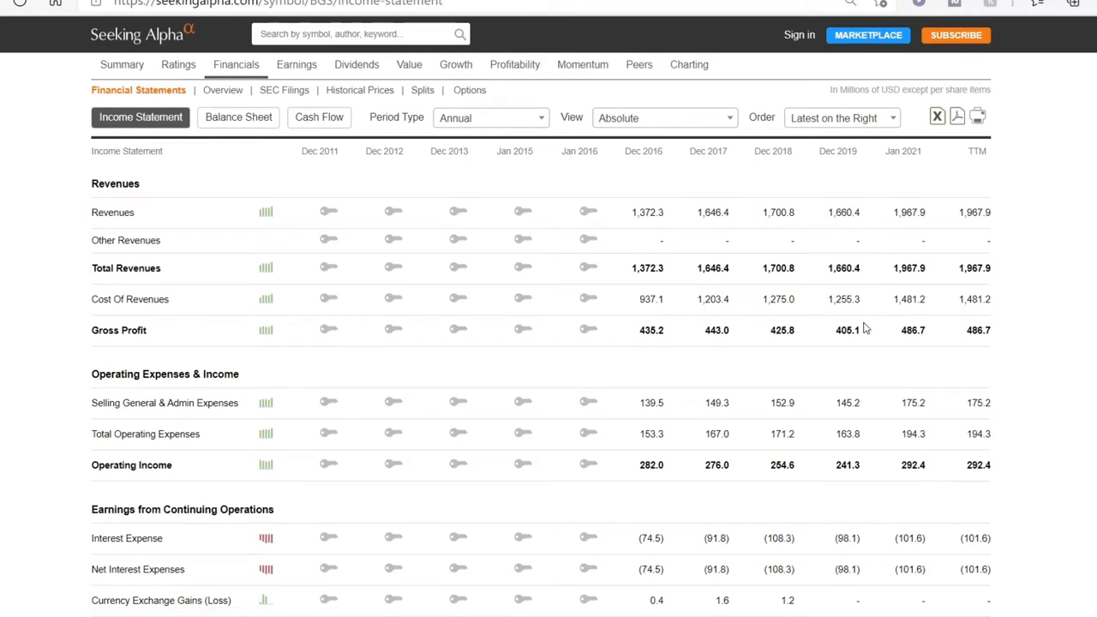
{"action": "mouse_move", "coordinate": [723, 265]}
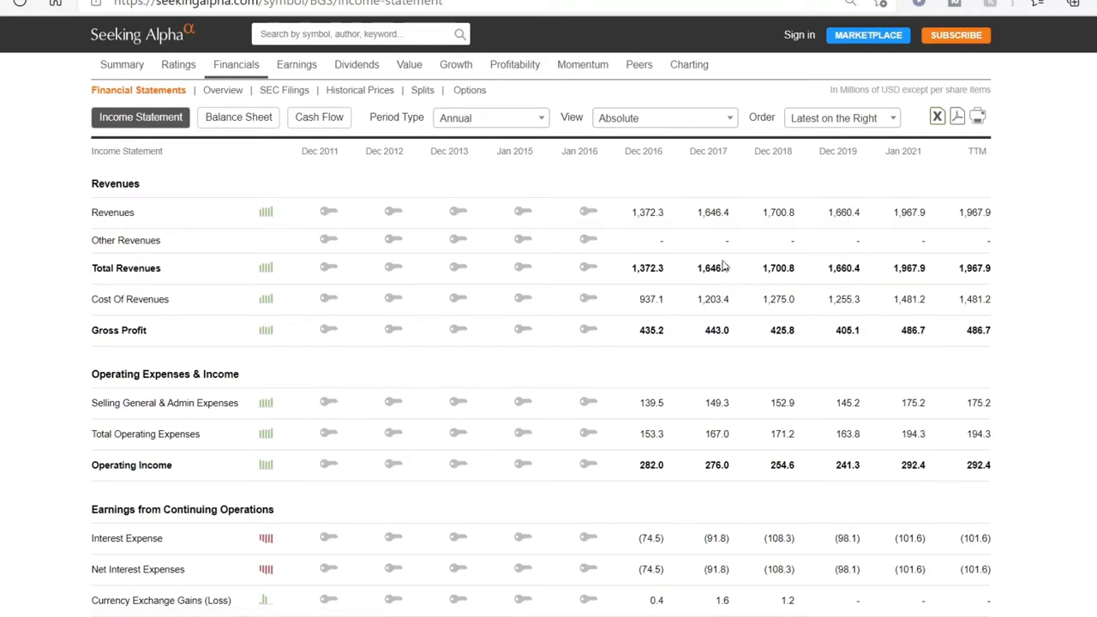
{"action": "mouse_move", "coordinate": [1001, 264]}
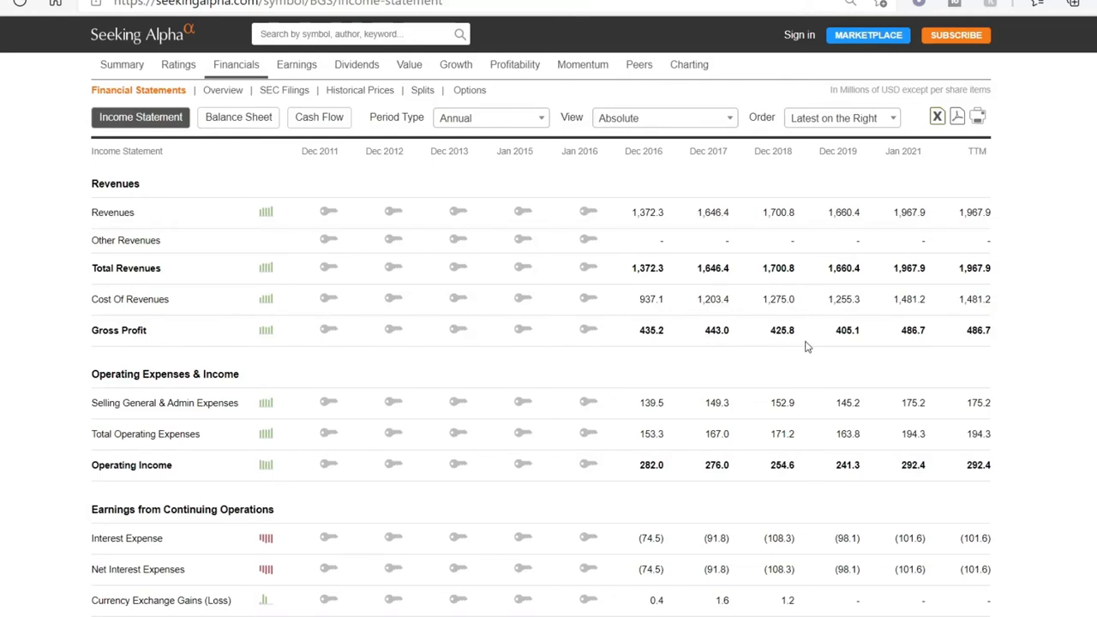
{"action": "mouse_move", "coordinate": [919, 343]}
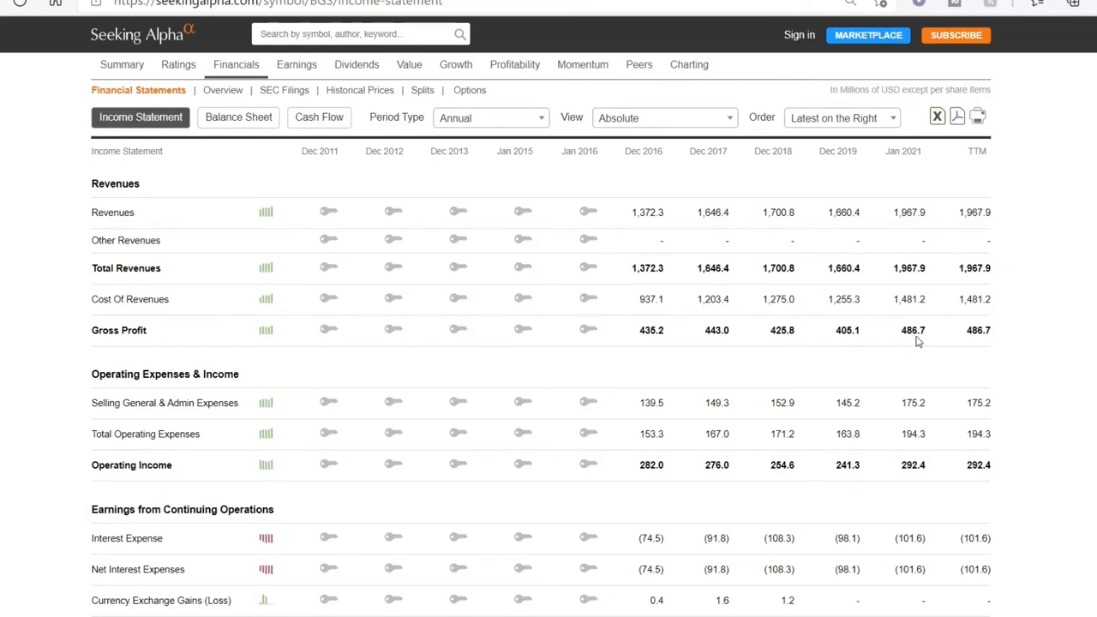
{"action": "mouse_move", "coordinate": [876, 367]}
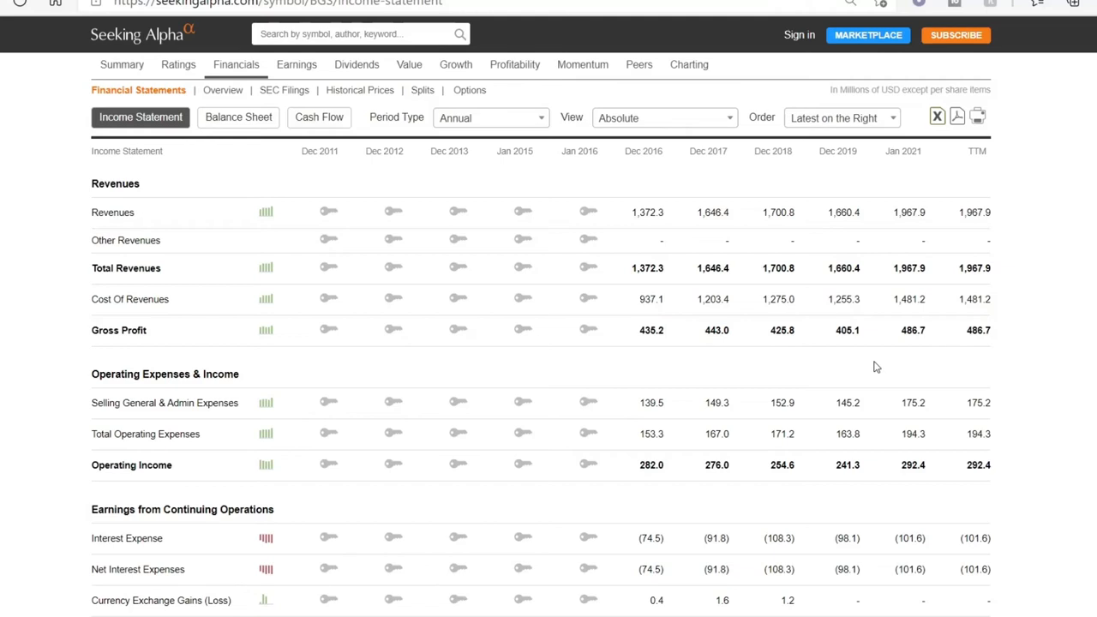
{"action": "mouse_move", "coordinate": [744, 363]}
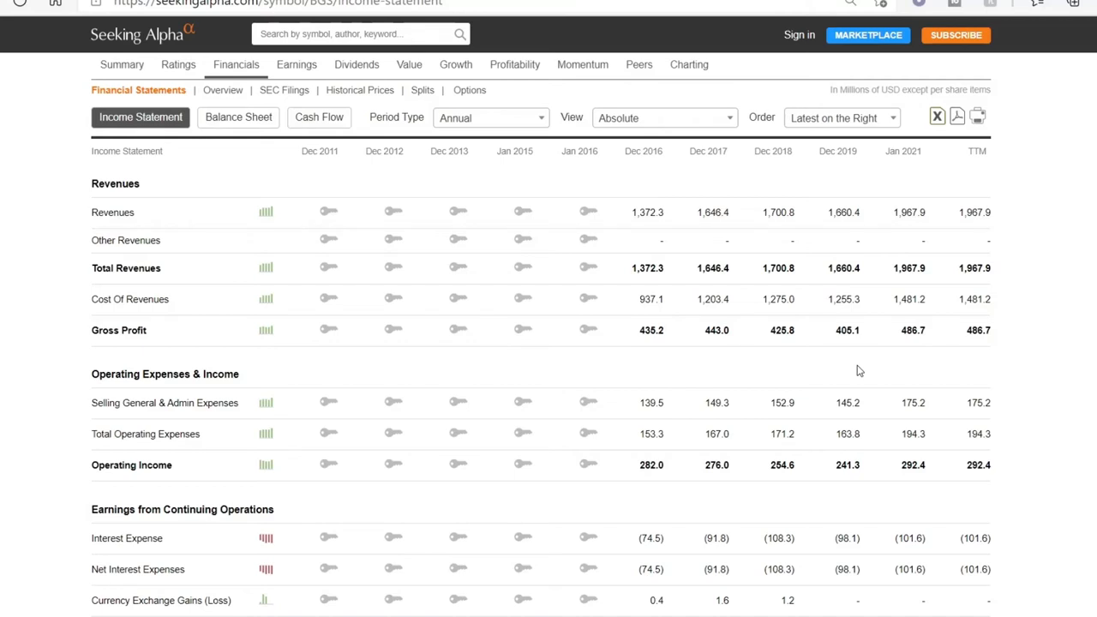
{"action": "mouse_move", "coordinate": [967, 350]}
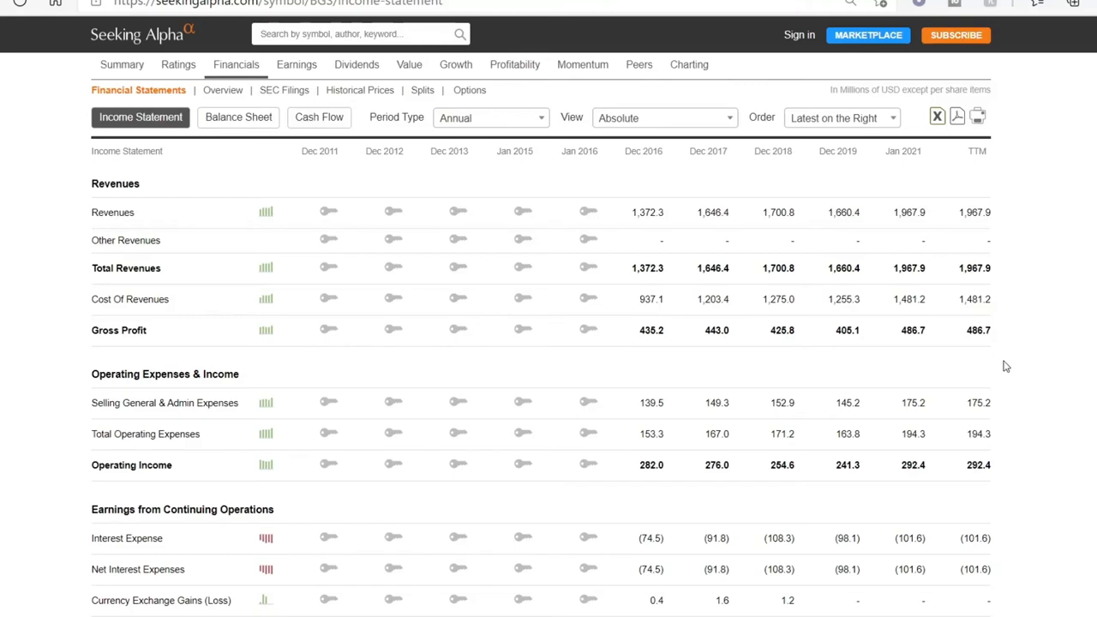
{"action": "scroll", "scroll_direction": "down", "scroll_amount": 3}
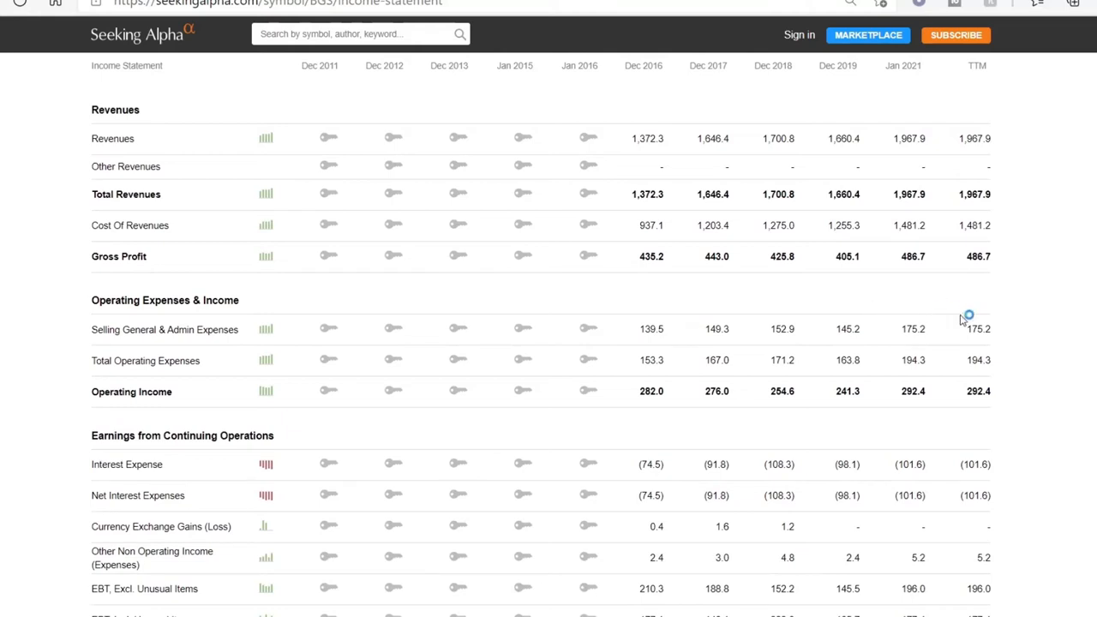
{"action": "scroll", "scroll_direction": "down", "scroll_amount": 3}
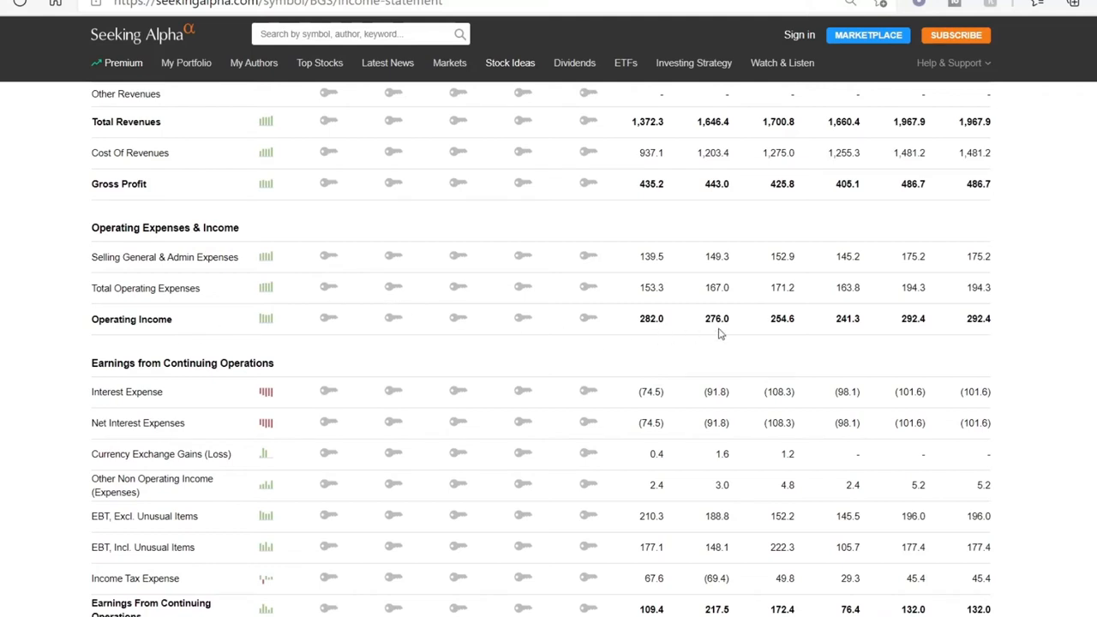
{"action": "mouse_move", "coordinate": [854, 331]}
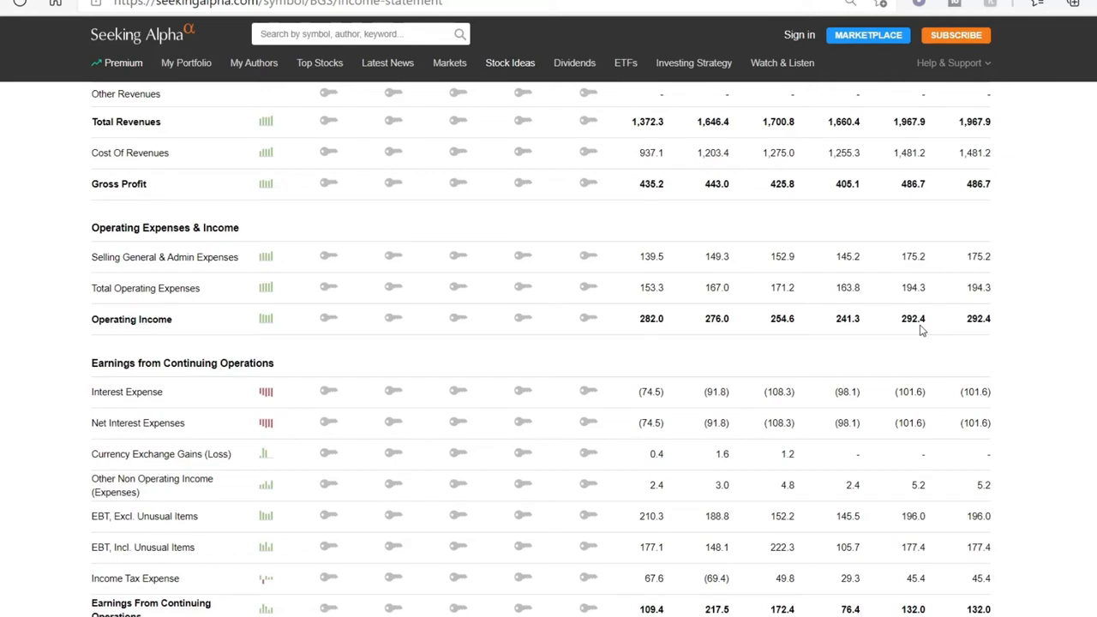
{"action": "mouse_move", "coordinate": [980, 344]}
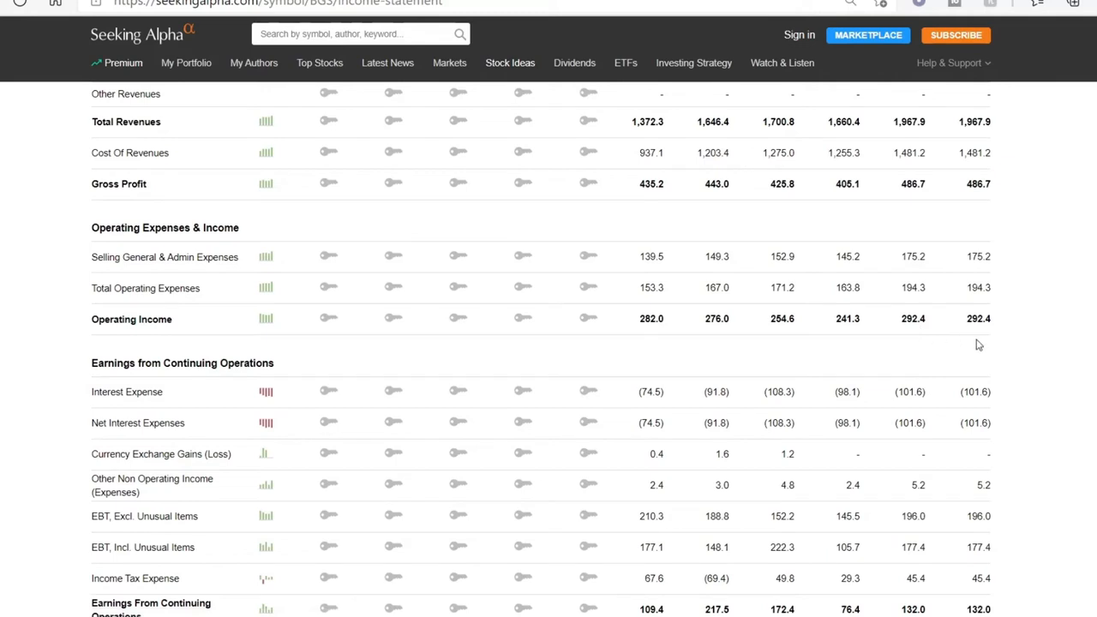
{"action": "mouse_move", "coordinate": [843, 380]}
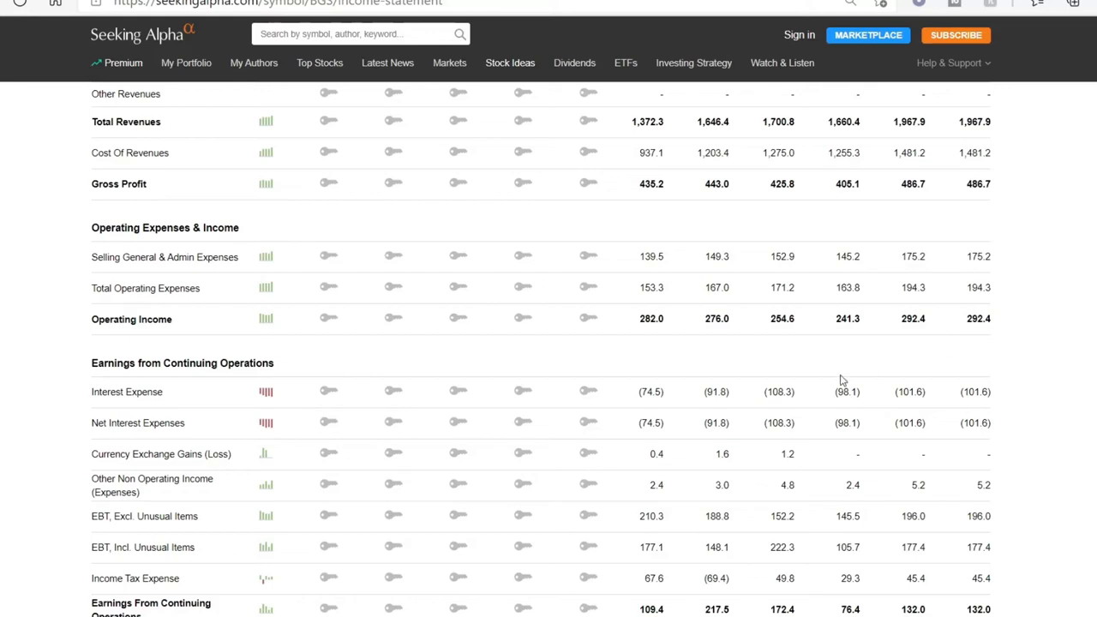
Scroll to net income of 132.0M and supplemental items: $2.06 basic EPS, 92.34% payout ratio.
{"action": "scroll", "scroll_direction": "down", "scroll_amount": 3}
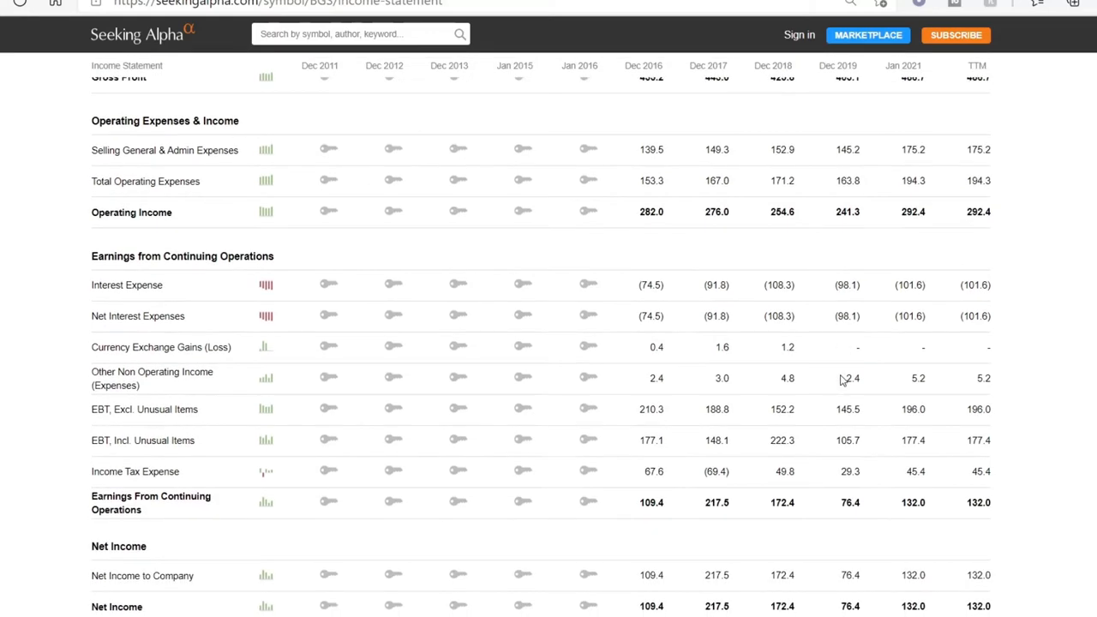
{"action": "scroll", "scroll_direction": "down", "scroll_amount": 3}
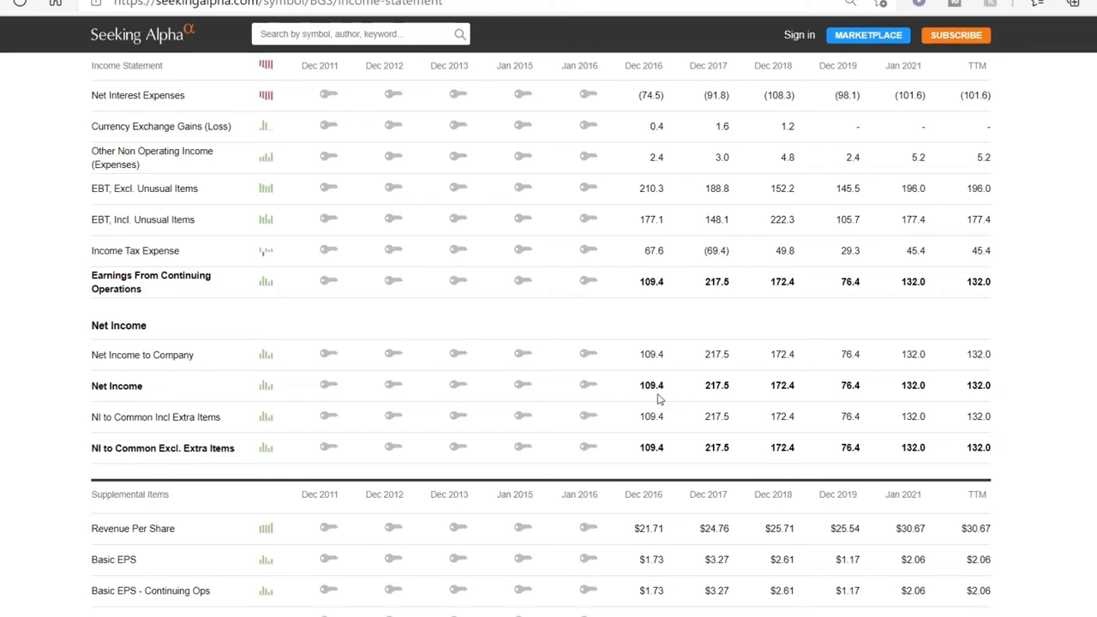
{"action": "mouse_move", "coordinate": [809, 394]}
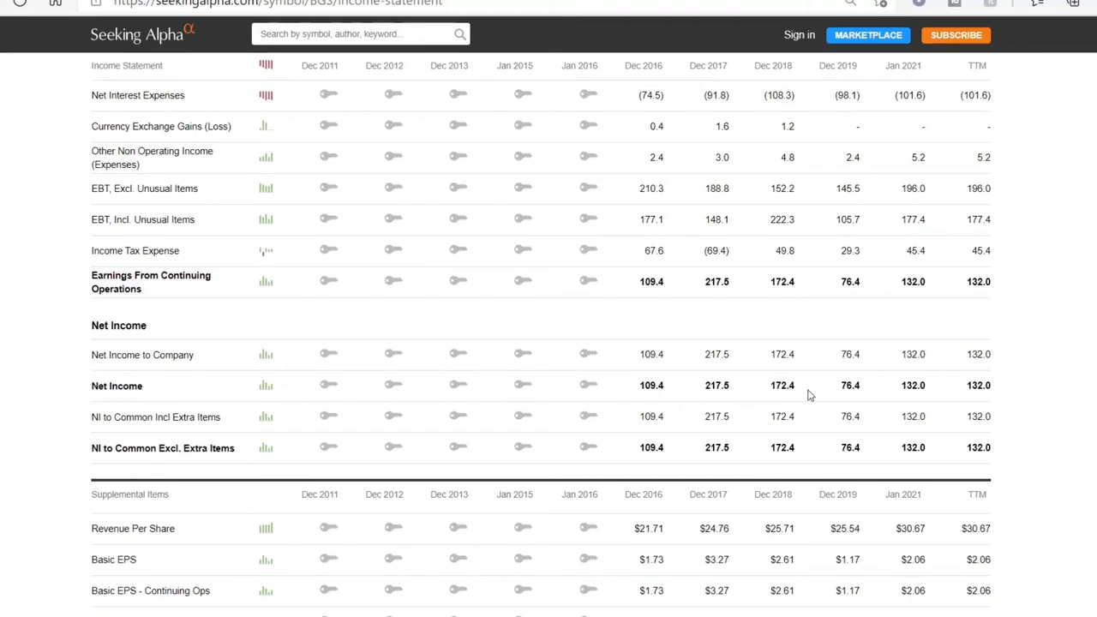
{"action": "mouse_move", "coordinate": [905, 398]}
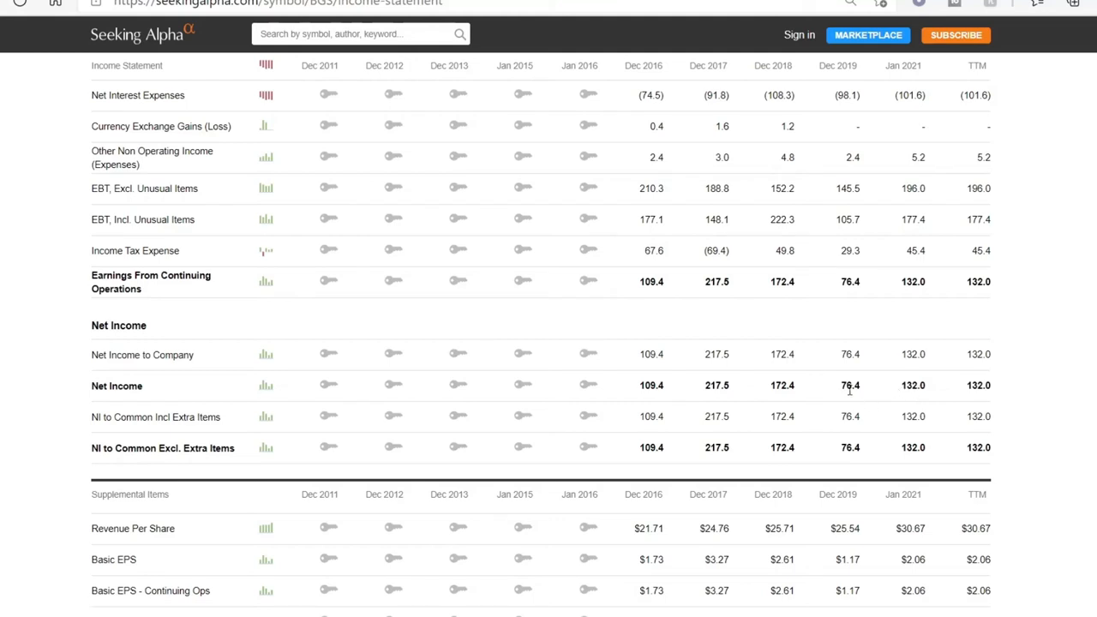
{"action": "mouse_move", "coordinate": [835, 403]}
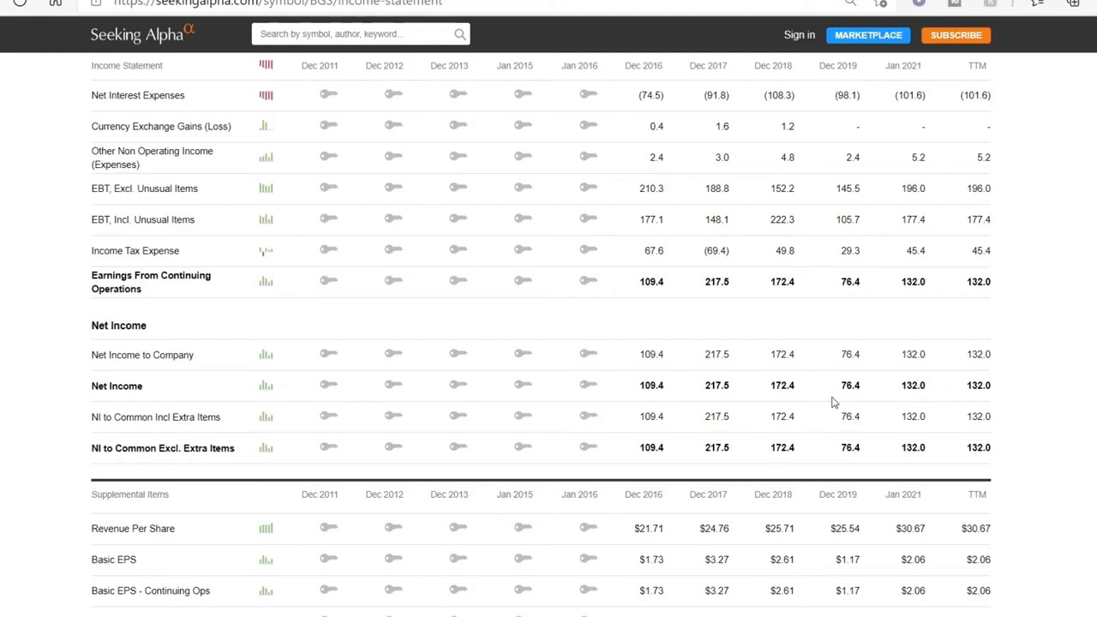
{"action": "mouse_move", "coordinate": [864, 409]}
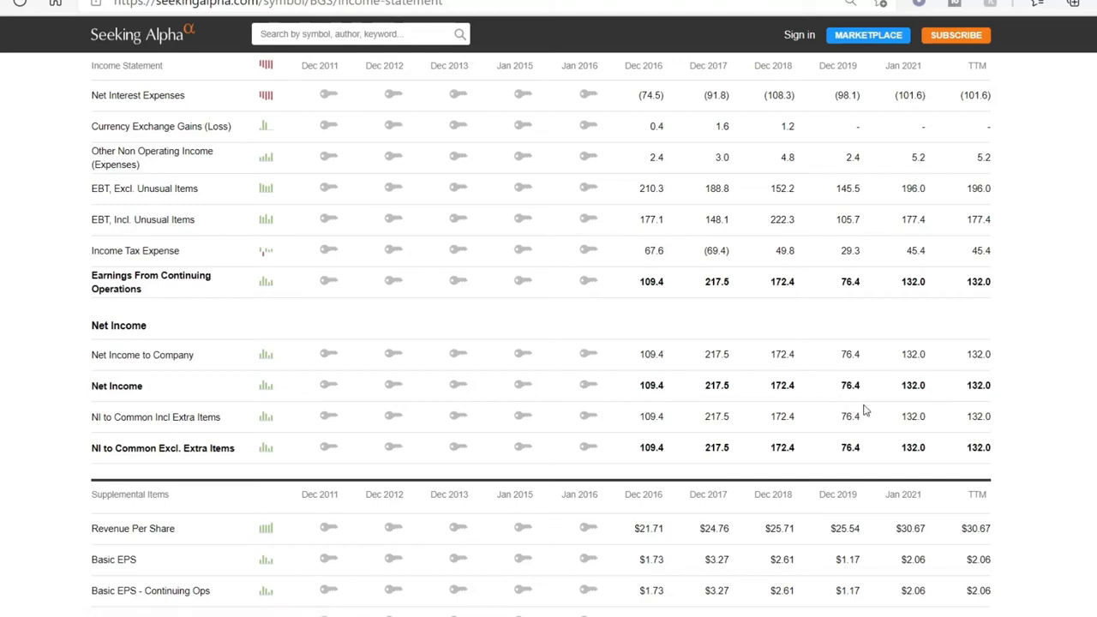
{"action": "scroll", "scroll_direction": "down", "scroll_amount": 3}
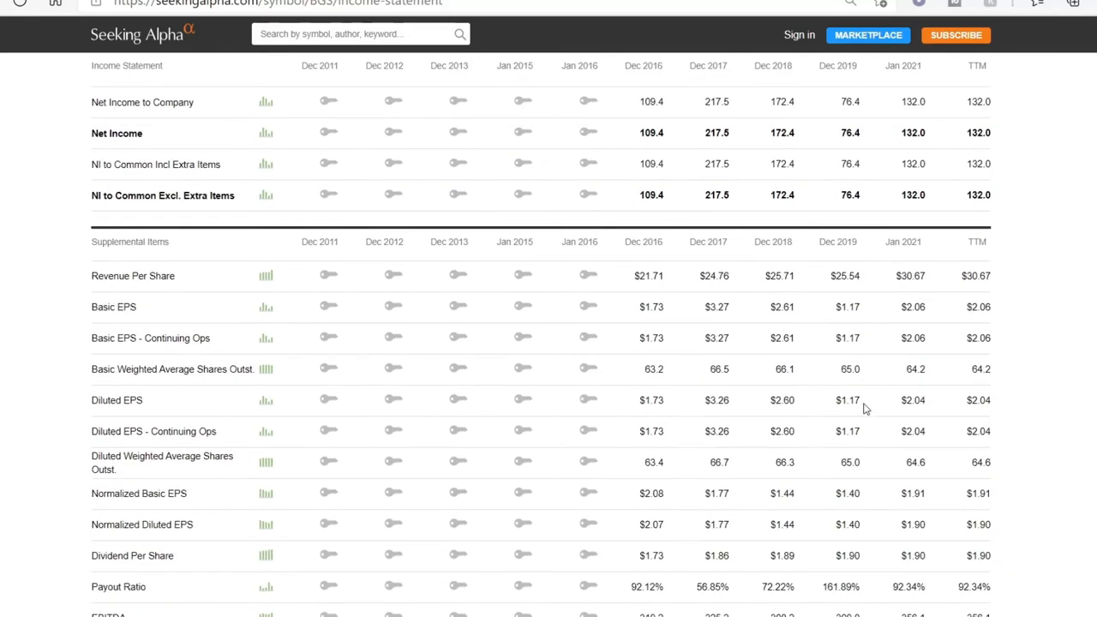
Review the supplemental EPS, payout ratio and EBITDA rows, returning to the 1,967.9M revenues at top.
{"action": "scroll", "scroll_direction": "down", "scroll_amount": 3}
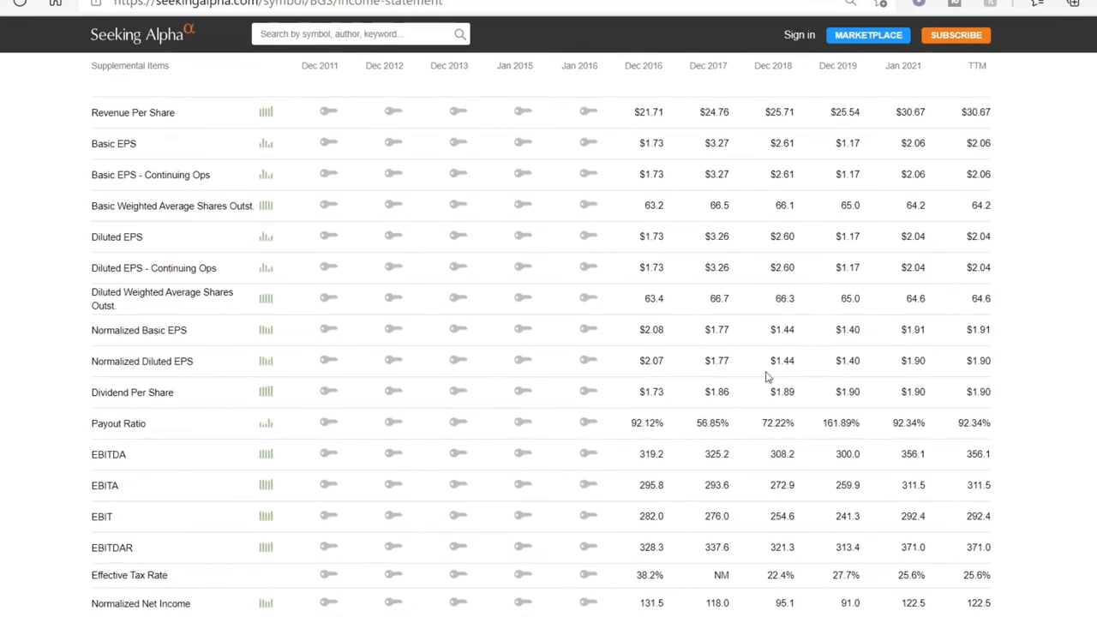
{"action": "mouse_move", "coordinate": [621, 425]}
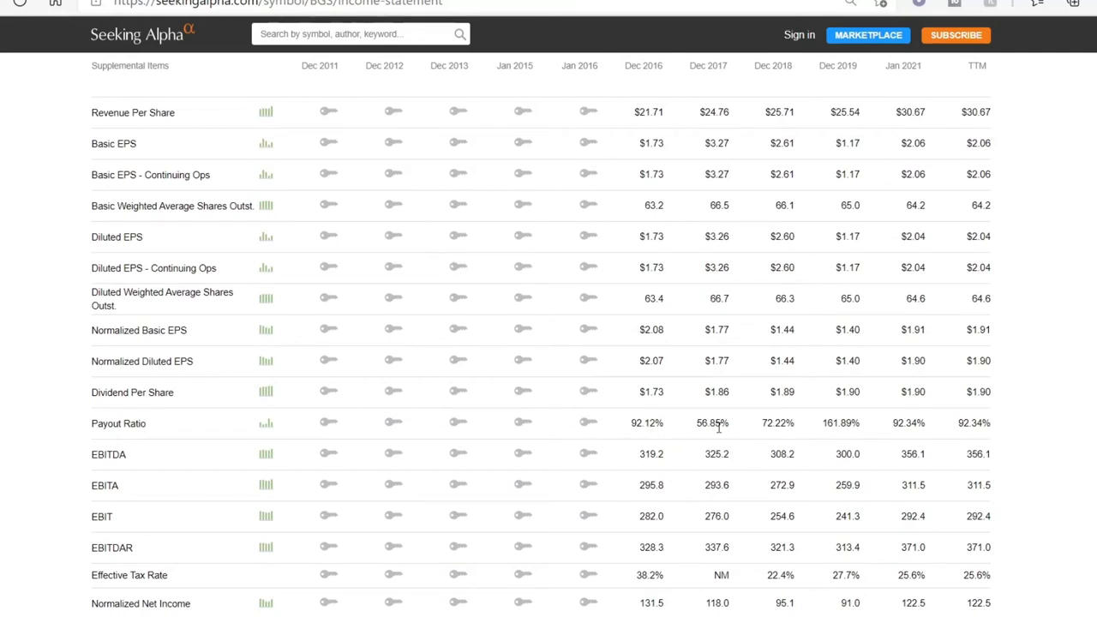
{"action": "mouse_move", "coordinate": [658, 437]}
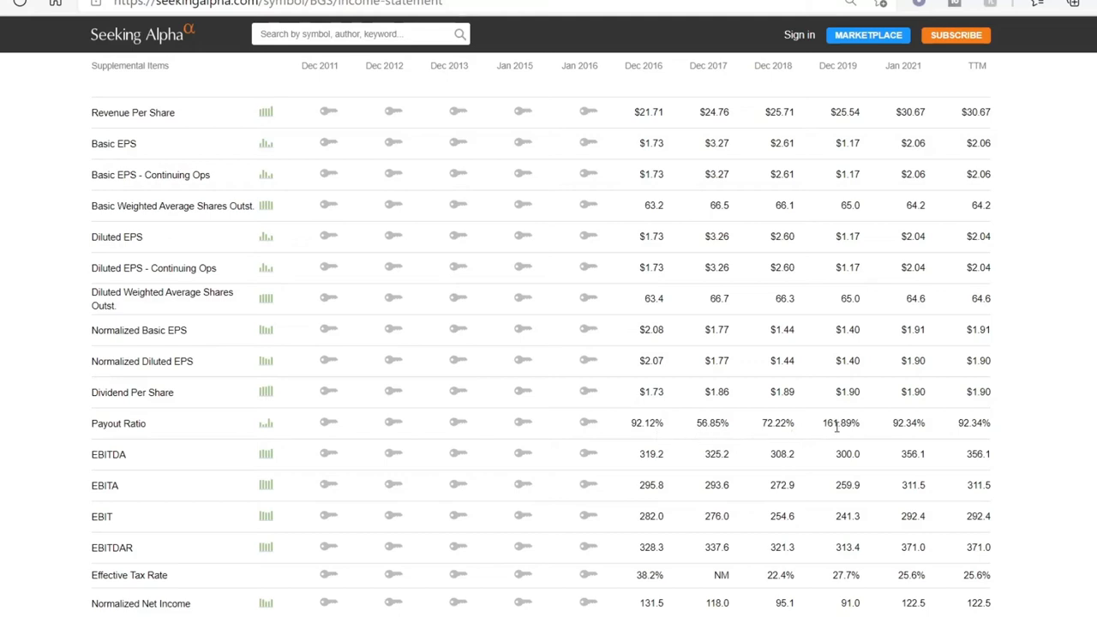
{"action": "mouse_move", "coordinate": [833, 82]}
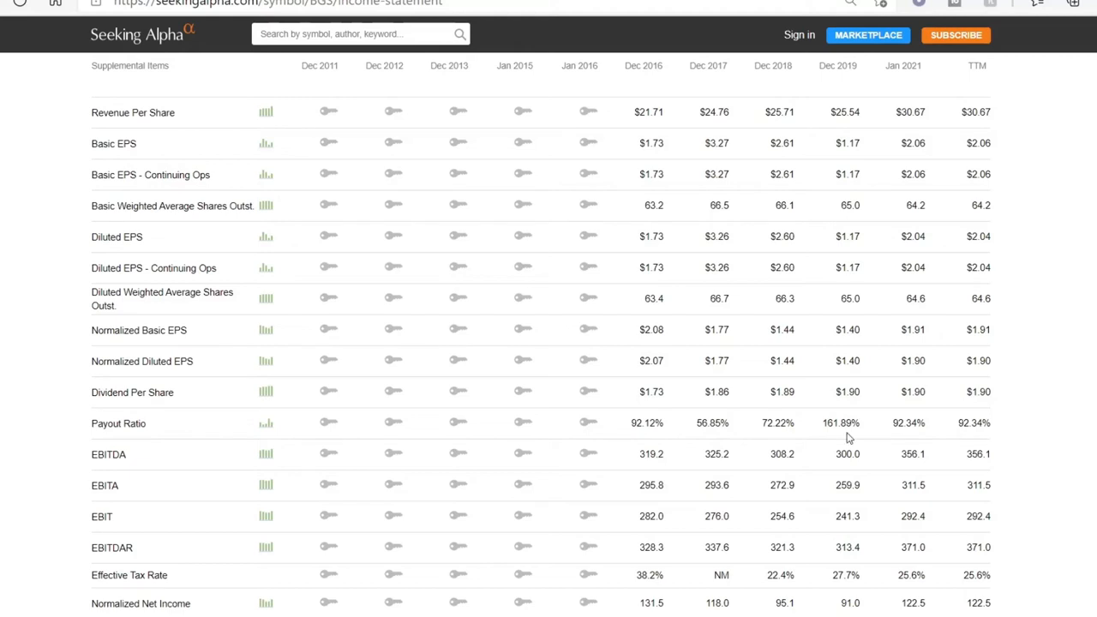
{"action": "mouse_move", "coordinate": [836, 439]}
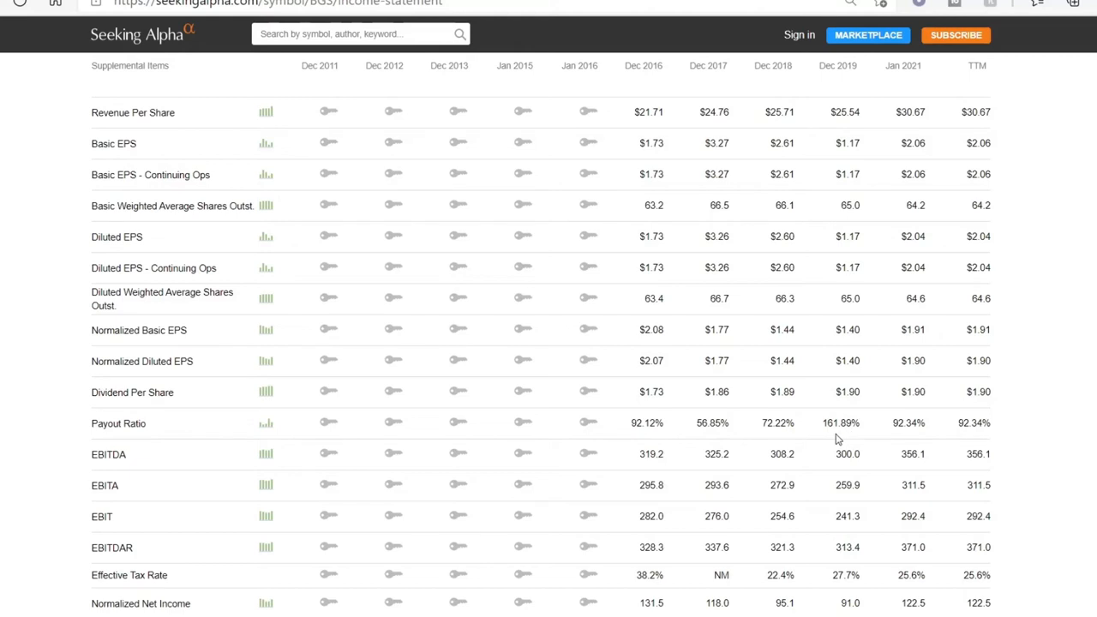
{"action": "mouse_move", "coordinate": [916, 439]}
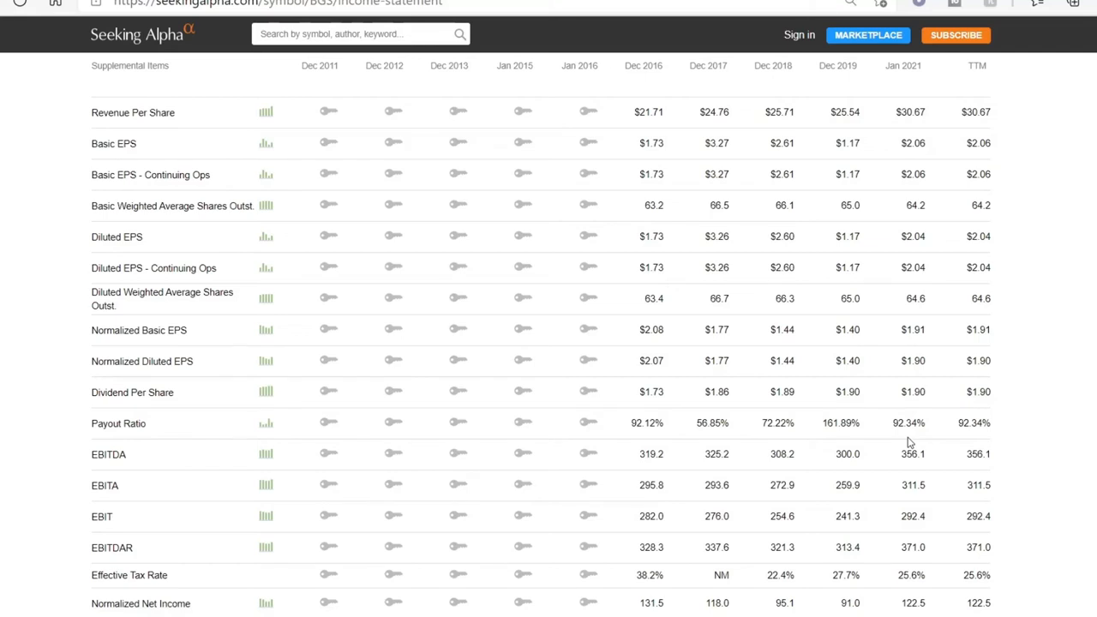
{"action": "mouse_move", "coordinate": [878, 443]}
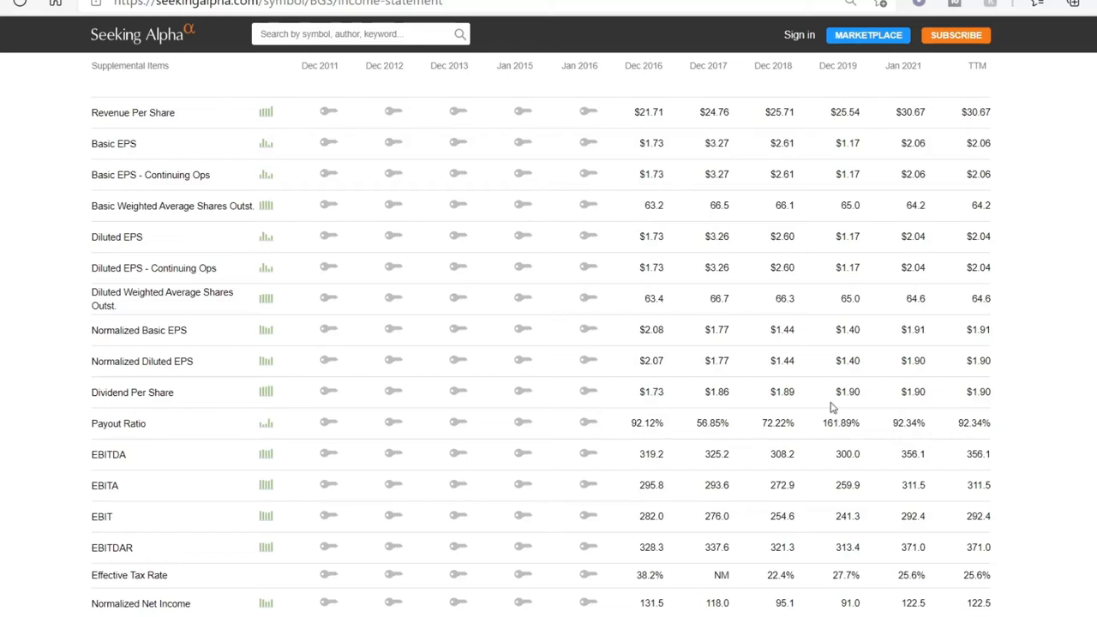
{"action": "mouse_move", "coordinate": [899, 395]}
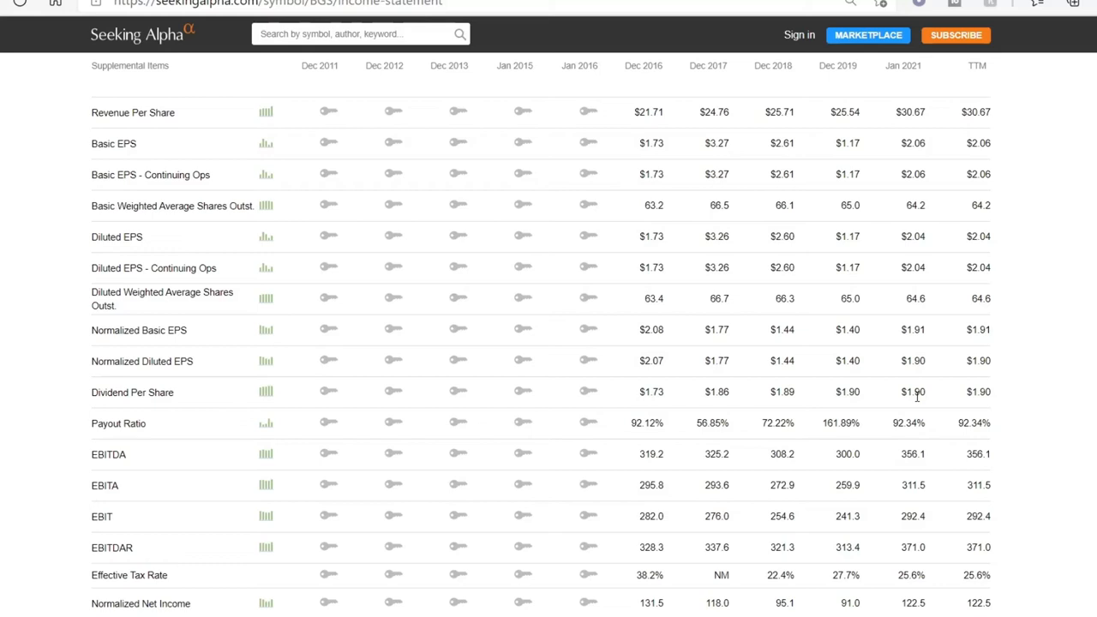
{"action": "mouse_move", "coordinate": [878, 401]}
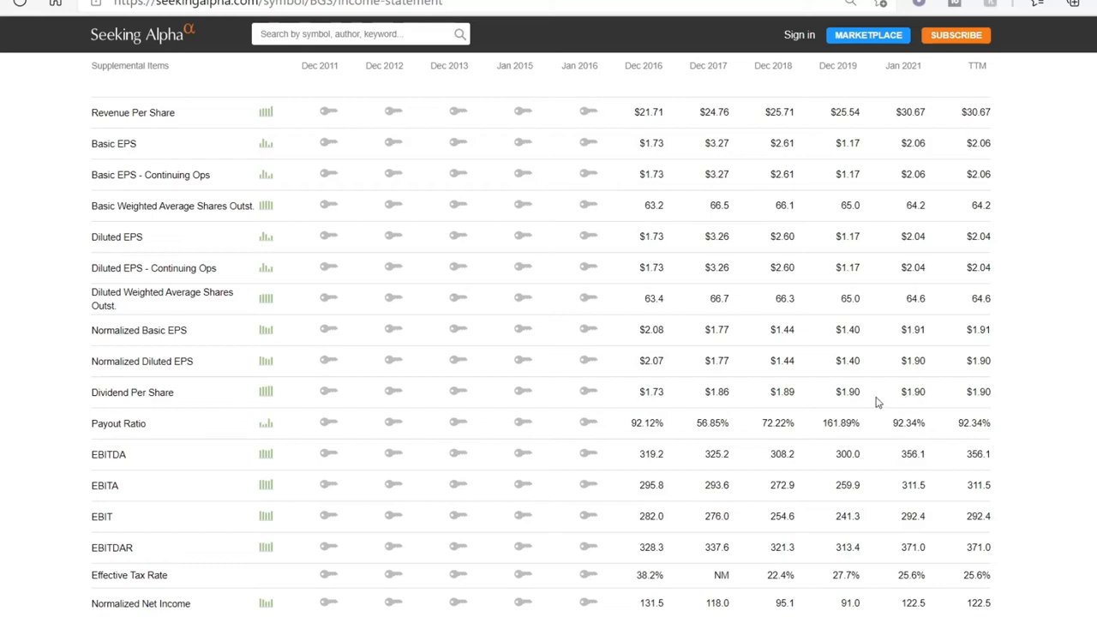
{"action": "mouse_move", "coordinate": [629, 334]}
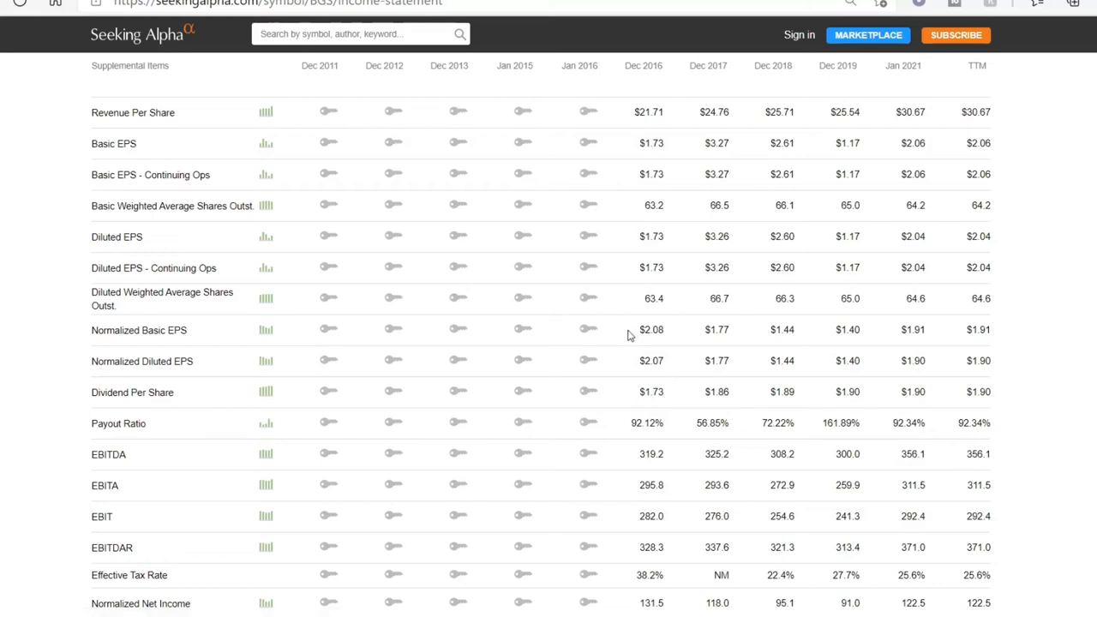
{"action": "mouse_move", "coordinate": [653, 374]}
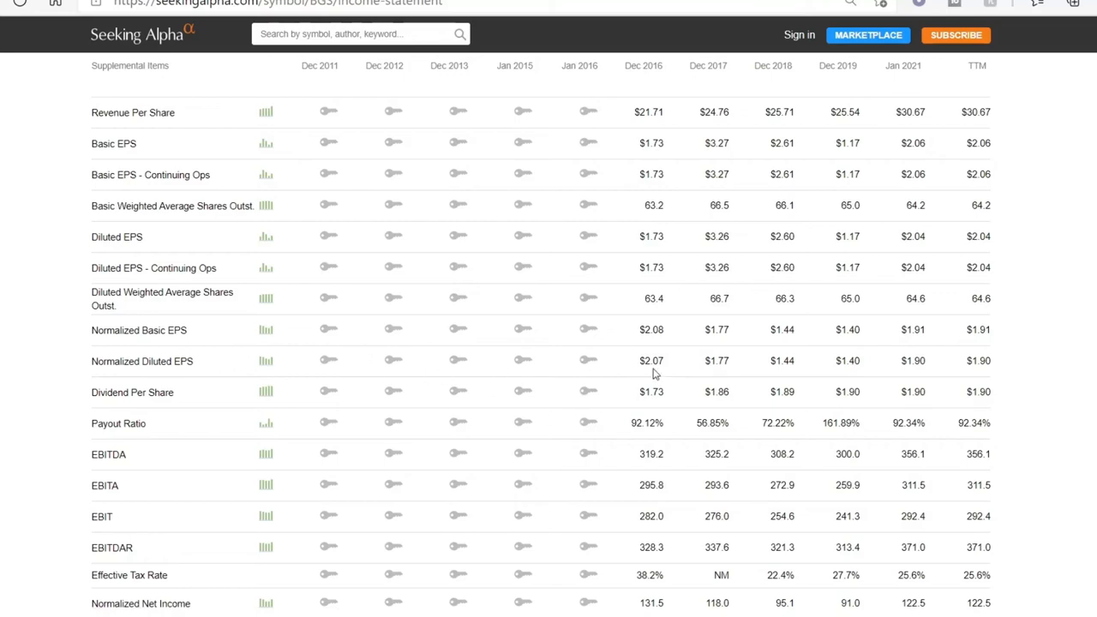
{"action": "mouse_move", "coordinate": [660, 374]}
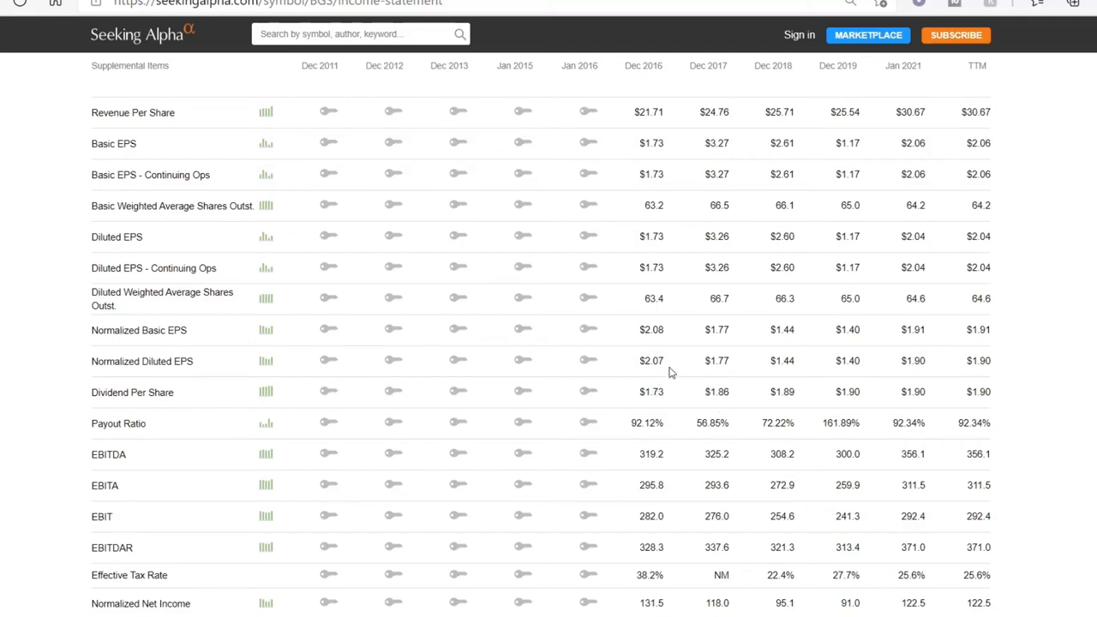
{"action": "mouse_move", "coordinate": [685, 369]}
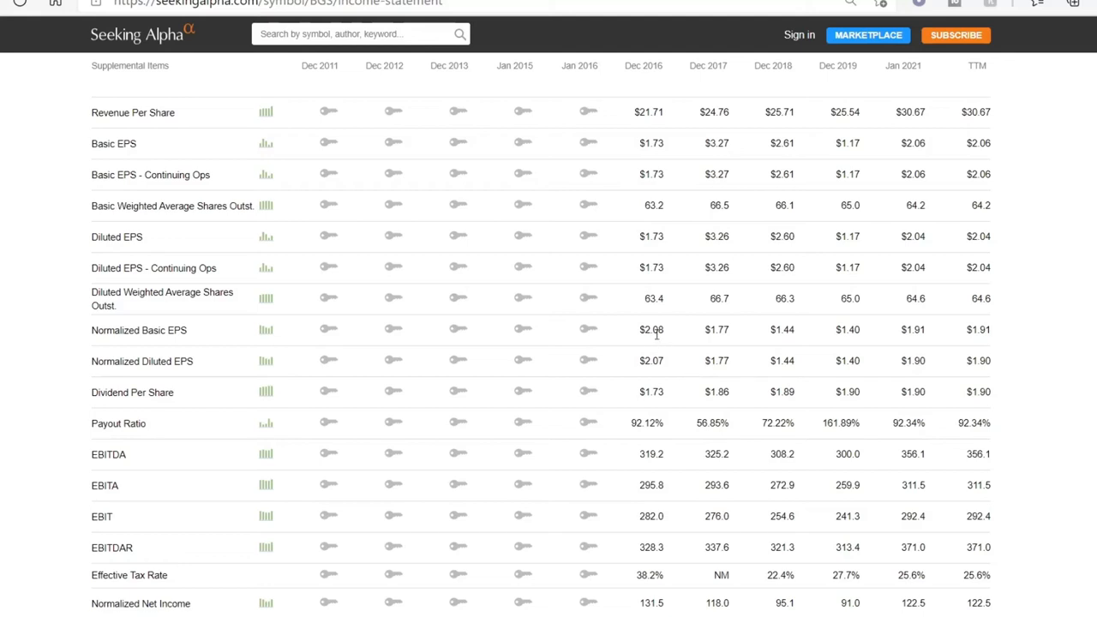
{"action": "mouse_move", "coordinate": [830, 335]}
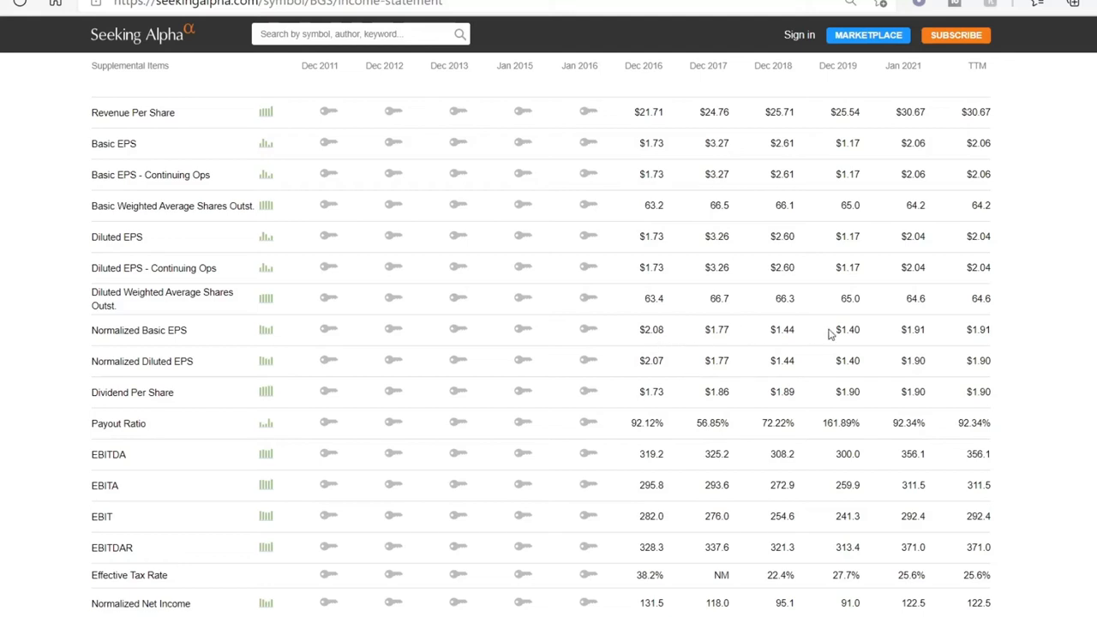
{"action": "mouse_move", "coordinate": [912, 343]}
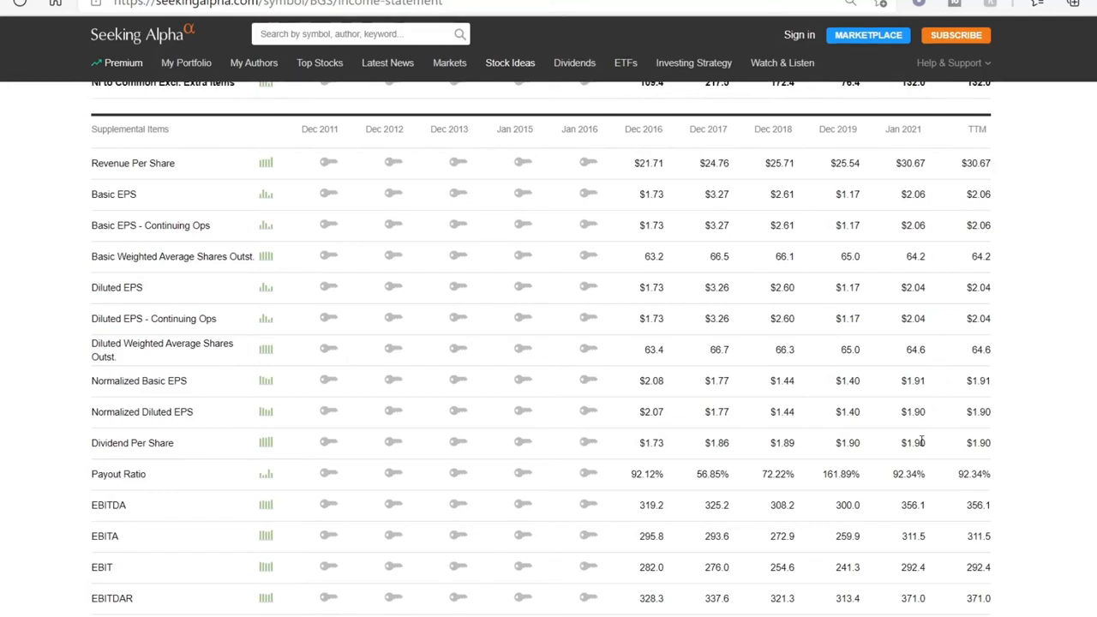
{"action": "mouse_move", "coordinate": [902, 216]}
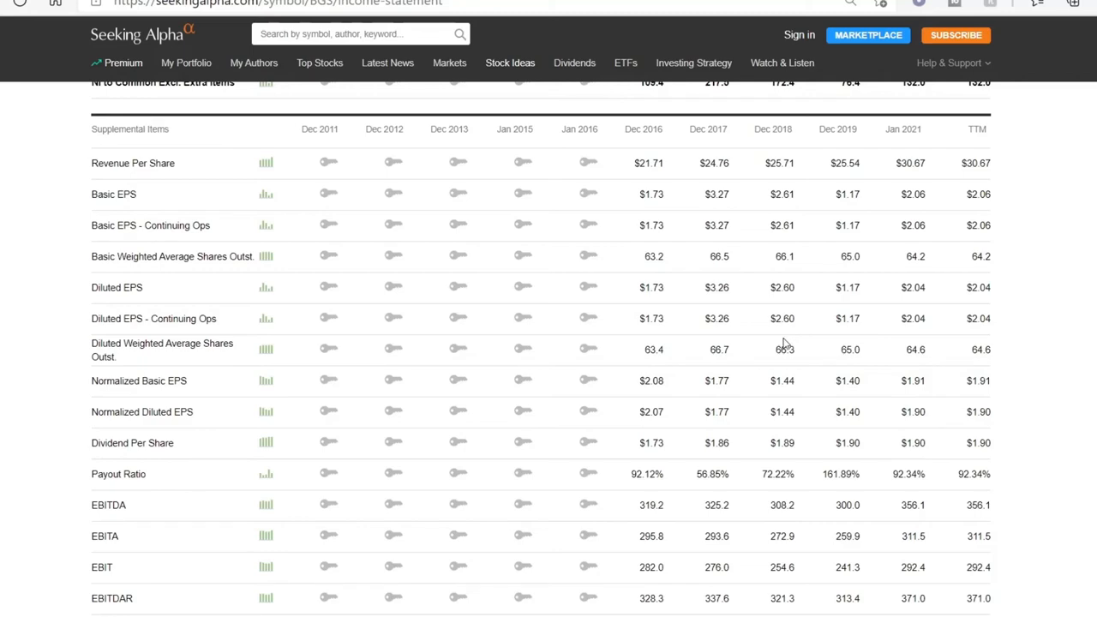
{"action": "scroll", "scroll_direction": "down", "scroll_amount": 3}
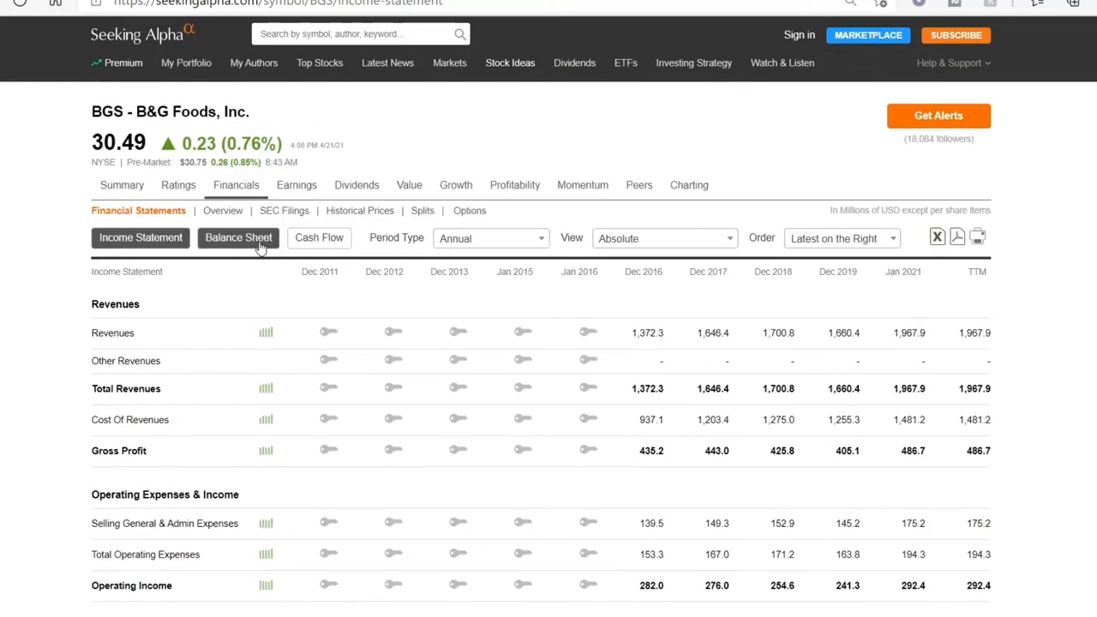
Switch to the BGS annual balance sheet showing 737.3M current assets and 3,767.6M total assets.
{"action": "left_click", "coordinate": [238, 237]}
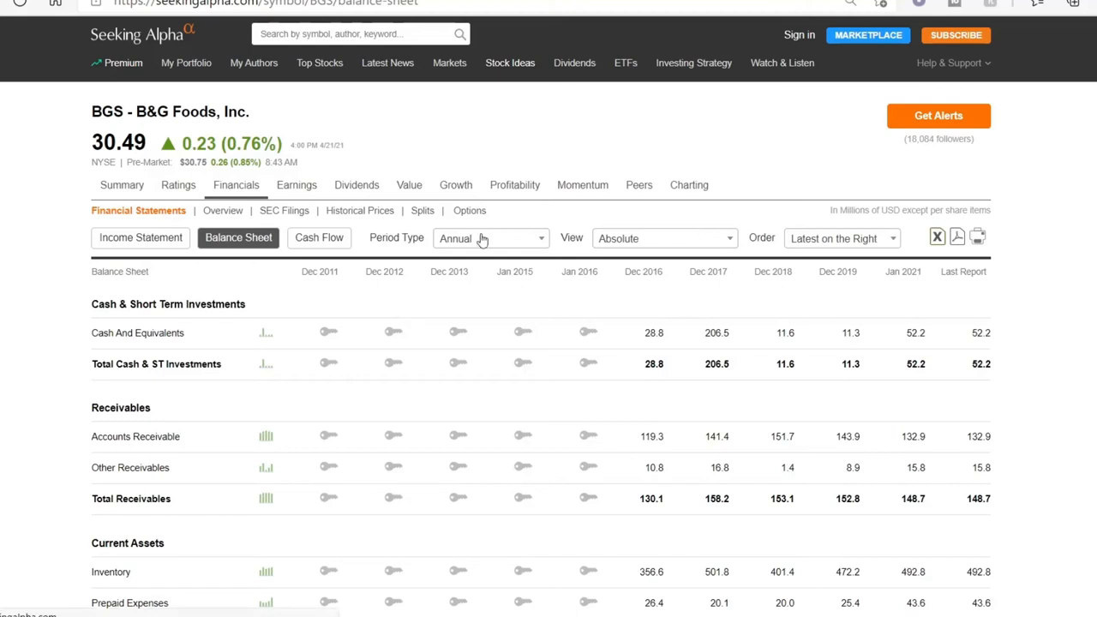
{"action": "mouse_move", "coordinate": [878, 207]}
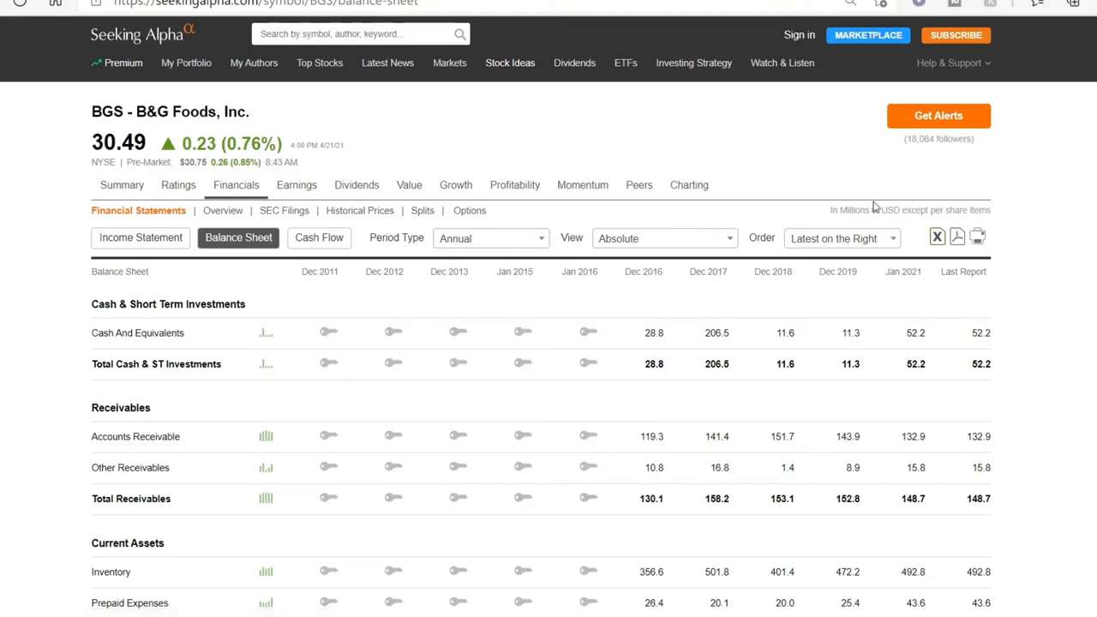
{"action": "scroll", "scroll_direction": "down", "scroll_amount": 3}
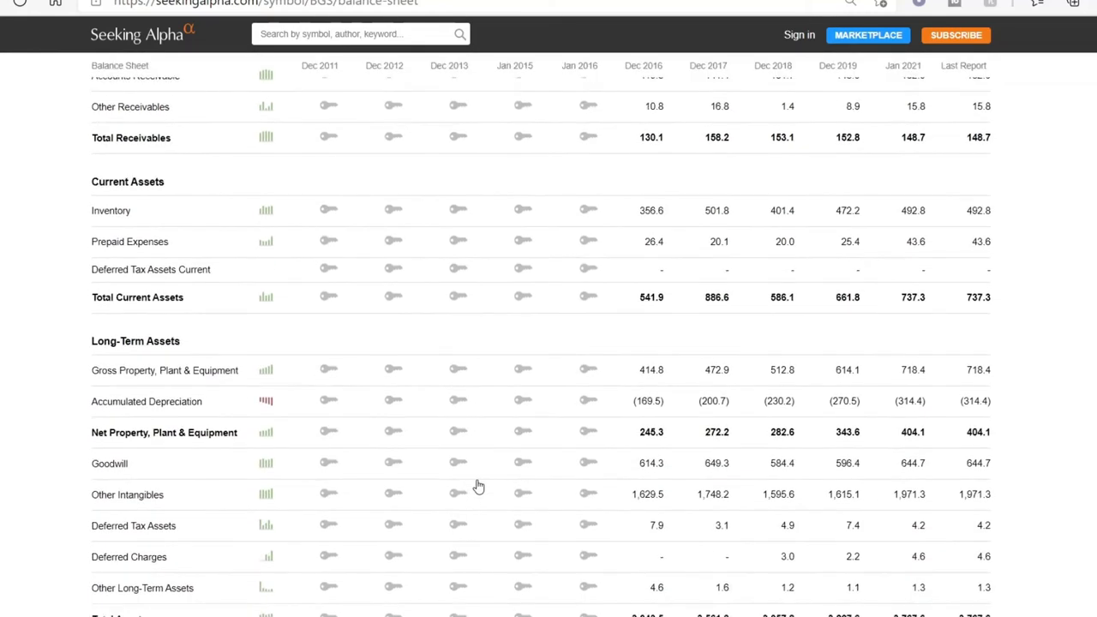
{"action": "scroll", "scroll_direction": "down", "scroll_amount": 3}
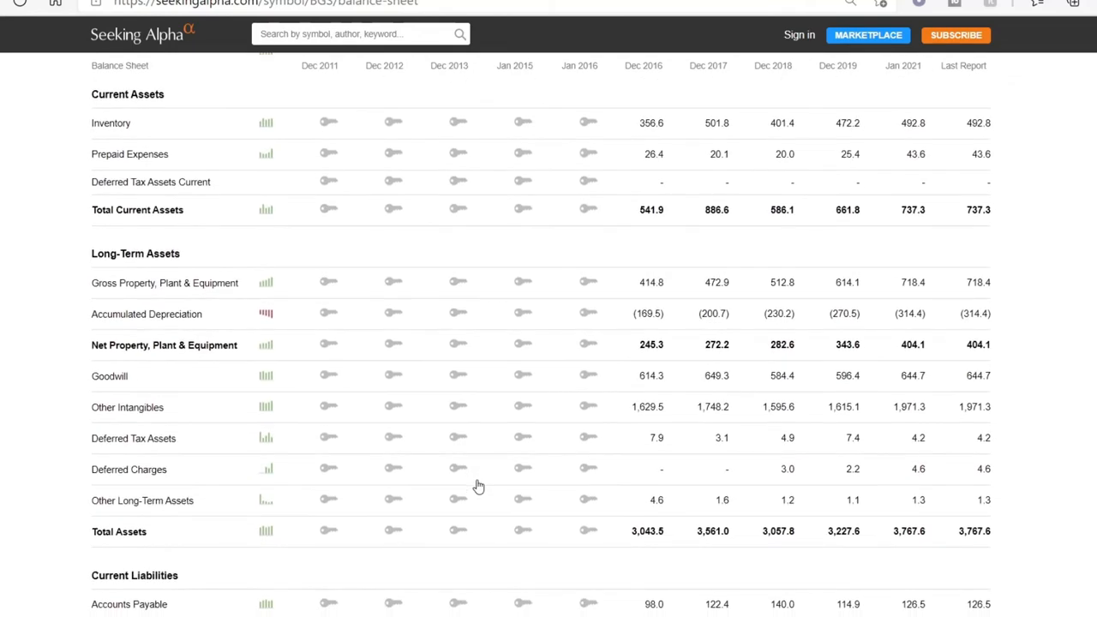
{"action": "mouse_move", "coordinate": [414, 552]}
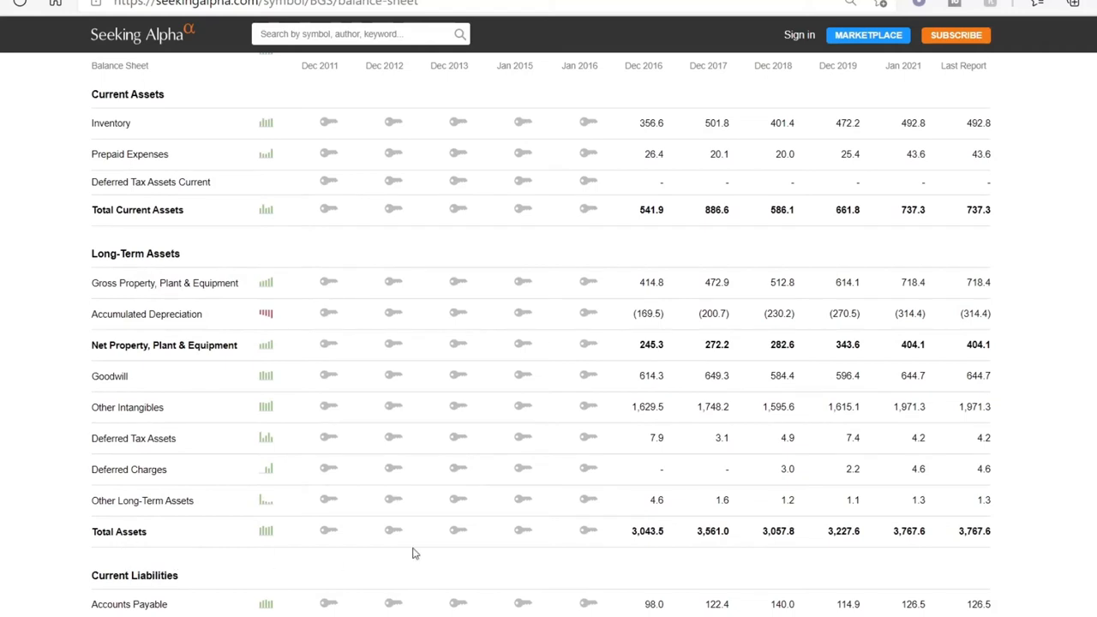
{"action": "mouse_move", "coordinate": [631, 216]}
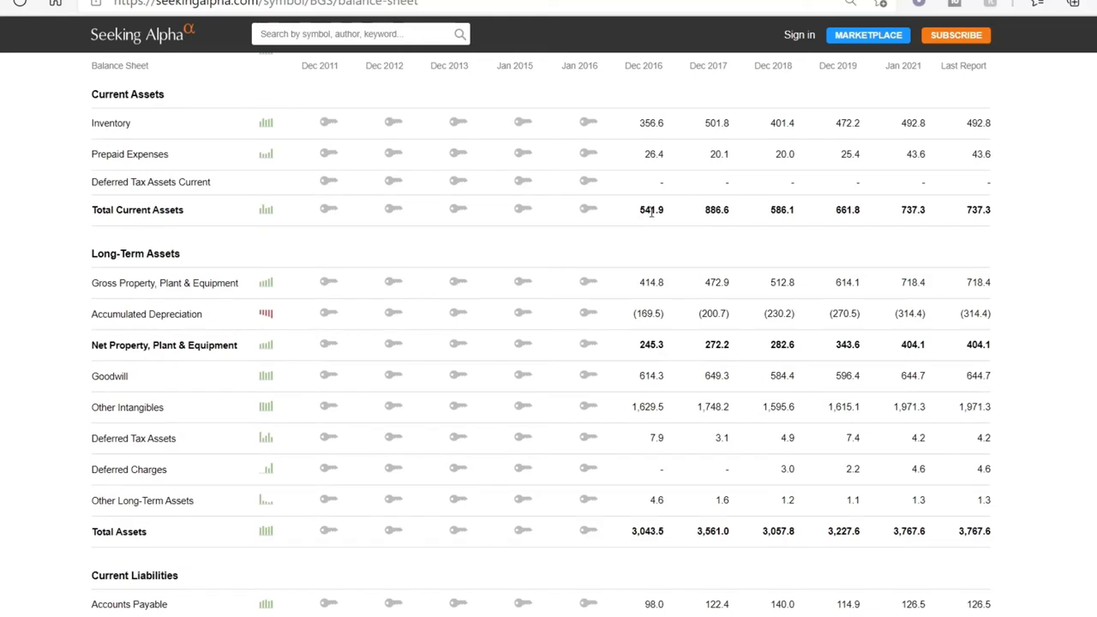
{"action": "mouse_move", "coordinate": [734, 226]}
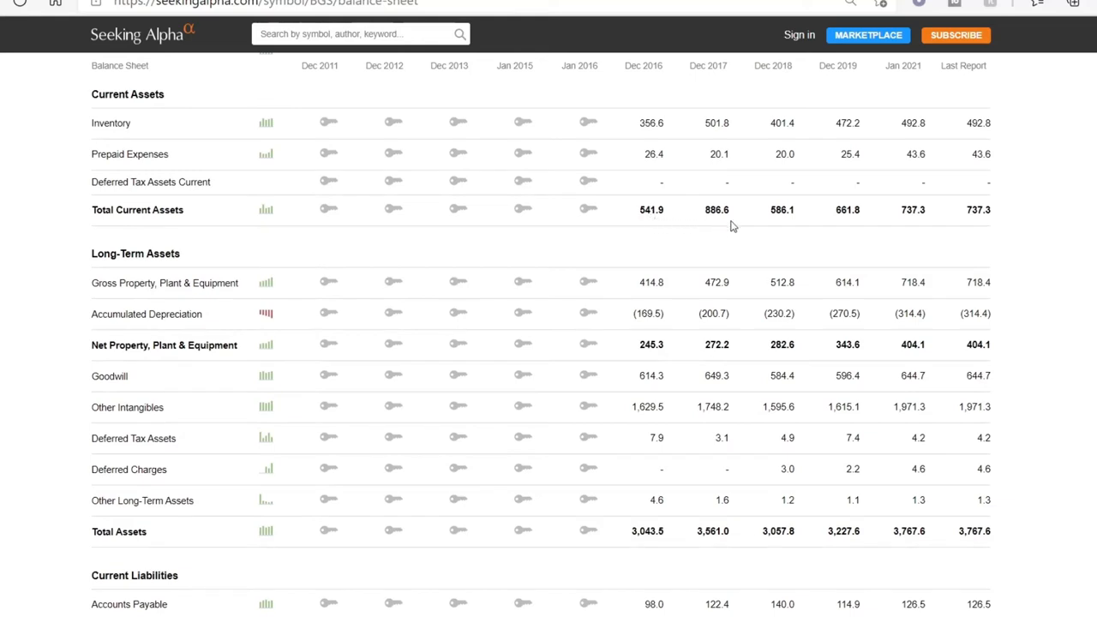
{"action": "mouse_move", "coordinate": [918, 226]}
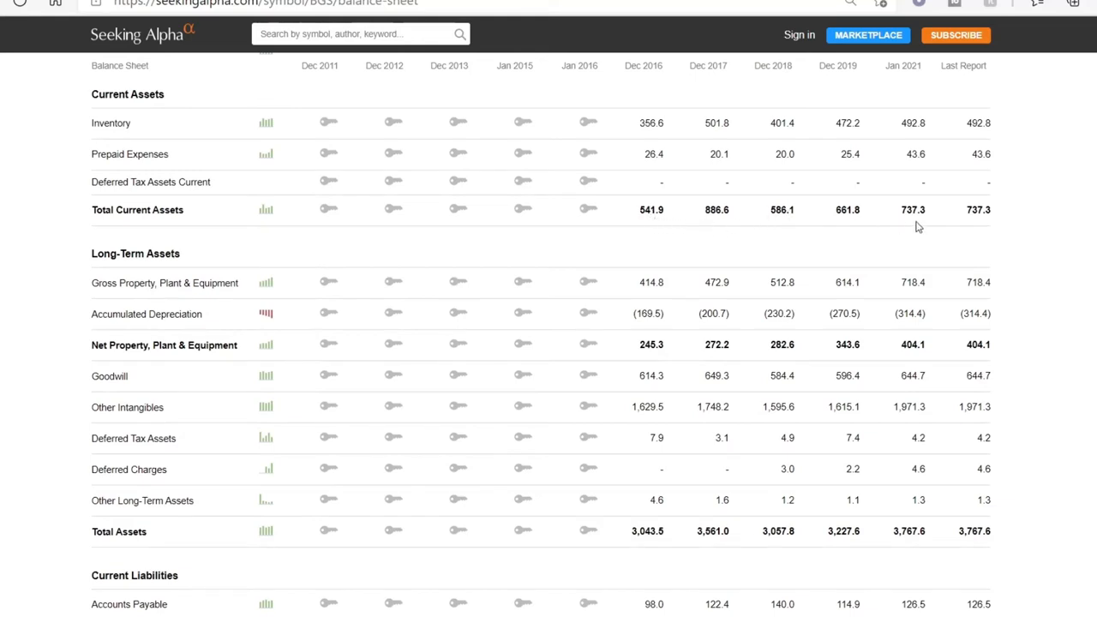
{"action": "mouse_move", "coordinate": [802, 222]}
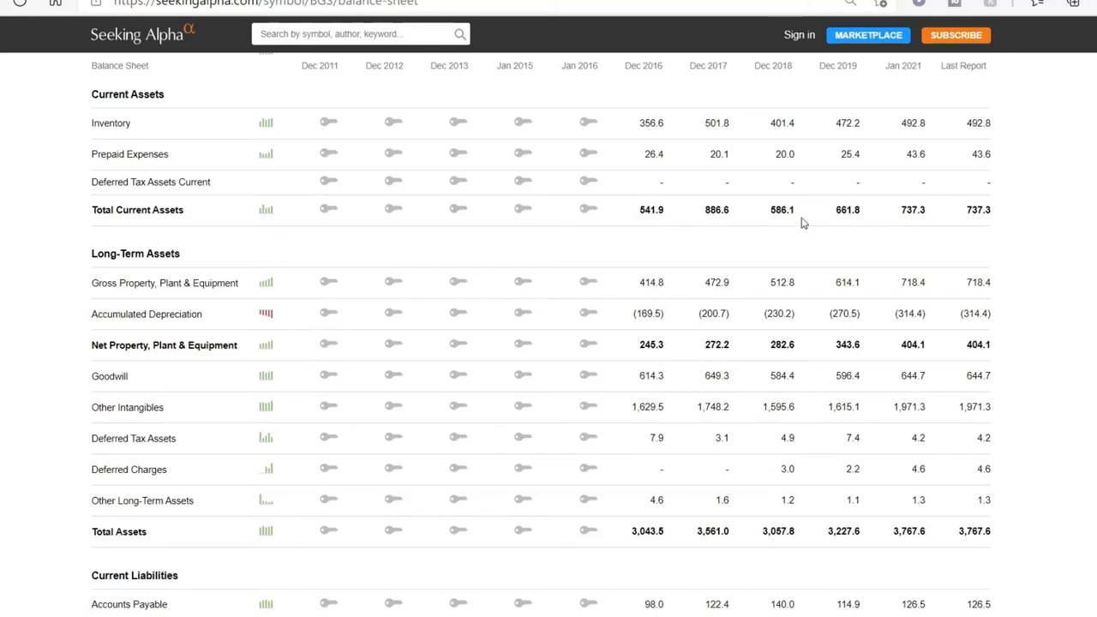
{"action": "mouse_move", "coordinate": [595, 452]}
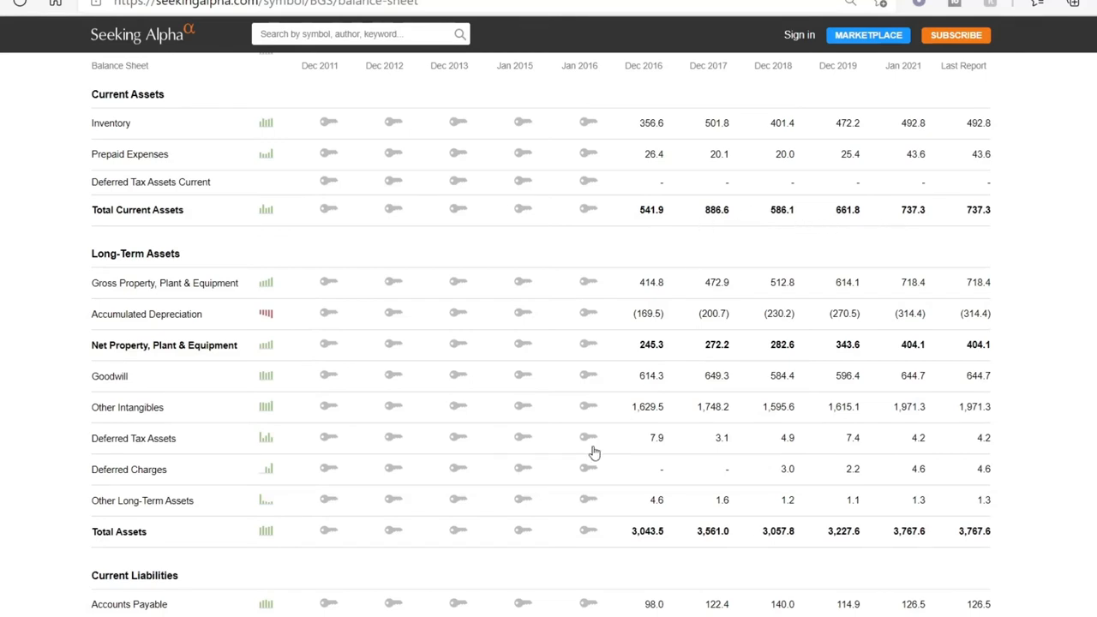
{"action": "mouse_move", "coordinate": [672, 549]}
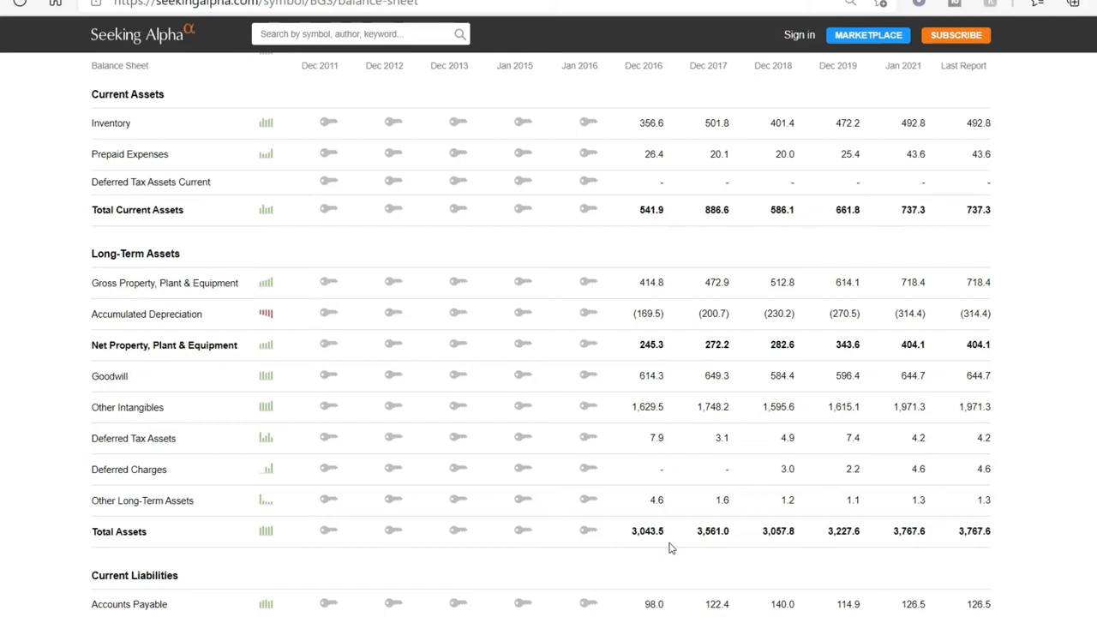
{"action": "mouse_move", "coordinate": [653, 555]}
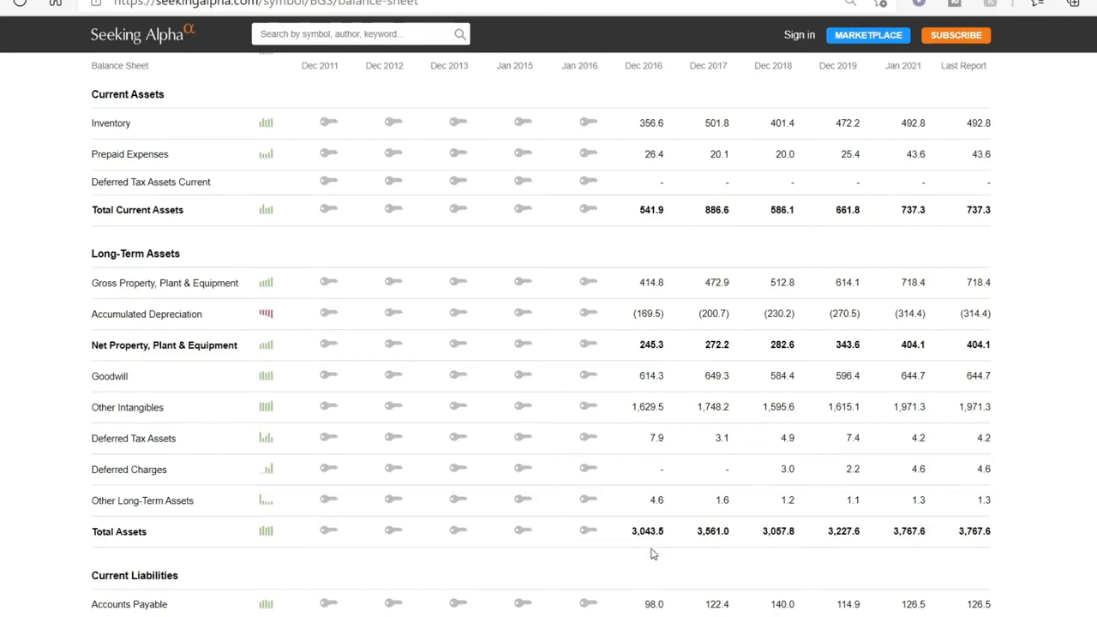
{"action": "mouse_move", "coordinate": [723, 549]}
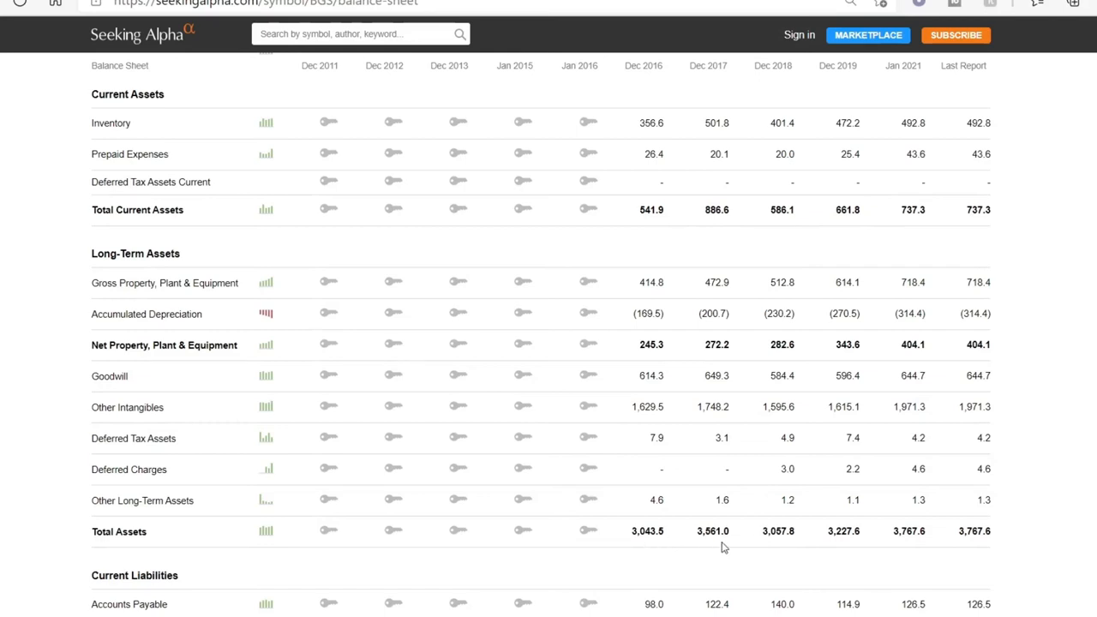
{"action": "mouse_move", "coordinate": [837, 545]}
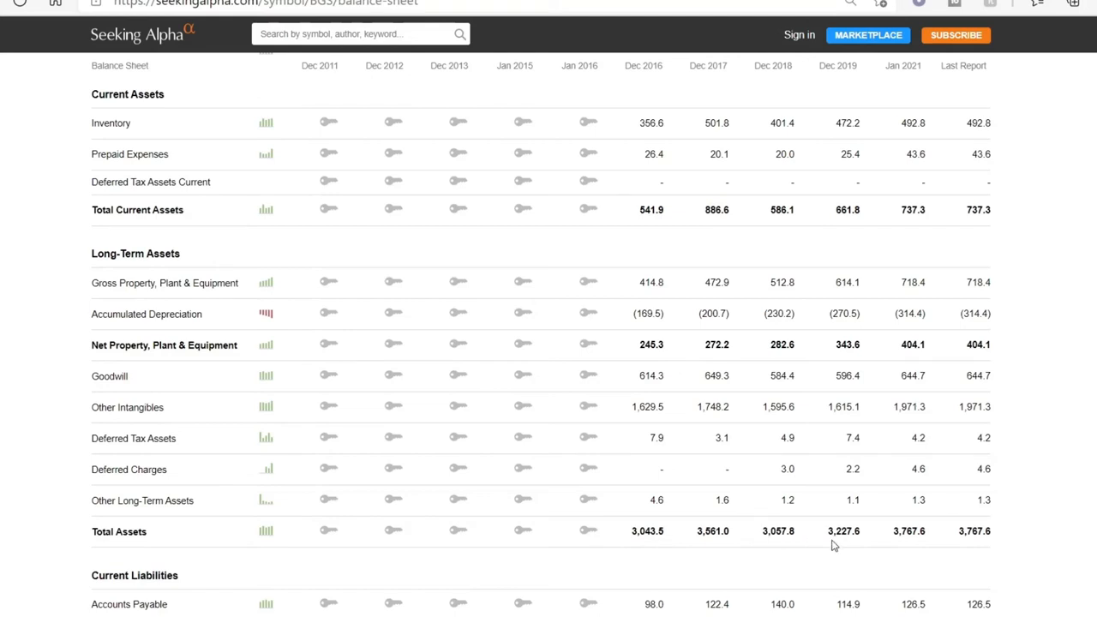
{"action": "mouse_move", "coordinate": [934, 512]}
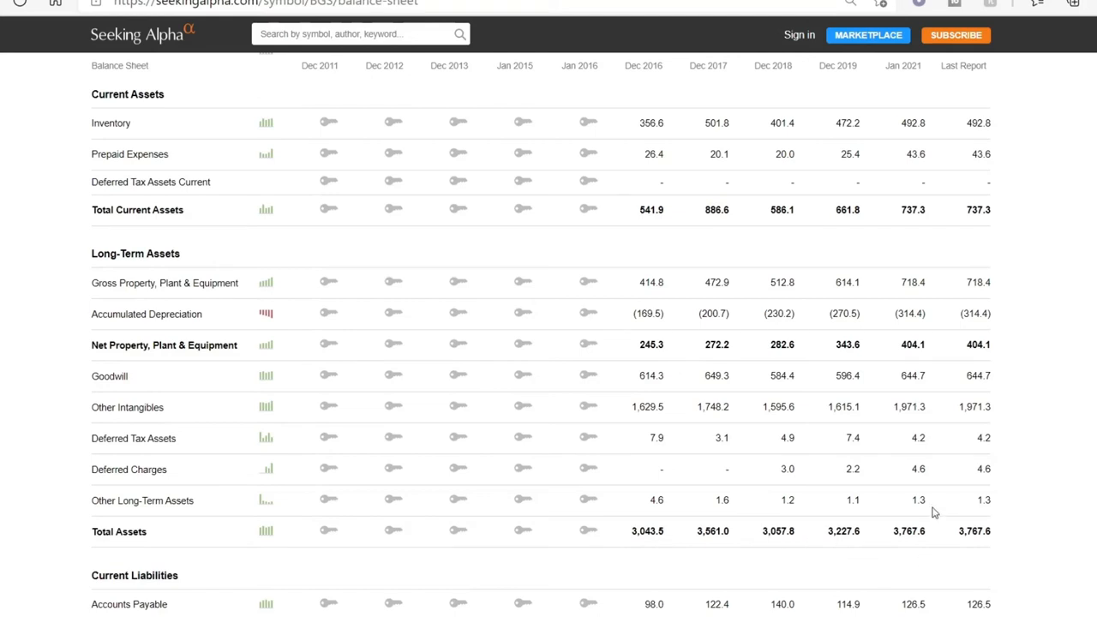
{"action": "scroll", "scroll_direction": "down", "scroll_amount": 3}
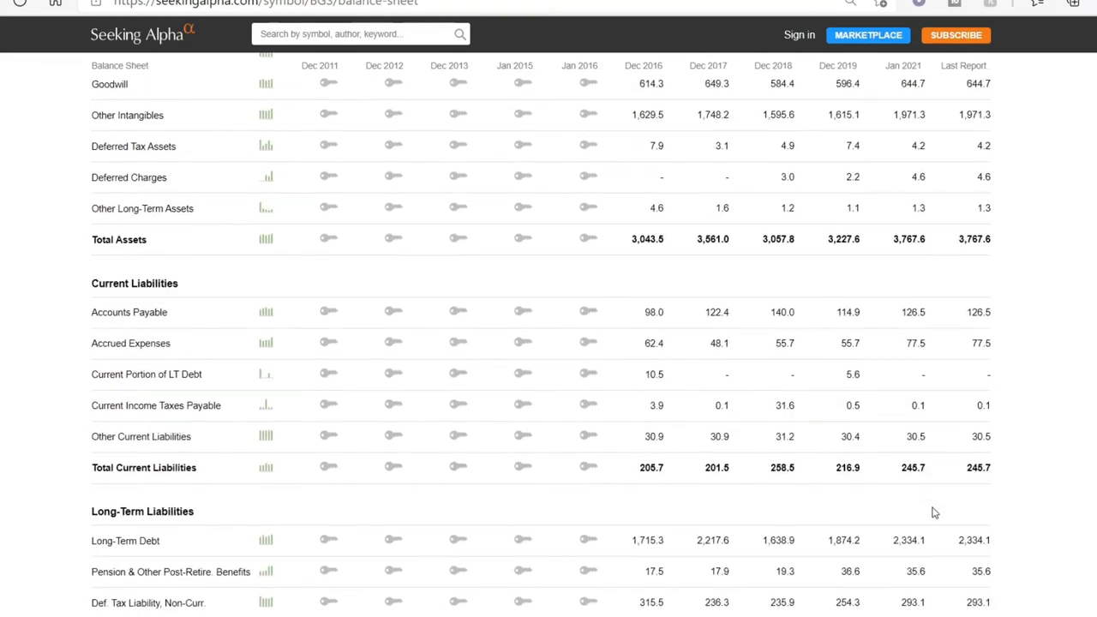
{"action": "mouse_move", "coordinate": [1071, 275]}
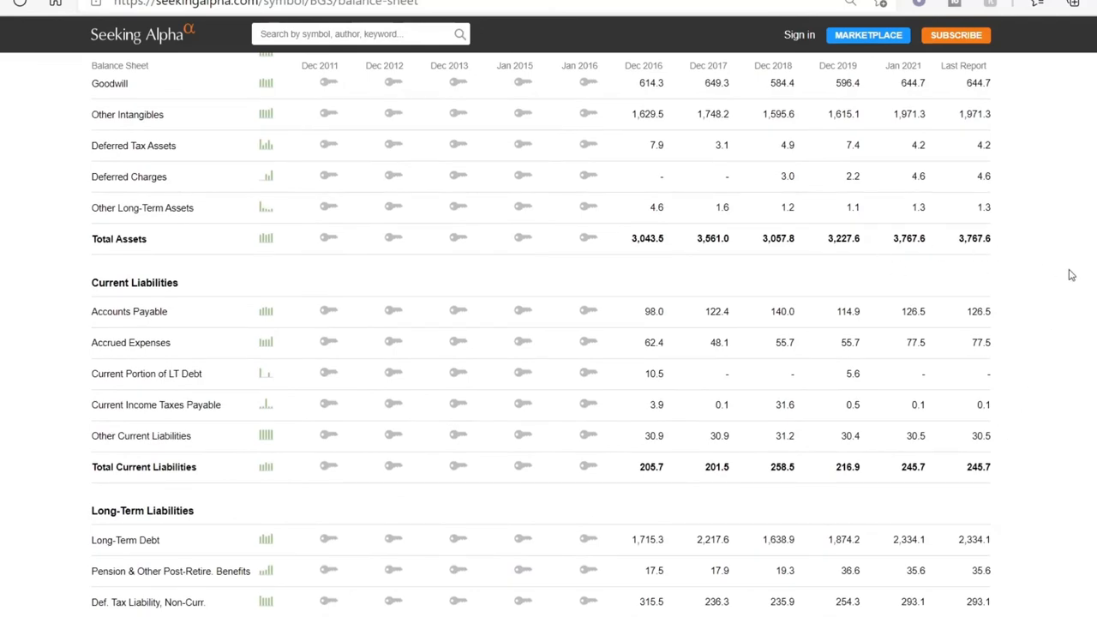
{"action": "scroll", "scroll_direction": "down", "scroll_amount": 3}
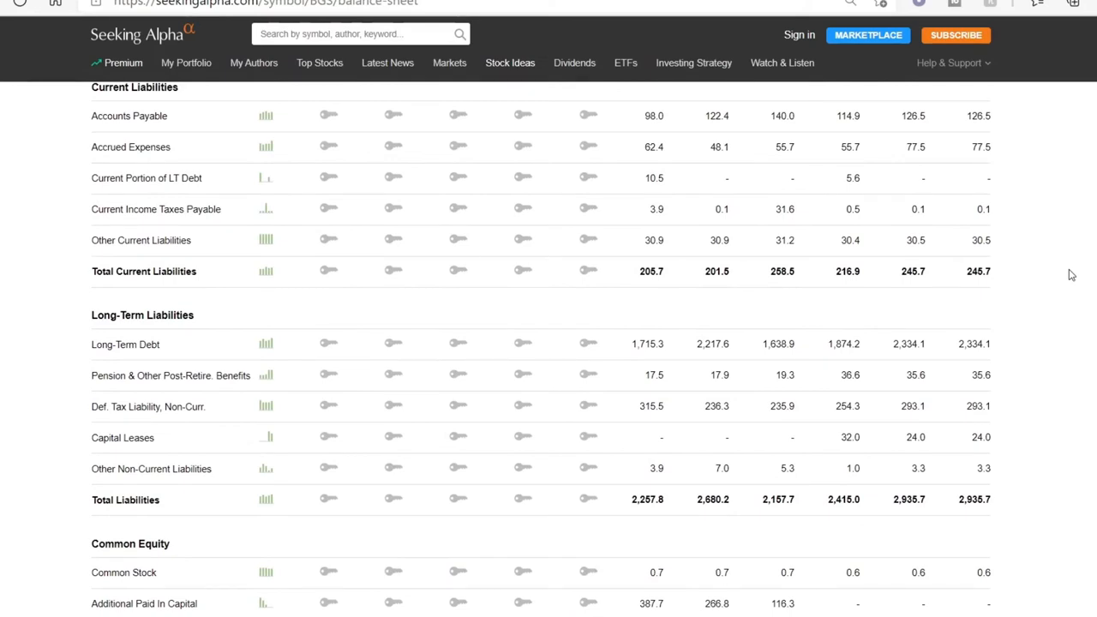
{"action": "mouse_move", "coordinate": [734, 151]}
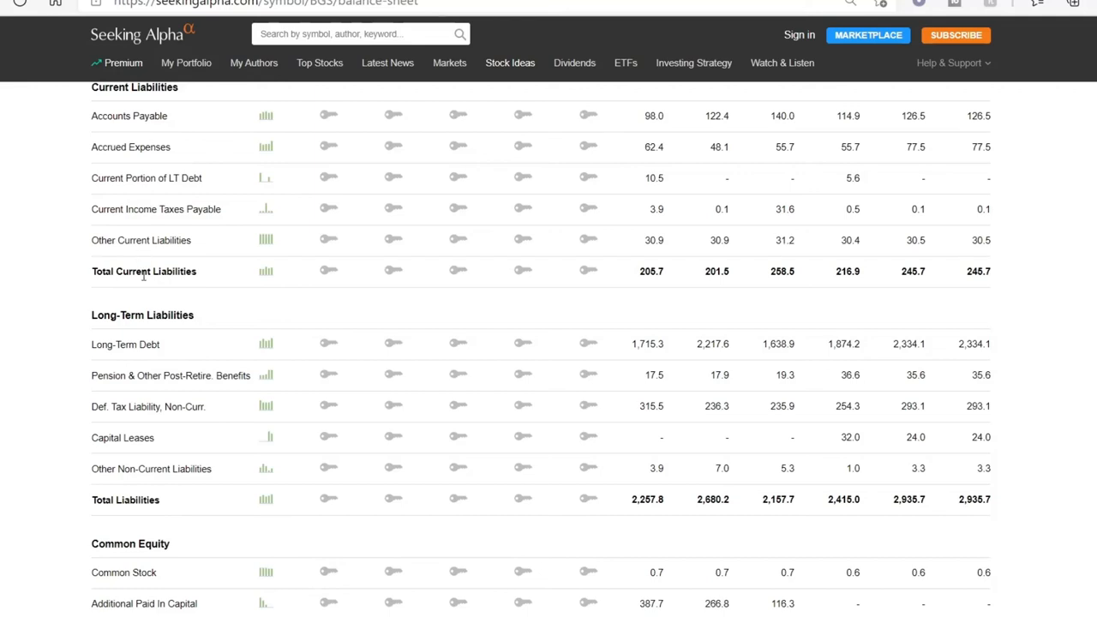
{"action": "mouse_move", "coordinate": [562, 336]}
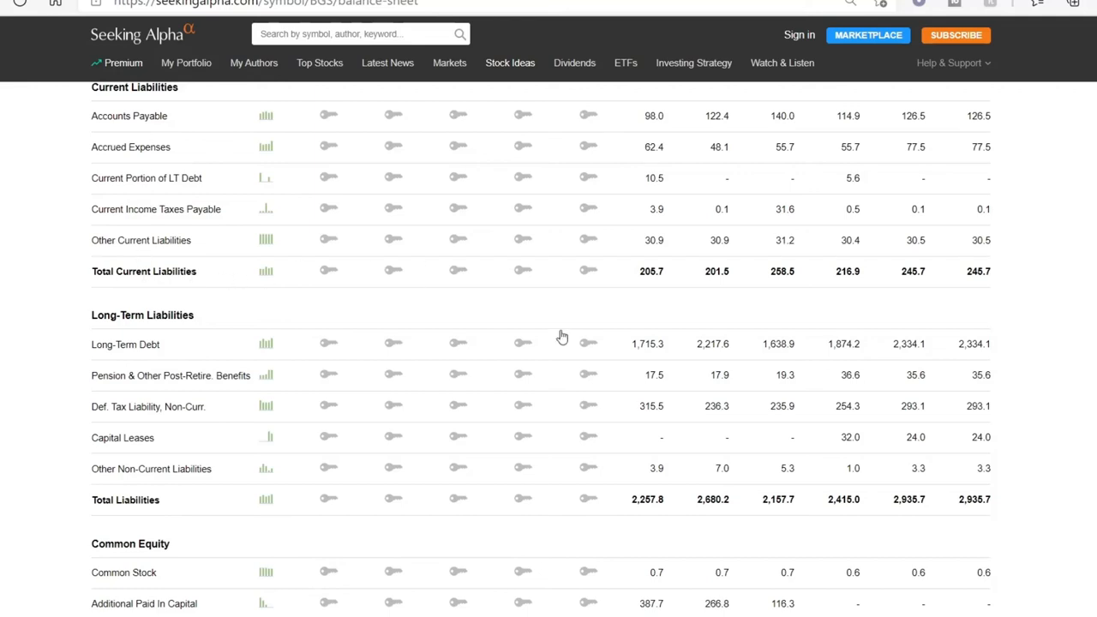
{"action": "mouse_move", "coordinate": [695, 287]}
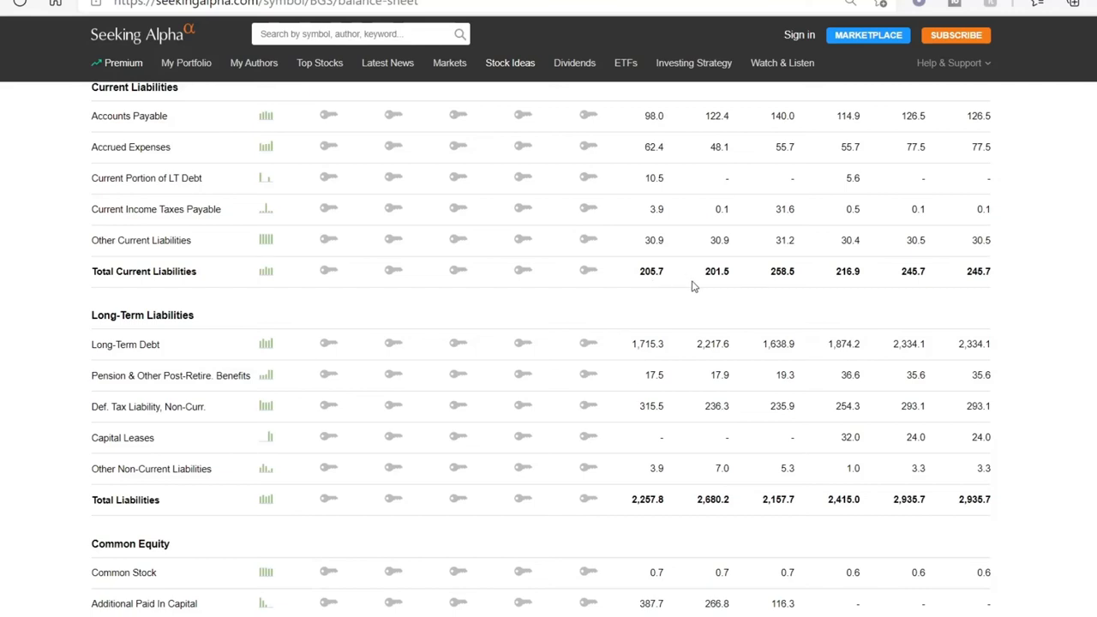
{"action": "mouse_move", "coordinate": [782, 284]}
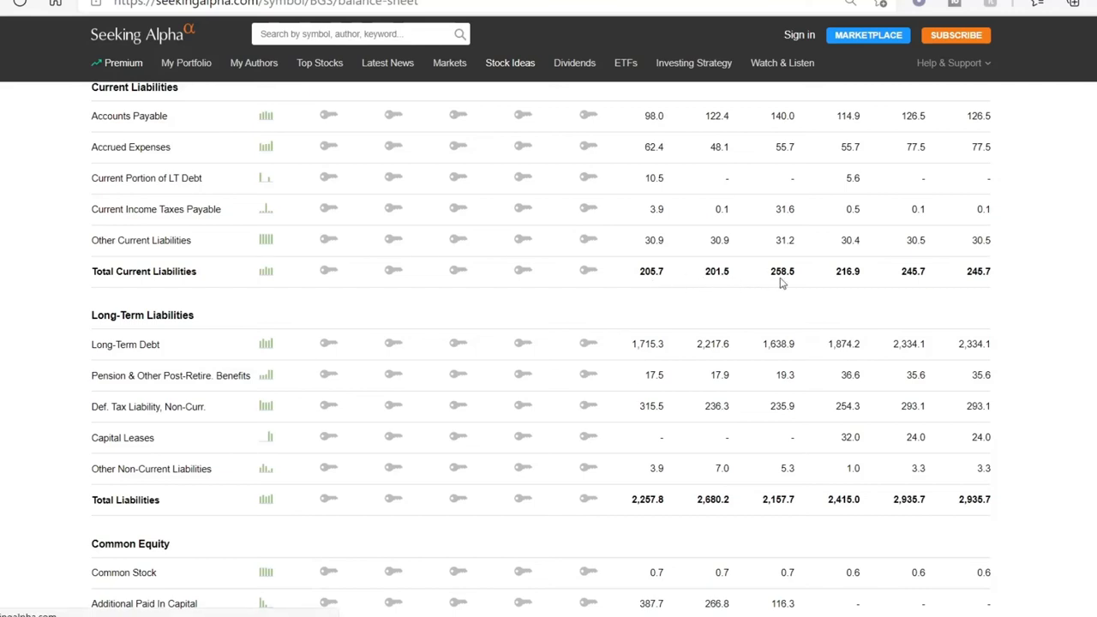
{"action": "mouse_move", "coordinate": [802, 283]}
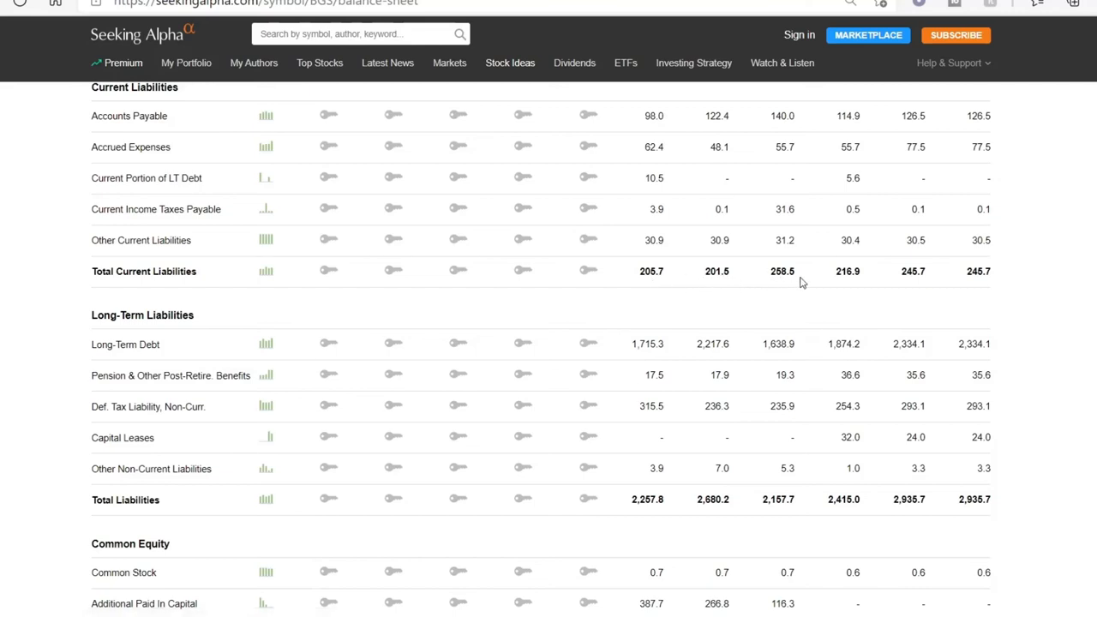
{"action": "mouse_move", "coordinate": [925, 309]}
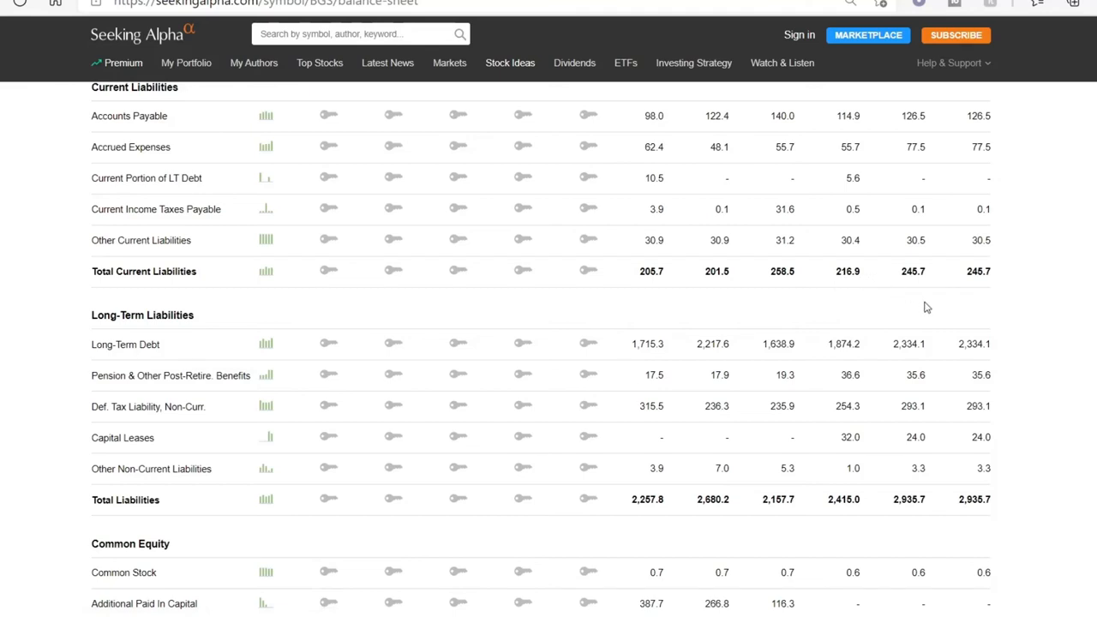
{"action": "mouse_move", "coordinate": [932, 281]}
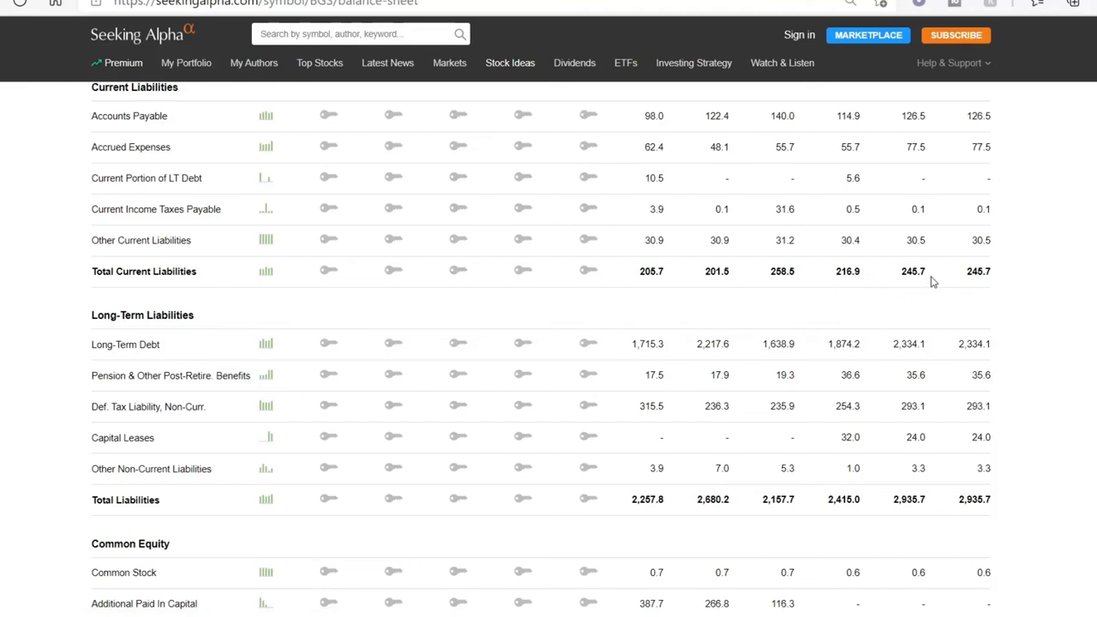
{"action": "mouse_move", "coordinate": [668, 528]}
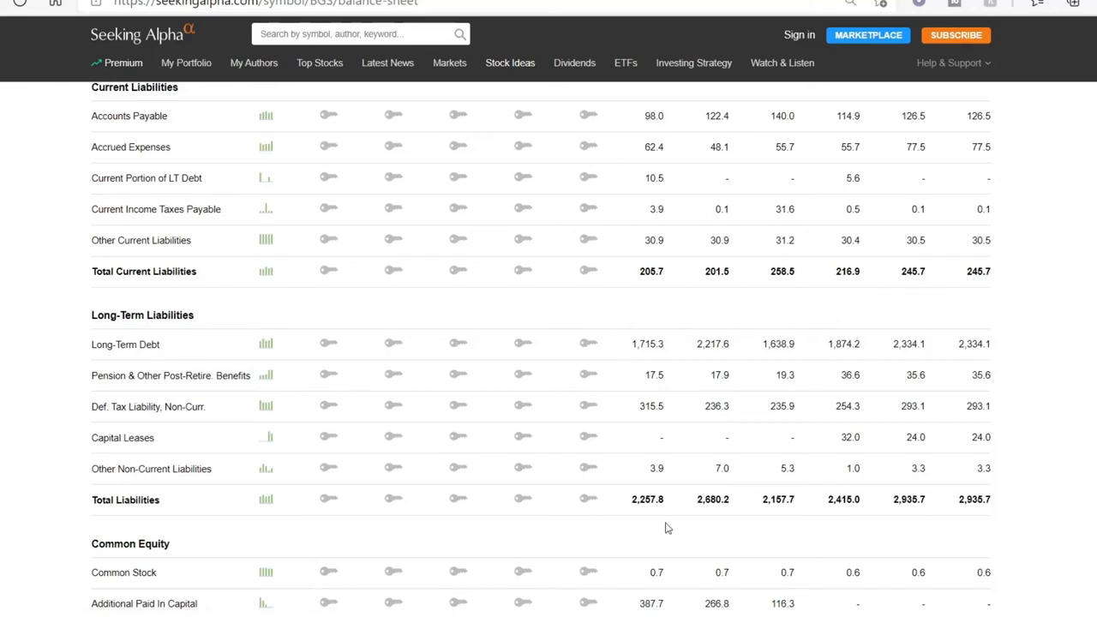
{"action": "mouse_move", "coordinate": [686, 514]}
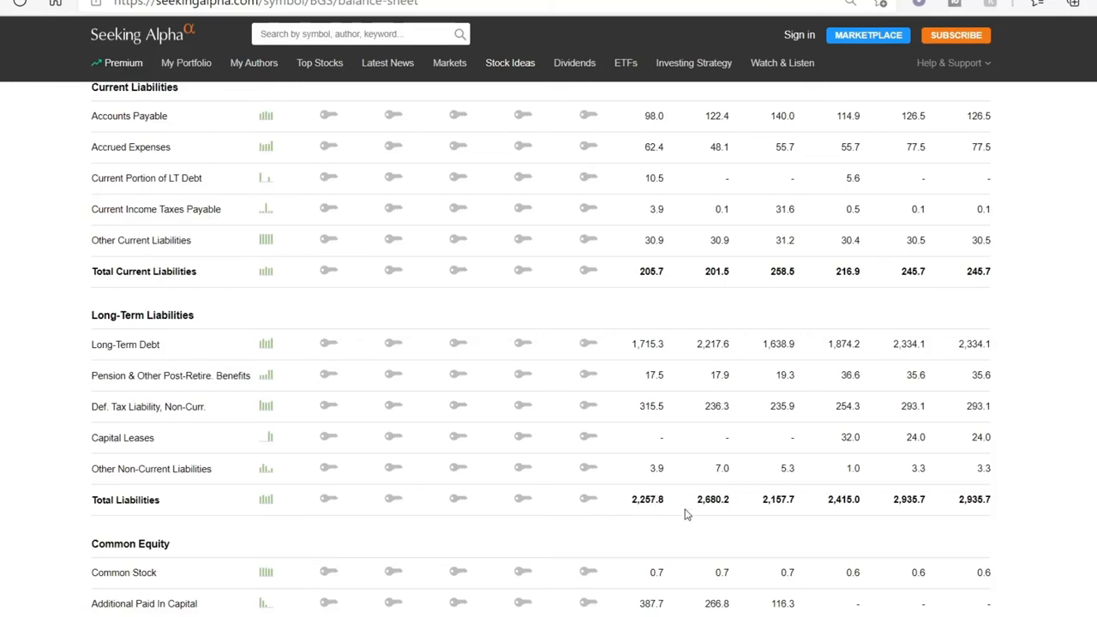
{"action": "mouse_move", "coordinate": [852, 518]}
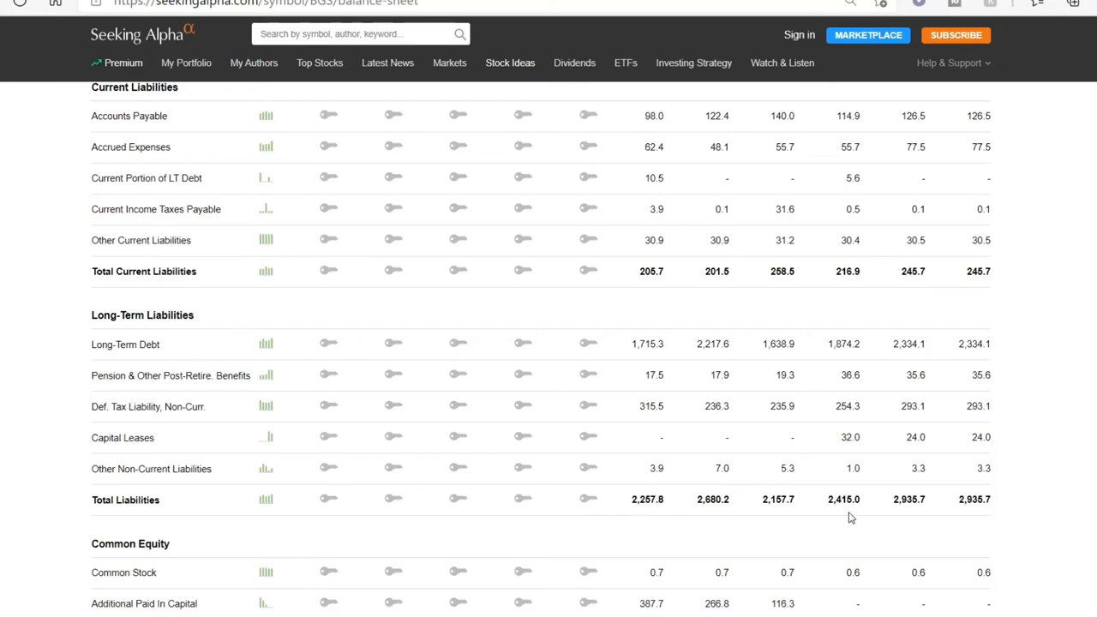
{"action": "mouse_move", "coordinate": [909, 521]}
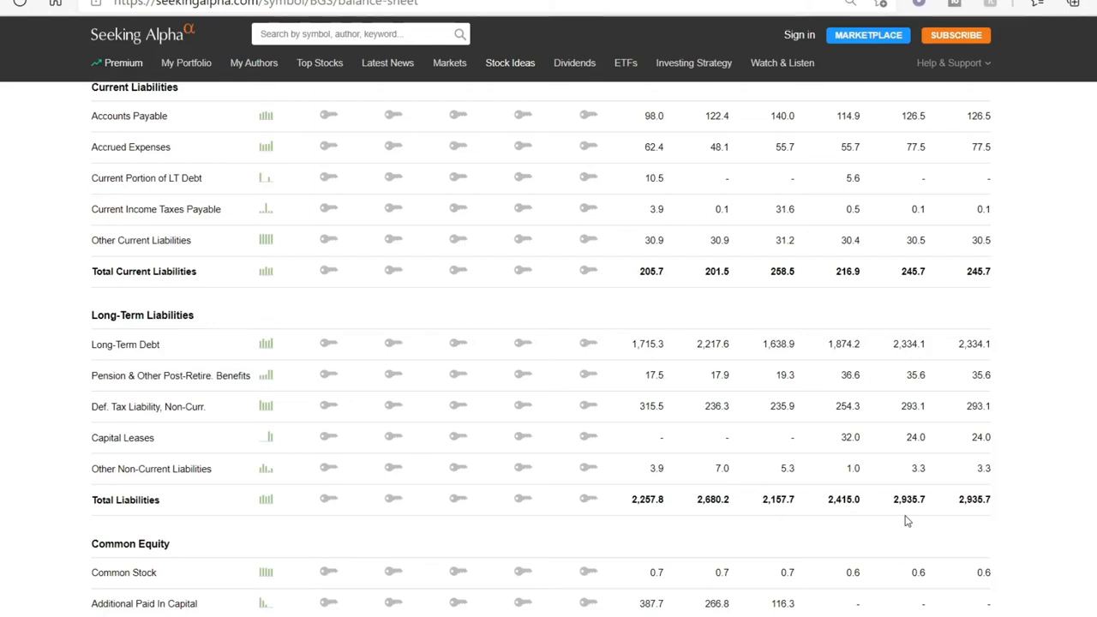
{"action": "mouse_move", "coordinate": [773, 523]}
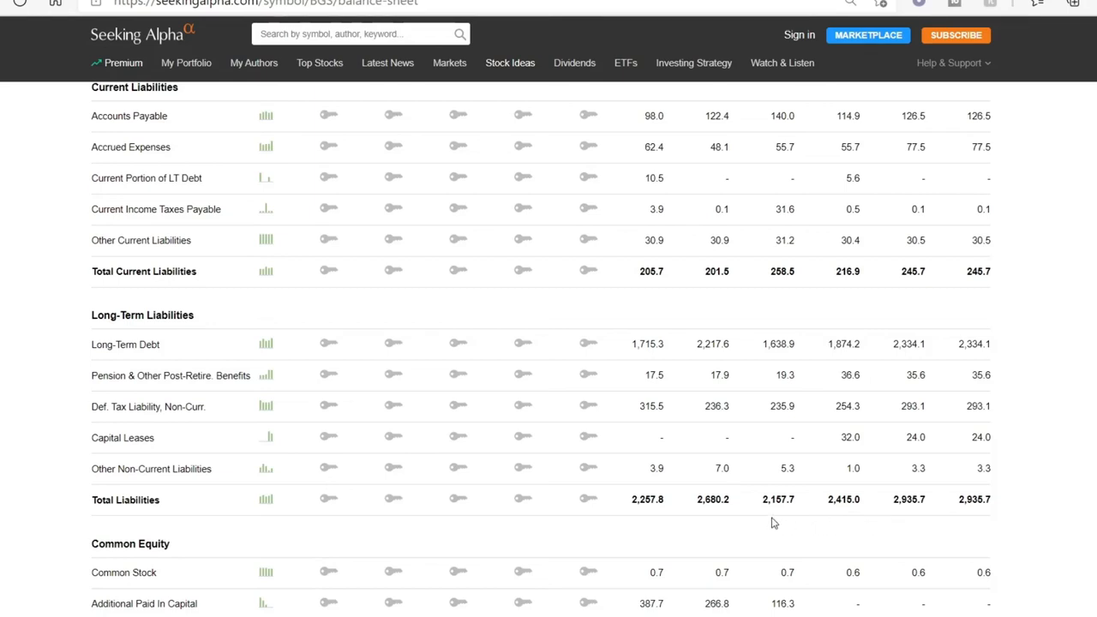
{"action": "mouse_move", "coordinate": [772, 517]}
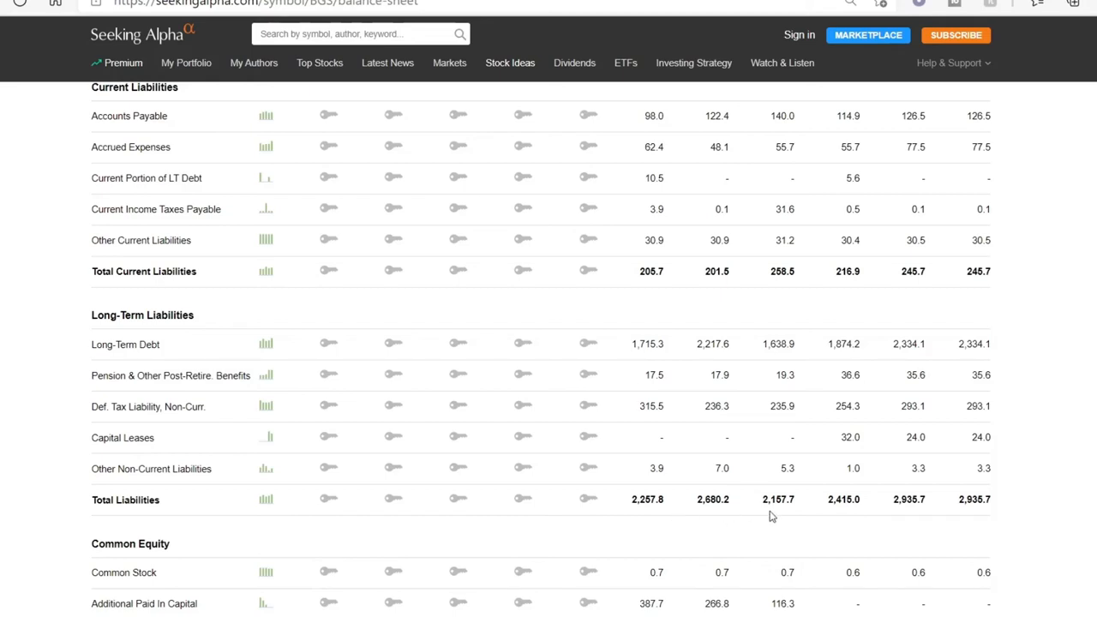
{"action": "mouse_move", "coordinate": [799, 518]}
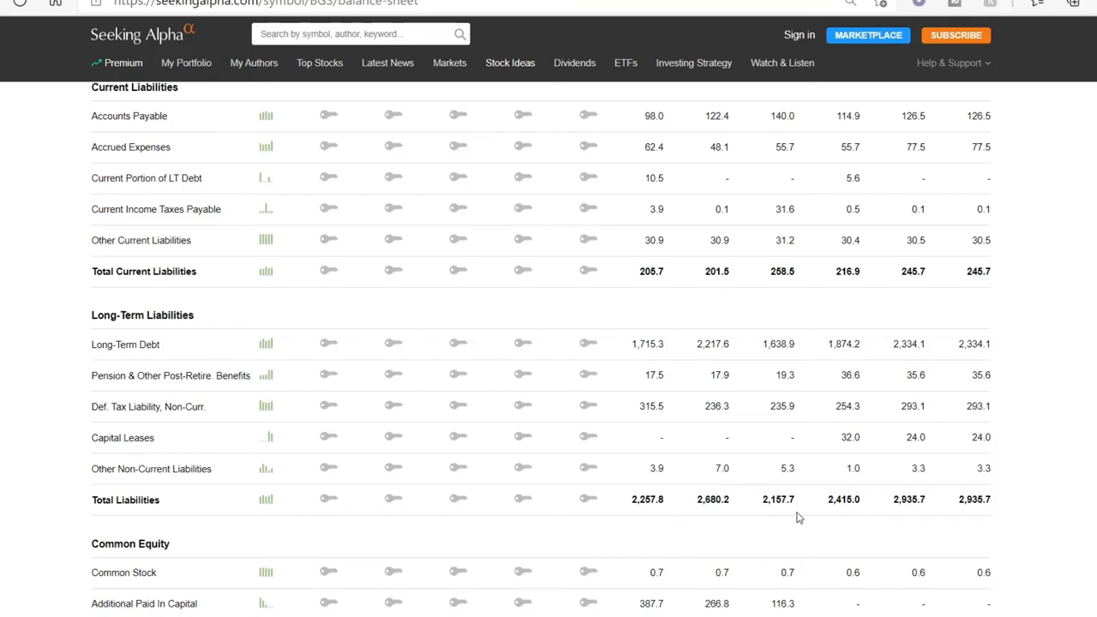
{"action": "mouse_move", "coordinate": [908, 511]}
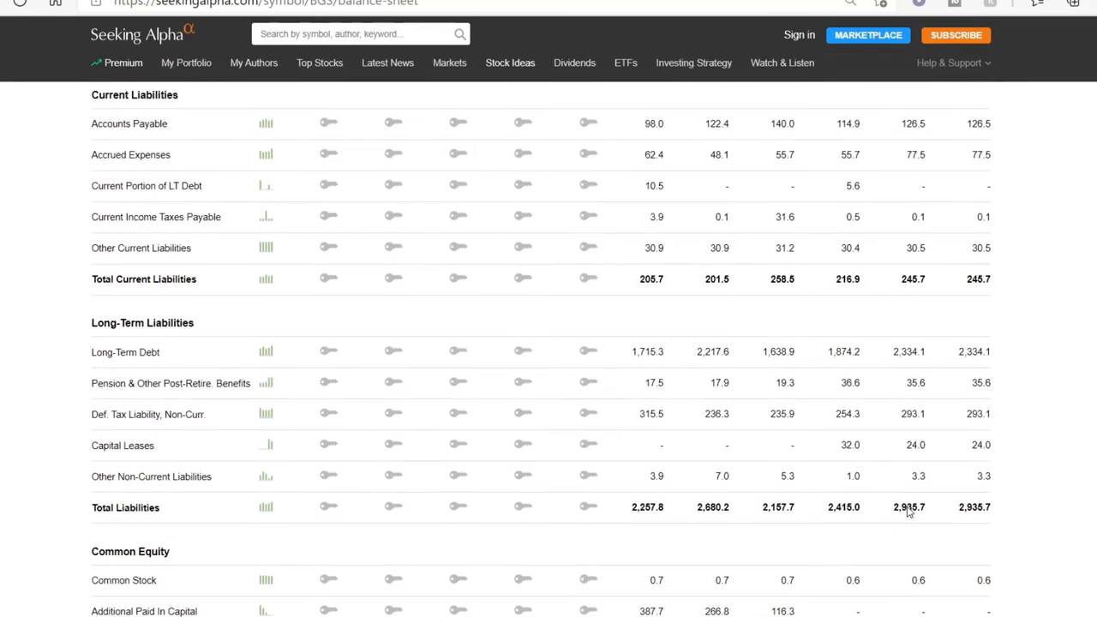
{"action": "scroll", "scroll_direction": "up", "scroll_amount": 3}
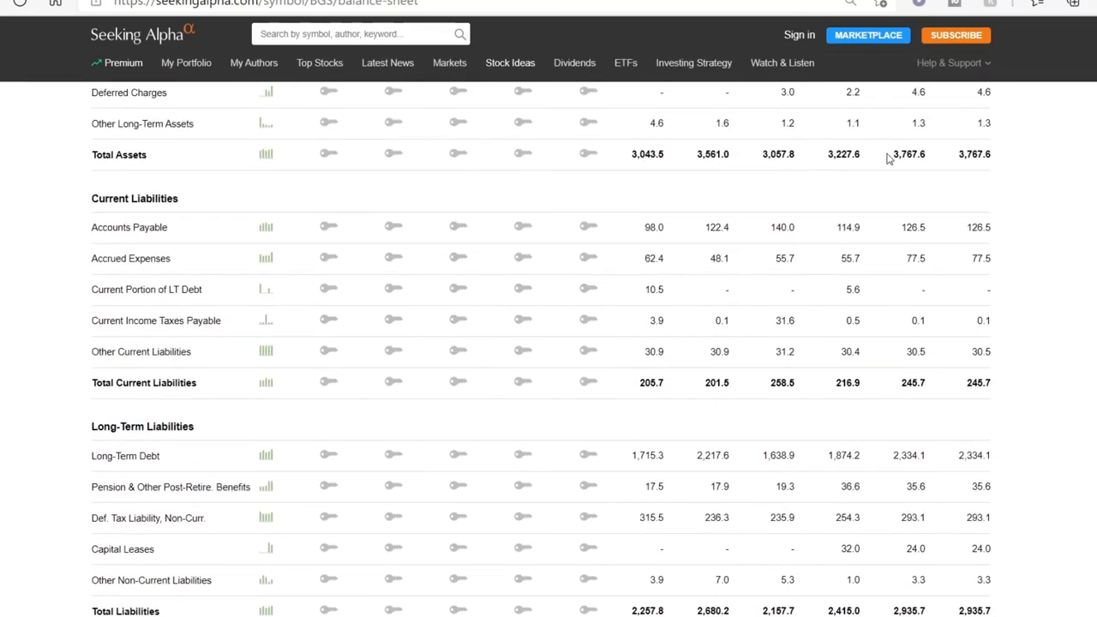
{"action": "mouse_move", "coordinate": [659, 611]}
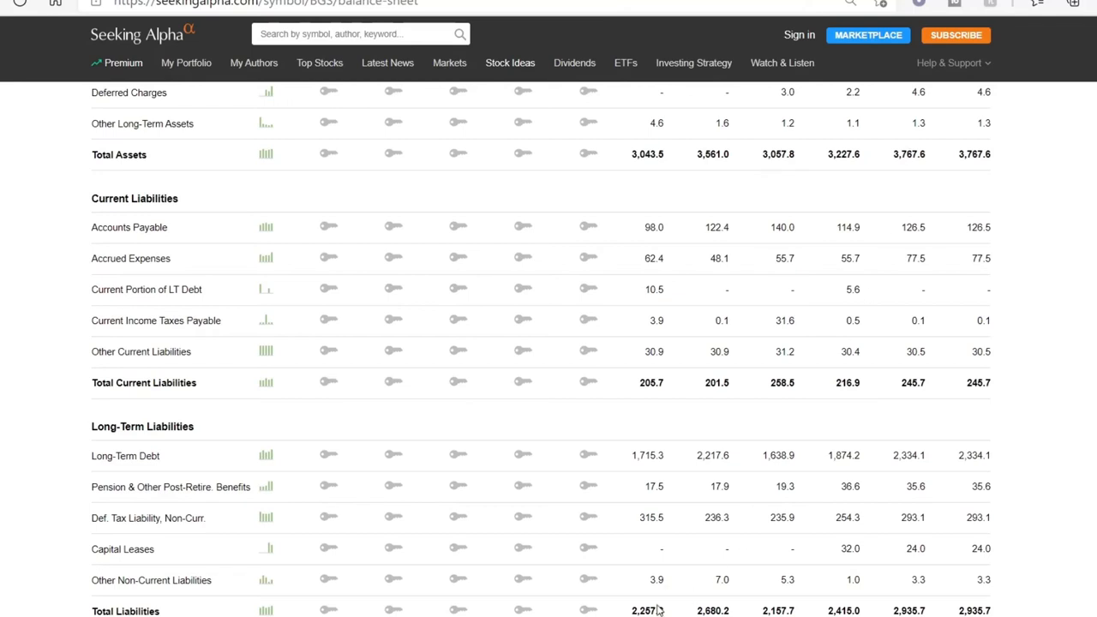
{"action": "mouse_move", "coordinate": [804, 609]}
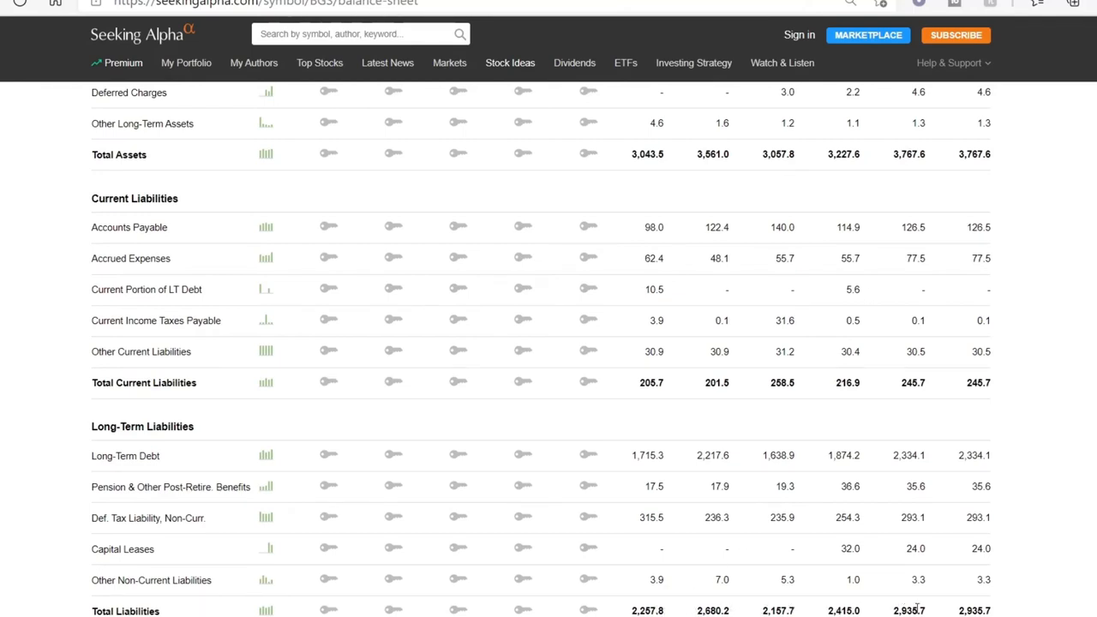
{"action": "scroll", "scroll_direction": "up", "scroll_amount": 3}
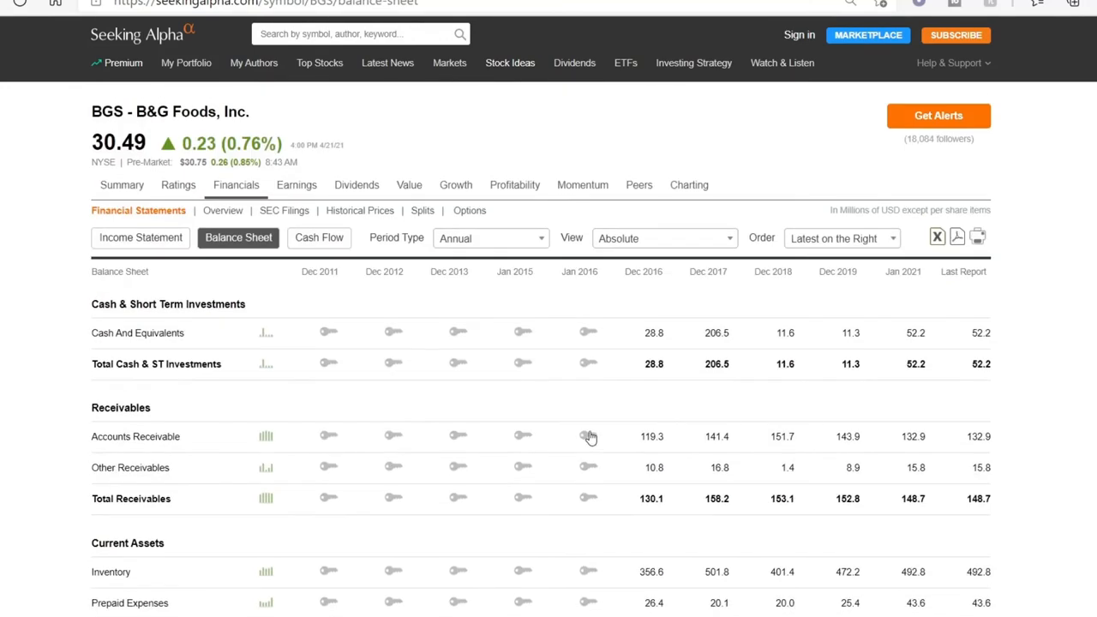
Switch to the BGS annual cash flow statement showing 132.0M net income and 75.7M D&A.
{"action": "left_click", "coordinate": [318, 236]}
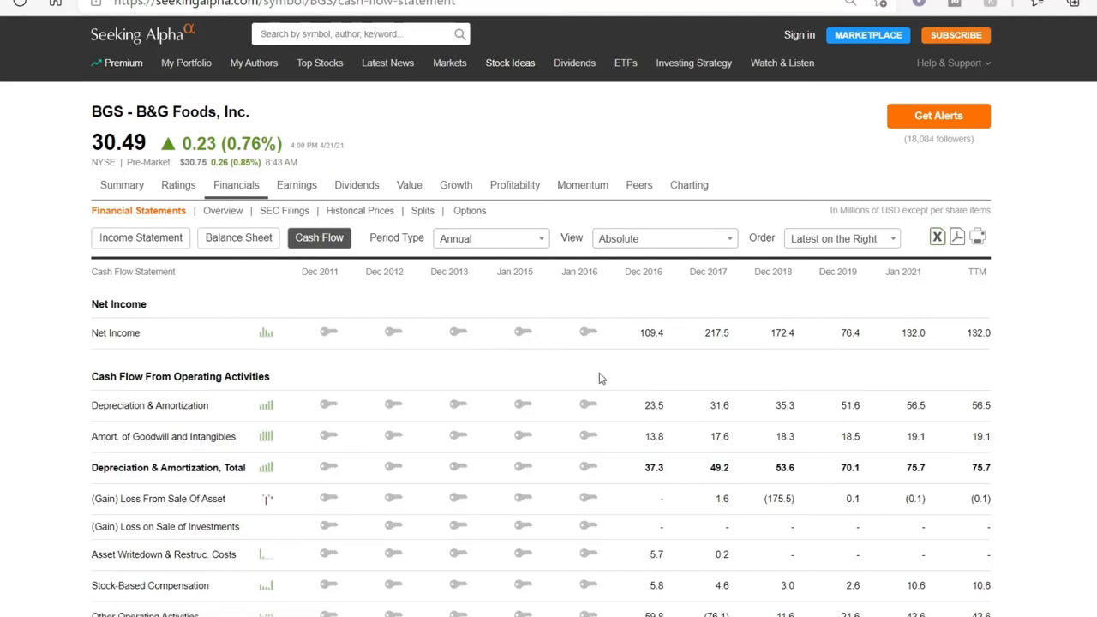
{"action": "mouse_move", "coordinate": [653, 535]}
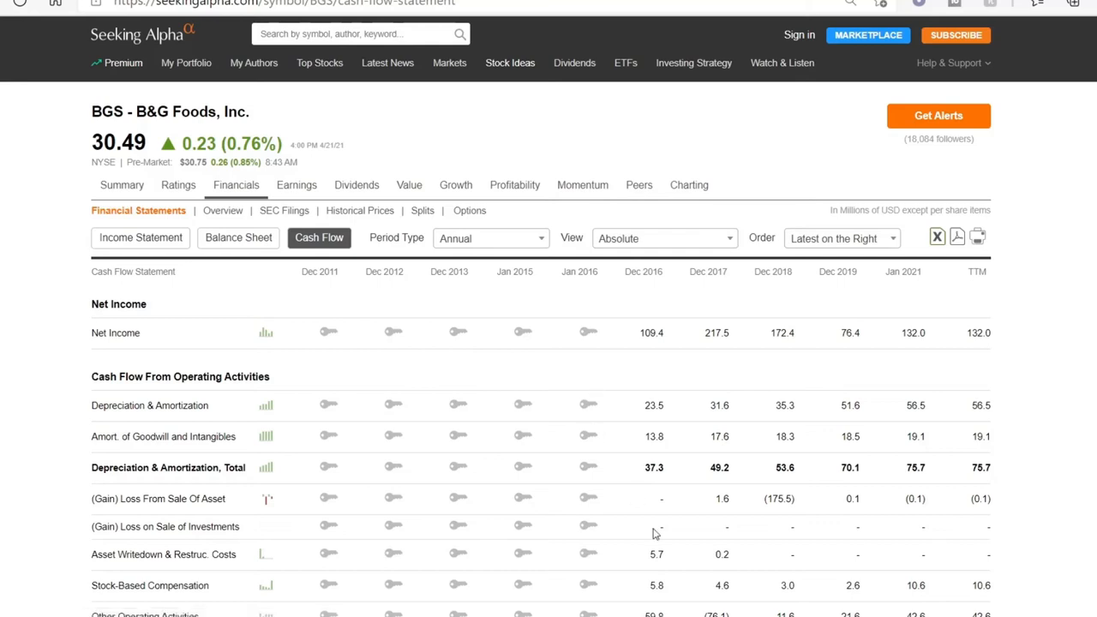
{"action": "mouse_move", "coordinate": [662, 555]}
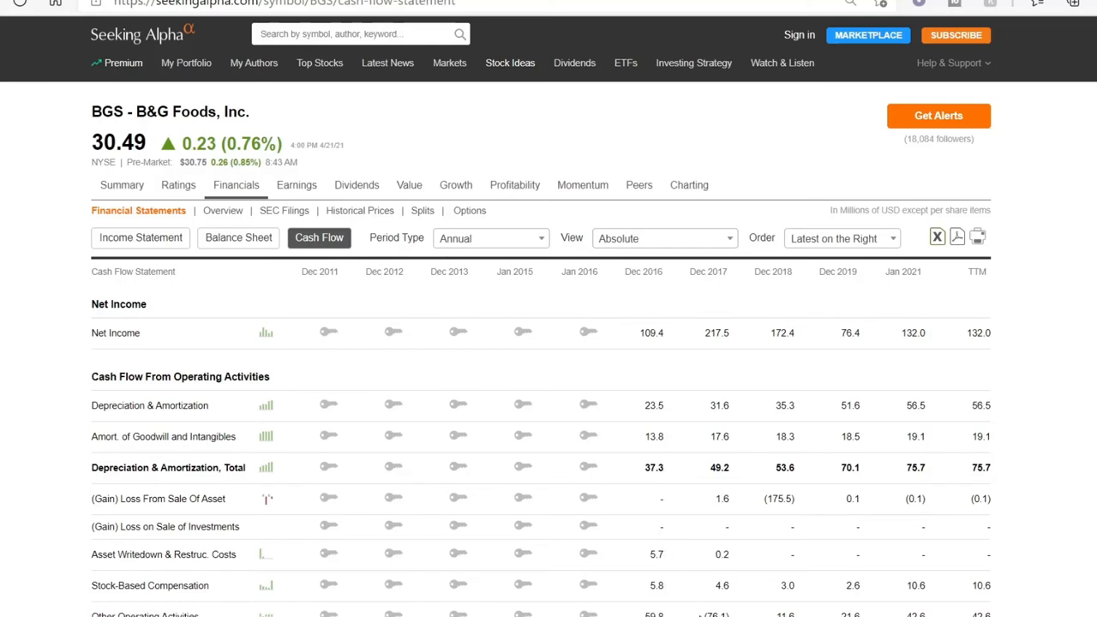
{"action": "mouse_move", "coordinate": [497, 378]}
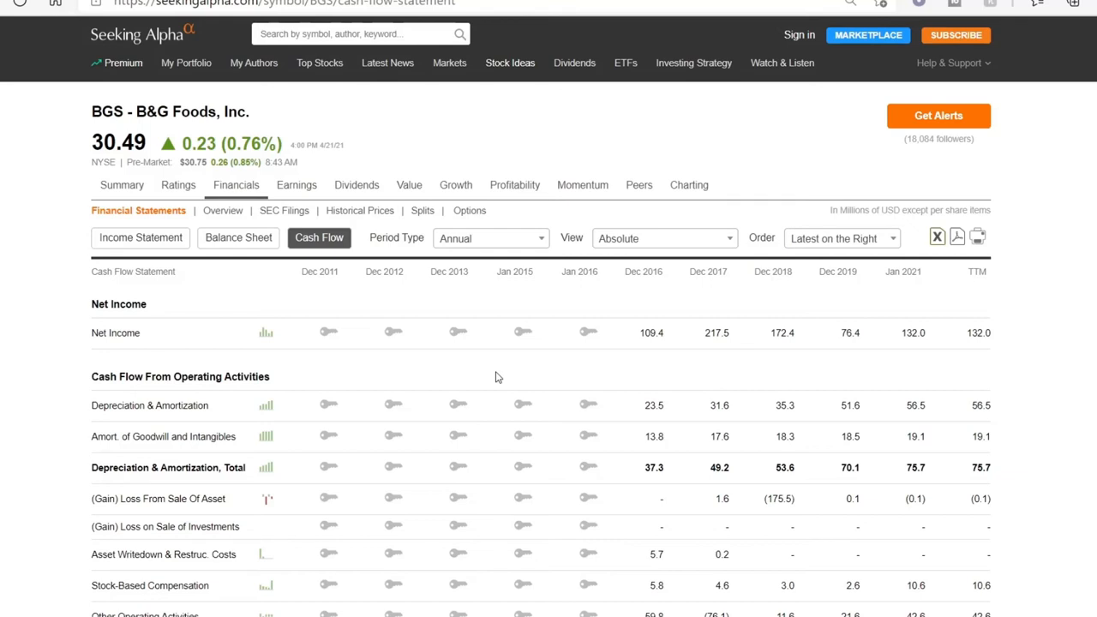
{"action": "mouse_move", "coordinate": [566, 376]}
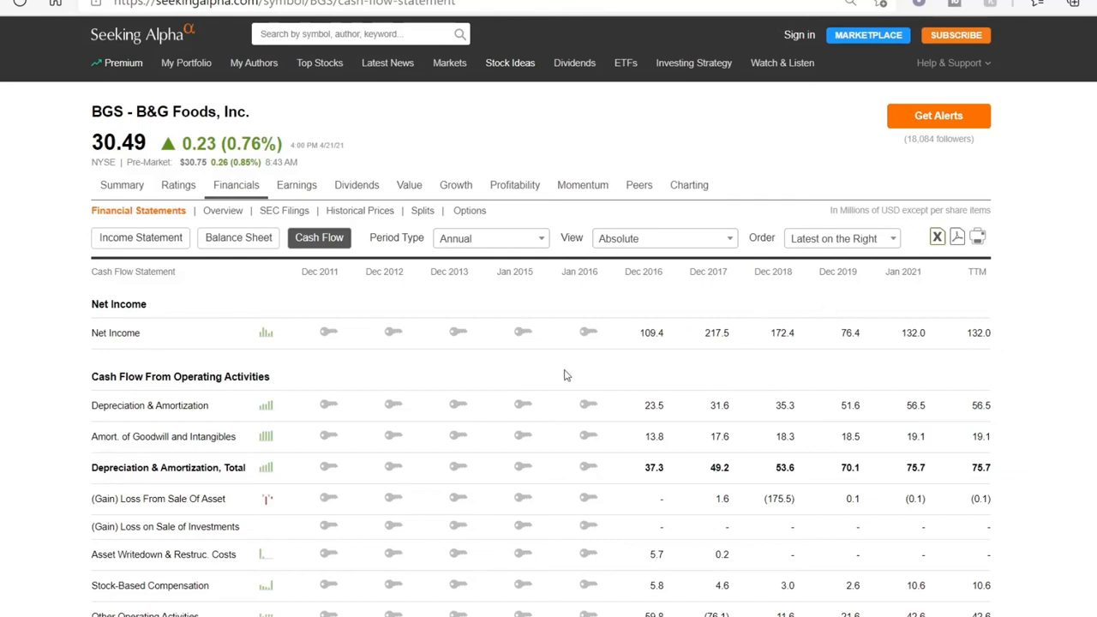
{"action": "scroll", "scroll_direction": "down", "scroll_amount": 3}
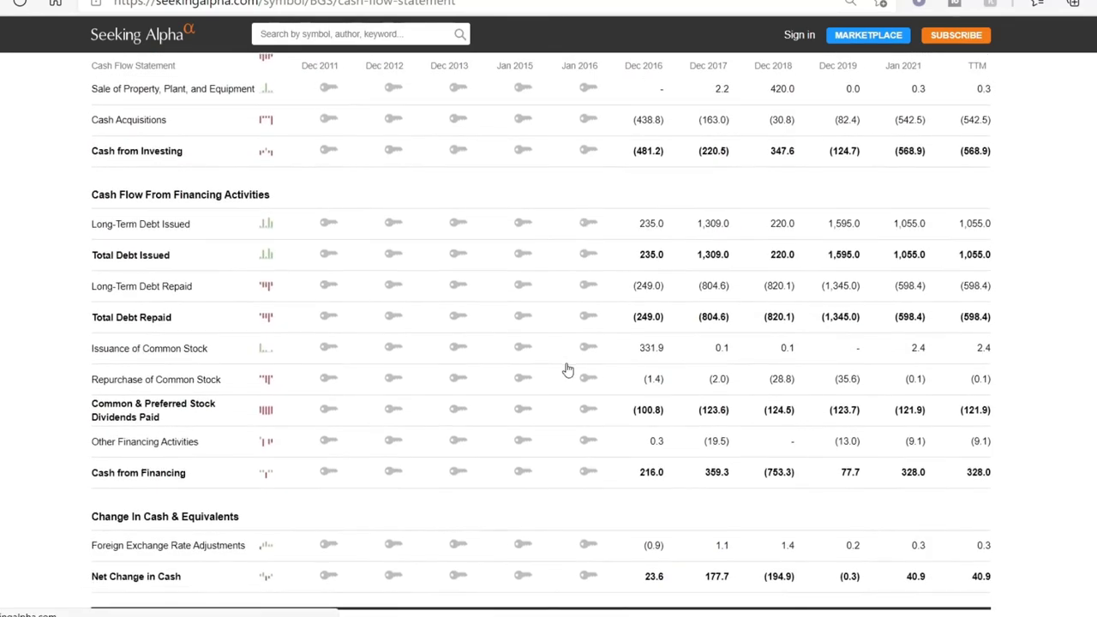
{"action": "scroll", "scroll_direction": "down", "scroll_amount": 3}
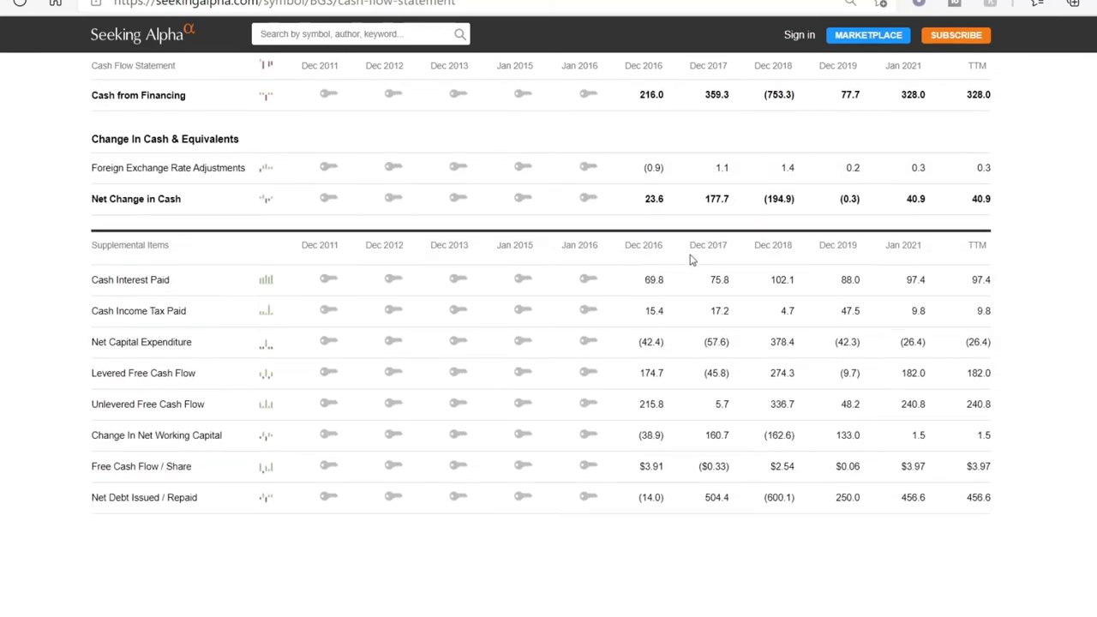
{"action": "mouse_move", "coordinate": [785, 216]}
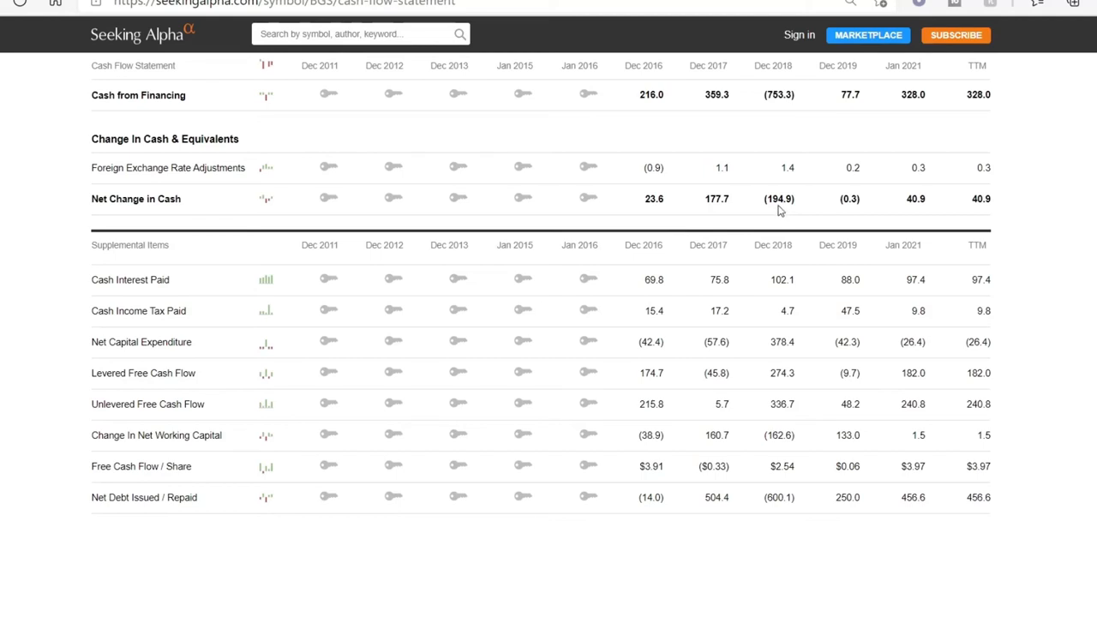
{"action": "mouse_move", "coordinate": [867, 216]}
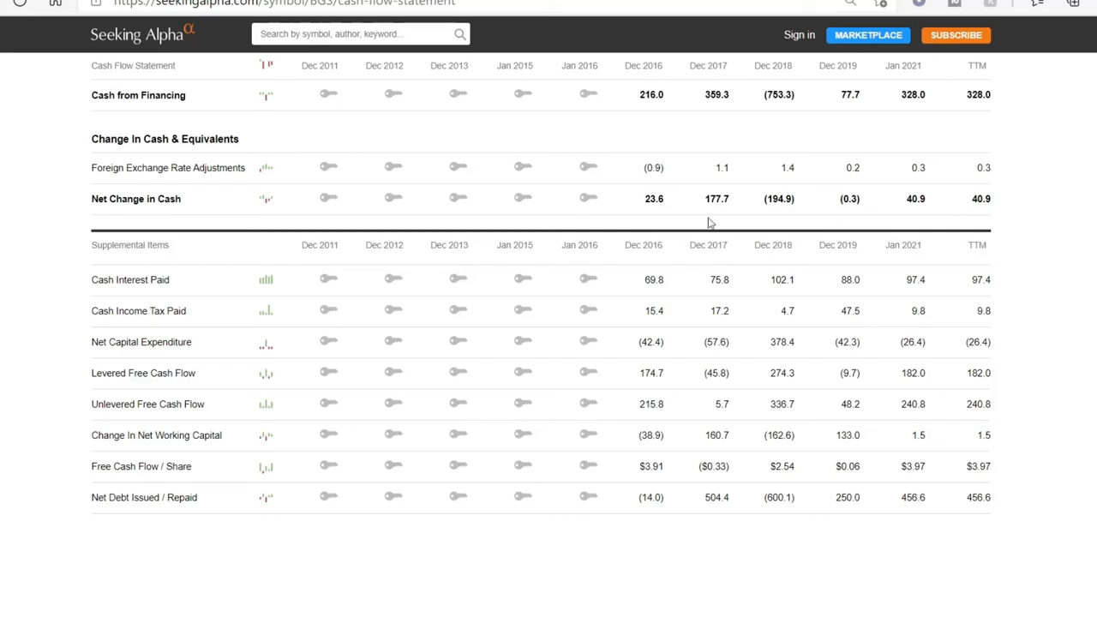
{"action": "mouse_move", "coordinate": [1010, 237]}
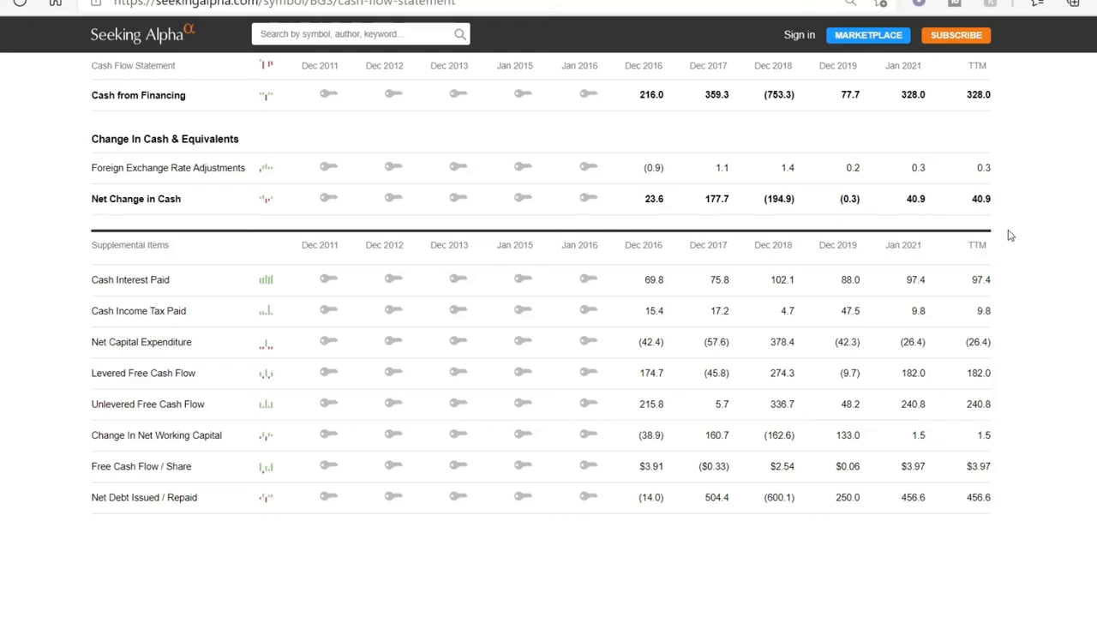
{"action": "mouse_move", "coordinate": [620, 491]}
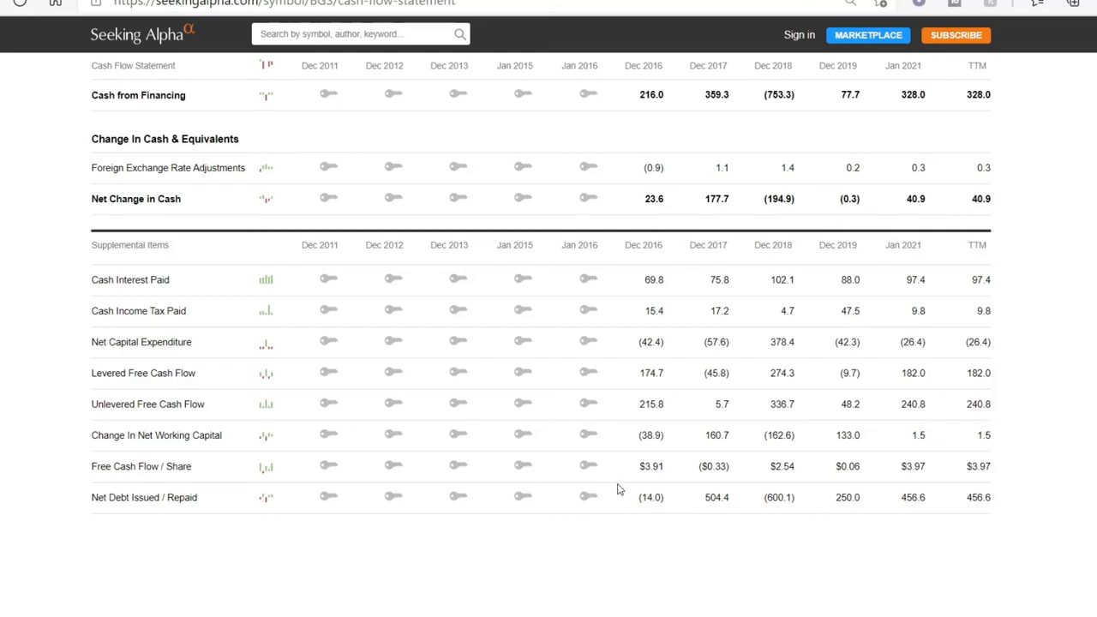
{"action": "mouse_move", "coordinate": [660, 463]}
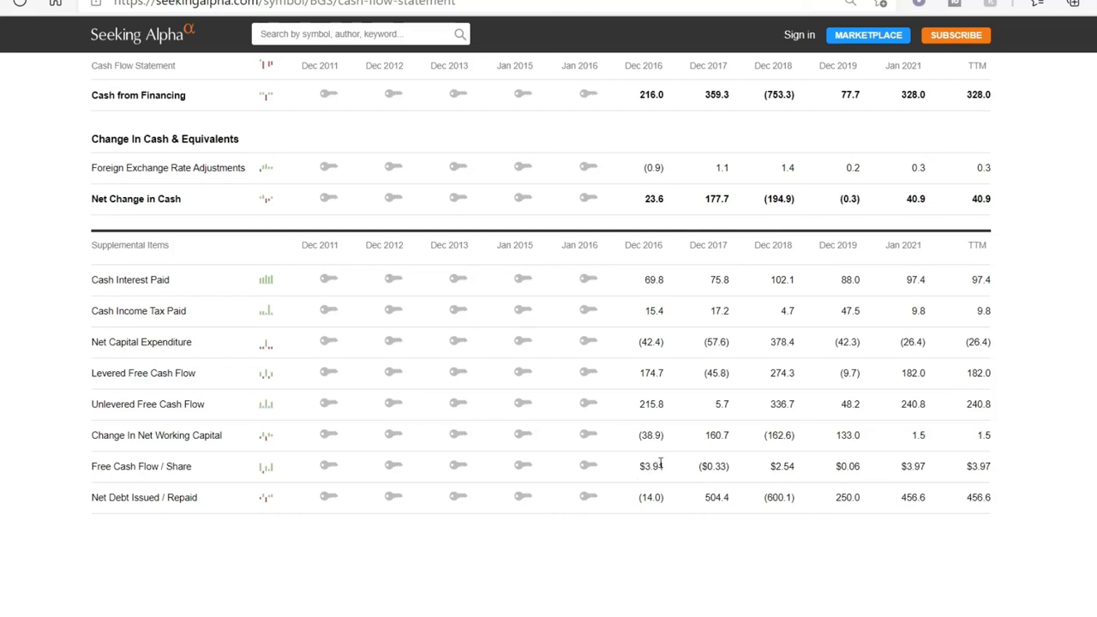
{"action": "mouse_move", "coordinate": [660, 463]}
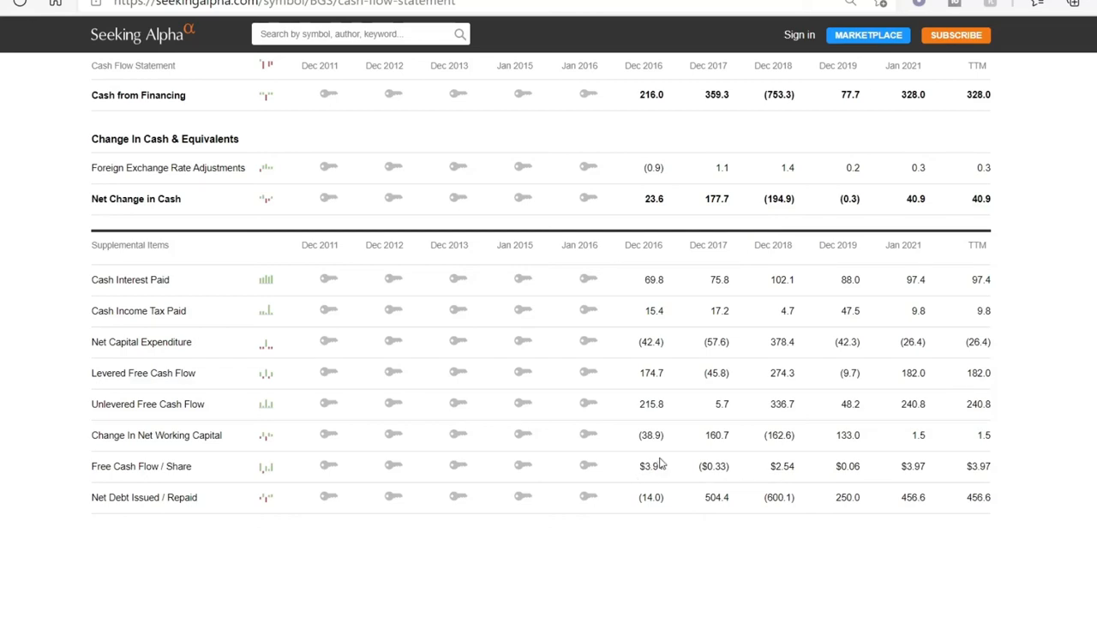
{"action": "mouse_move", "coordinate": [670, 477]}
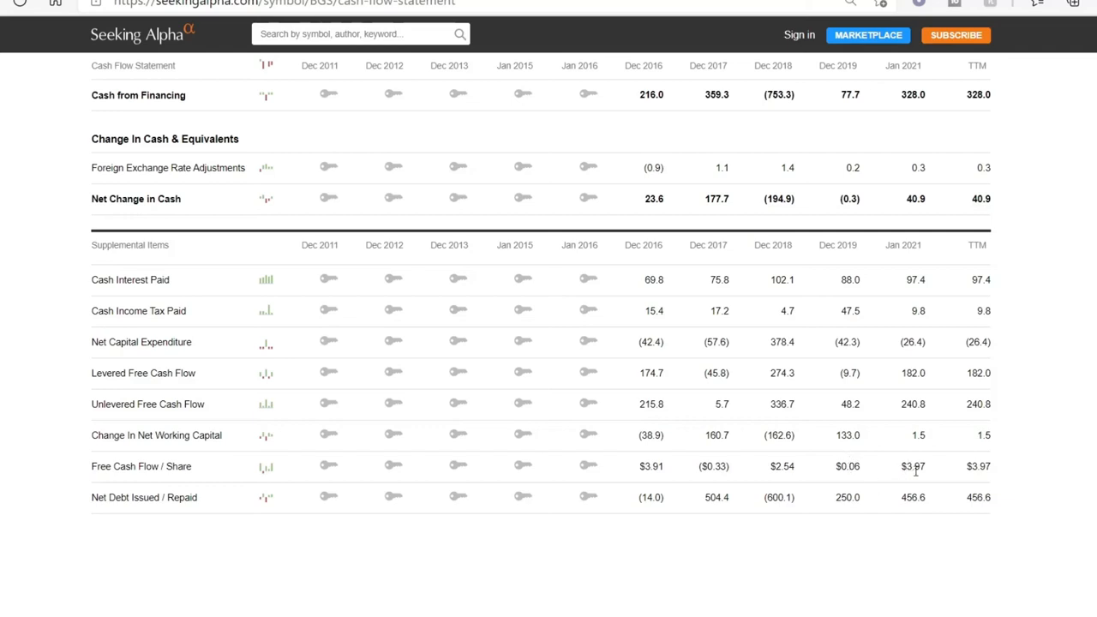
{"action": "mouse_move", "coordinate": [931, 480]}
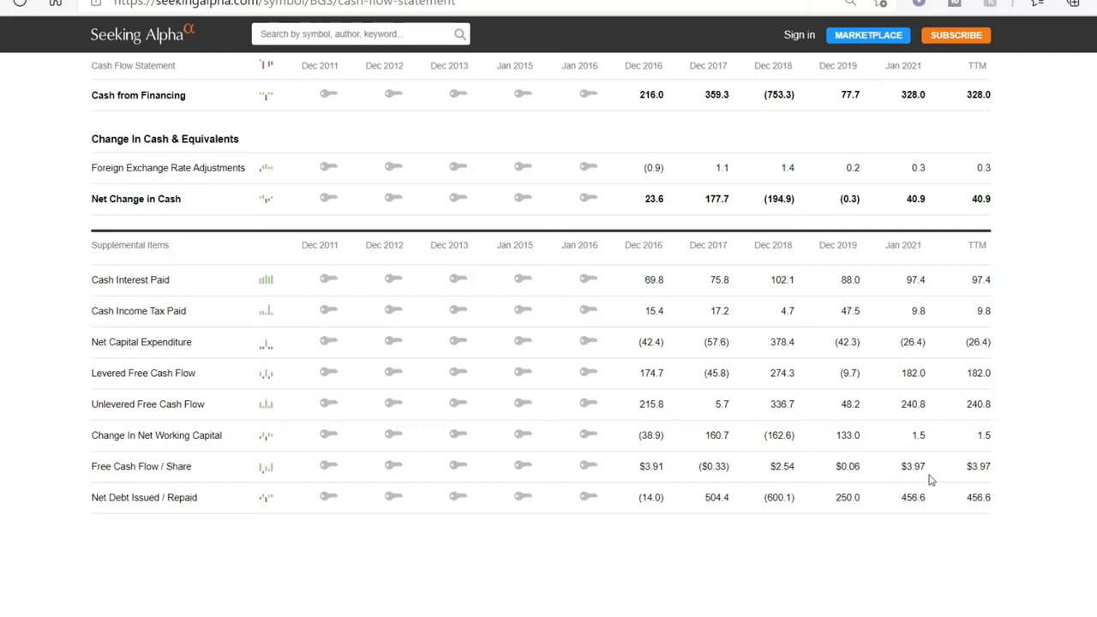
{"action": "mouse_move", "coordinate": [925, 477]}
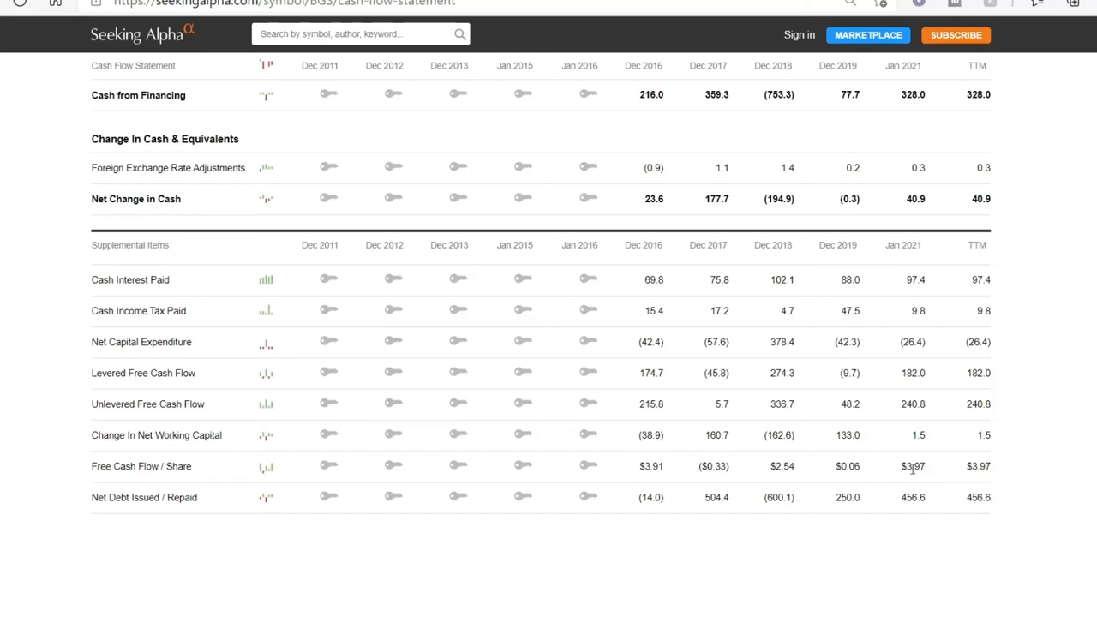
{"action": "mouse_move", "coordinate": [926, 476]}
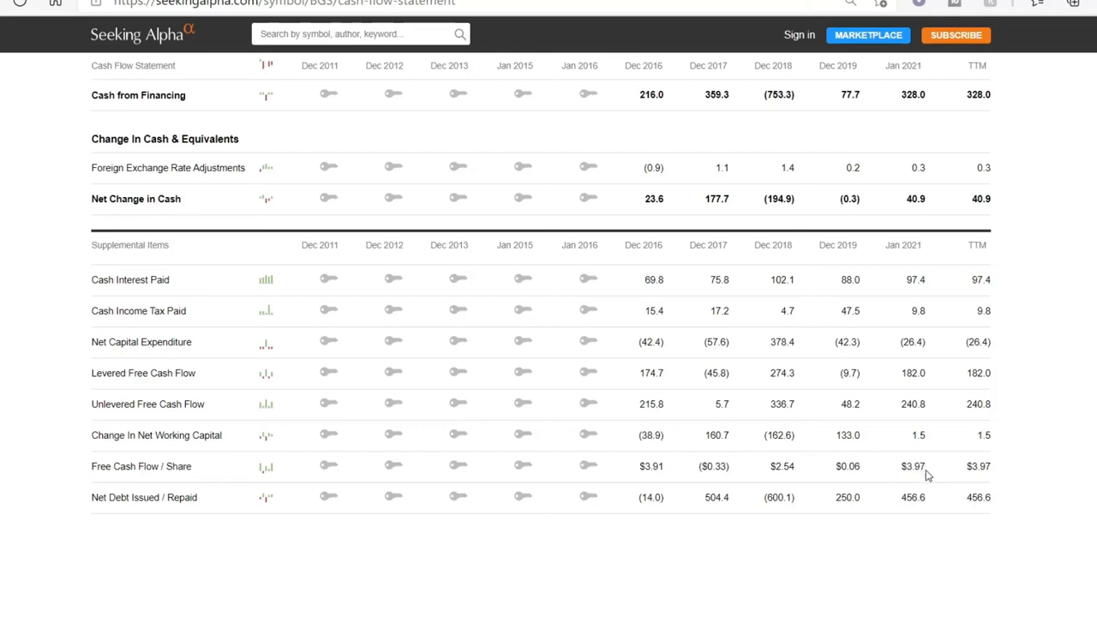